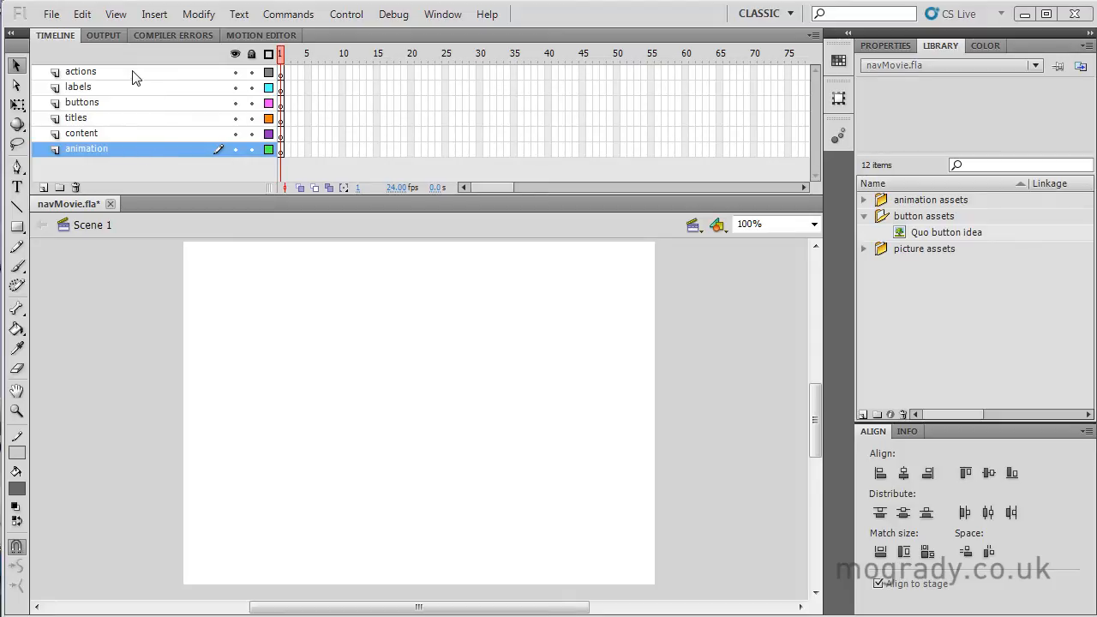
Step: Review the main timeline layers: actions, labels, buttons, titles, content and animation
left_click(81, 72)
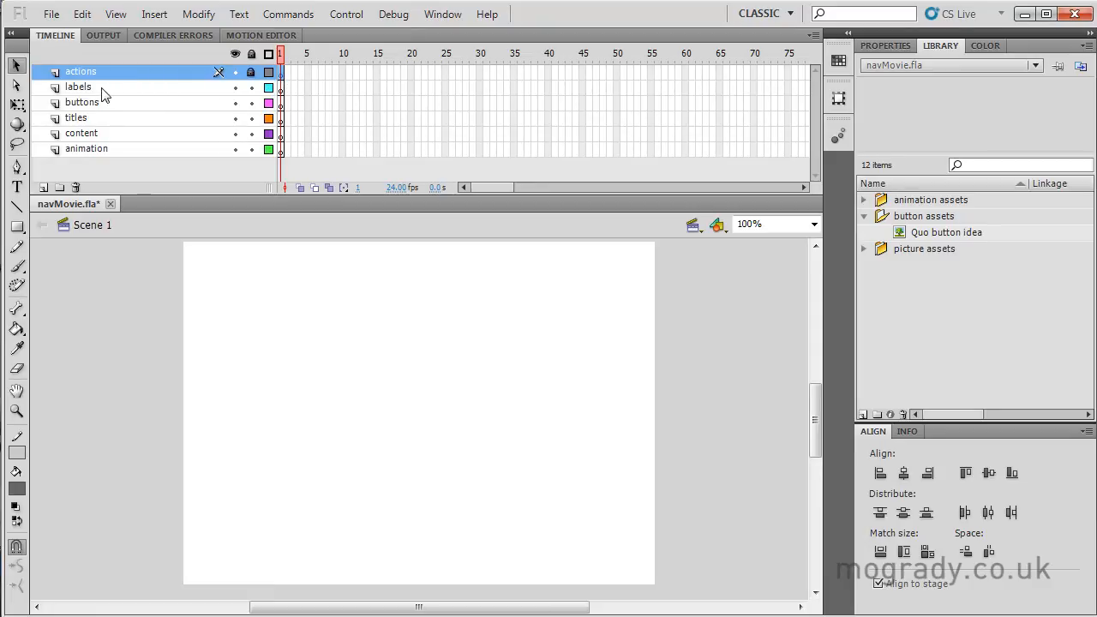
left_click(78, 85)
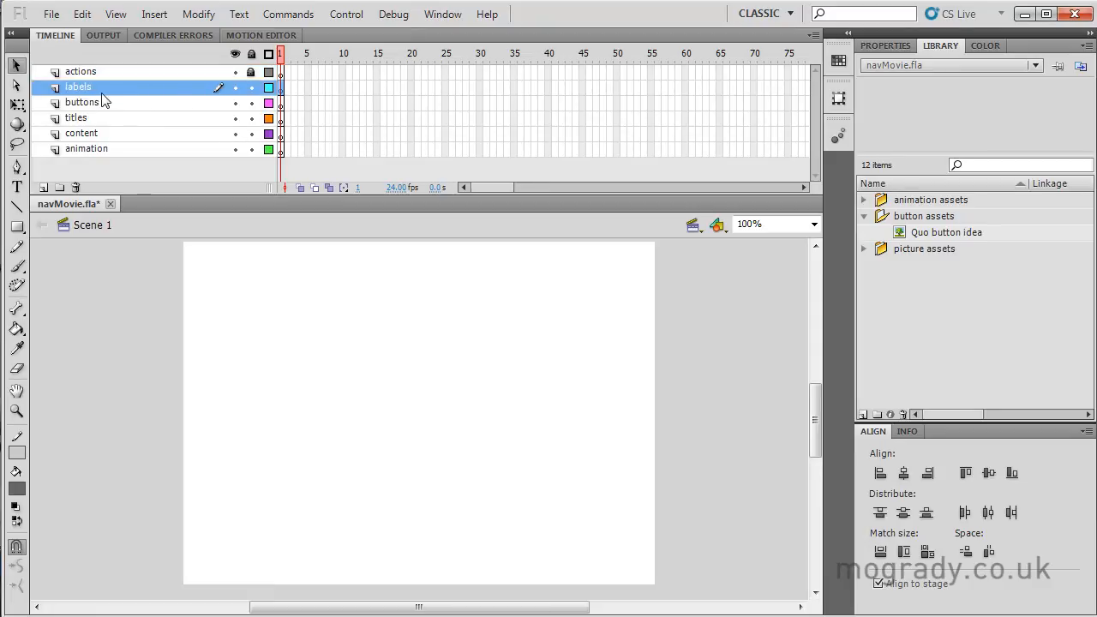
left_click(83, 103)
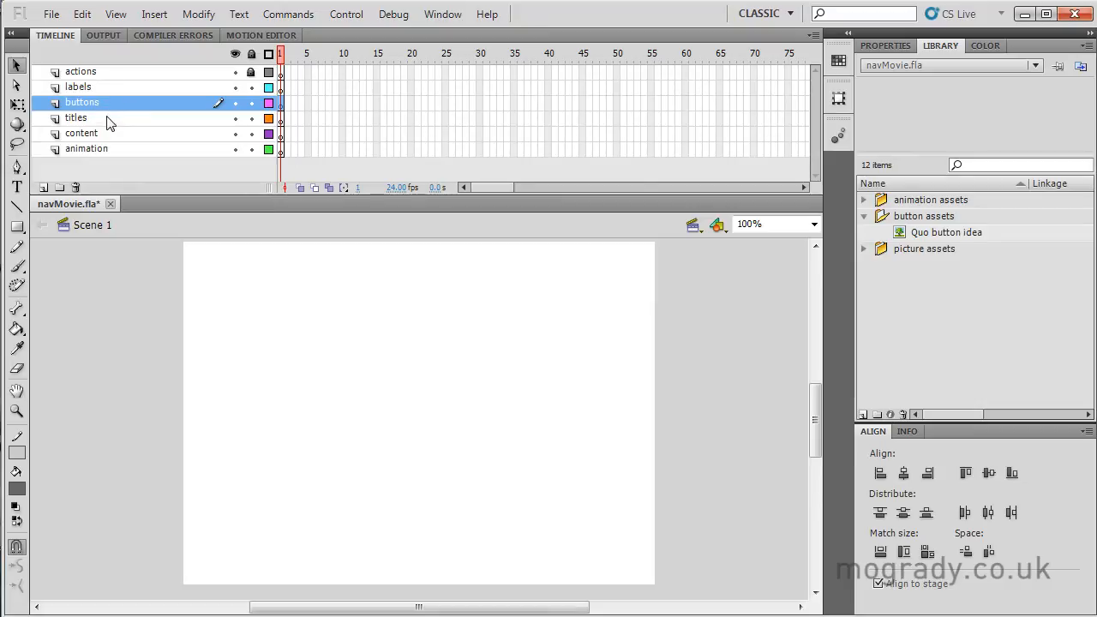
left_click(76, 116)
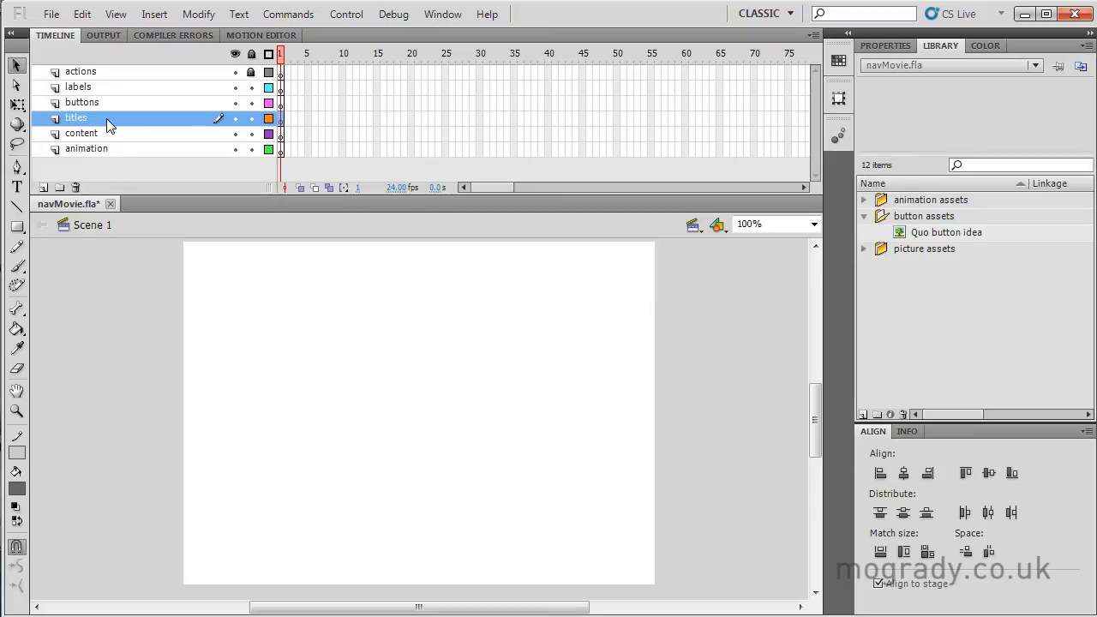
mouse_move(110, 137)
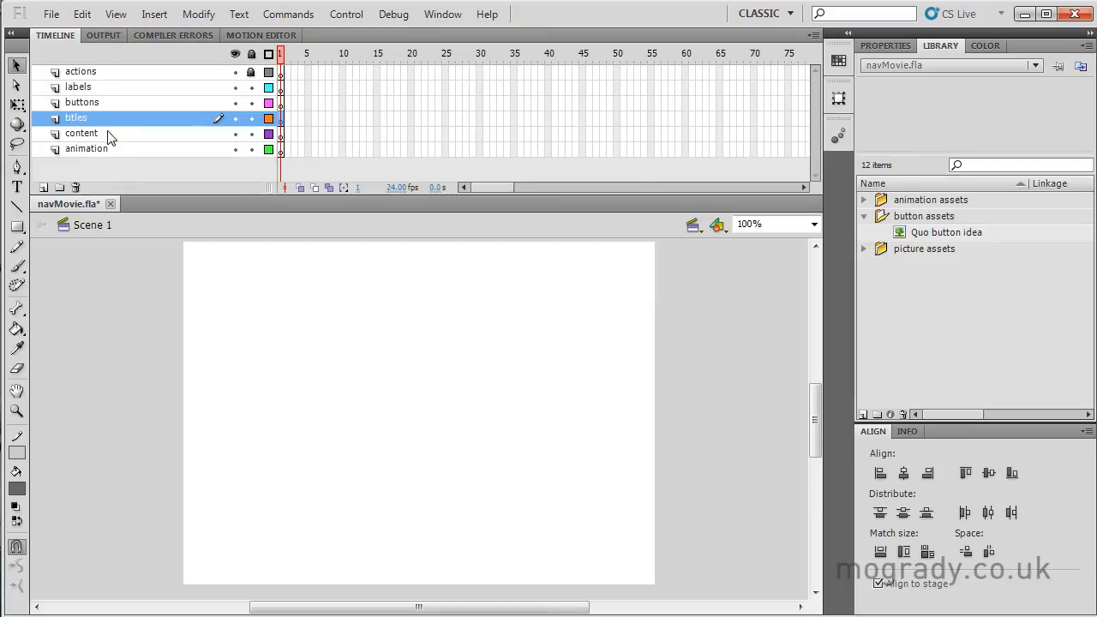
left_click(82, 134)
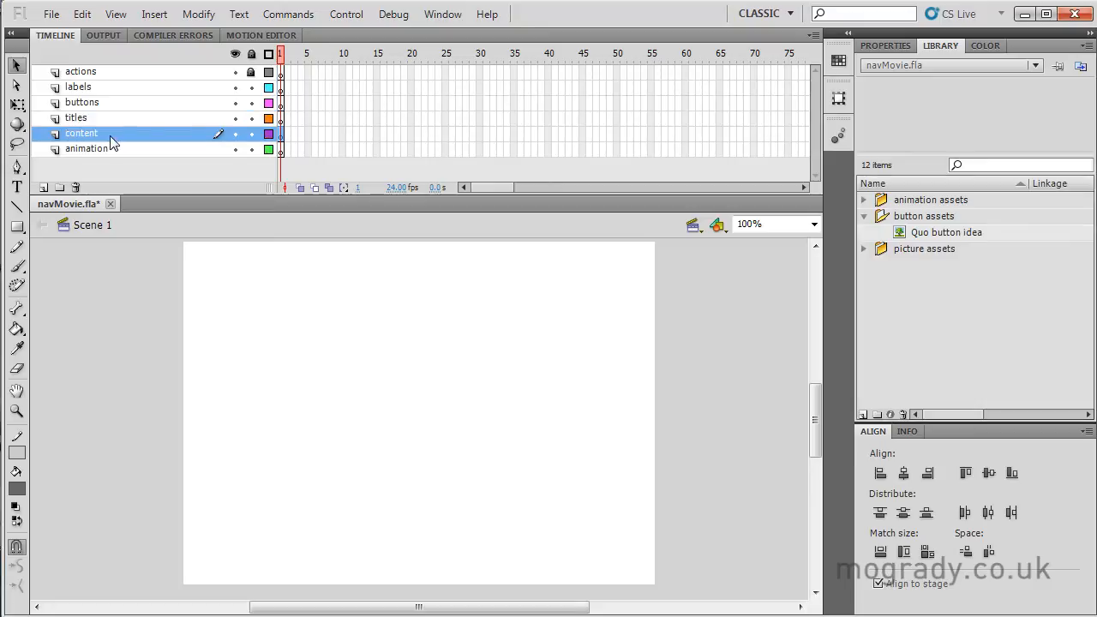
left_click(86, 148)
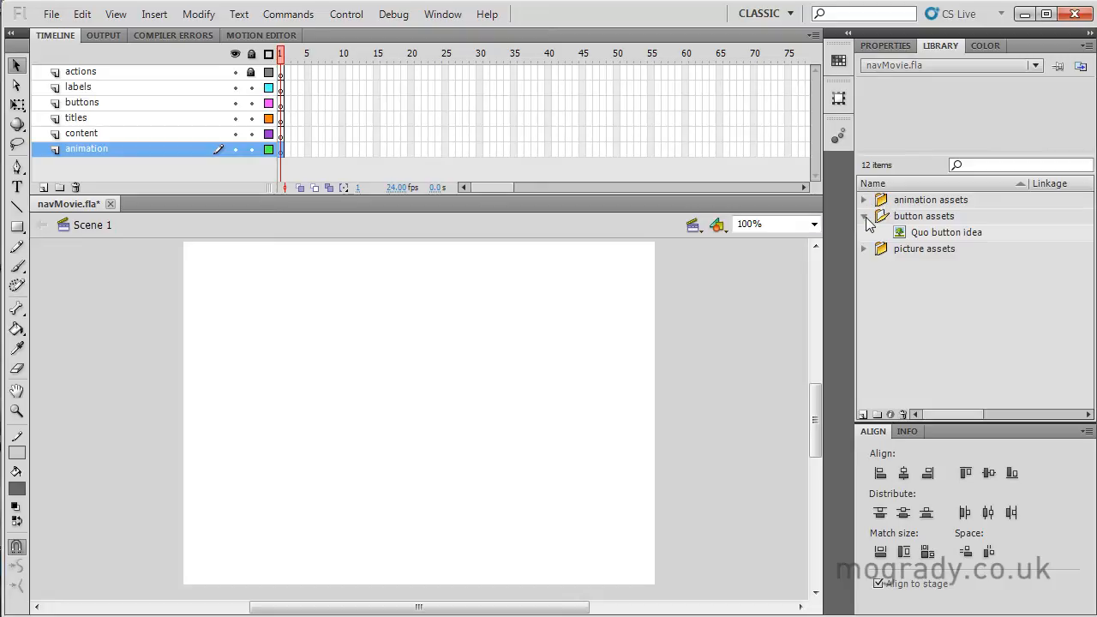
Step: Browse the picture and button asset folders, previewing the Quo button symbol
left_click(864, 216)
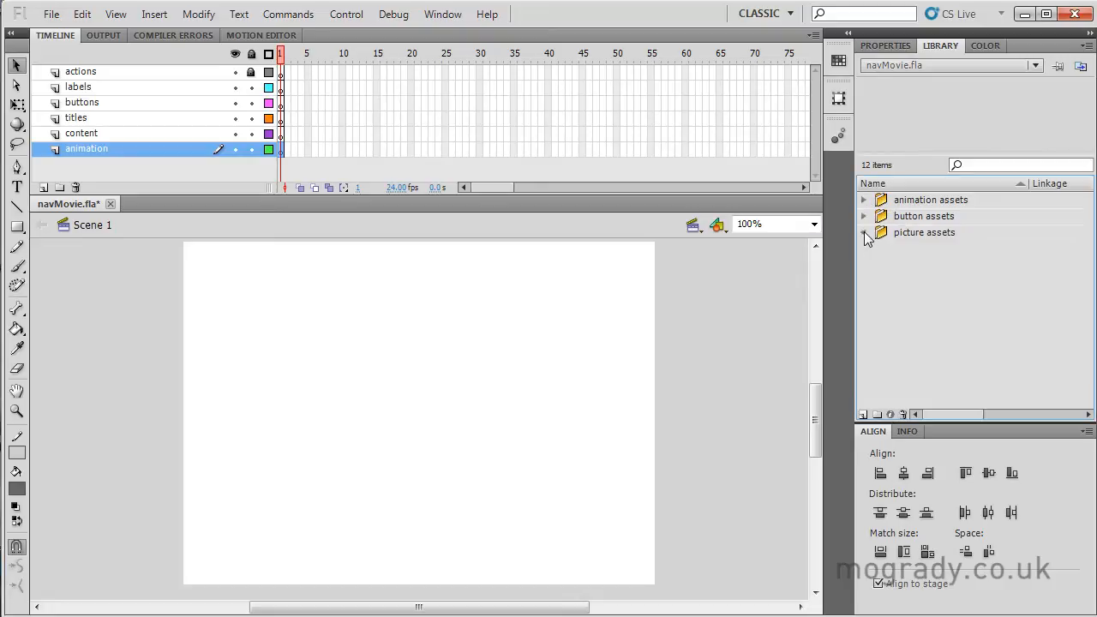
left_click(864, 233)
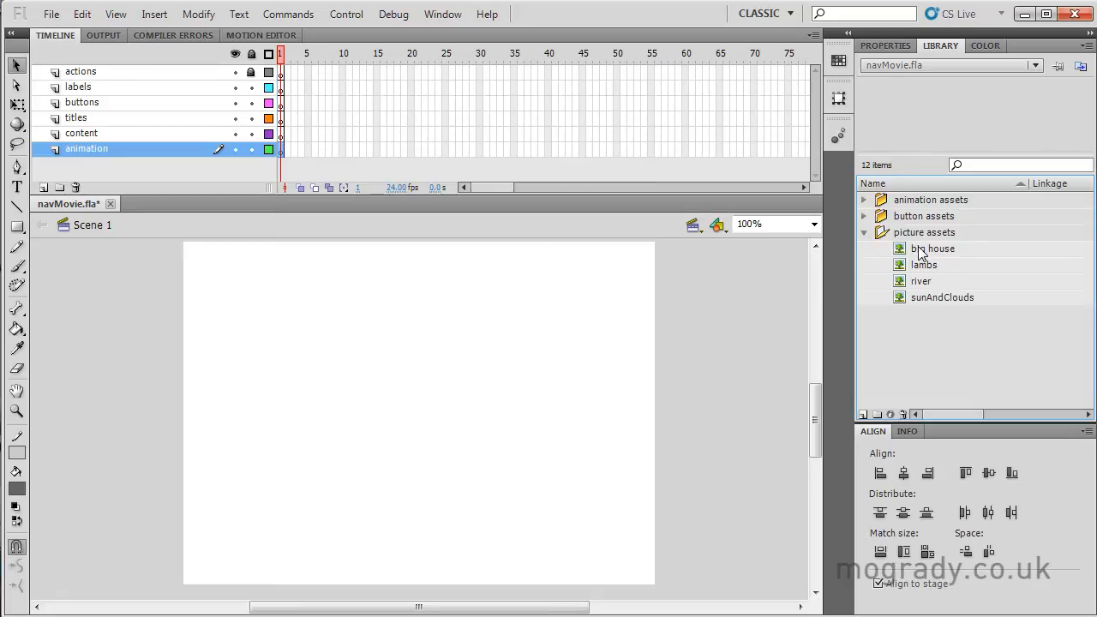
mouse_move(917, 284)
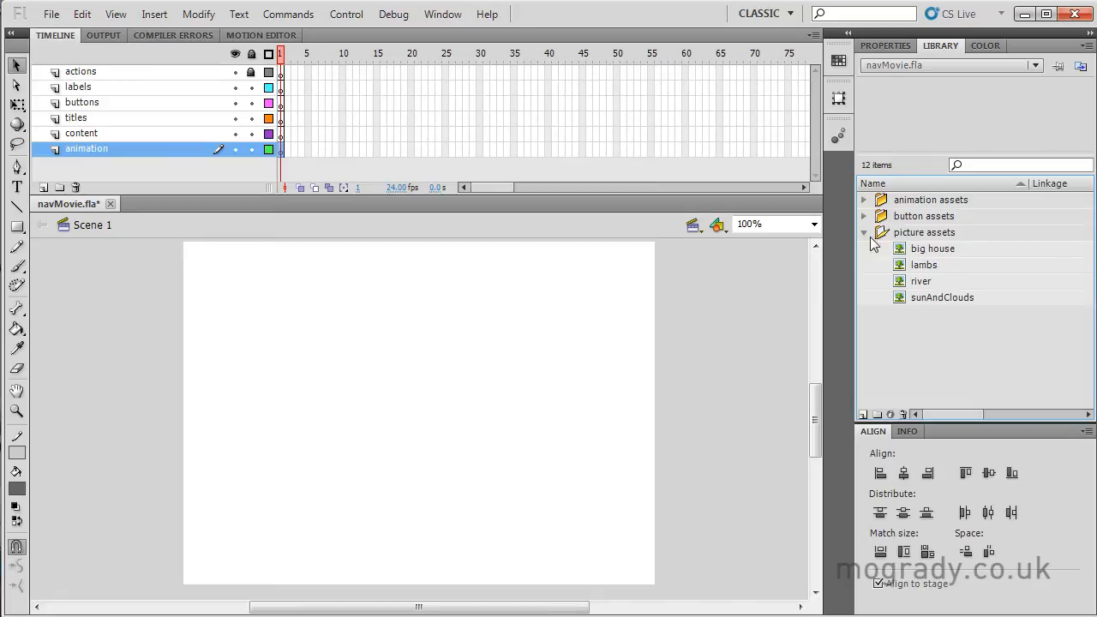
left_click(864, 233)
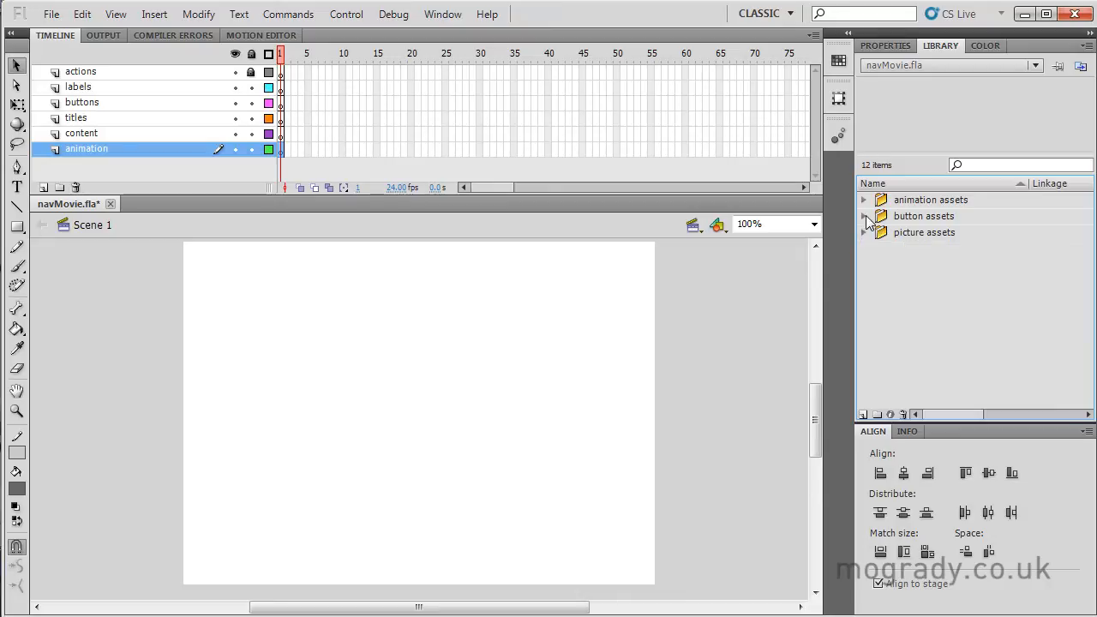
left_click(864, 216)
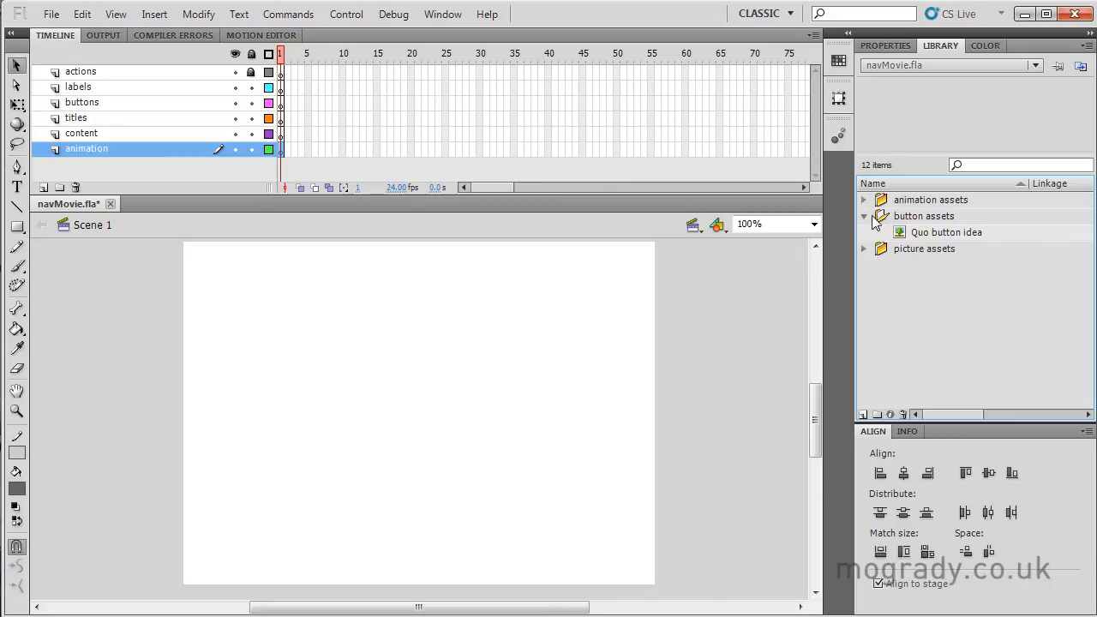
left_click(945, 233)
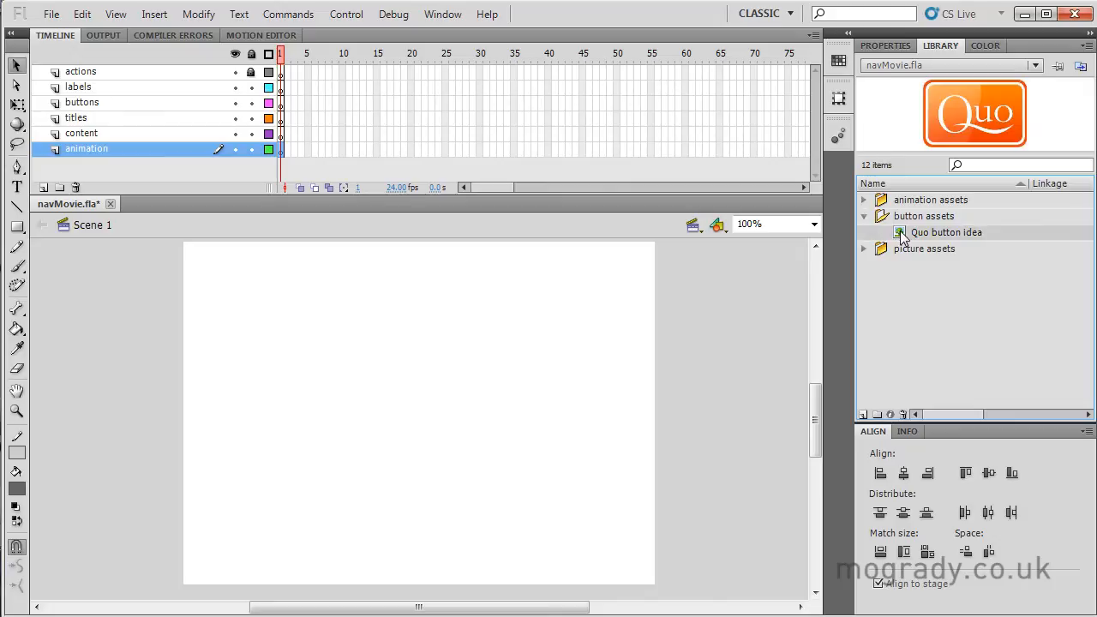
left_click(864, 215)
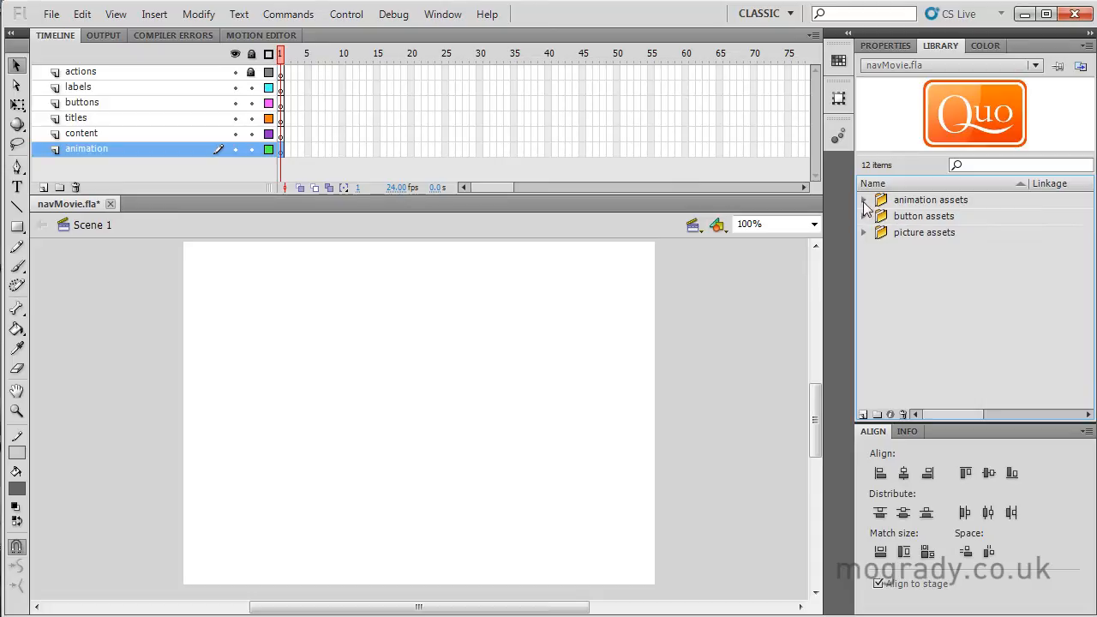
Step: Expand the animation assets folder and preview the mogrady, comments and subscribe symbols
left_click(864, 199)
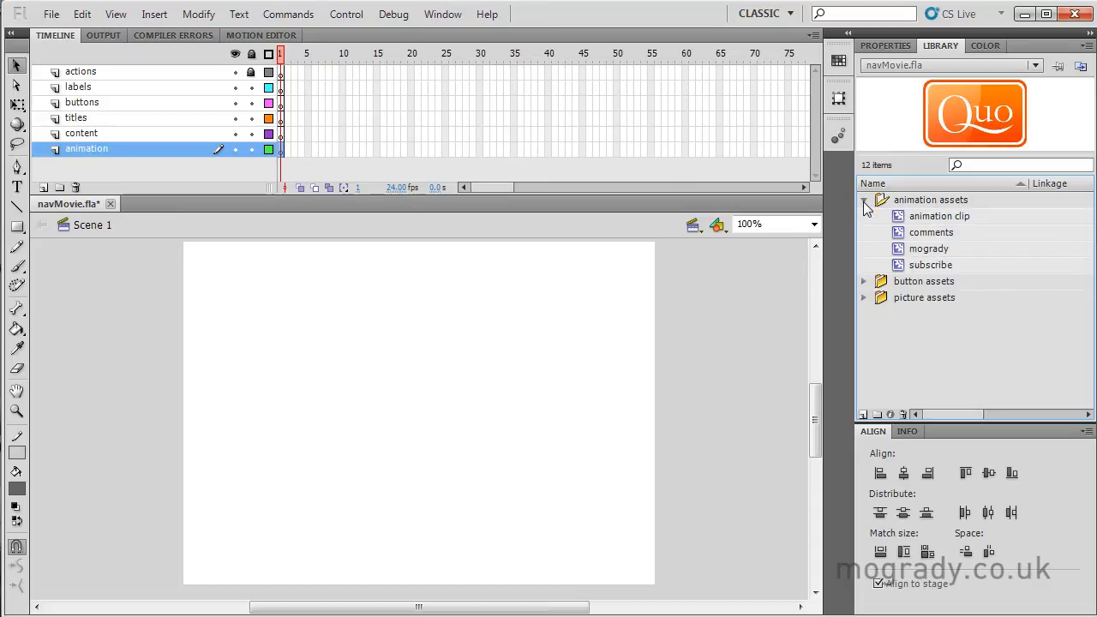
left_click(929, 263)
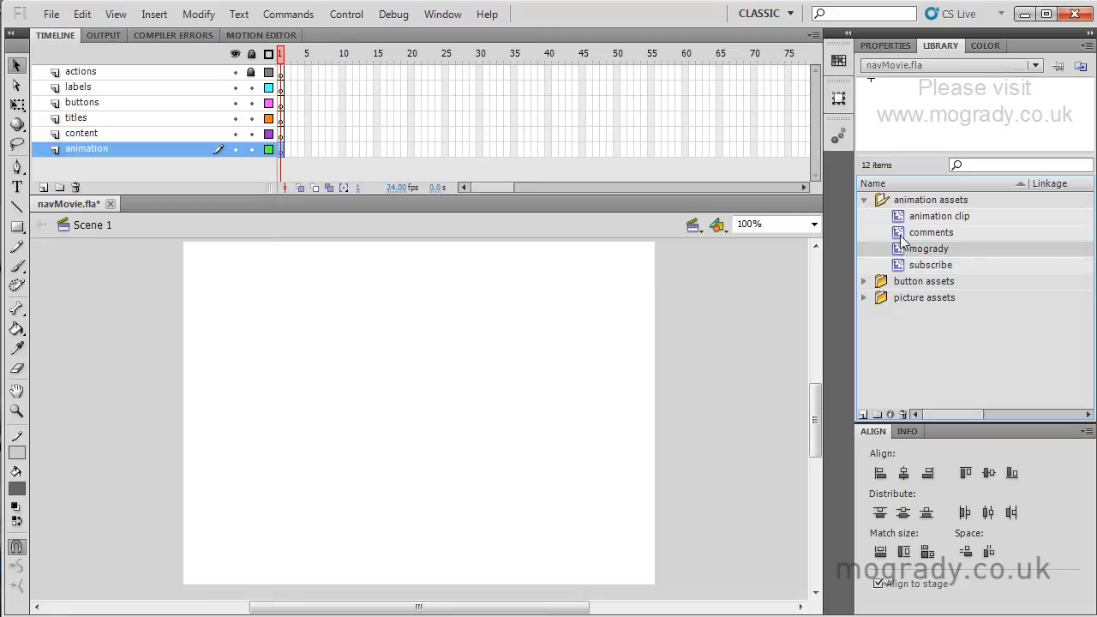
left_click(931, 233)
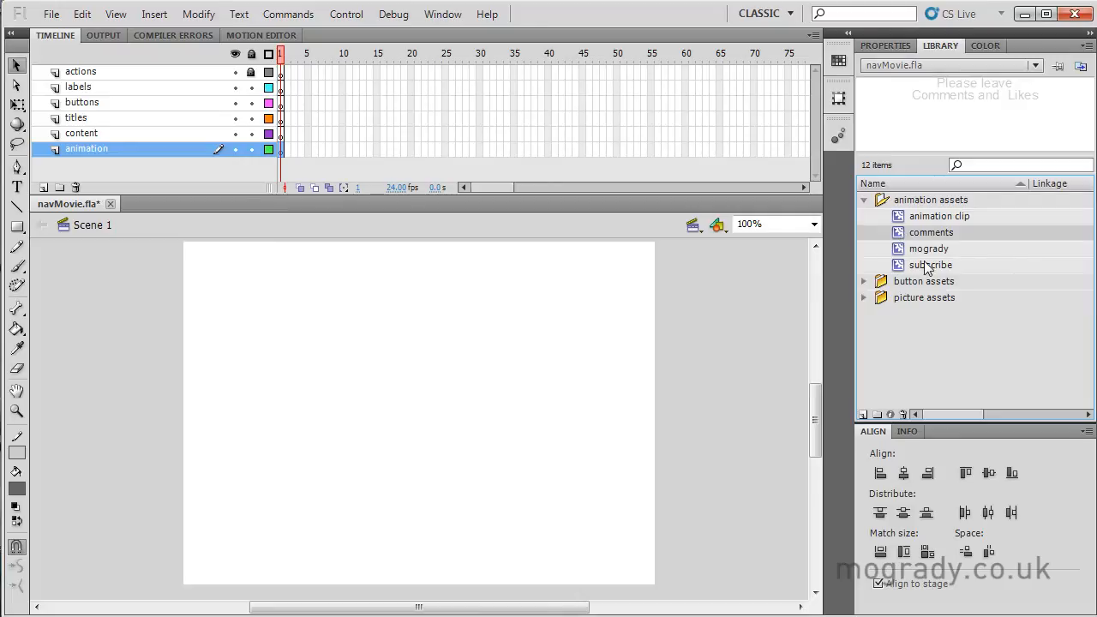
left_click(939, 215)
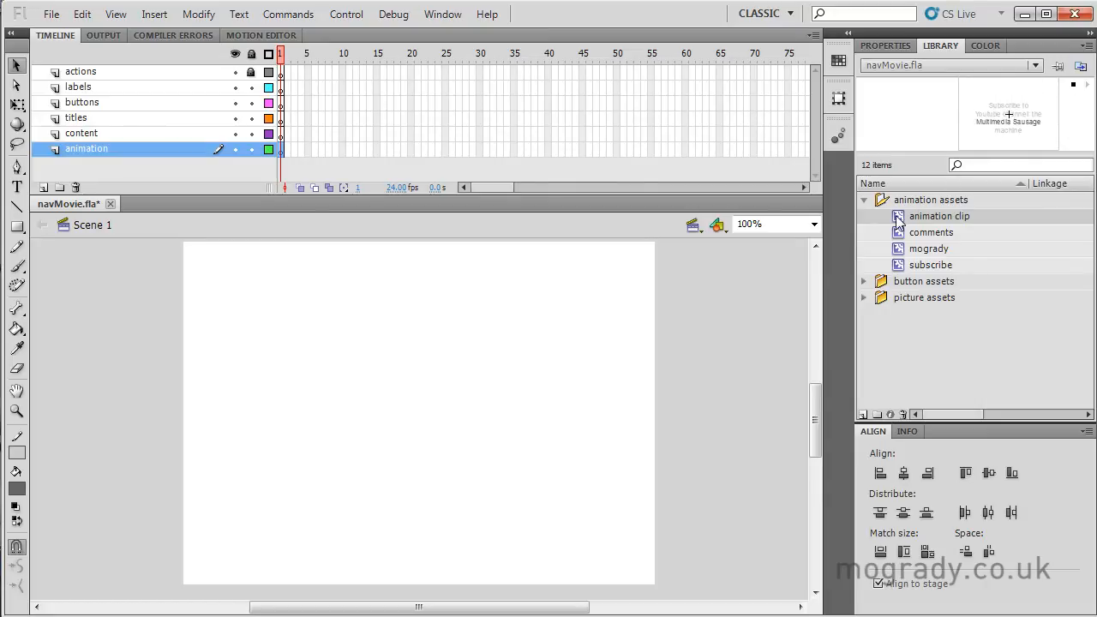
Step: Edit the animation clip symbol and scrub through its mogrady and subscribe text animations
double_click(939, 216)
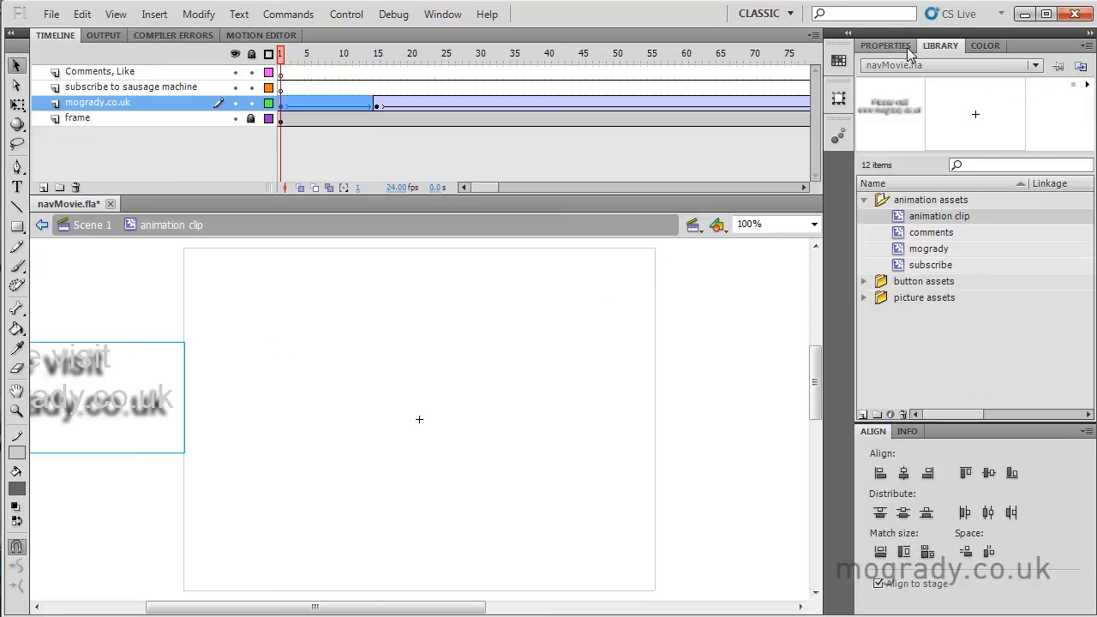
left_click(884, 45)
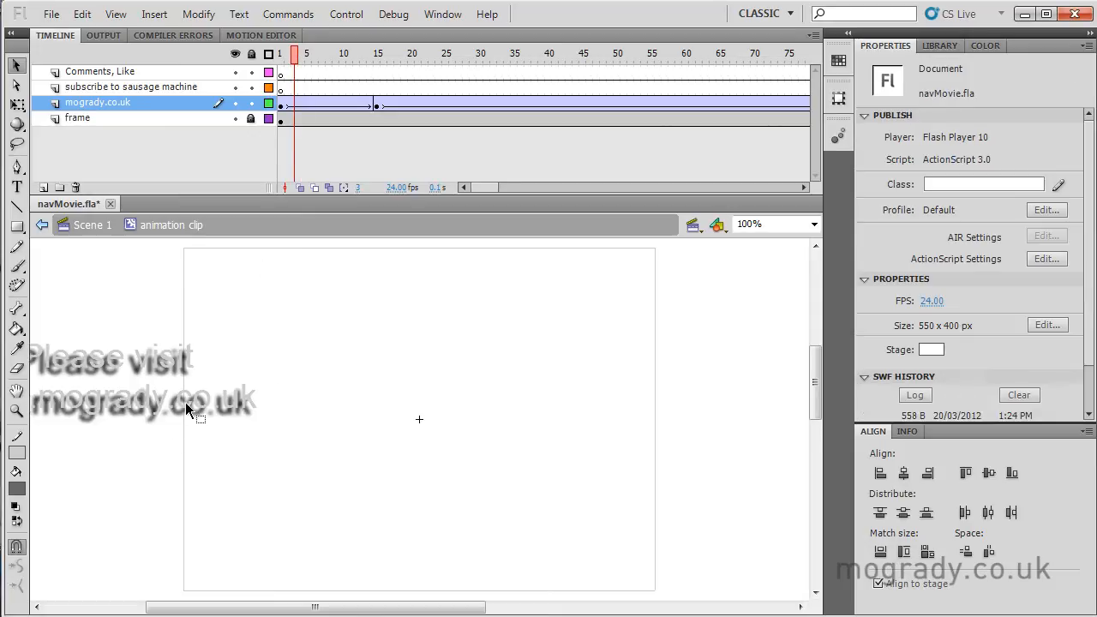
left_click(302, 53)
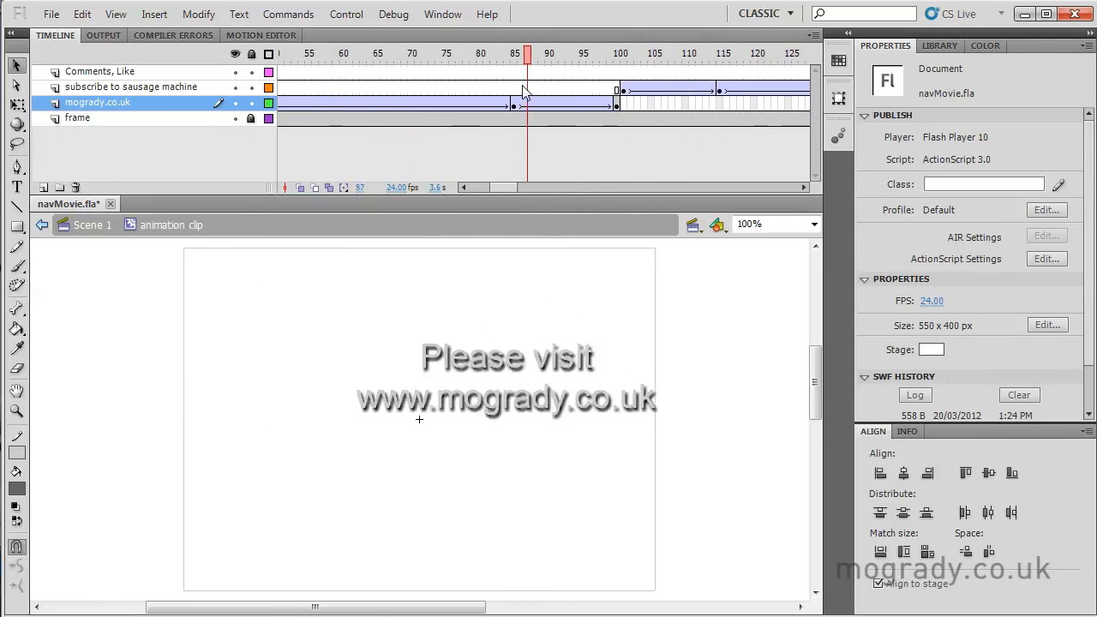
left_click_drag(528, 53, 574, 53)
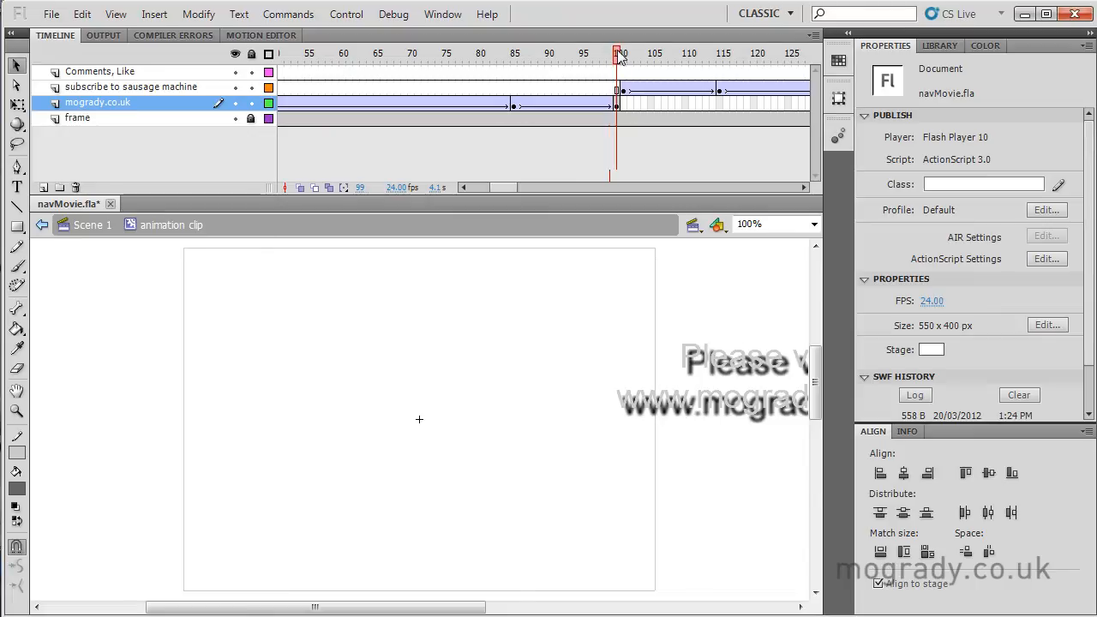
left_click_drag(616, 53, 696, 53)
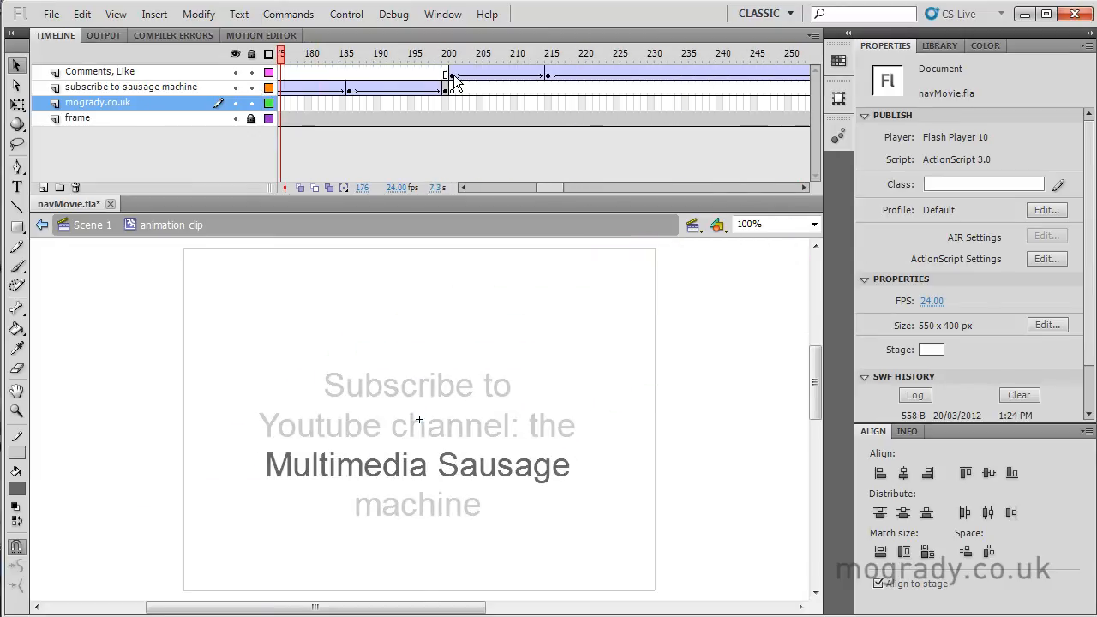
Step: Inspect the comments clip's Glow filter at 50% magnification, then return to Scene 1
left_click(452, 71)
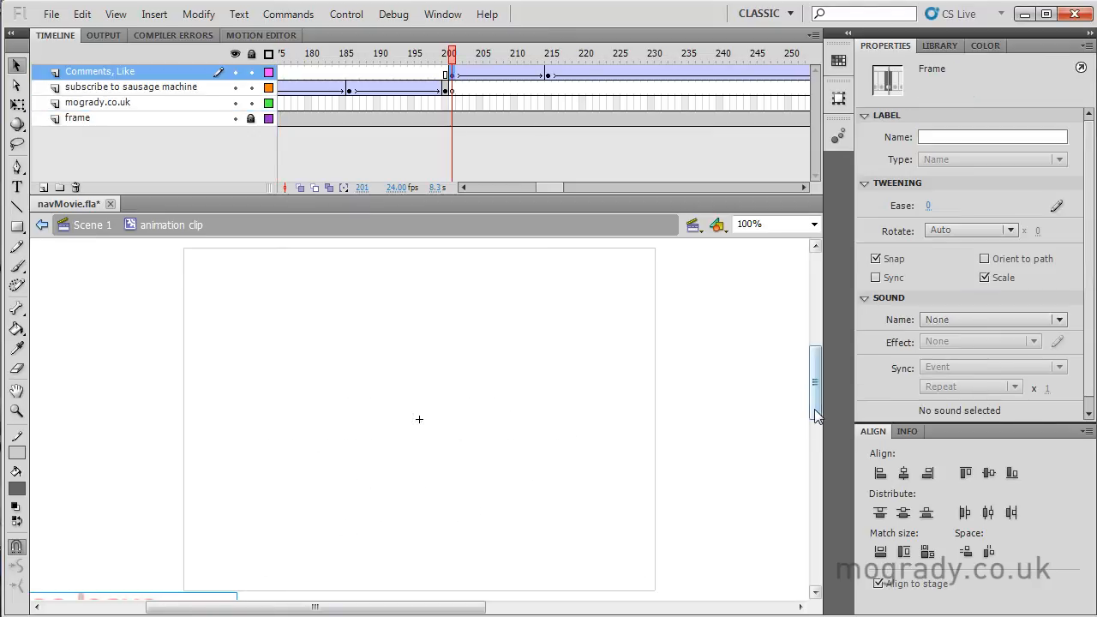
left_click(812, 223)
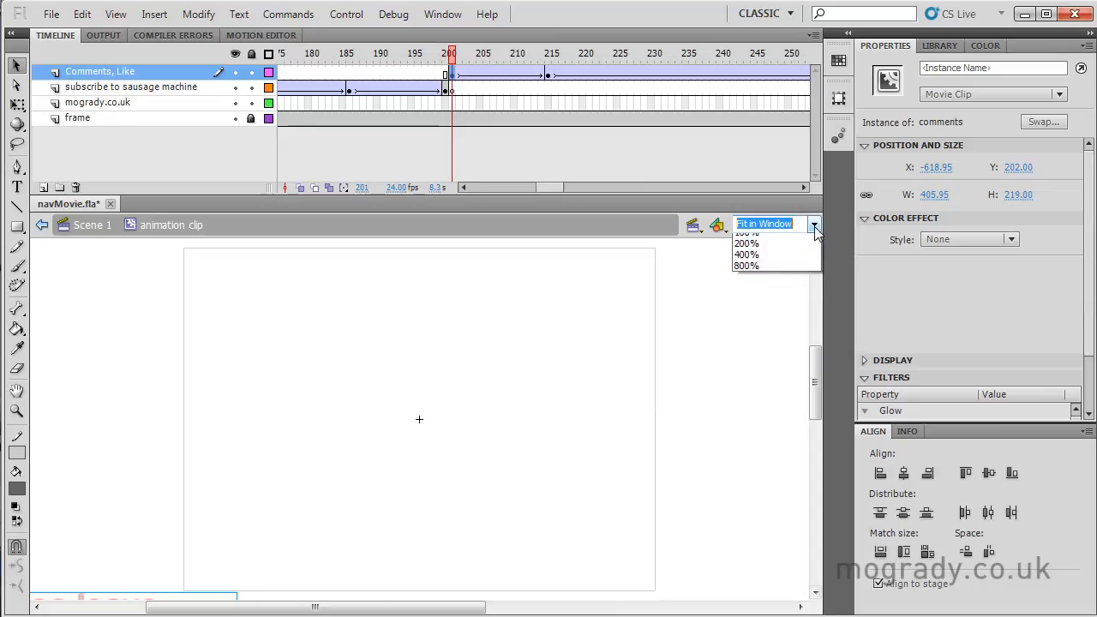
left_click(747, 231)
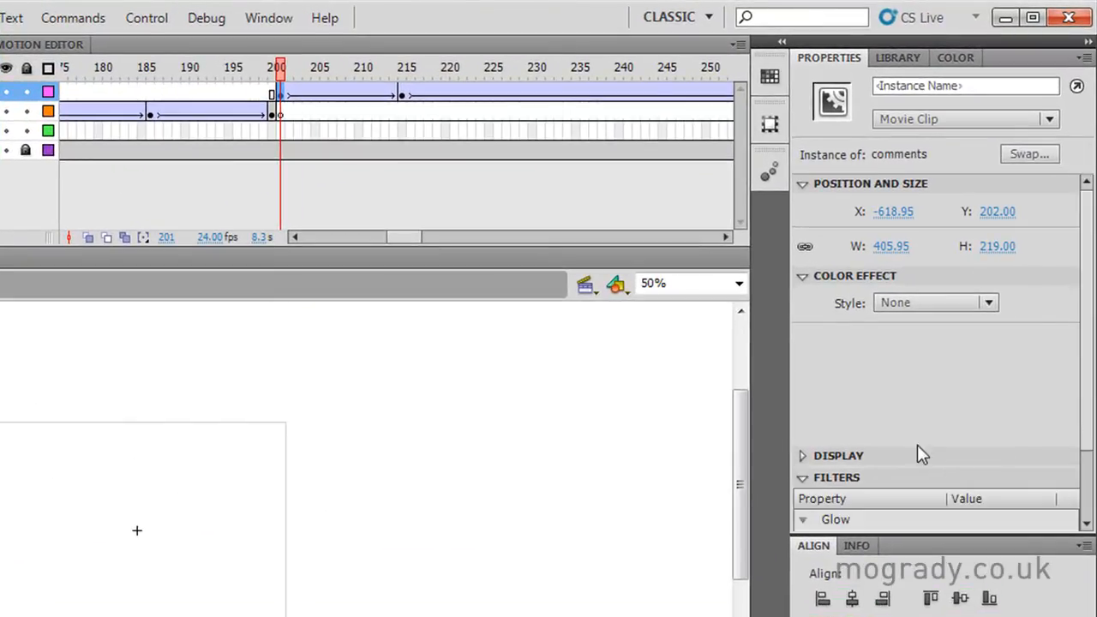
scroll("down", 3)
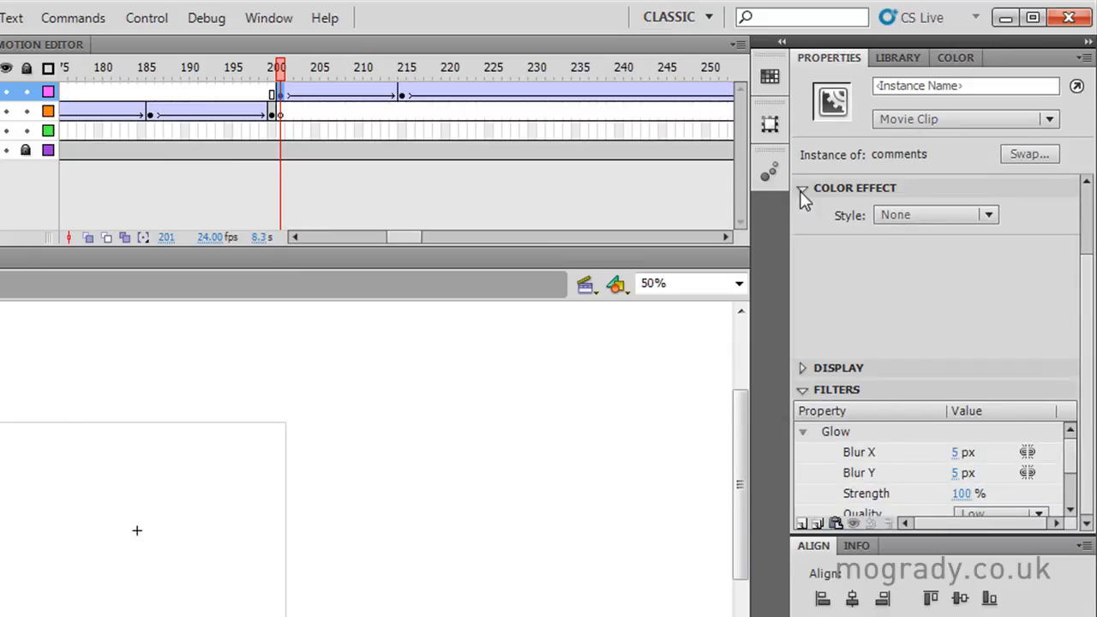
left_click(802, 186)
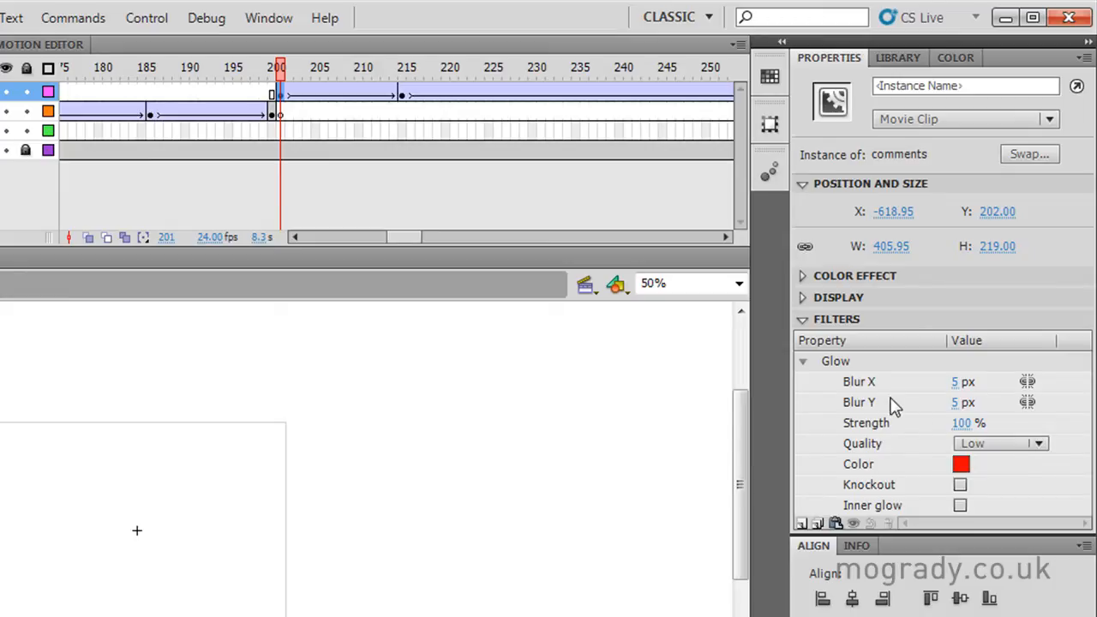
mouse_move(838, 368)
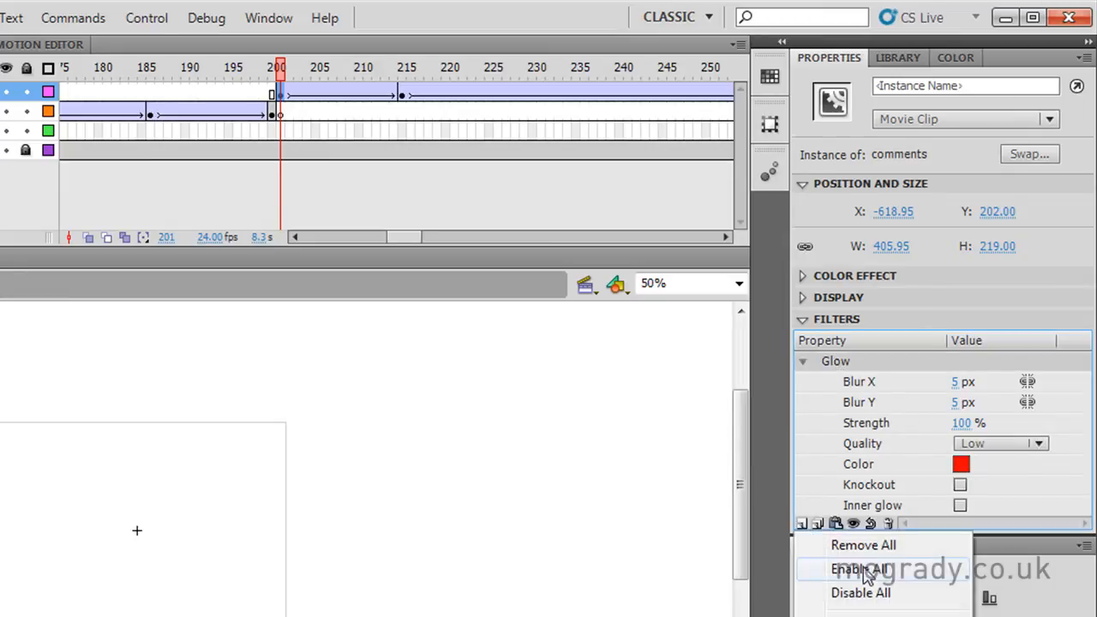
mouse_move(815, 368)
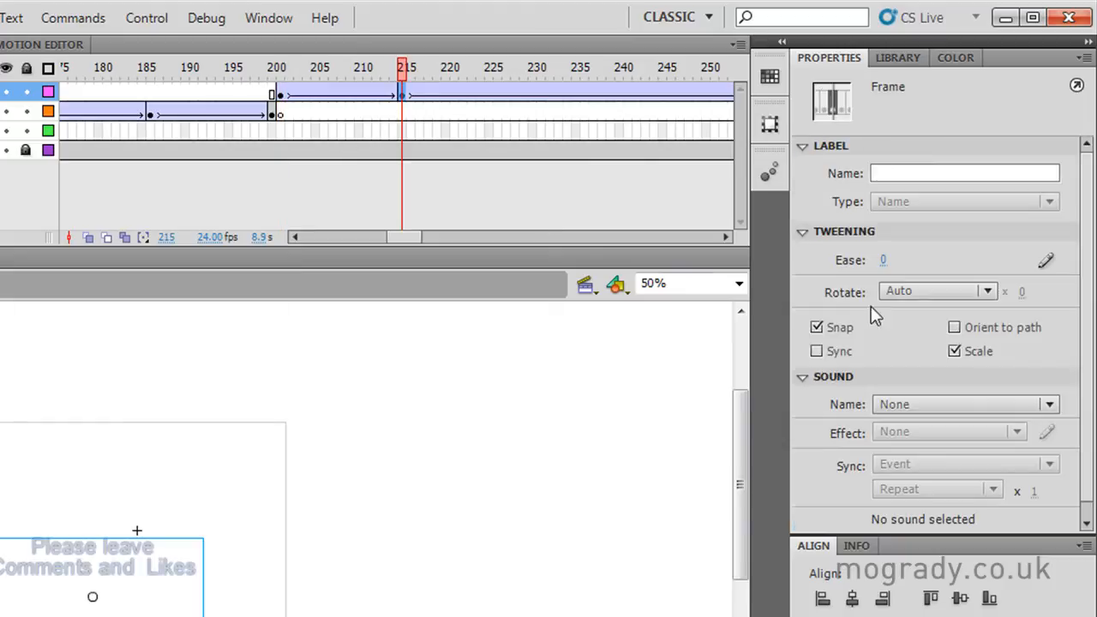
mouse_move(812, 381)
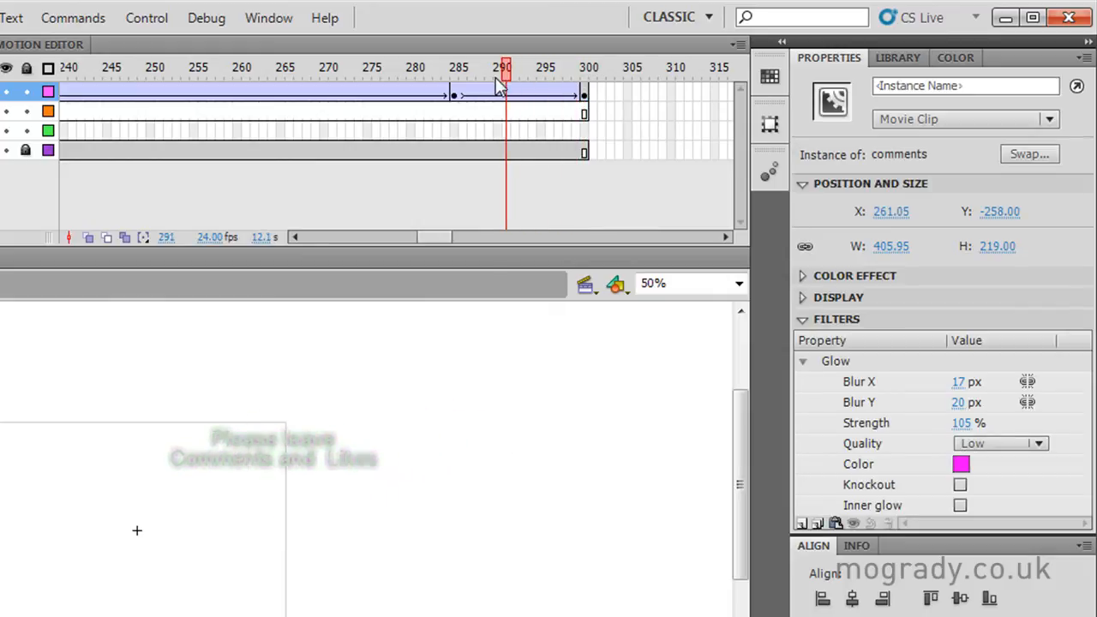
left_click(175, 68)
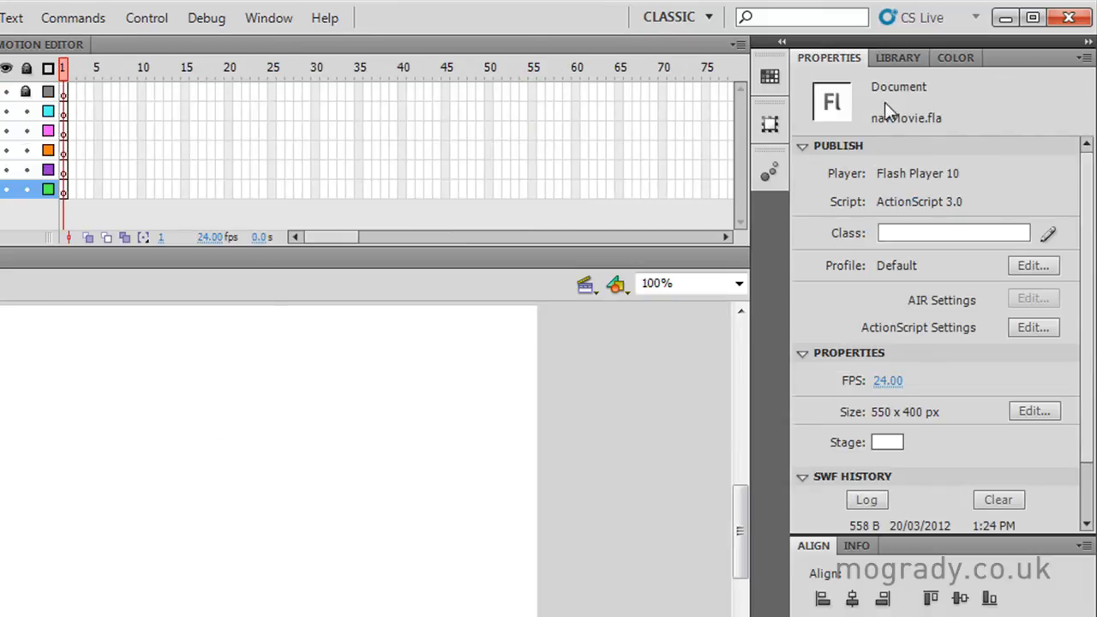
Step: Show the Library panel with the project's asset folders
left_click(897, 58)
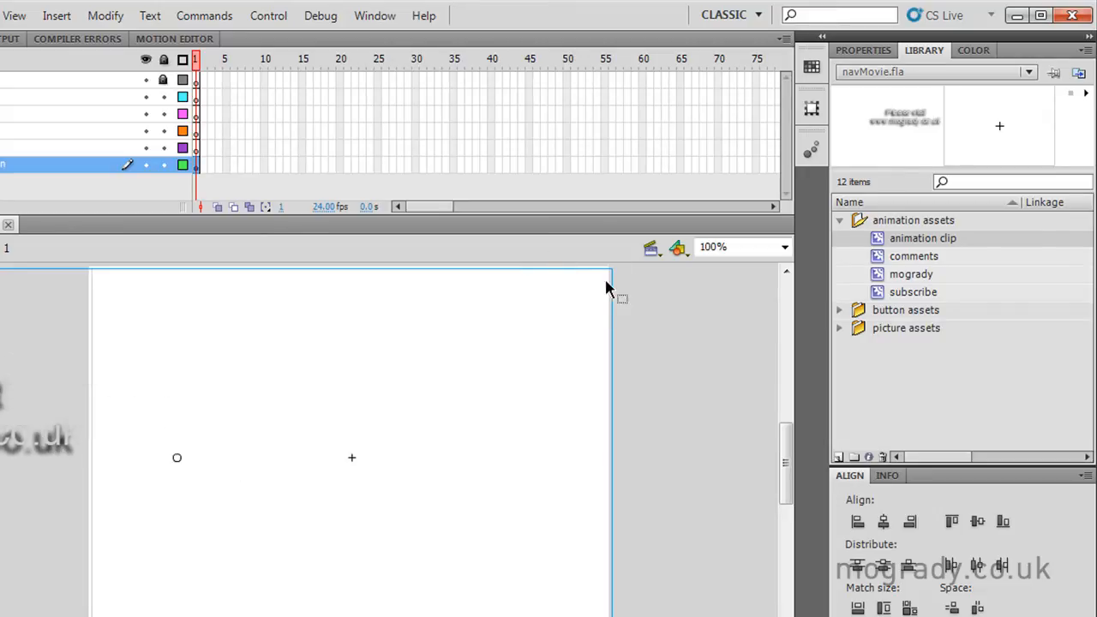
mouse_move(420, 591)
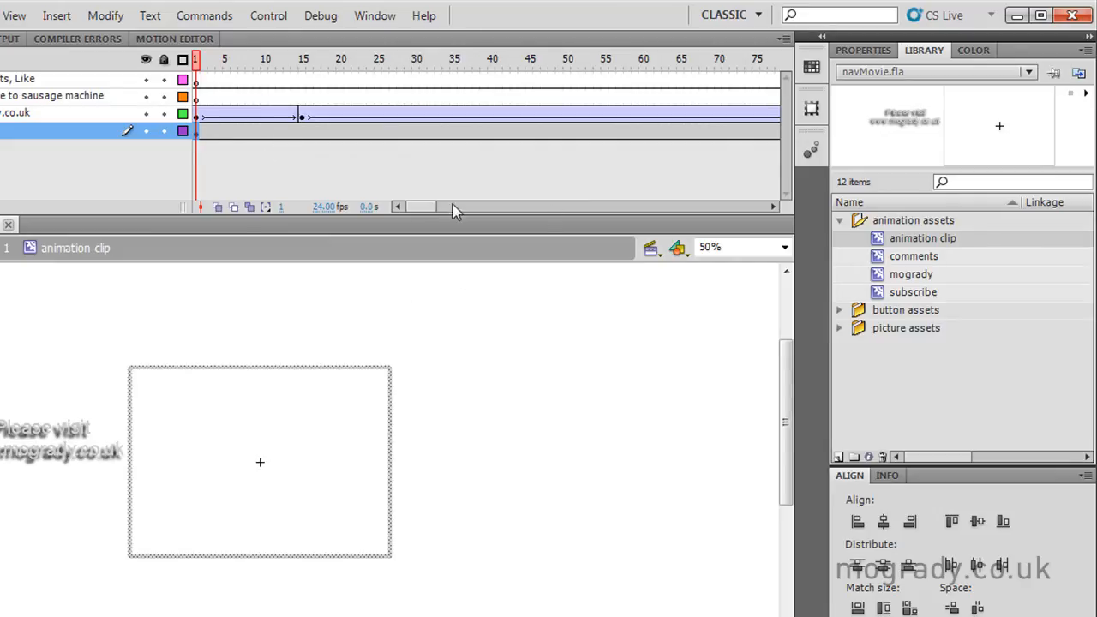
Step: Set the frame layer's type to Mask, test the movie and close the preview
left_click_drag(420, 207, 531, 207)
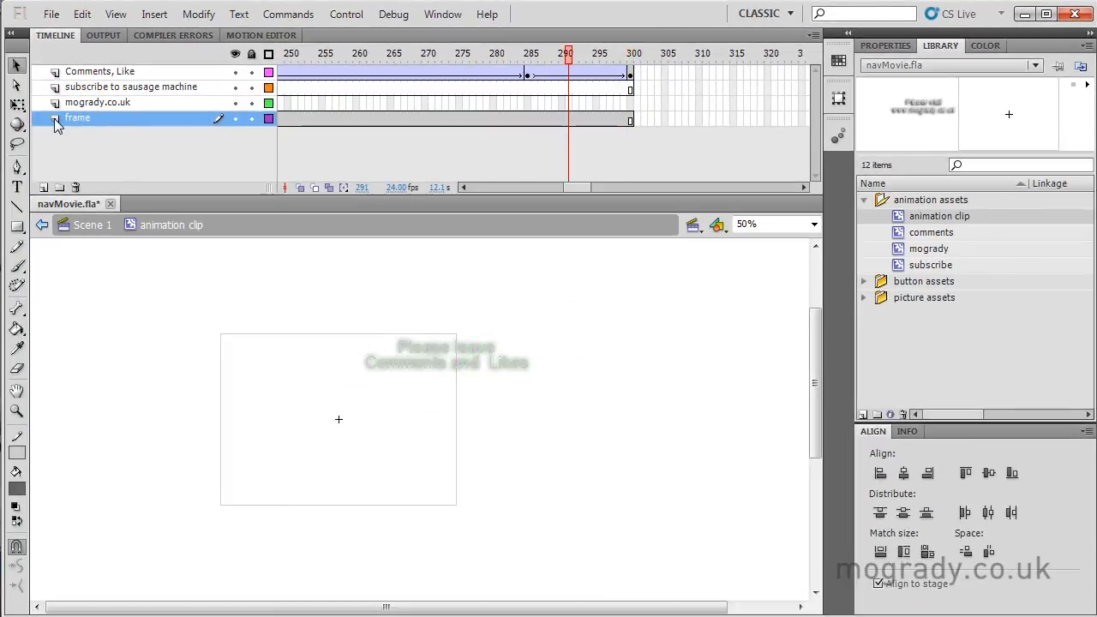
right_click(77, 117)
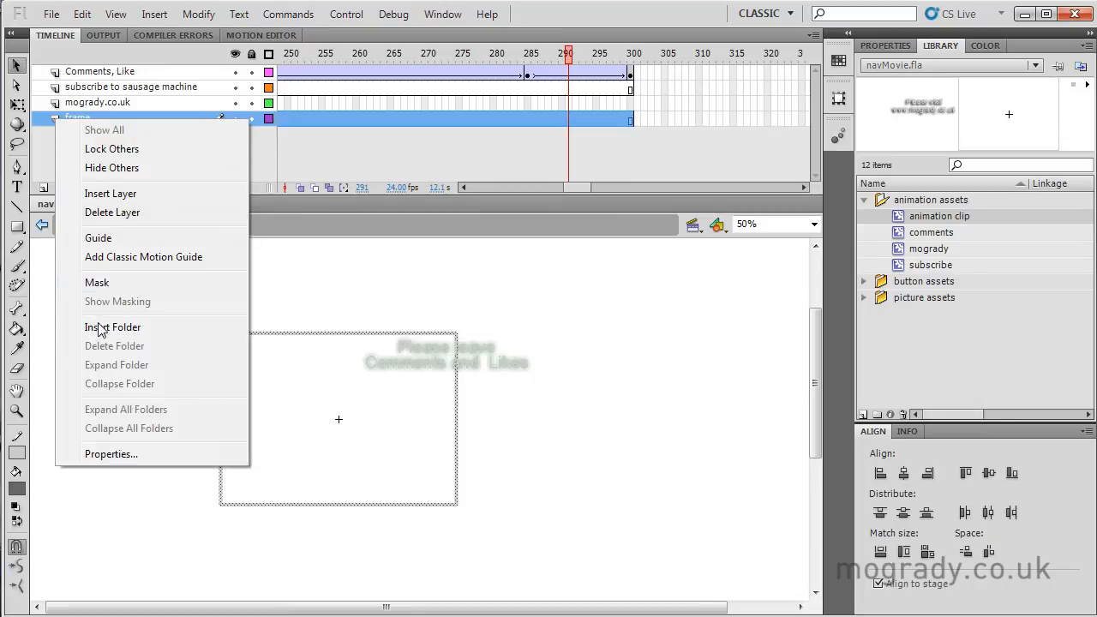
left_click(109, 453)
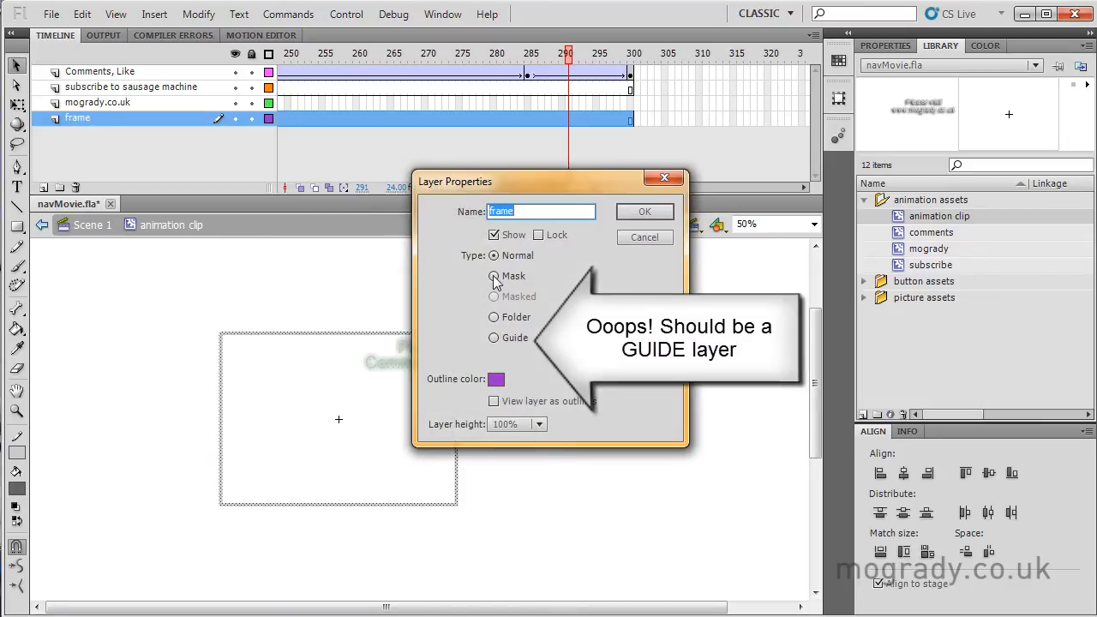
left_click(494, 274)
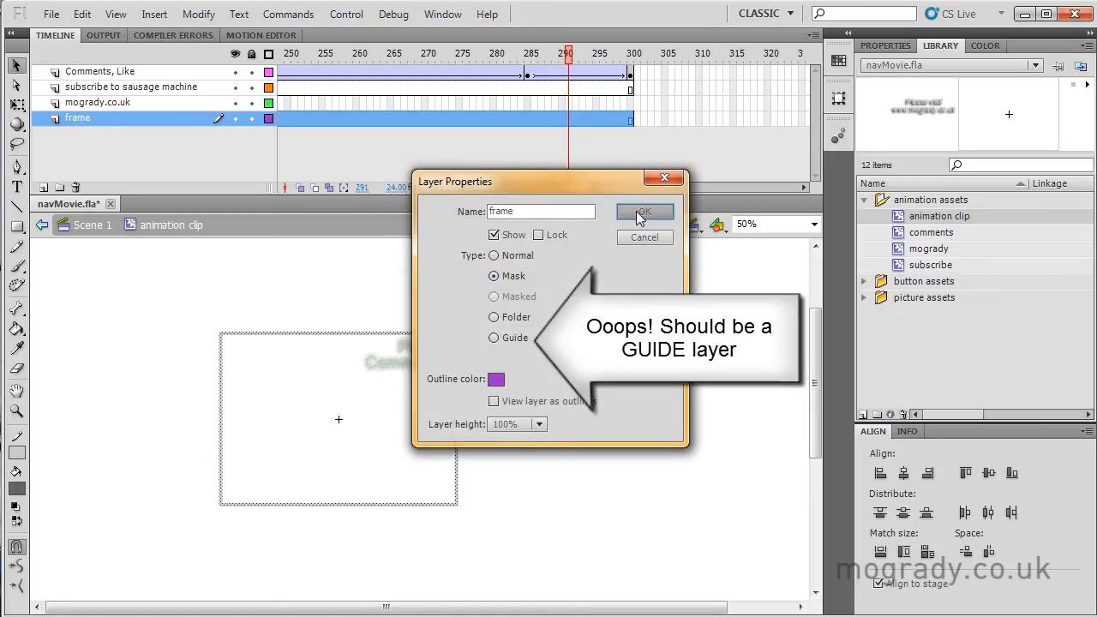
left_click(644, 212)
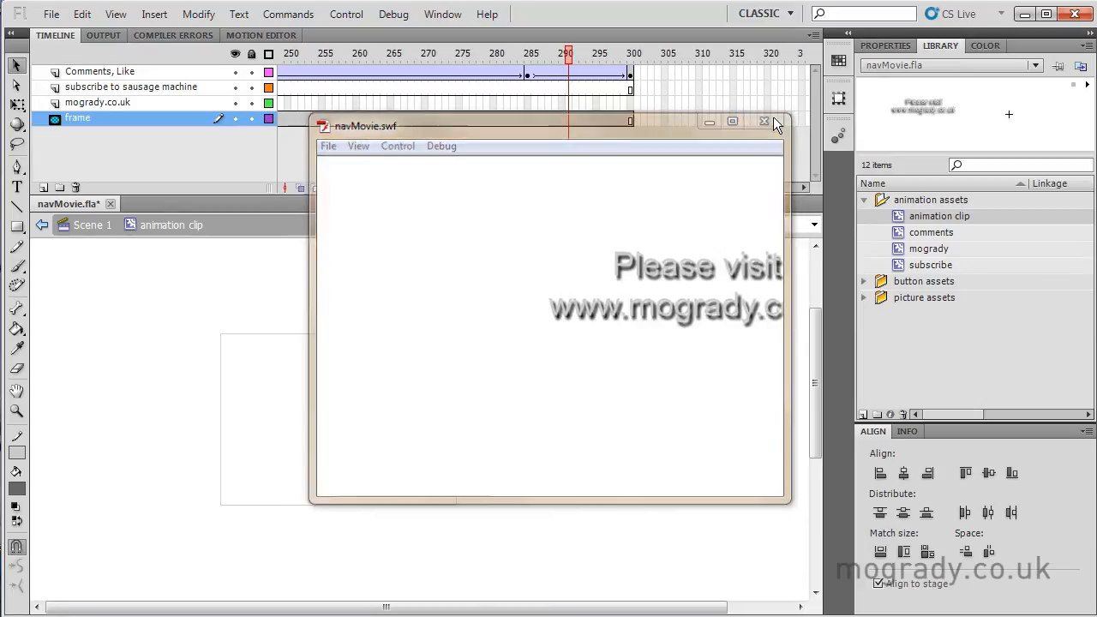
left_click(764, 121)
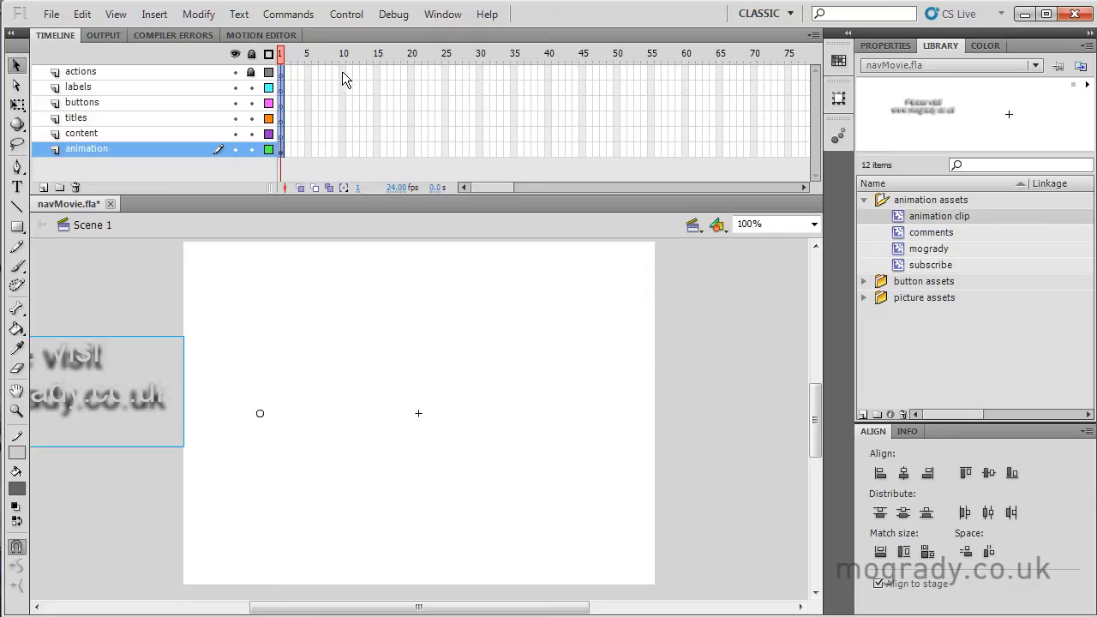
Step: Enter a stop(); script on frame 1 of the actions layer via the Actions panel
left_click(81, 72)
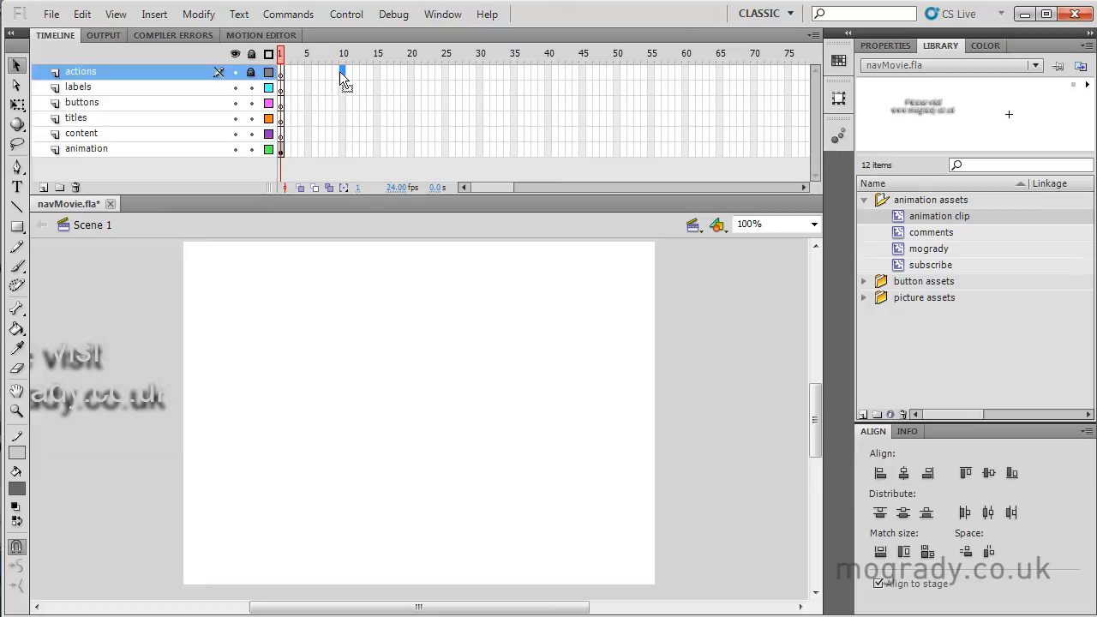
left_click(479, 72)
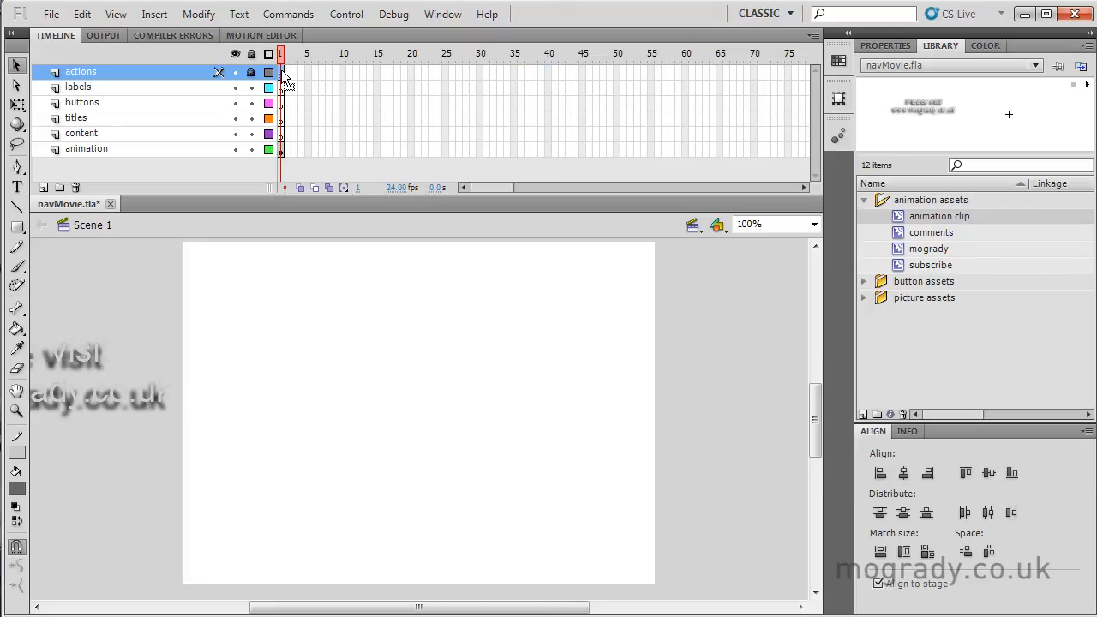
left_click(442, 14)
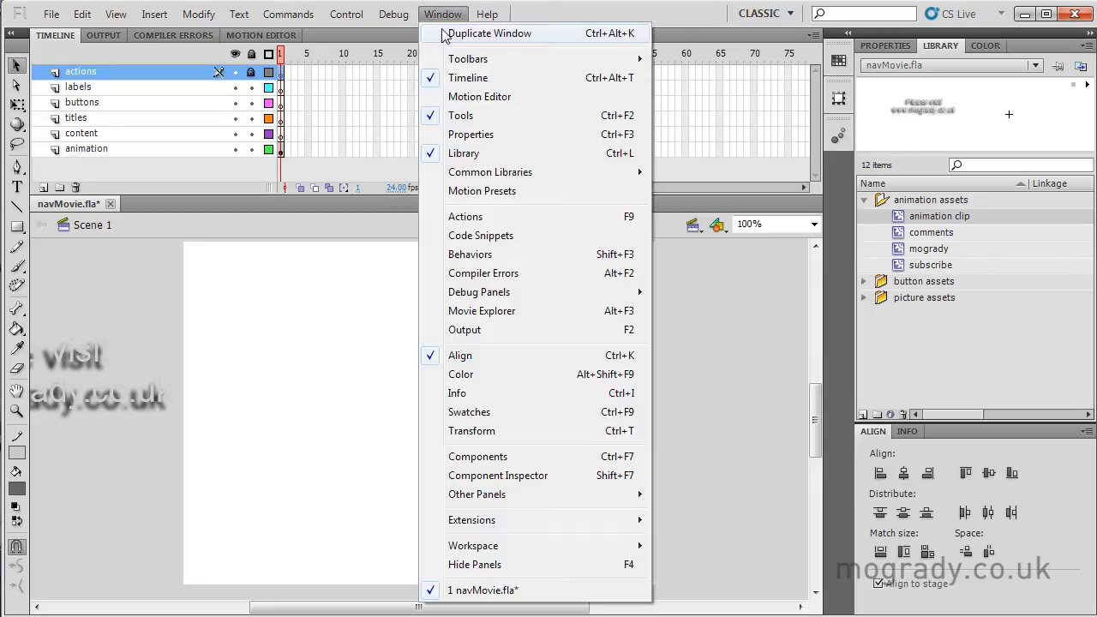
left_click(466, 215)
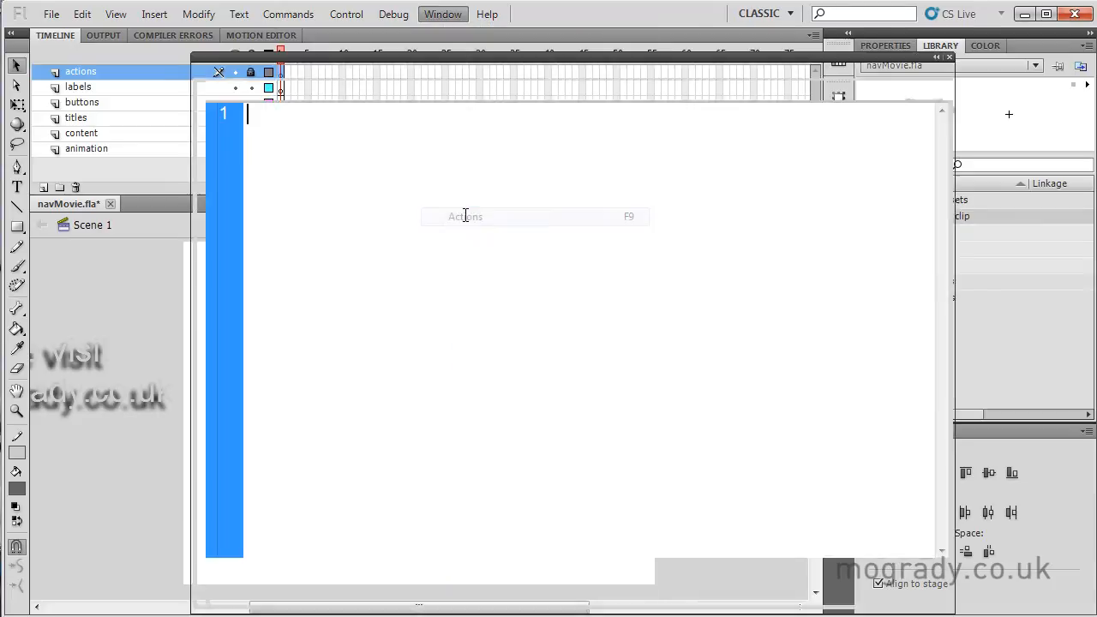
type("st")
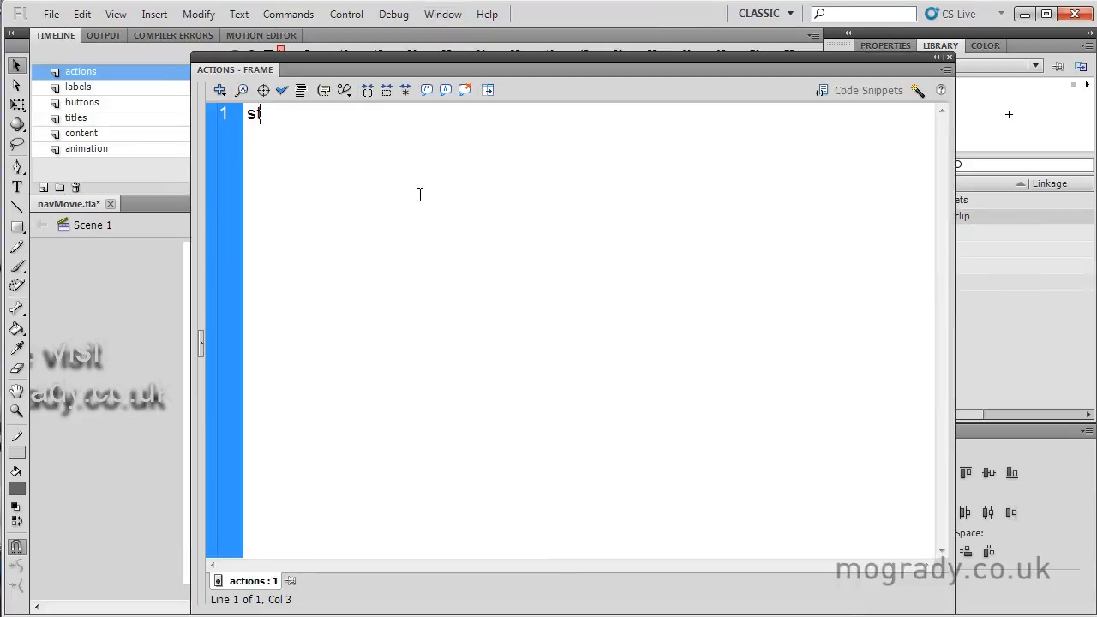
type("op();")
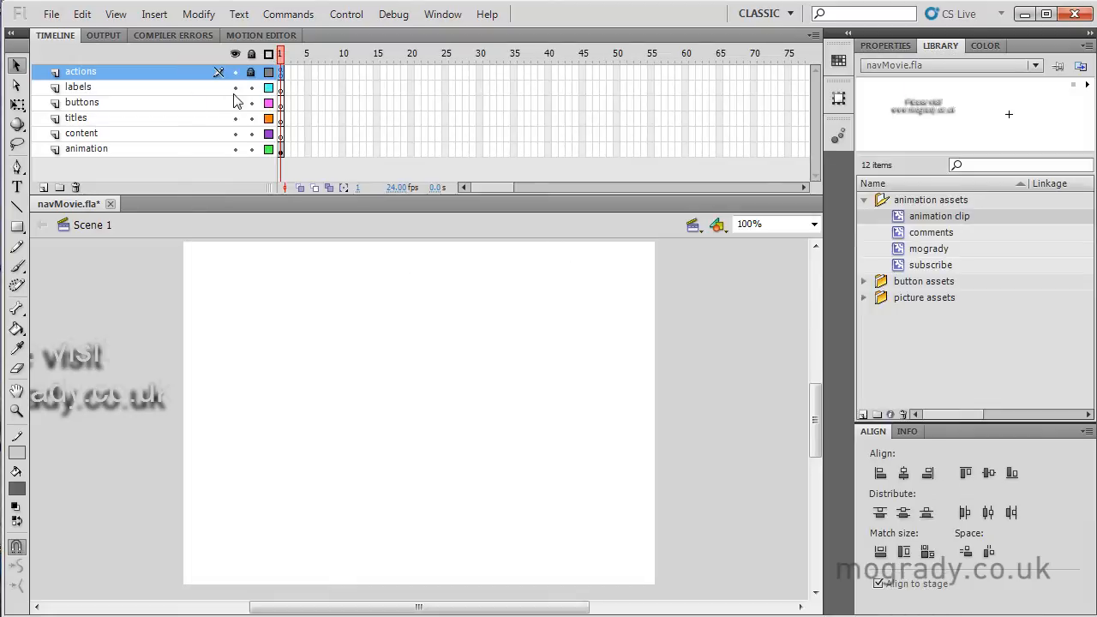
mouse_move(283, 98)
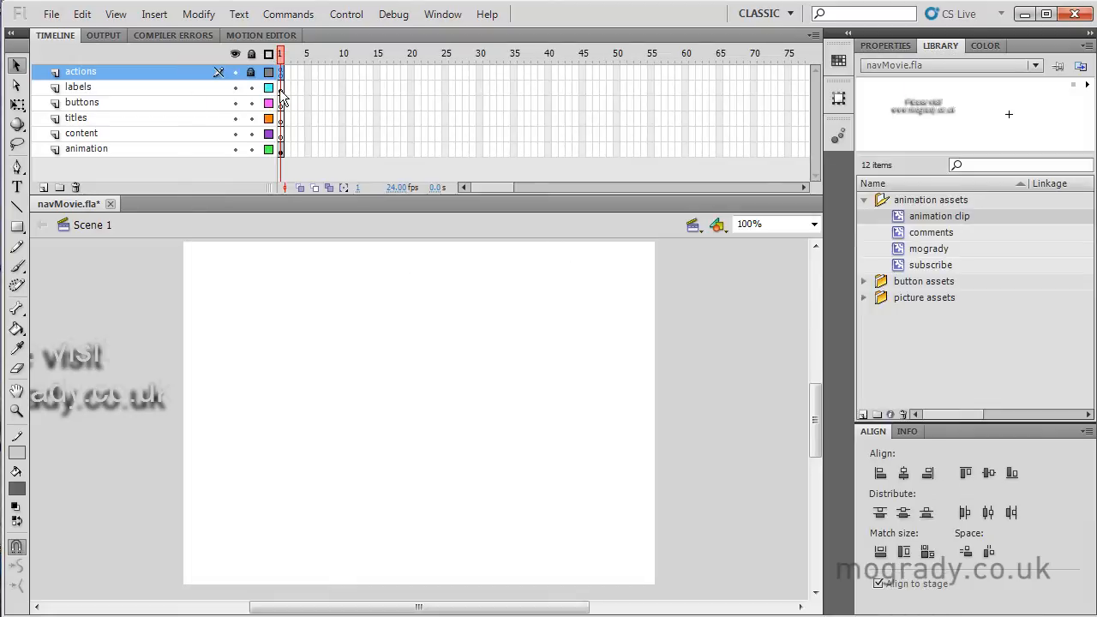
left_click(79, 86)
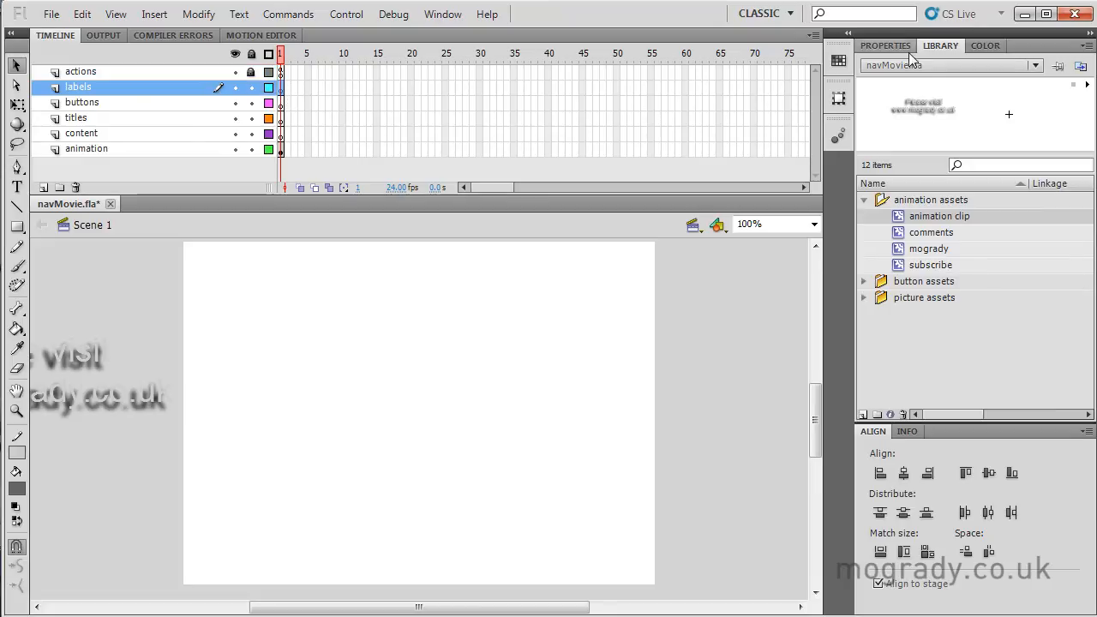
Step: Label frame 1 of the labels layer 'animation' in the Properties panel
left_click(884, 45)
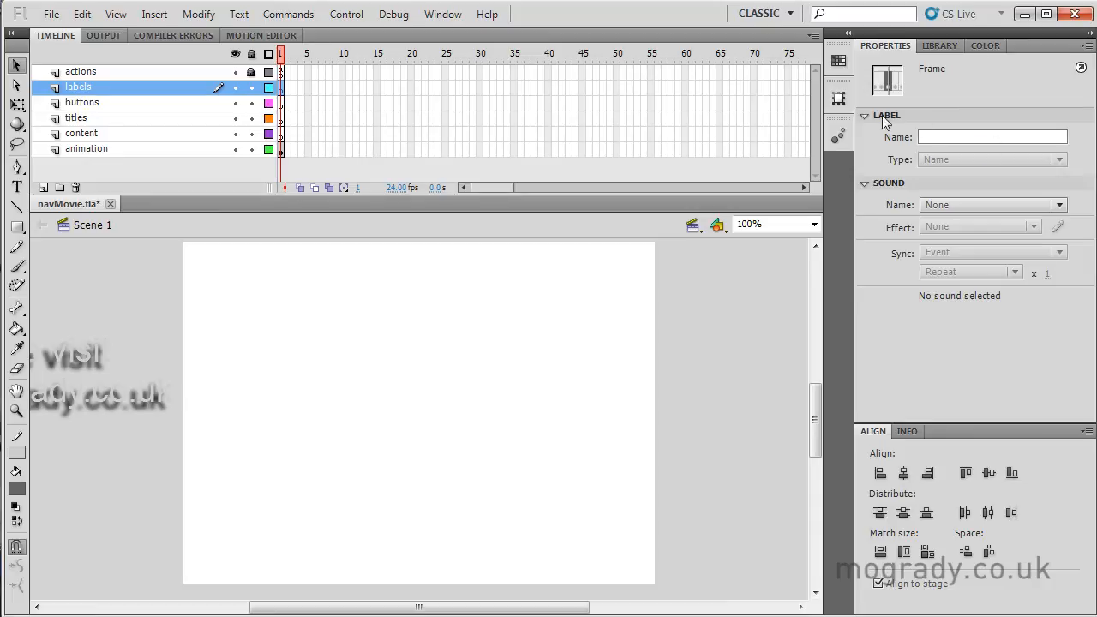
left_click(864, 117)
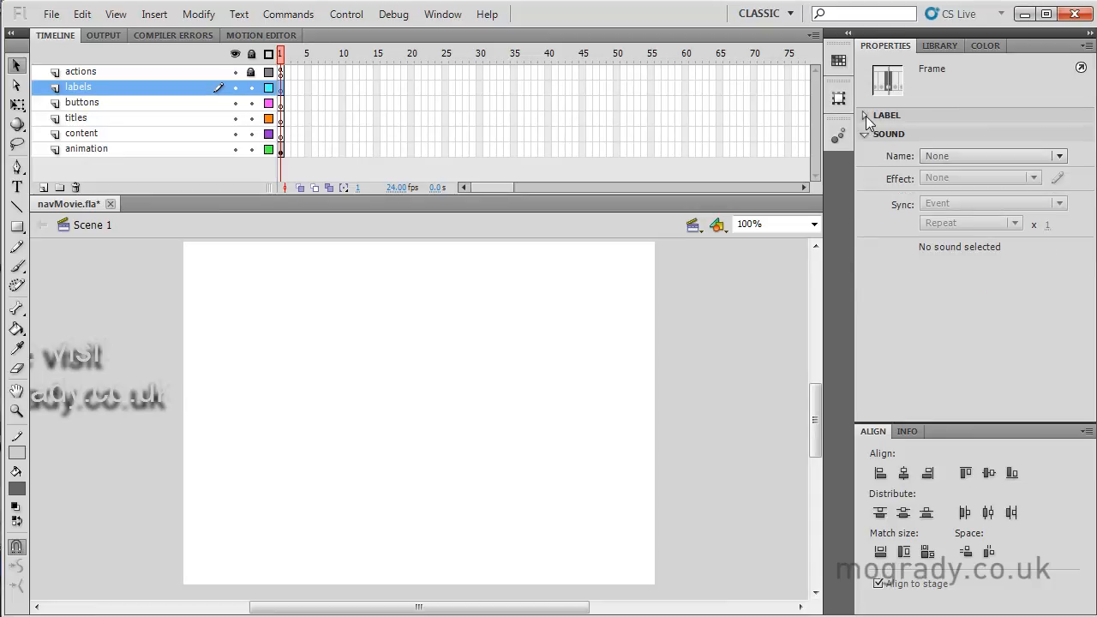
type("a")
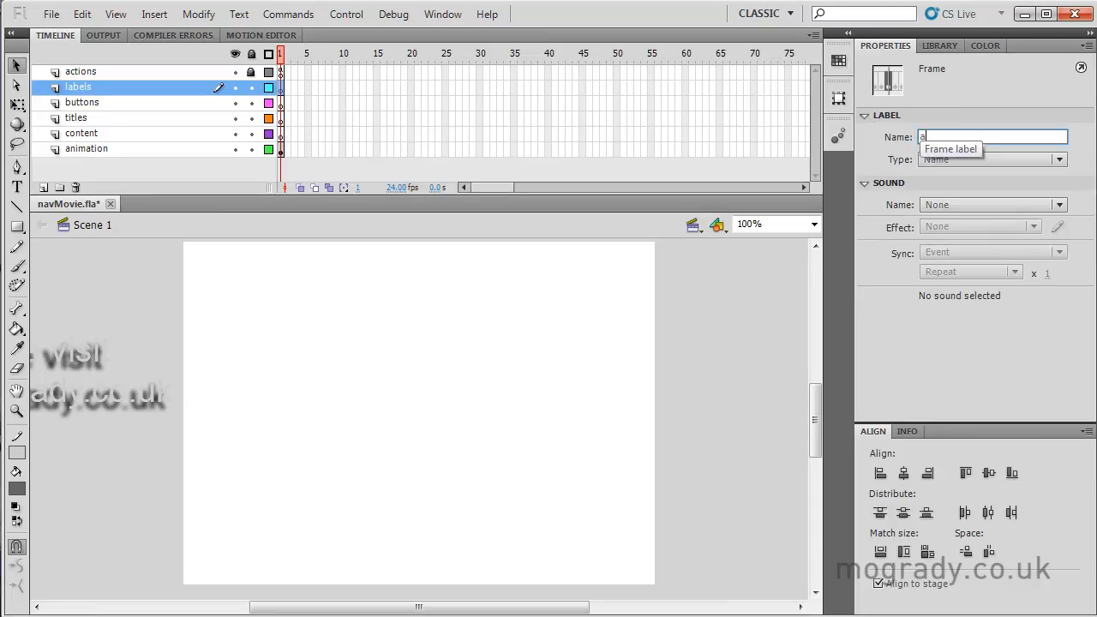
type("nimation")
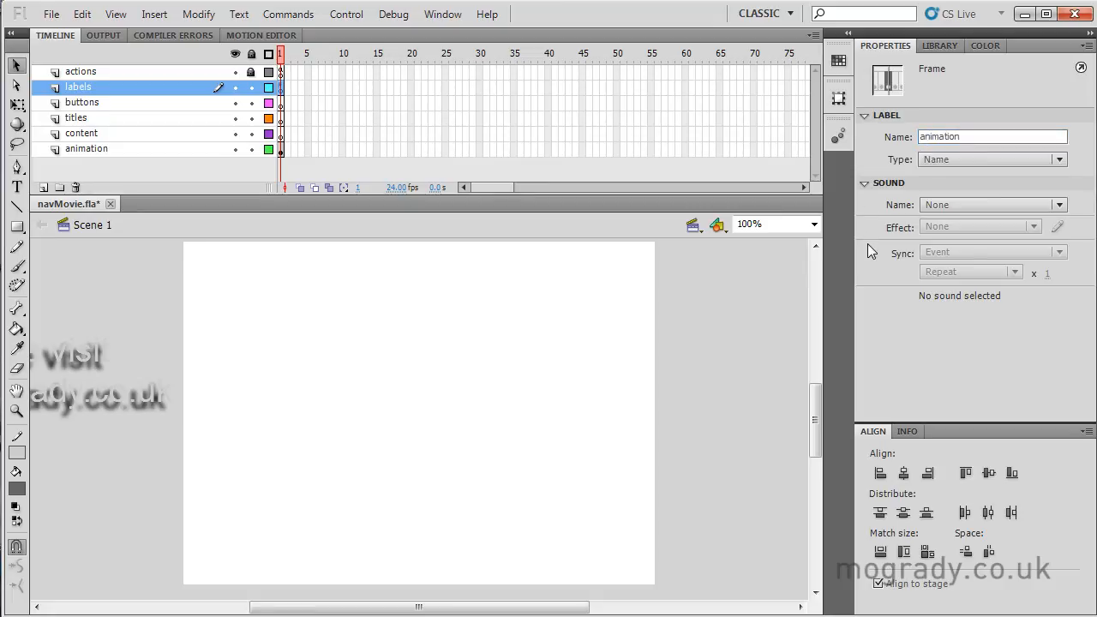
mouse_move(346, 96)
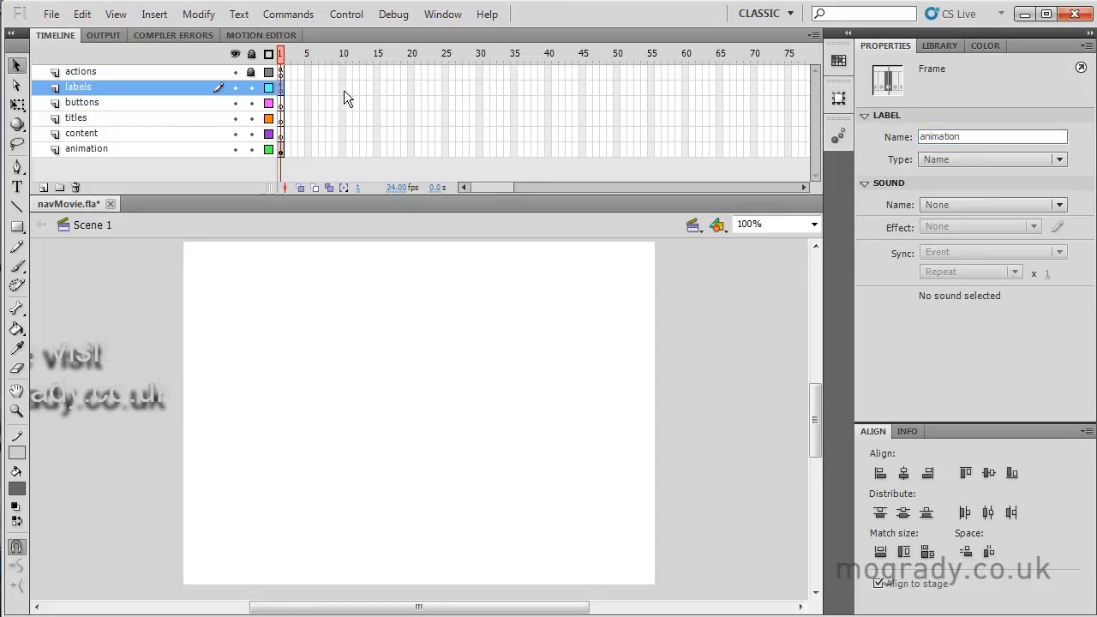
Step: Insert a keyframe at frame 10 on the labels layer and label it 'houses'
left_click(343, 86)
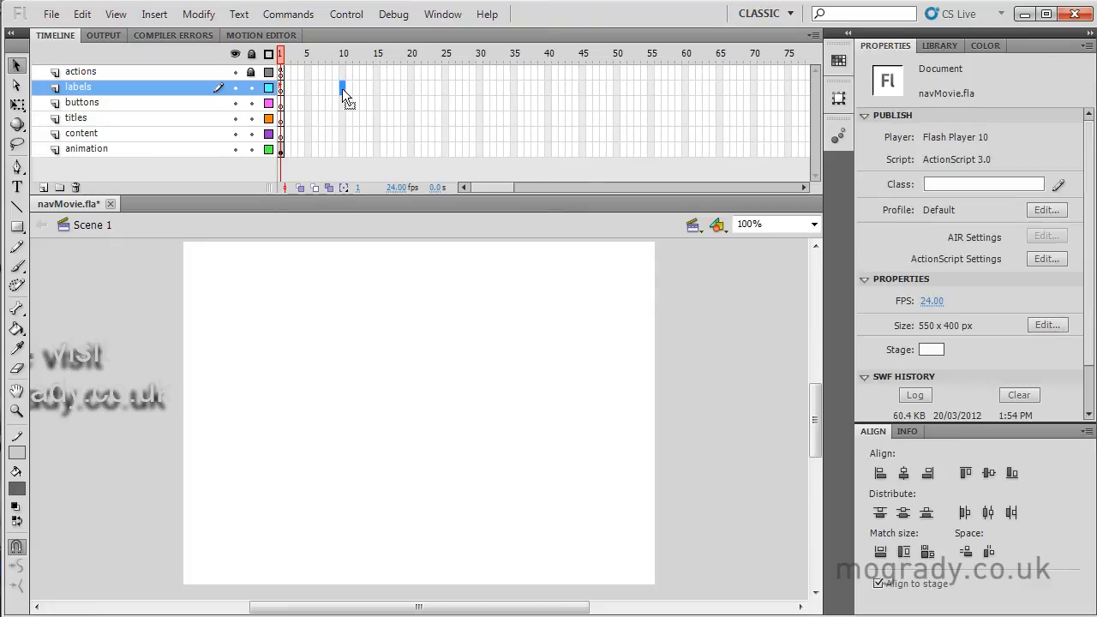
right_click(342, 89)
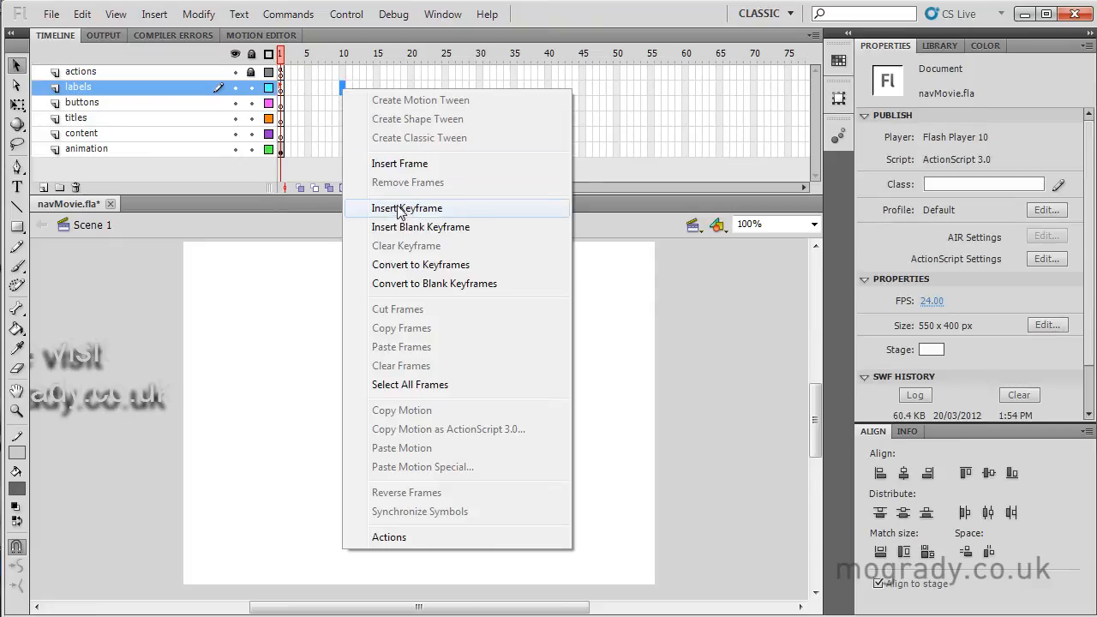
left_click(406, 208)
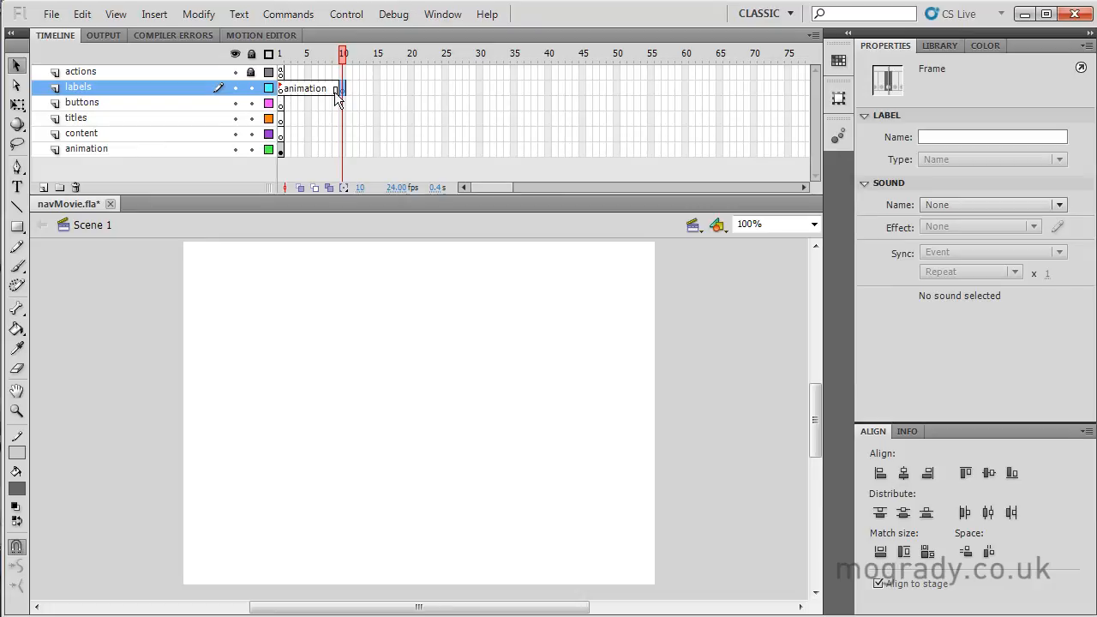
mouse_move(329, 96)
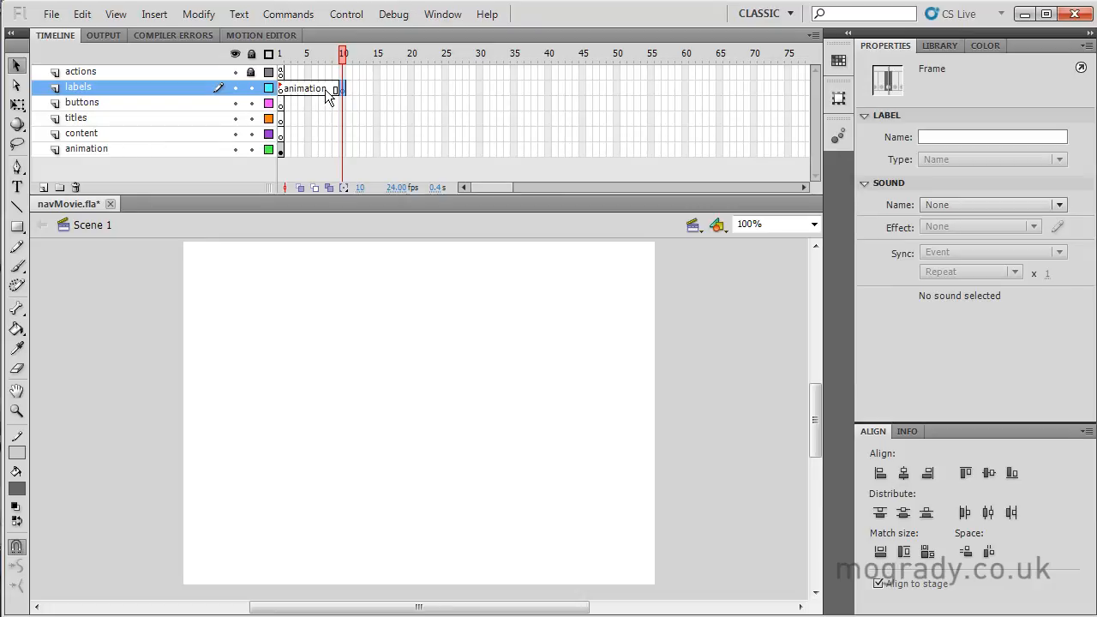
mouse_move(959, 49)
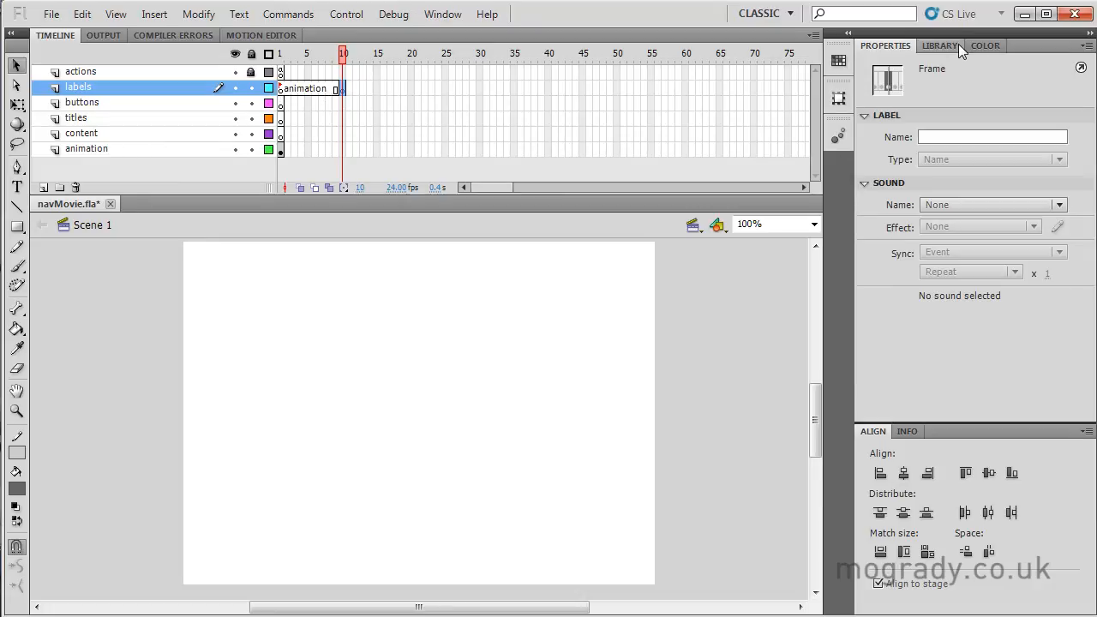
left_click(990, 137)
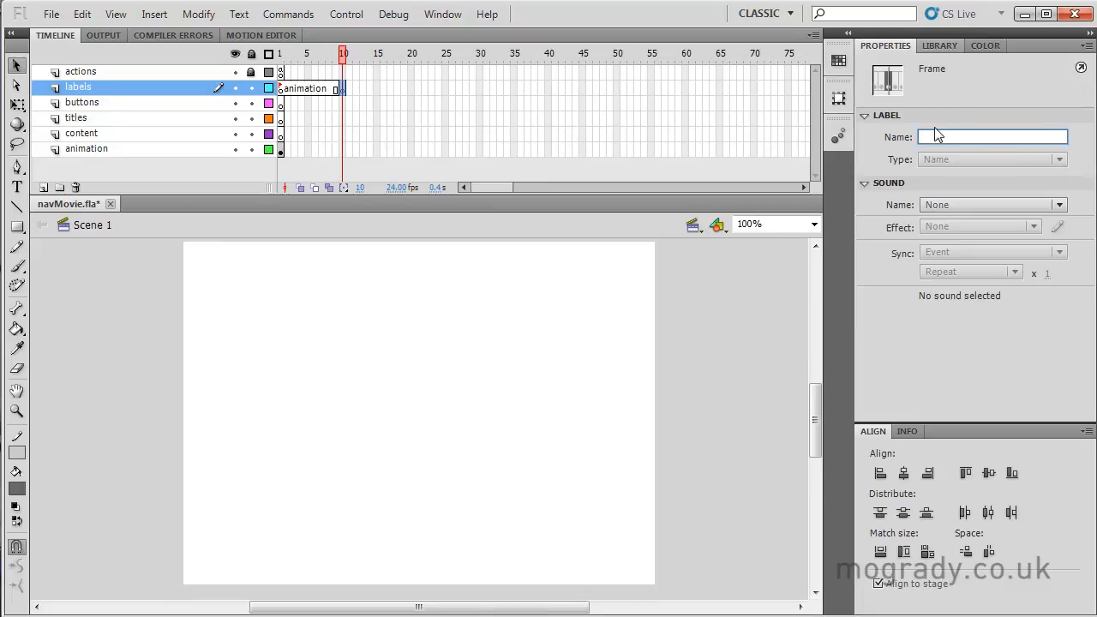
type("house")
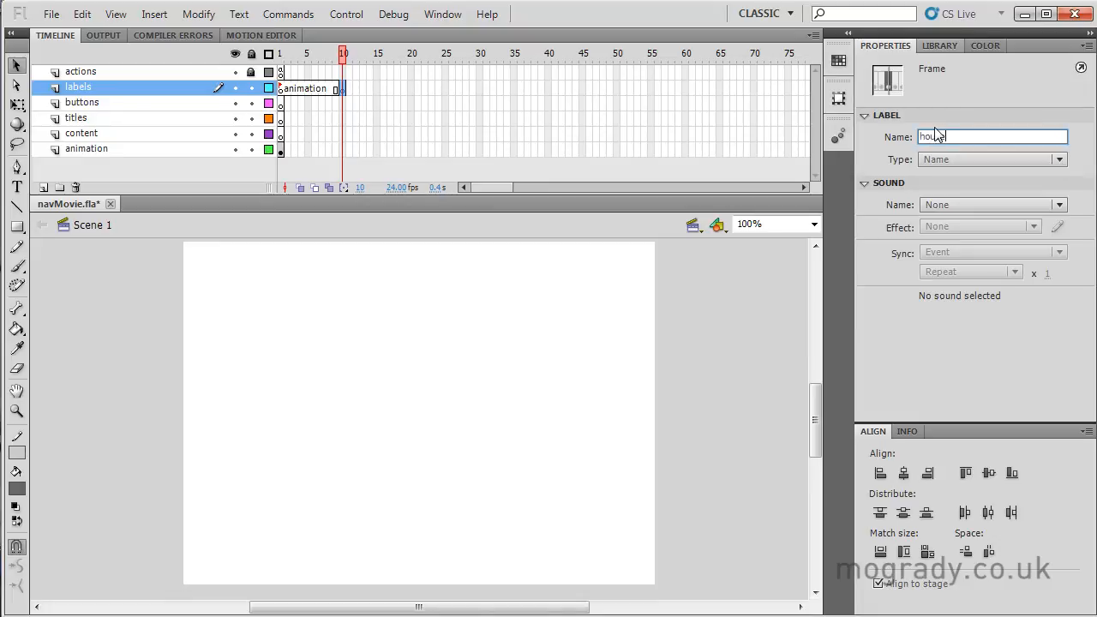
type("houses")
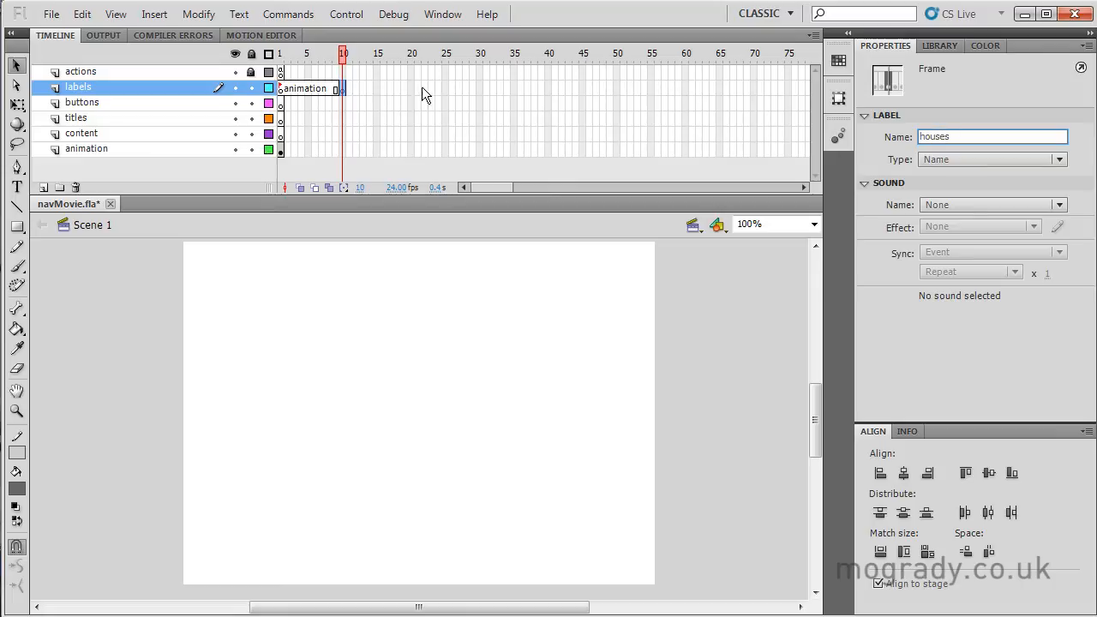
Step: Add labelled keyframes rivers, hills and animals further along, extending the layer to frame 50
right_click(411, 86)
type("rivers")
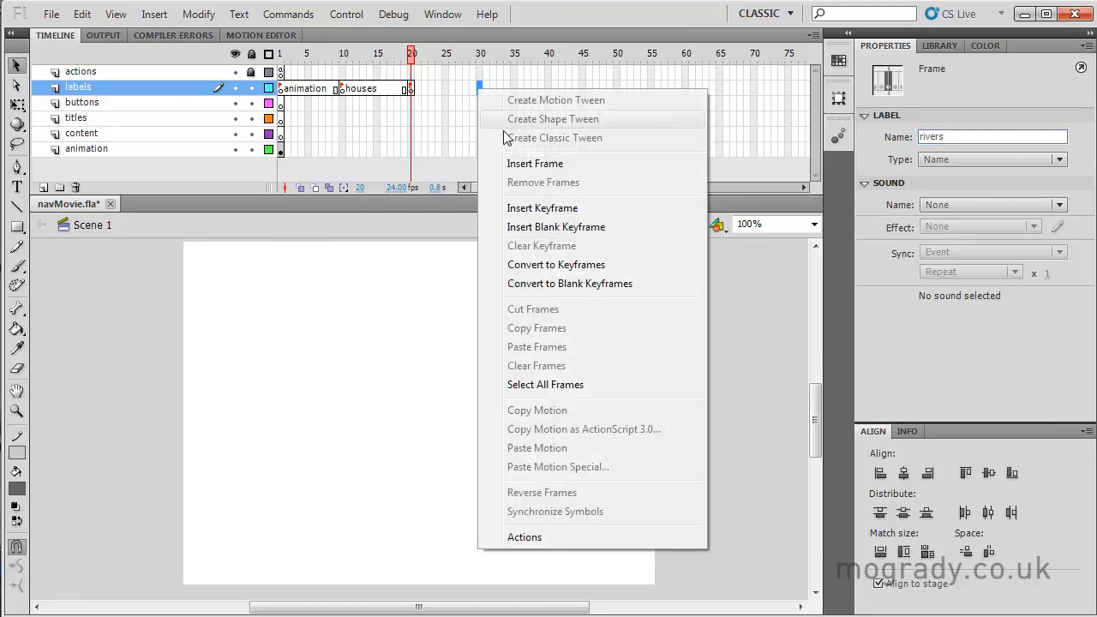
left_click(555, 226)
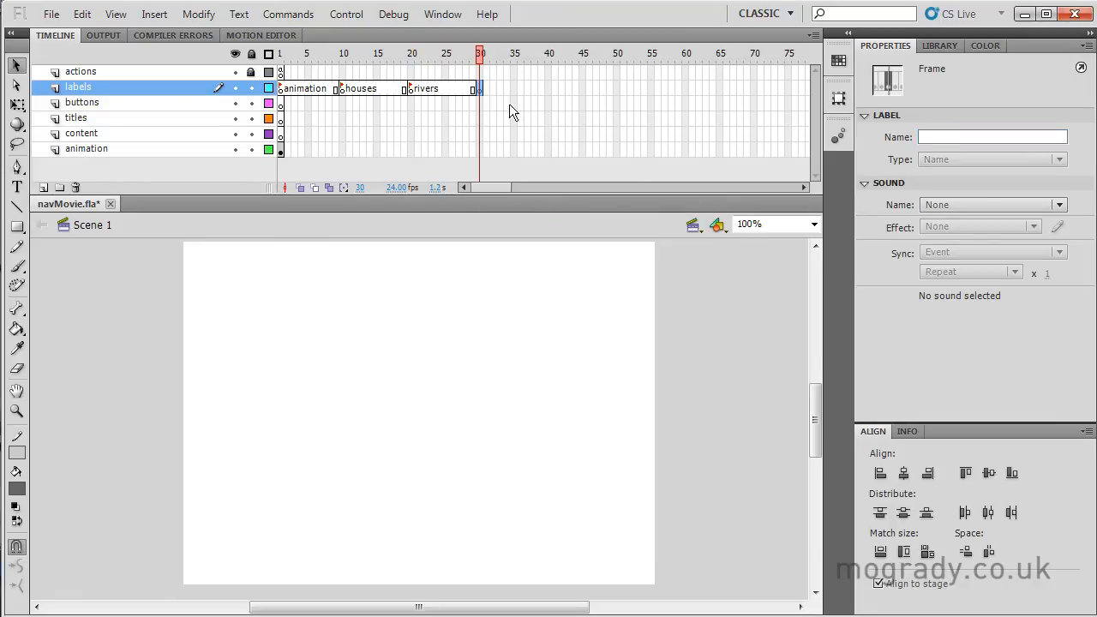
left_click(990, 137)
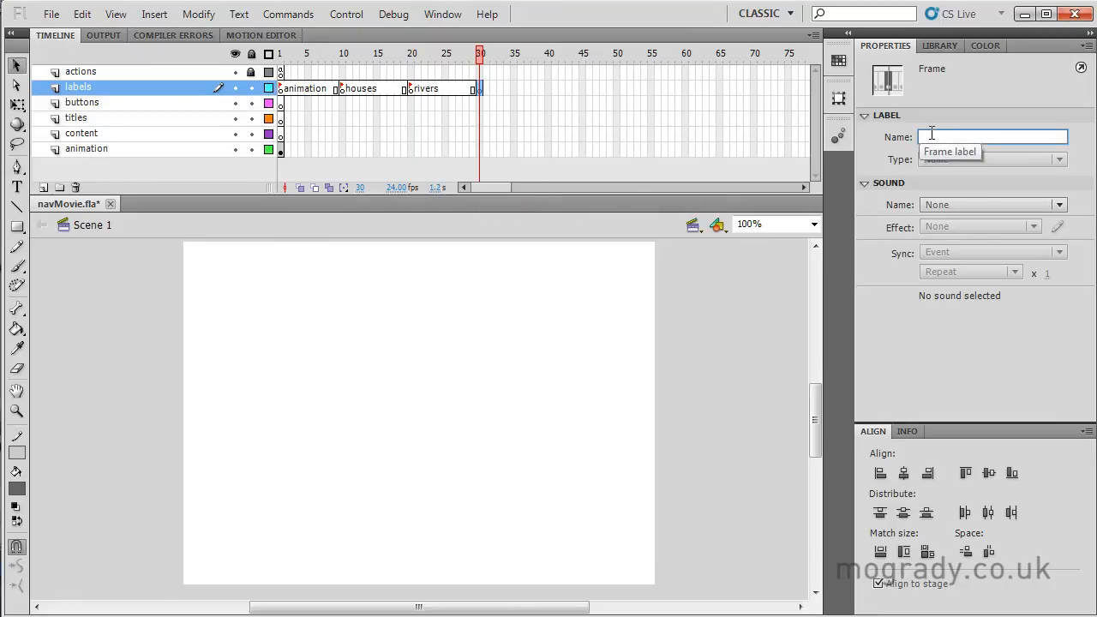
type("hills")
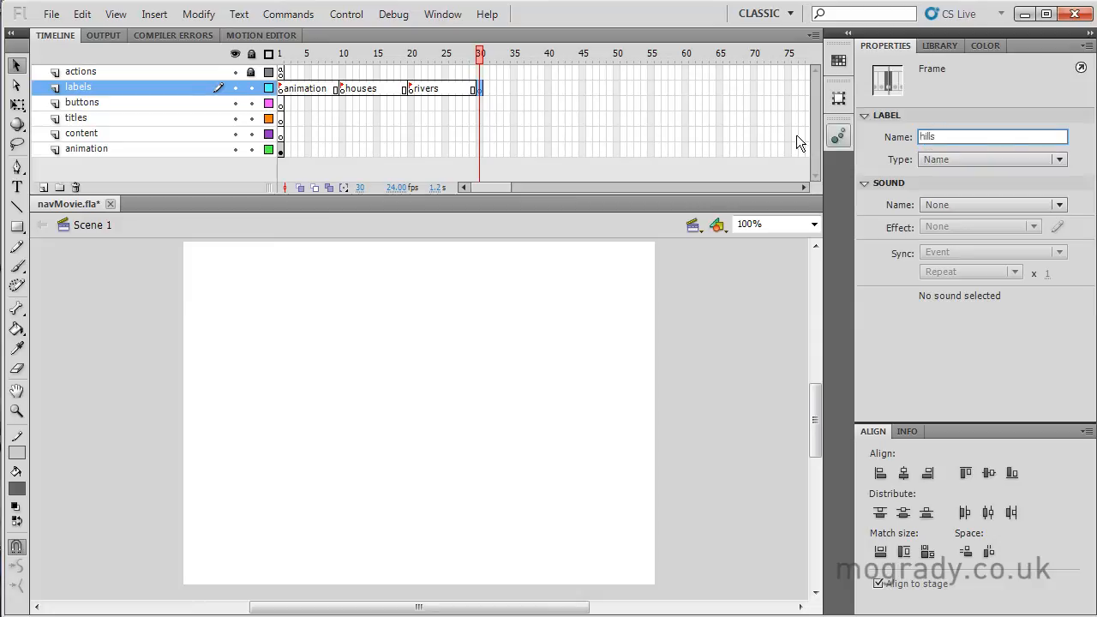
right_click(548, 89)
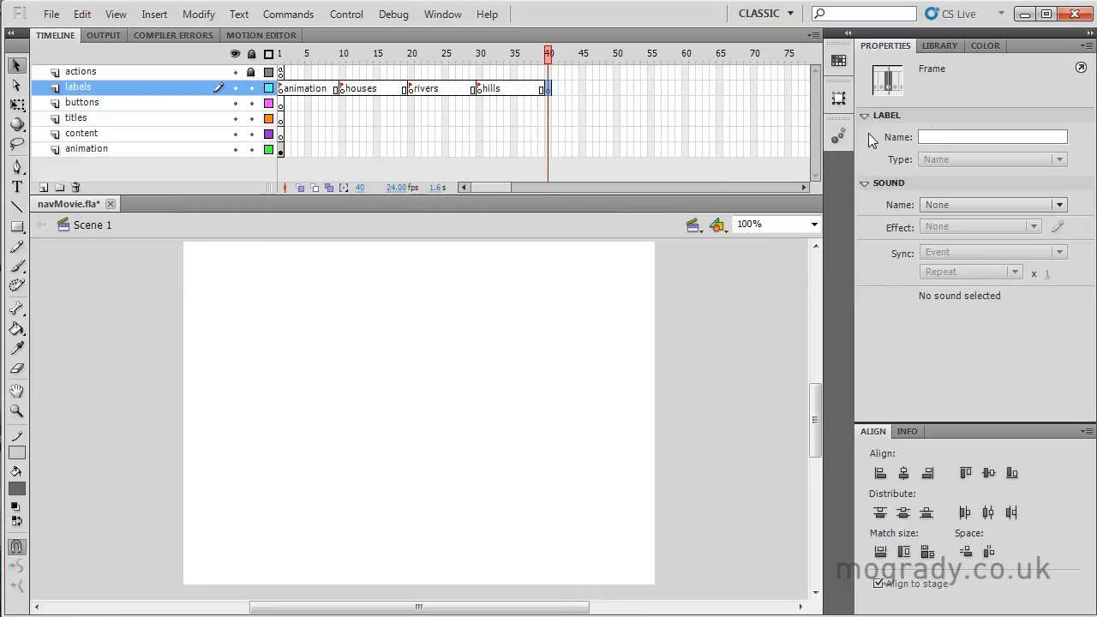
type("animals")
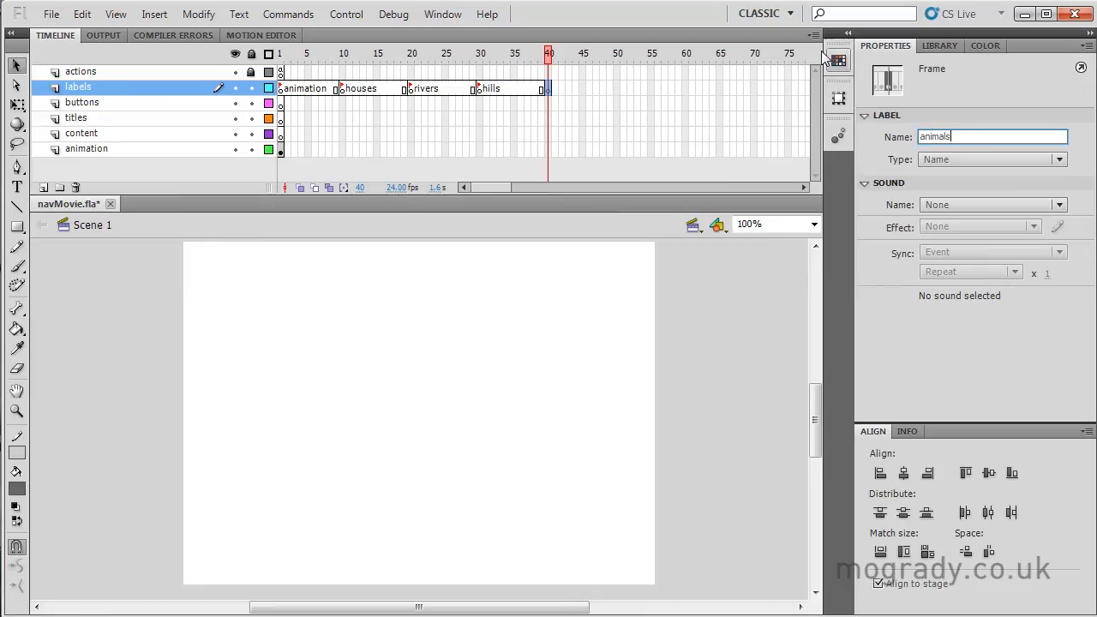
right_click(617, 89)
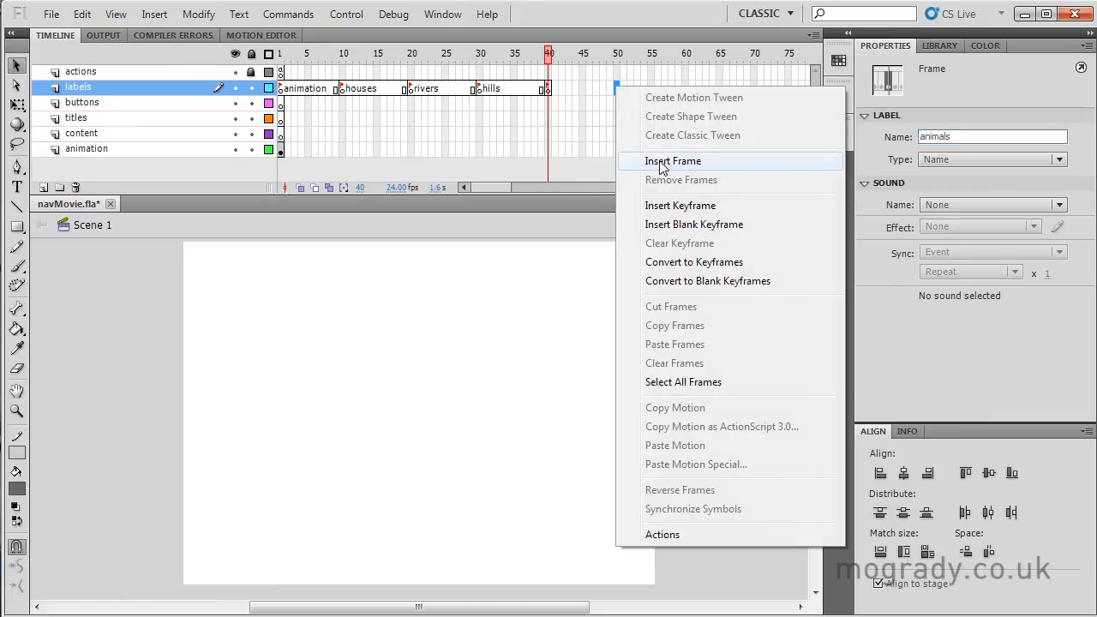
left_click(672, 161)
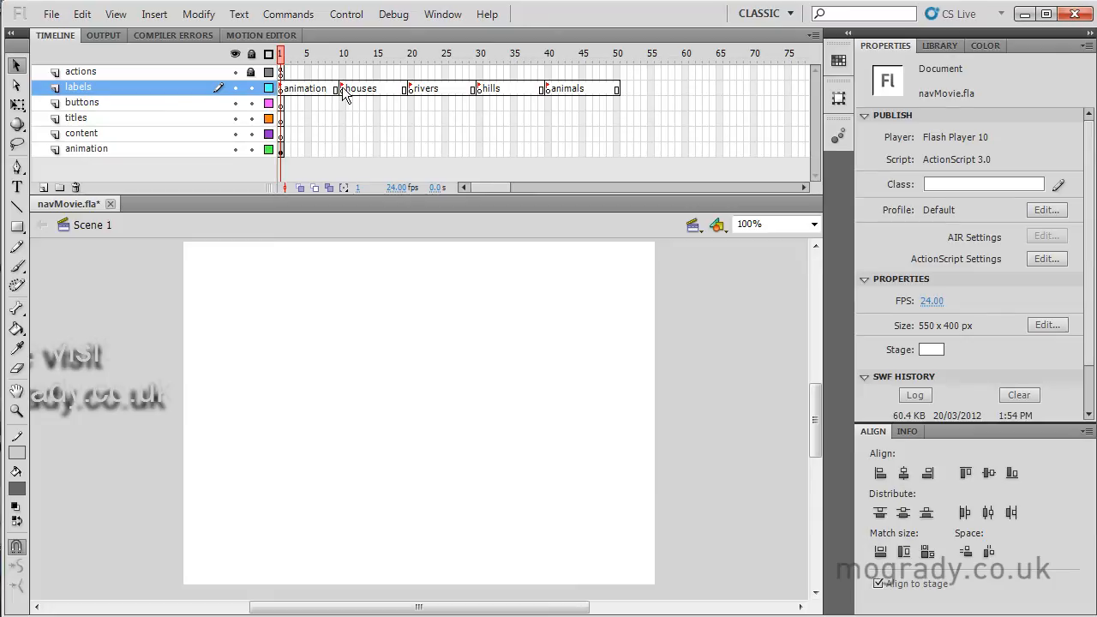
Step: Draw a left-aligned 'Historic houses' text heading across the top of the stage on the titles layer
left_click(411, 89)
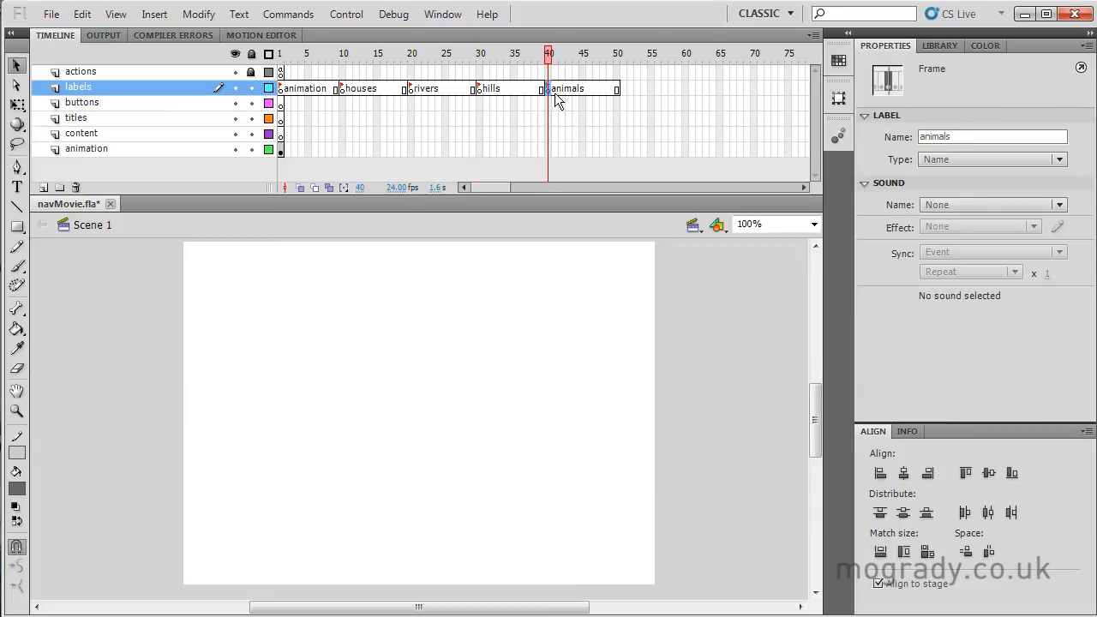
mouse_move(513, 105)
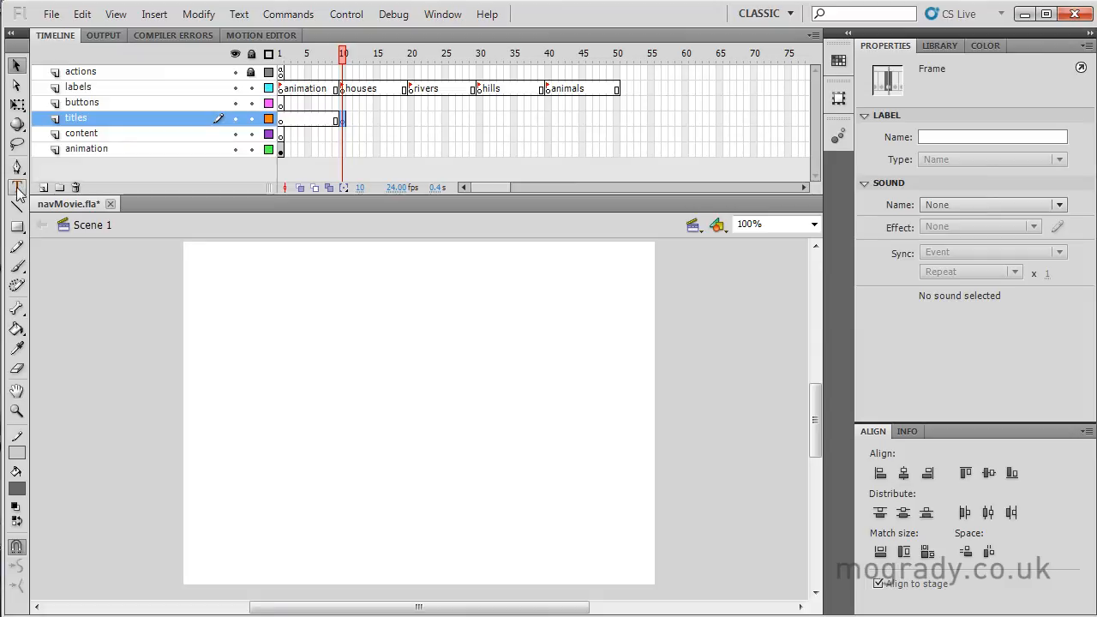
left_click(17, 187)
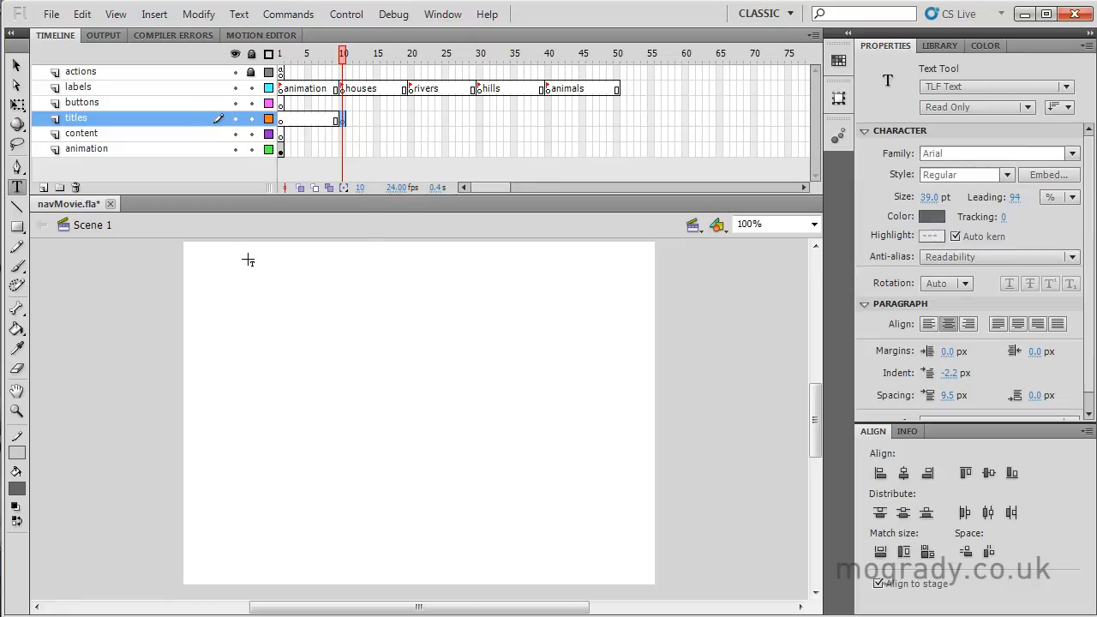
left_click_drag(246, 257, 623, 305)
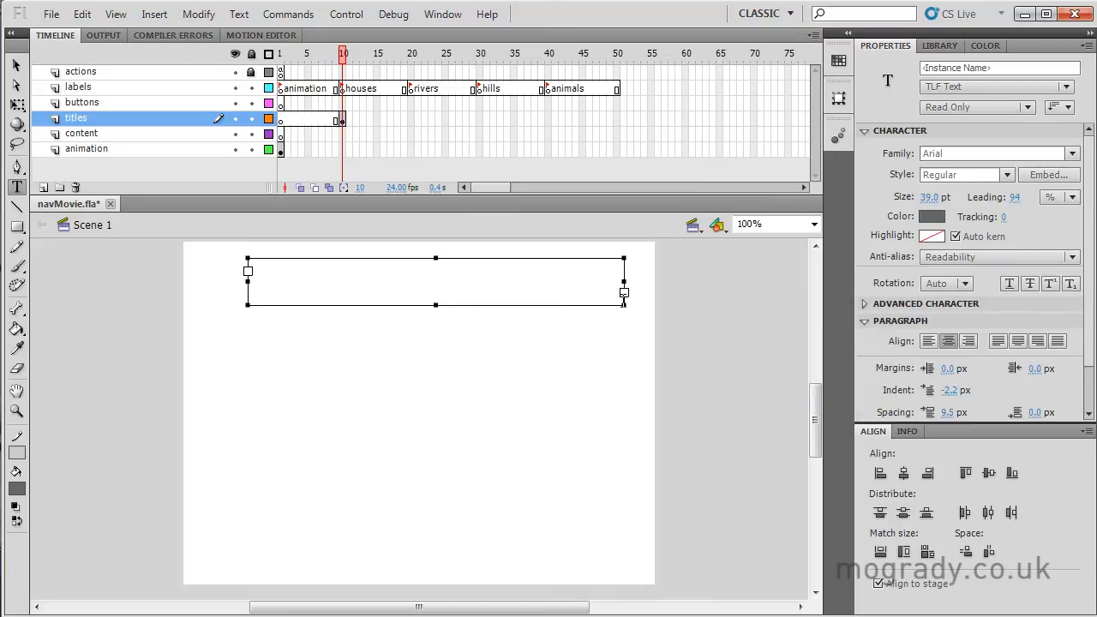
left_click(929, 339)
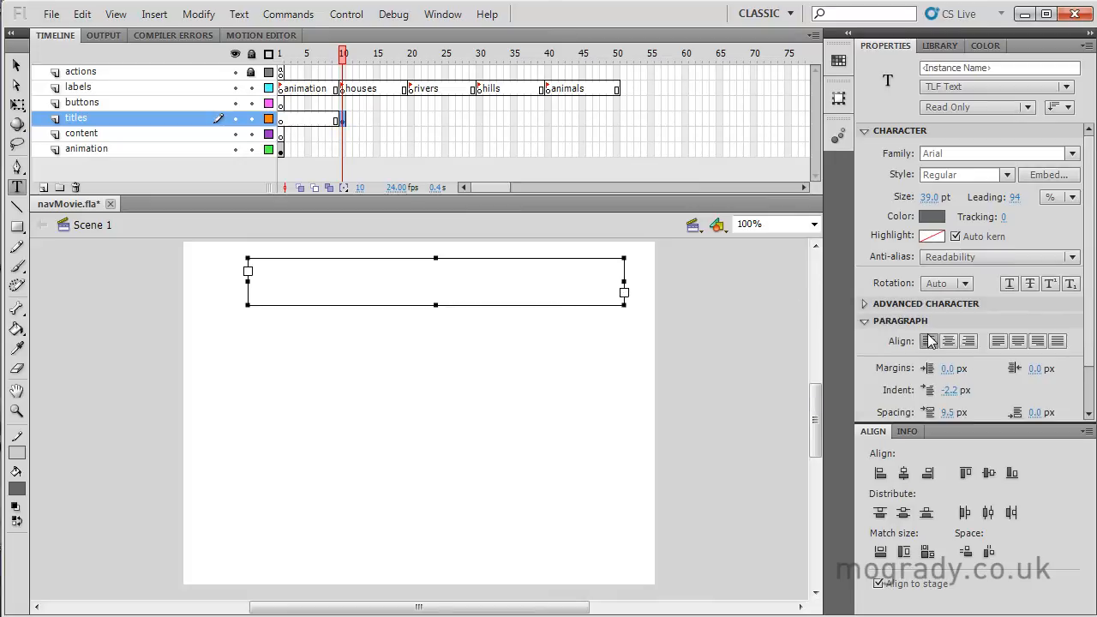
type("Hi")
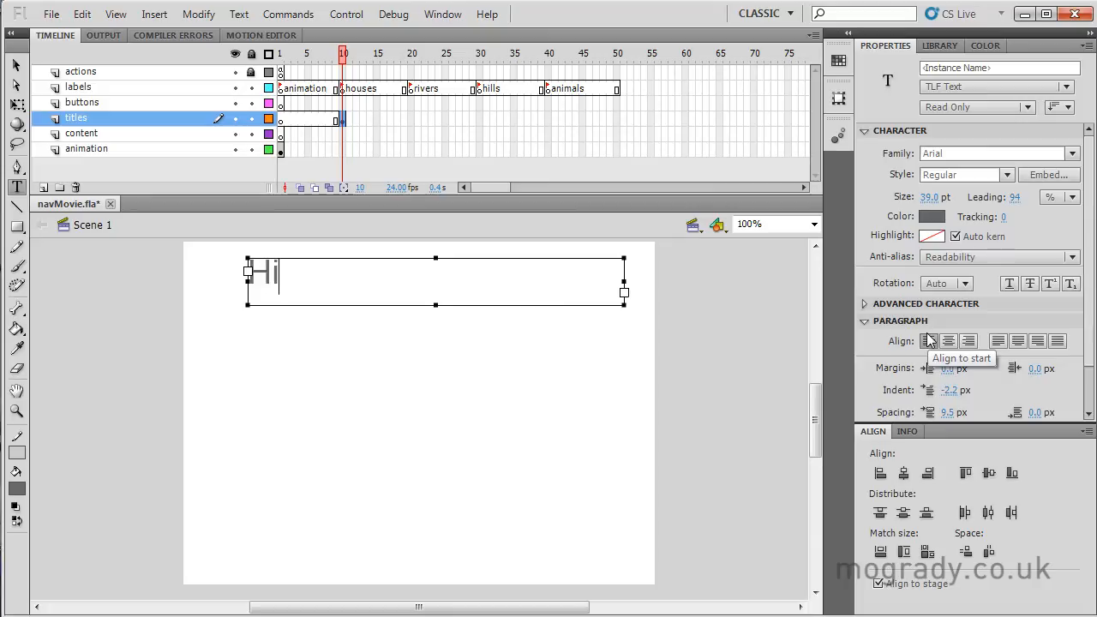
type("storic")
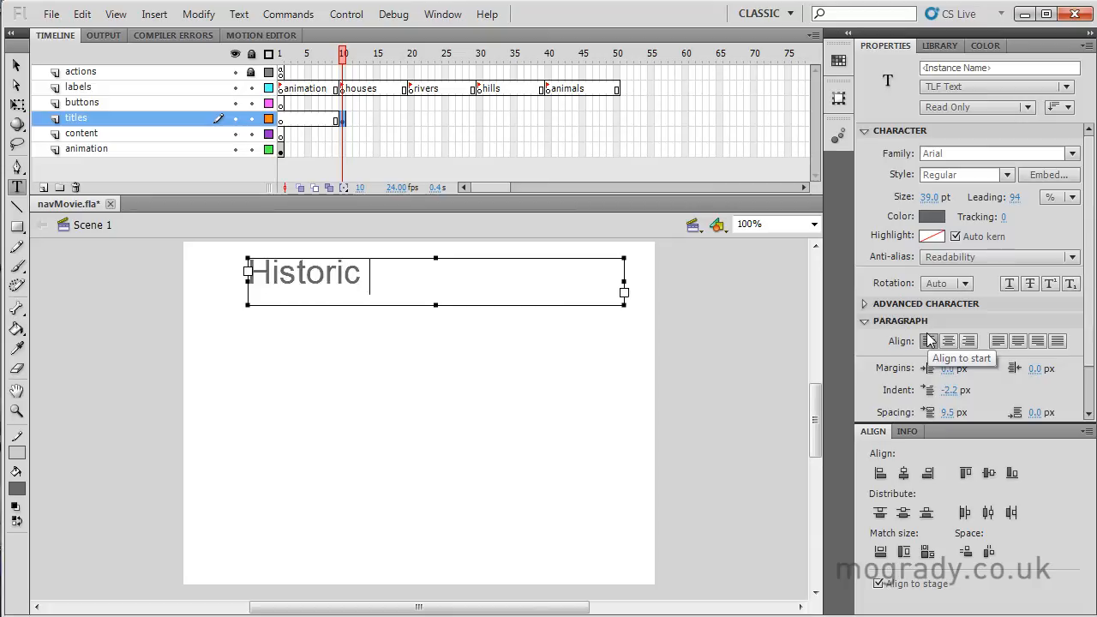
type("houses")
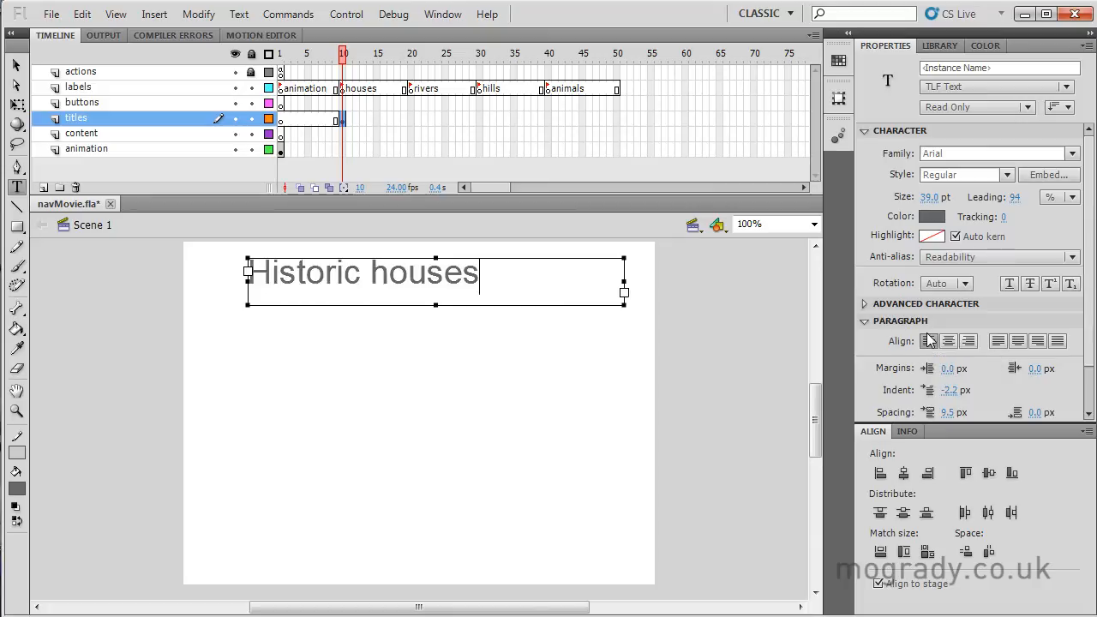
left_click(928, 339)
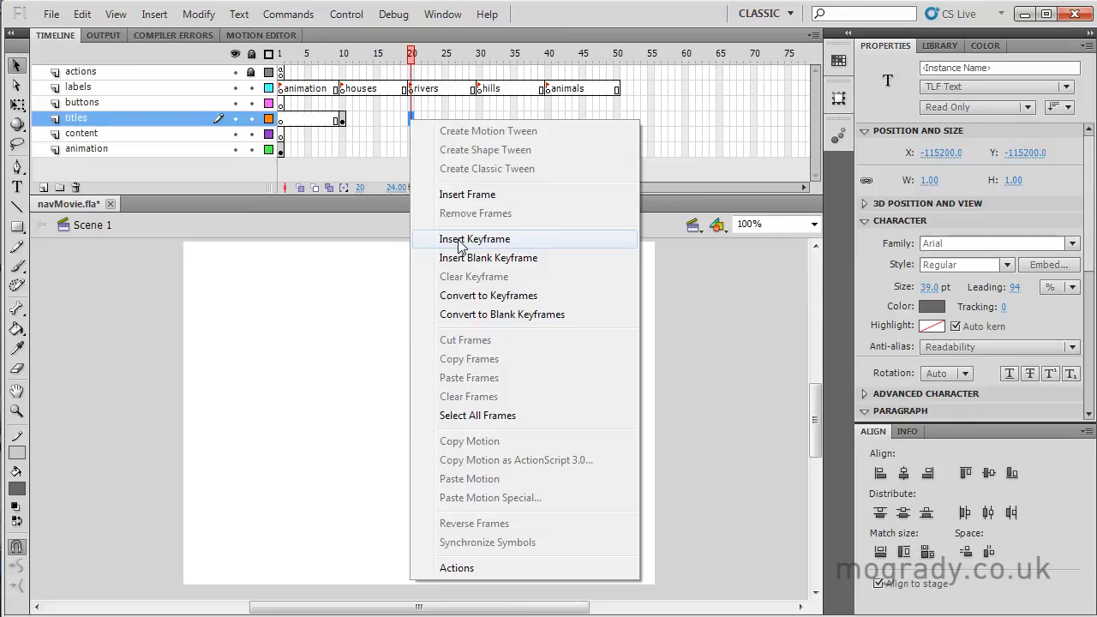
Step: Add a titles keyframe at frame 20 reading 'Rivers of Yorkshire'
left_click(474, 240)
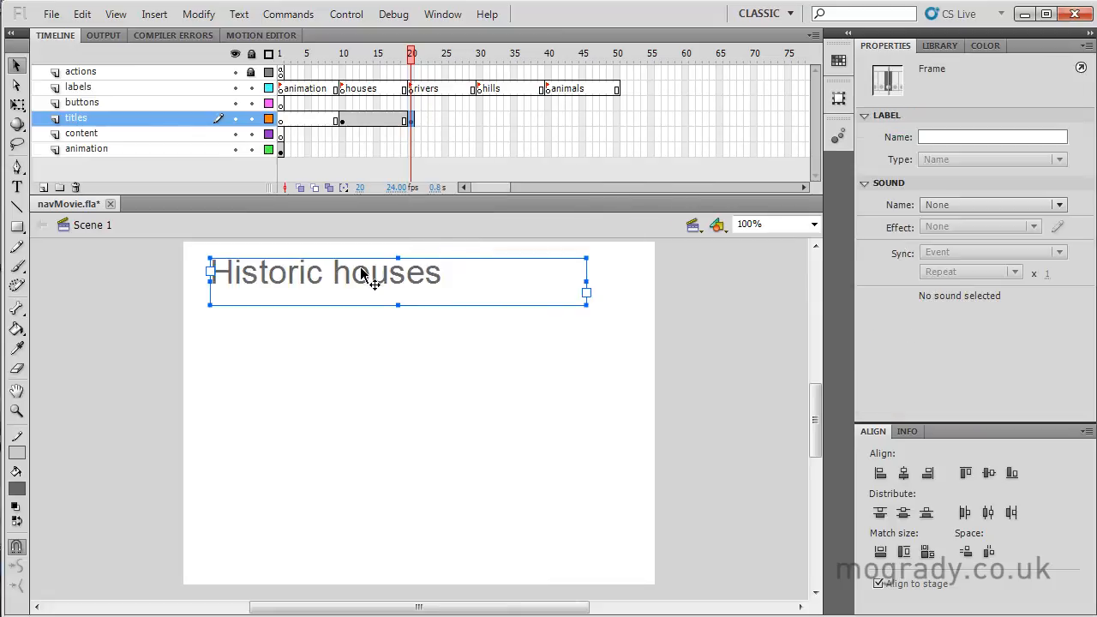
double_click(326, 270)
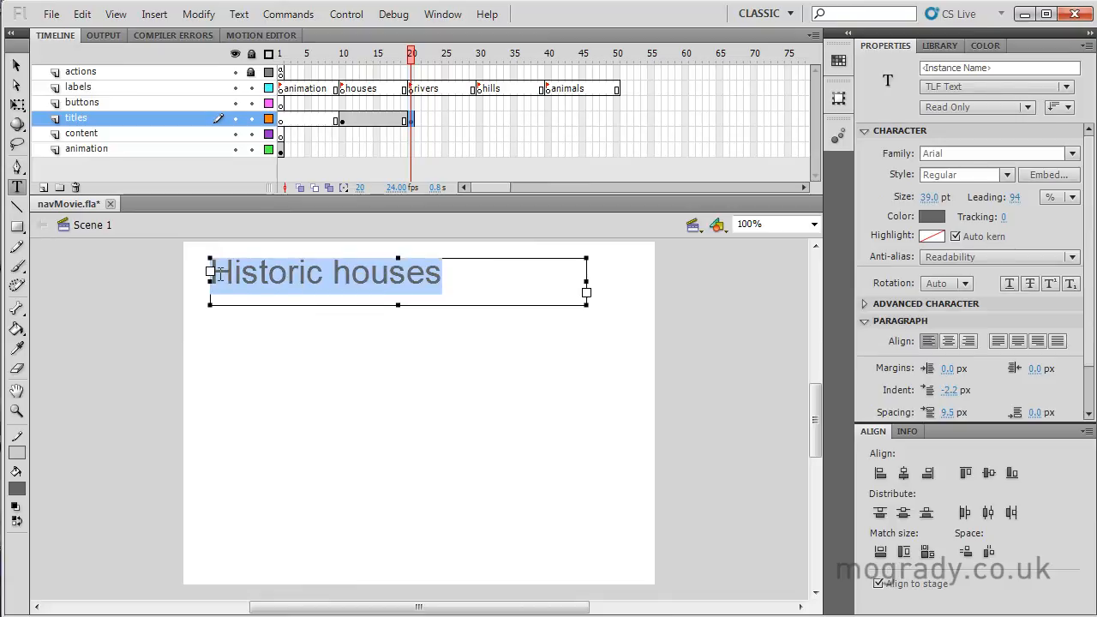
type("Riv")
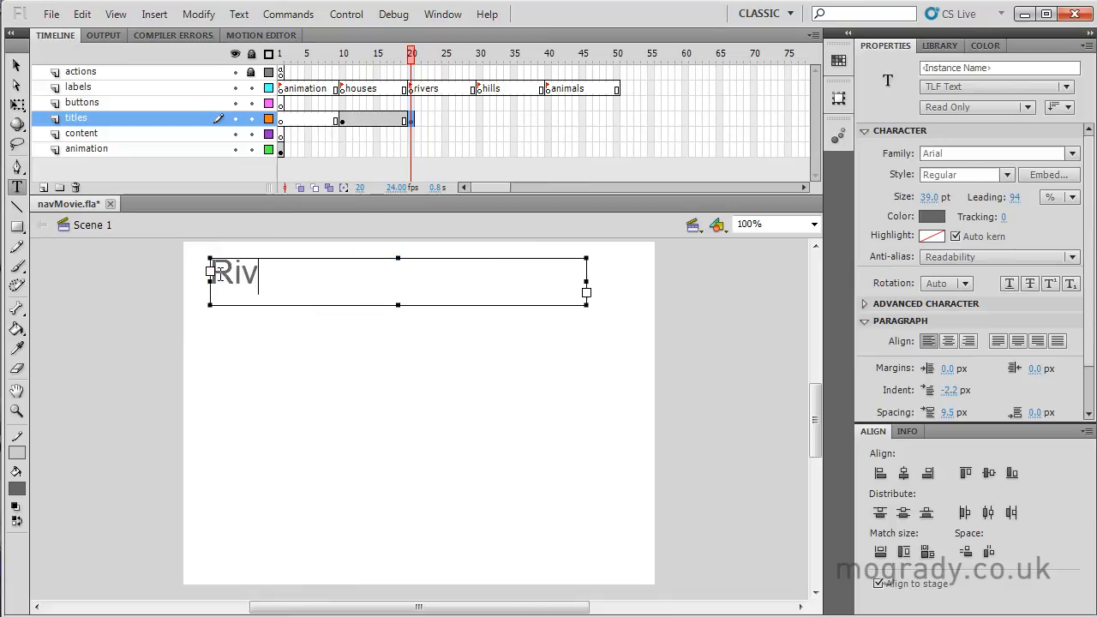
type("ers of Y")
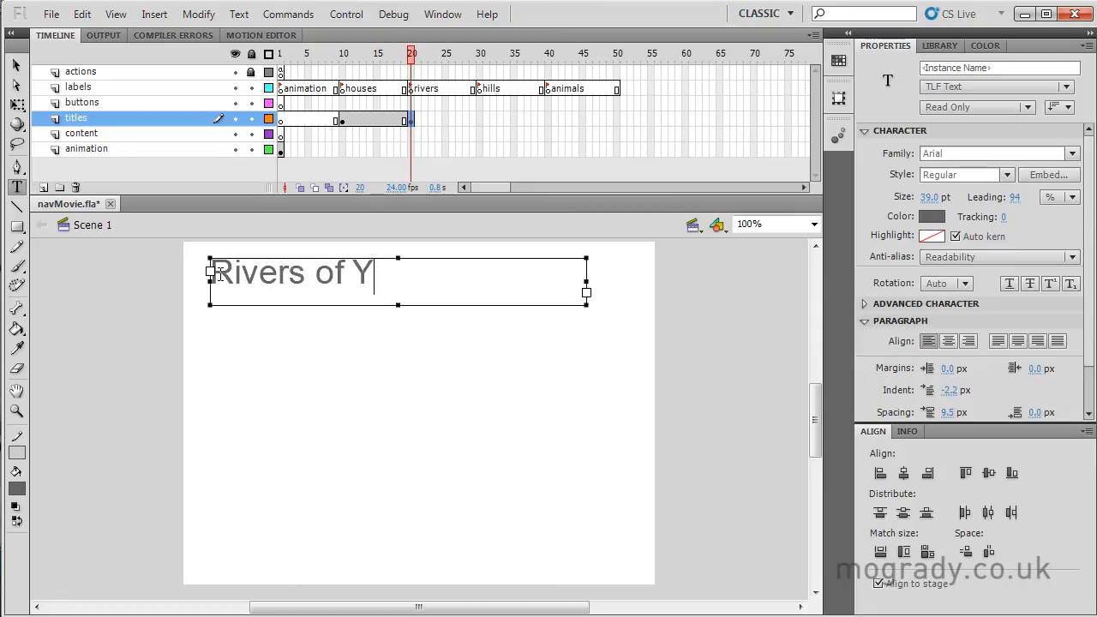
type("orkshi")
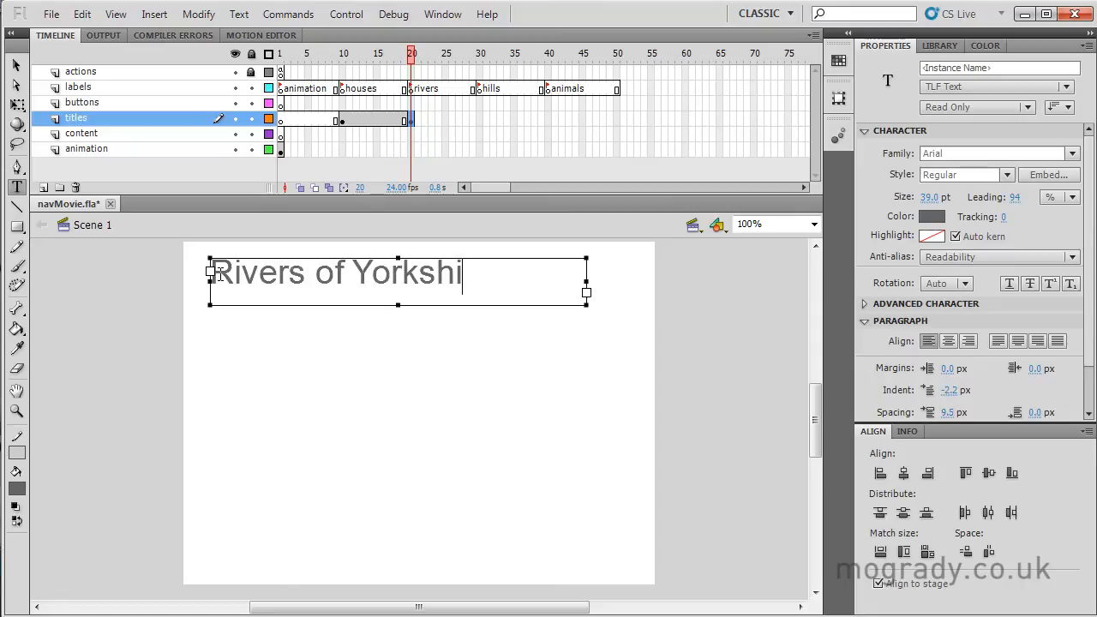
type("re")
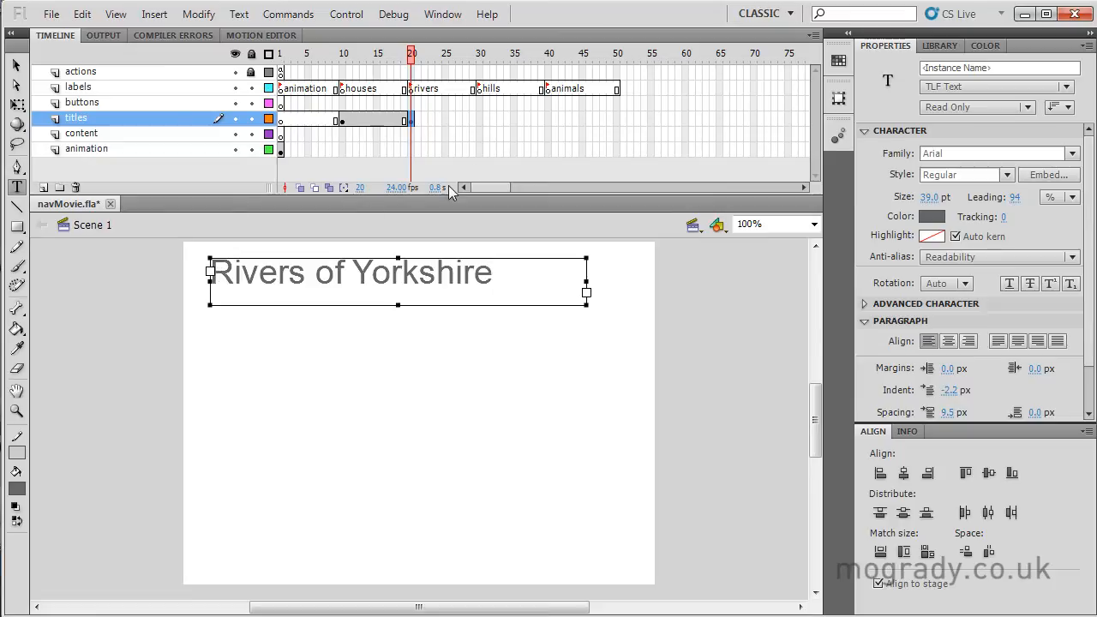
Step: Add titles 'Pennine Hills' at frame 30 and 'Yorkshire animals' at frame 40, then rewind the timeline
left_click(480, 53)
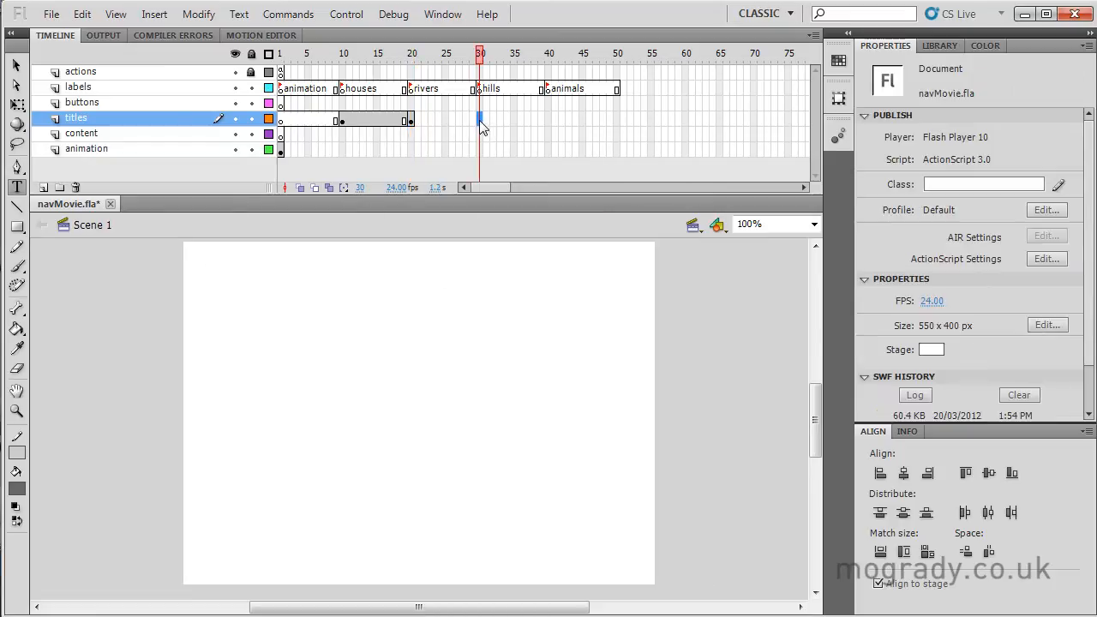
left_click(478, 120)
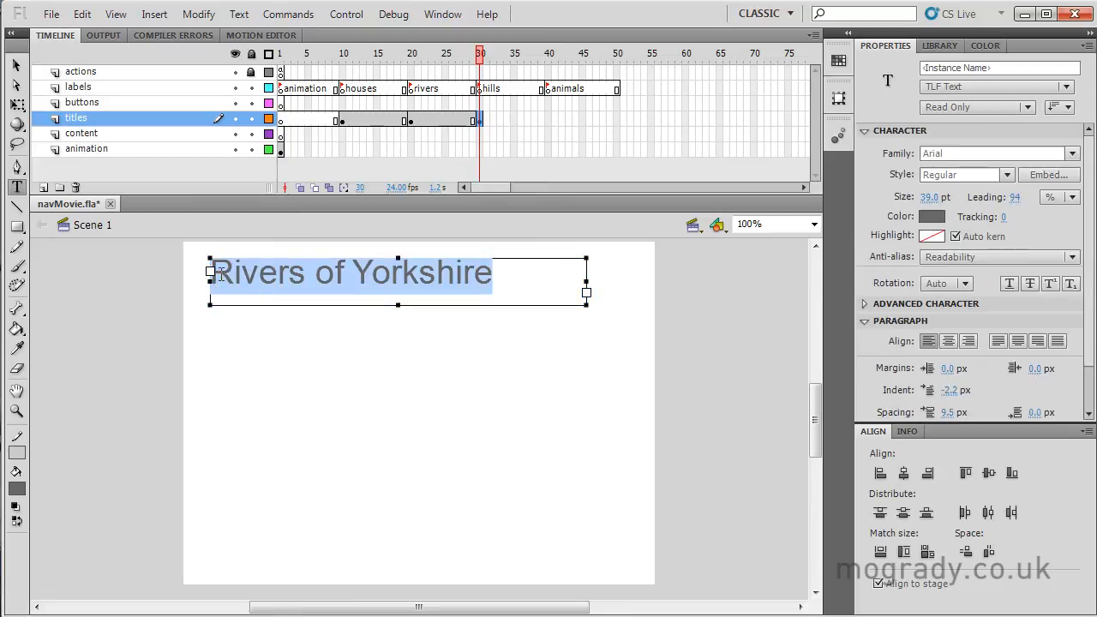
type("Pennine Hills")
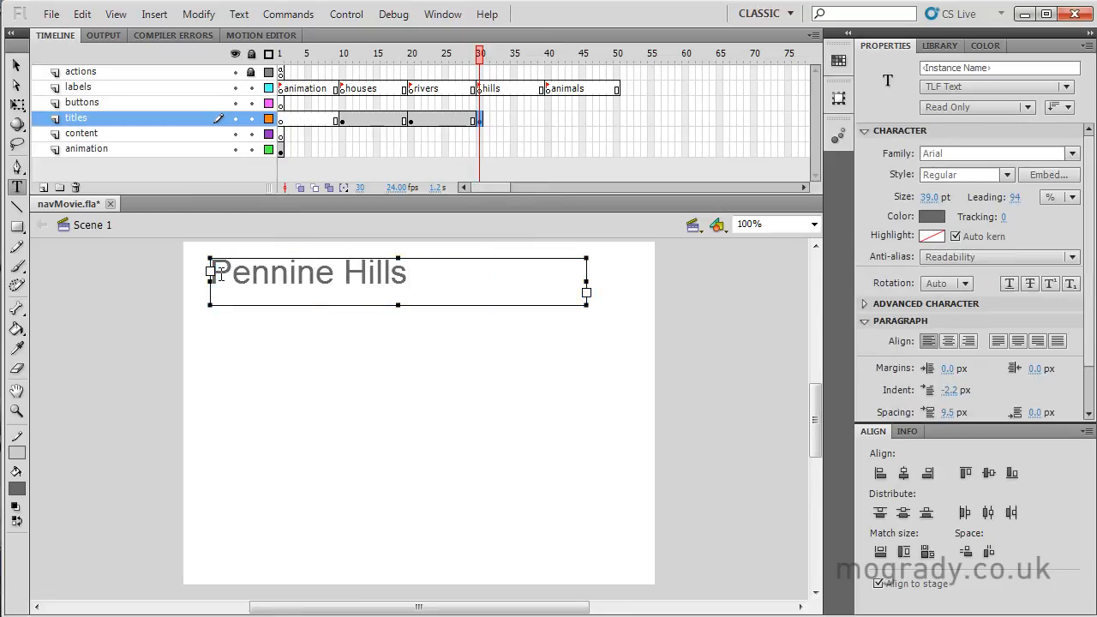
left_click(549, 88)
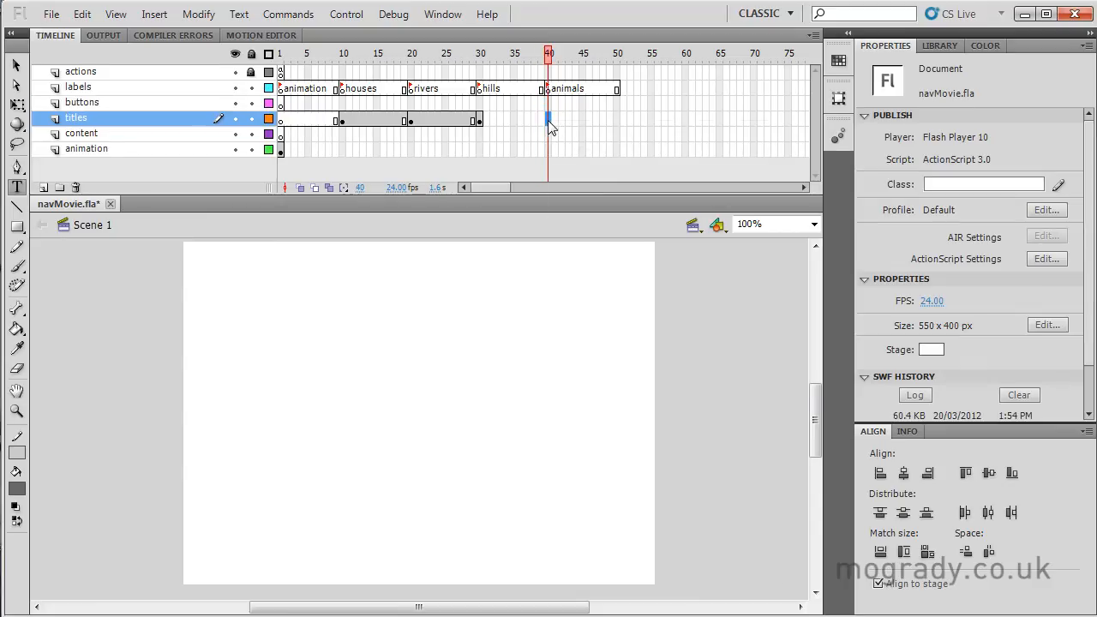
left_click(548, 120)
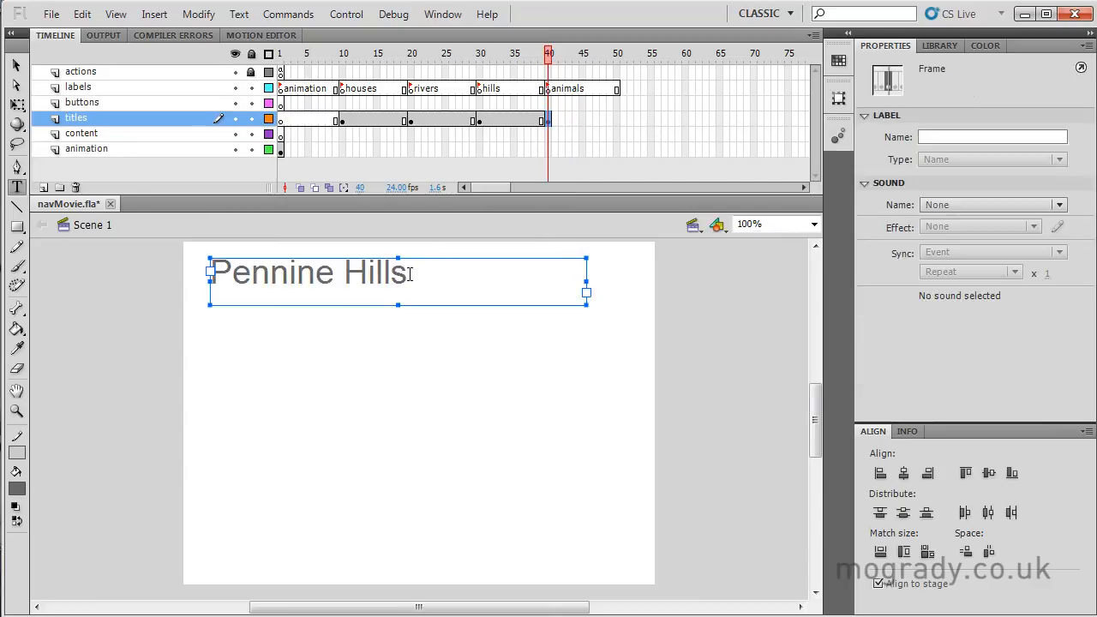
double_click(308, 273)
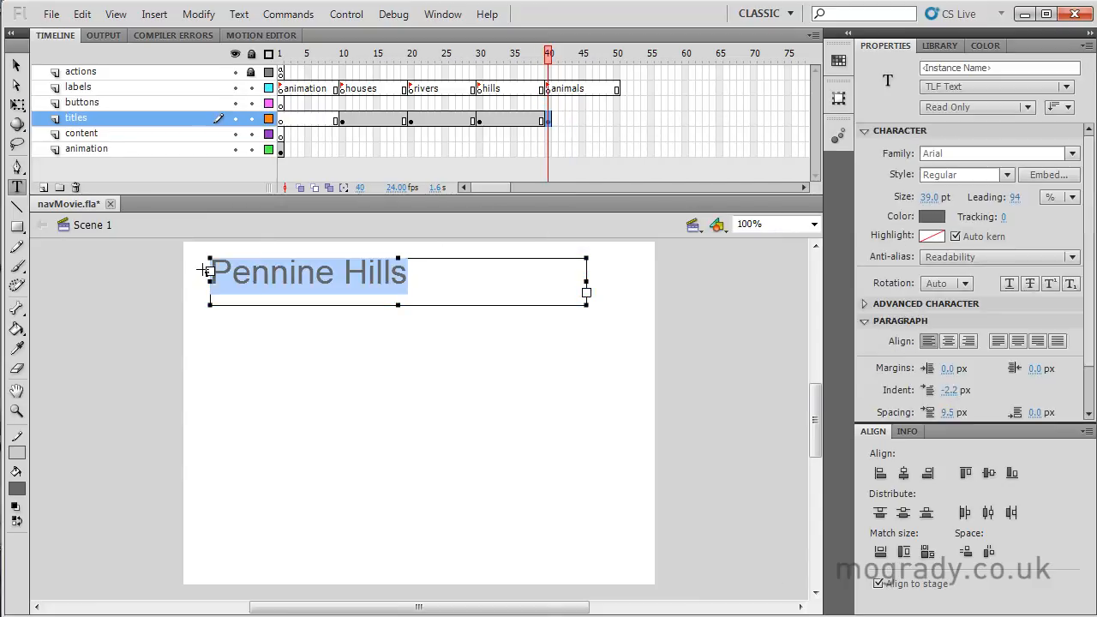
type("You")
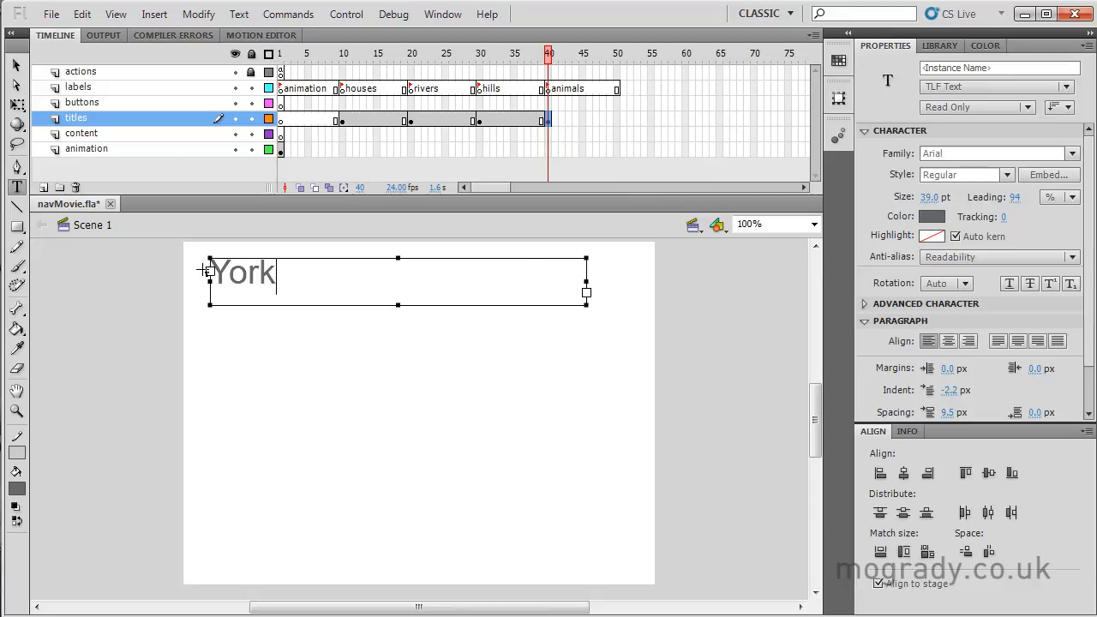
type("shire ani")
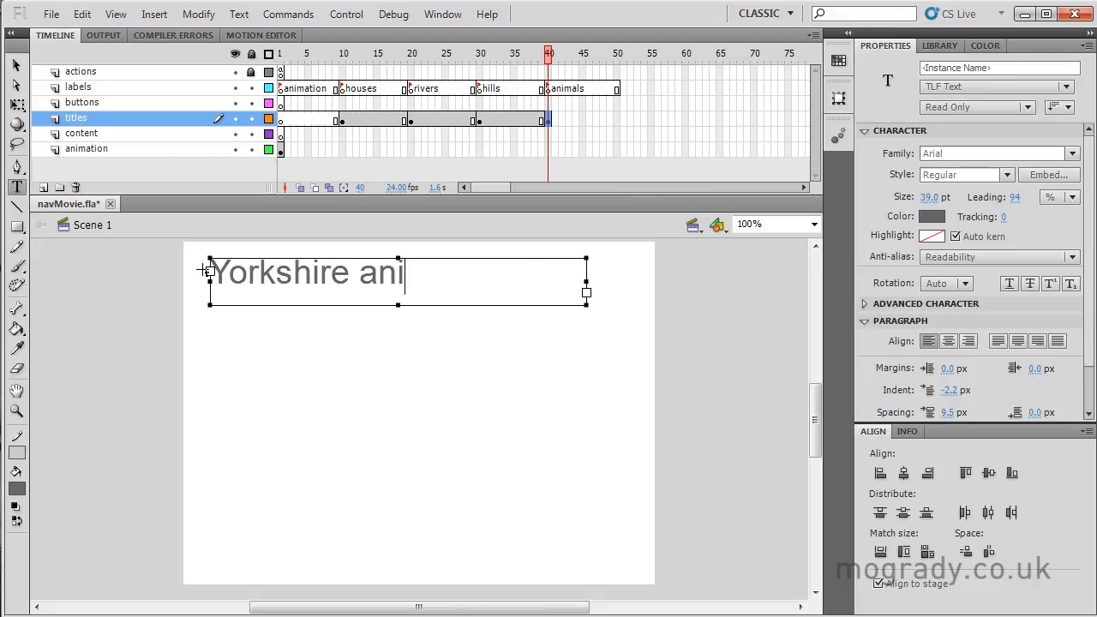
type("mals")
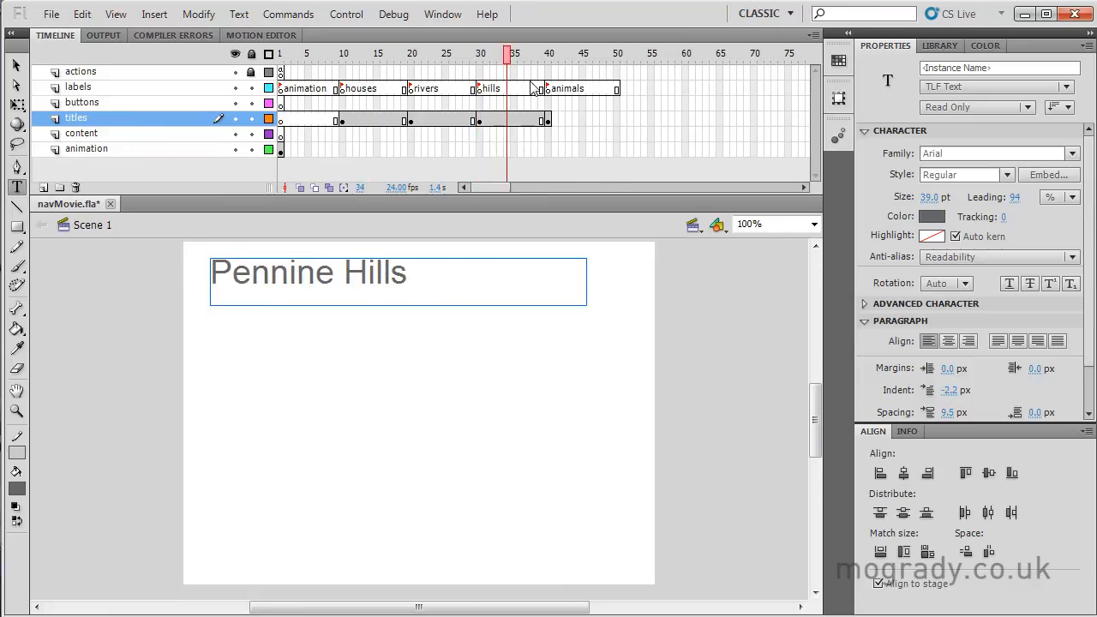
left_click(281, 72)
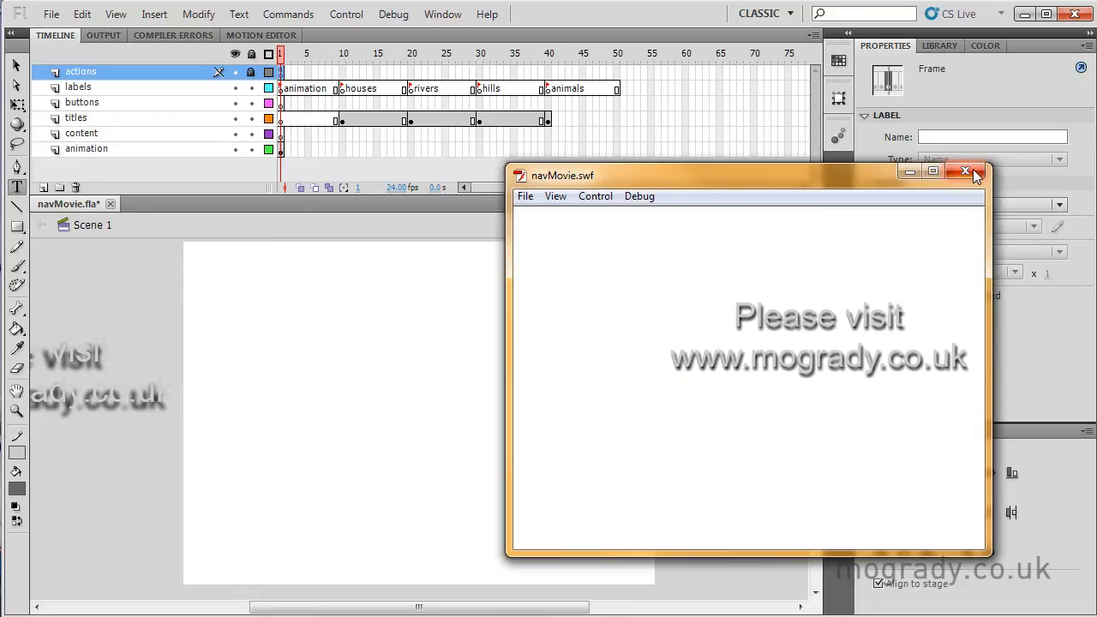
Step: Add a keyframe at frame 10 on the content layer holding the Yorkshire rivers paragraphs in a text box
left_click(965, 171)
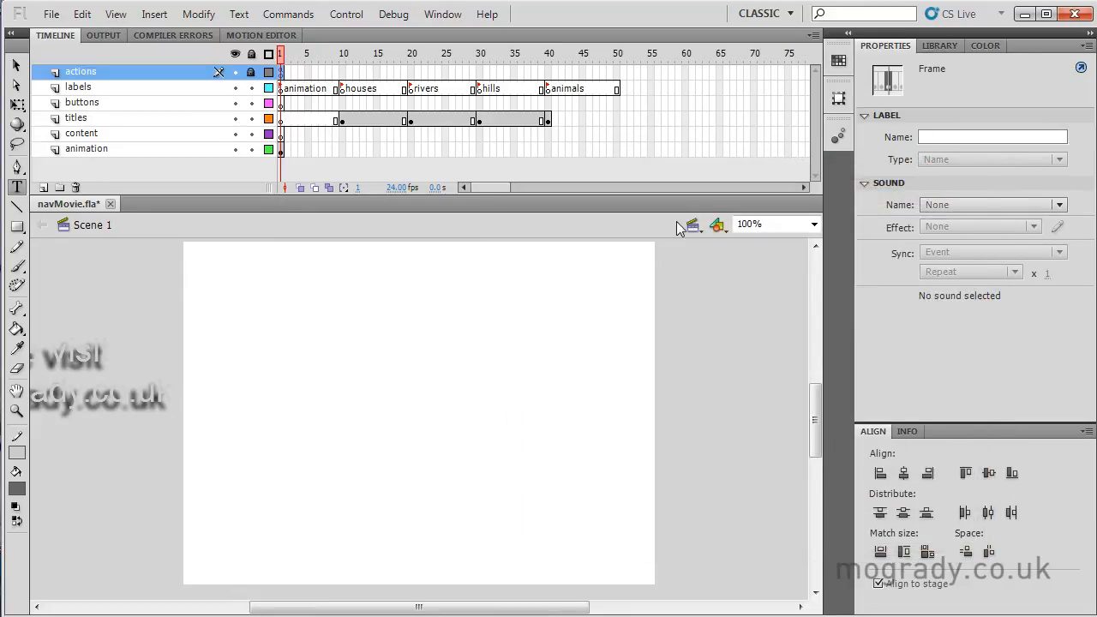
left_click(343, 133)
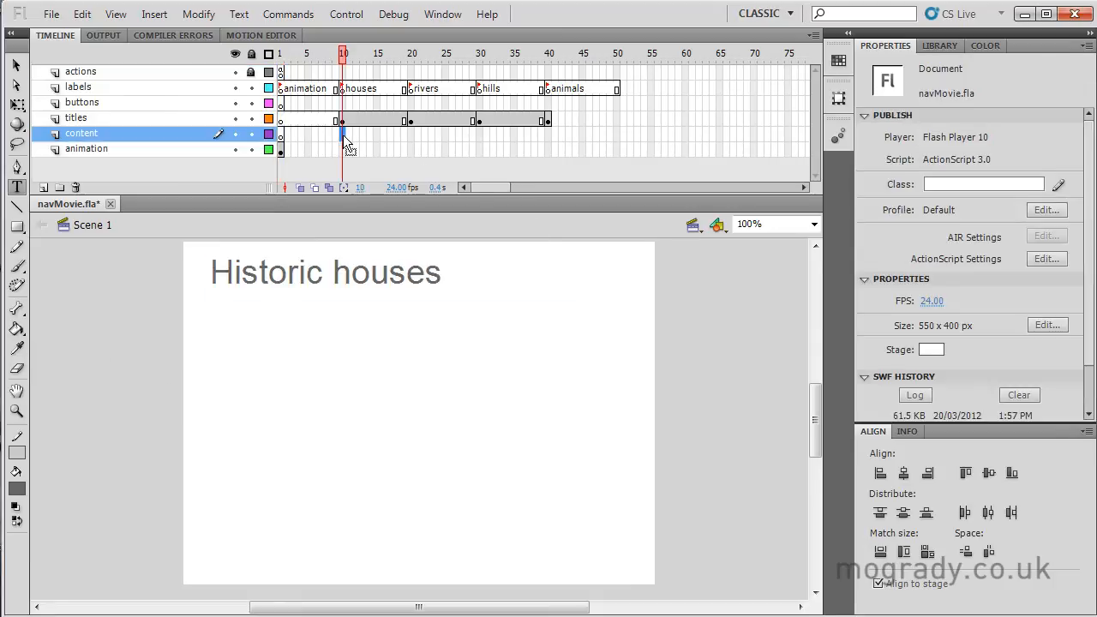
right_click(342, 140)
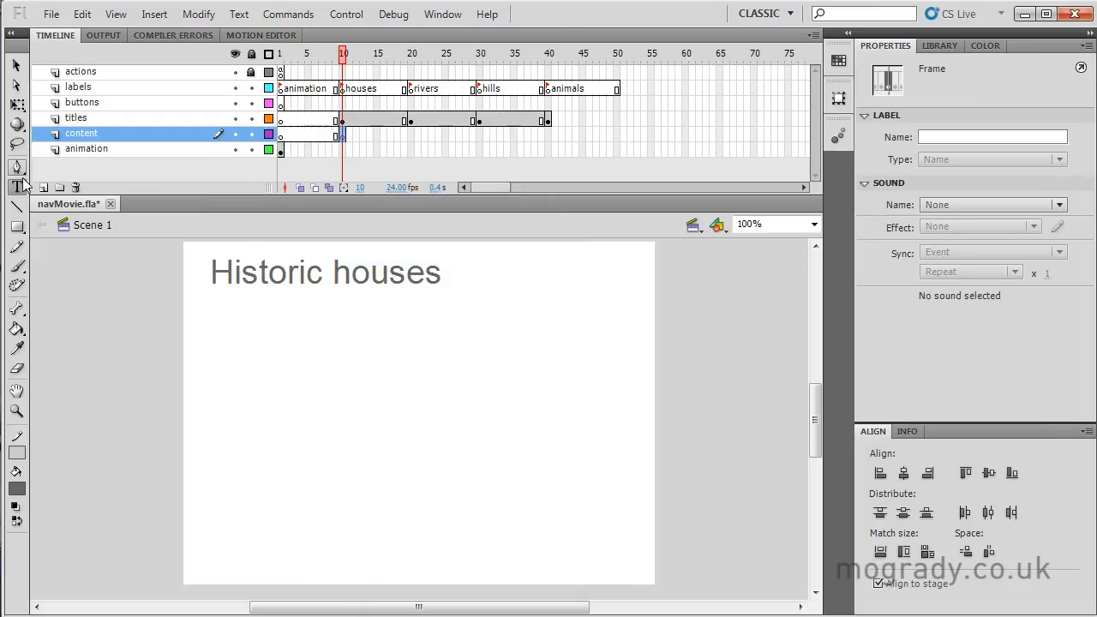
mouse_move(1007, 274)
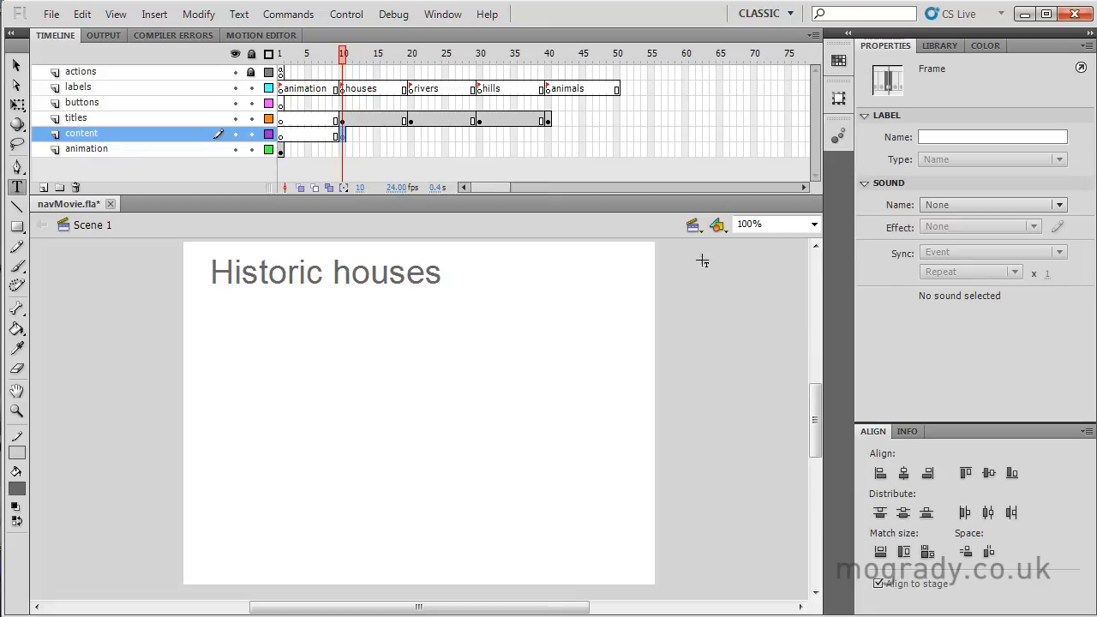
mouse_move(669, 223)
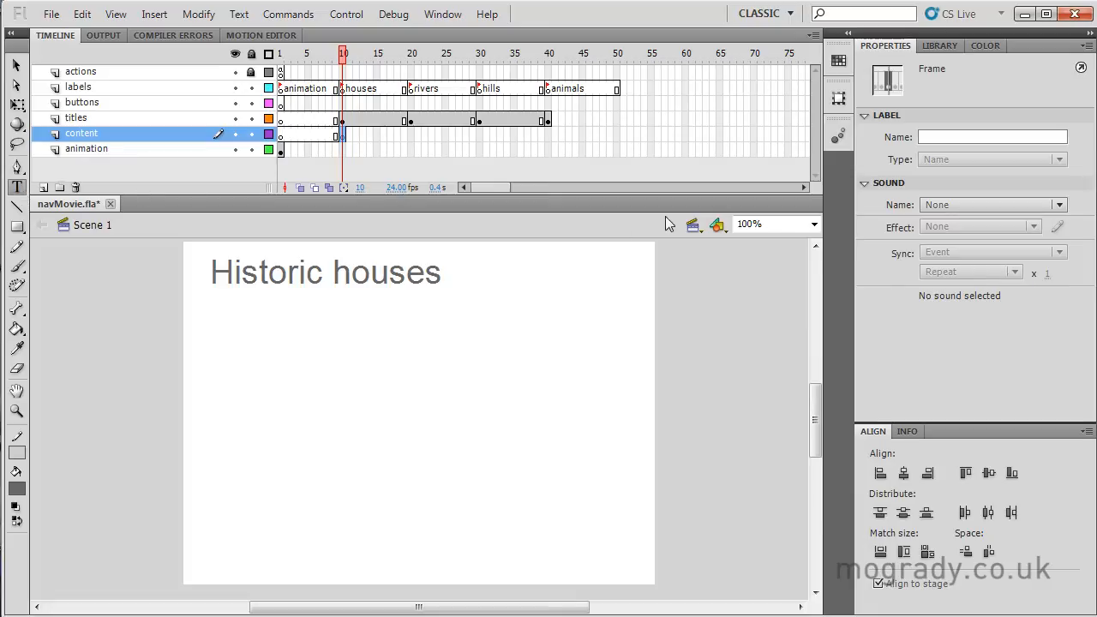
mouse_move(626, 240)
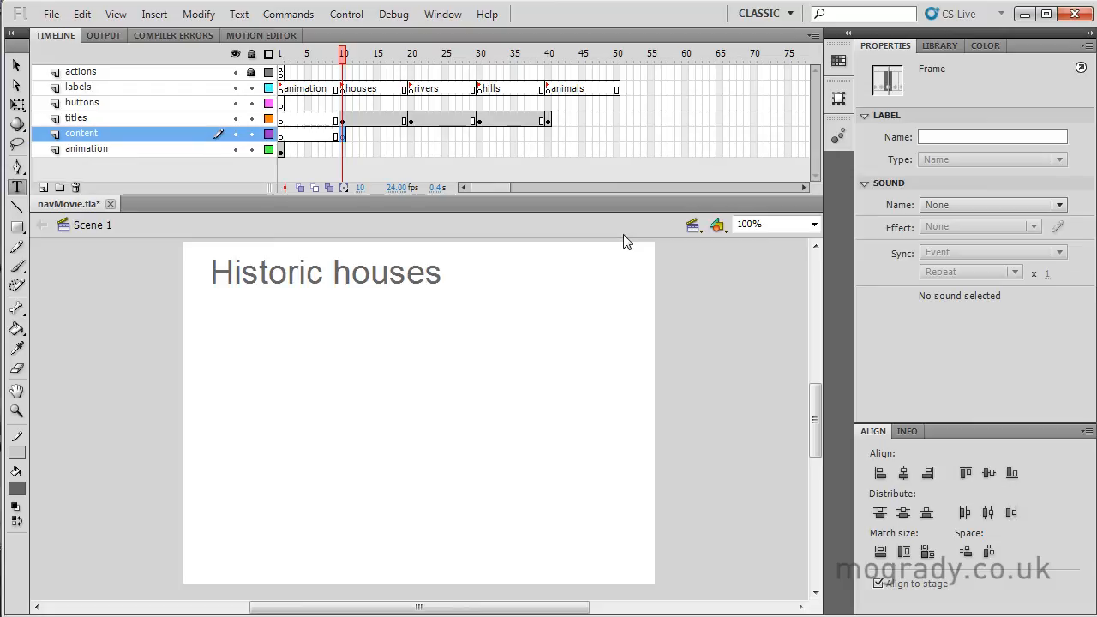
mouse_move(610, 278)
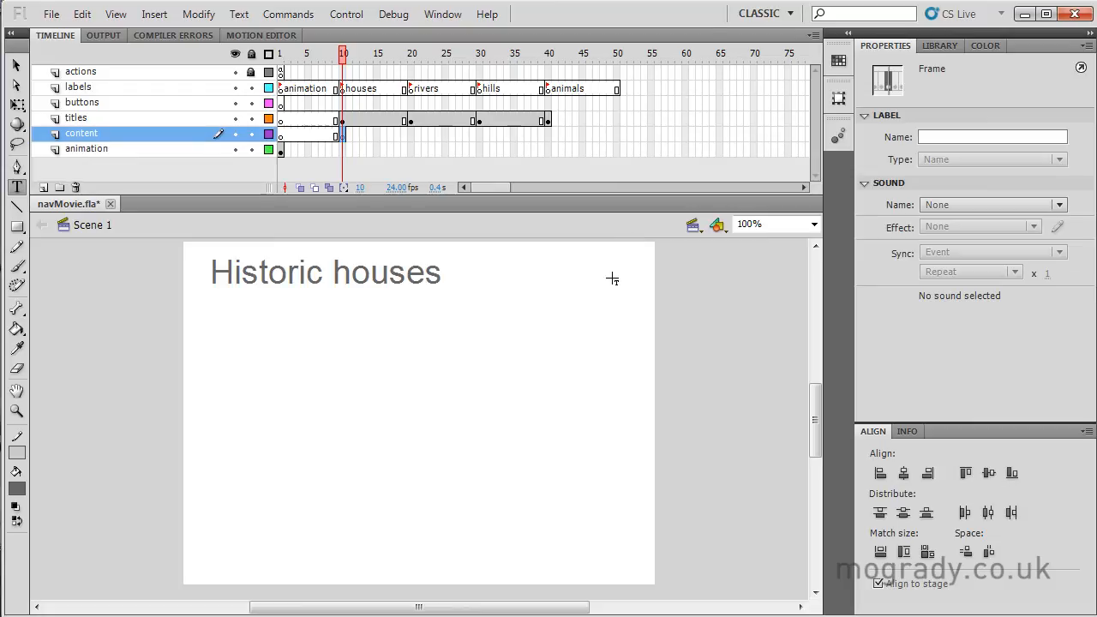
mouse_move(207, 308)
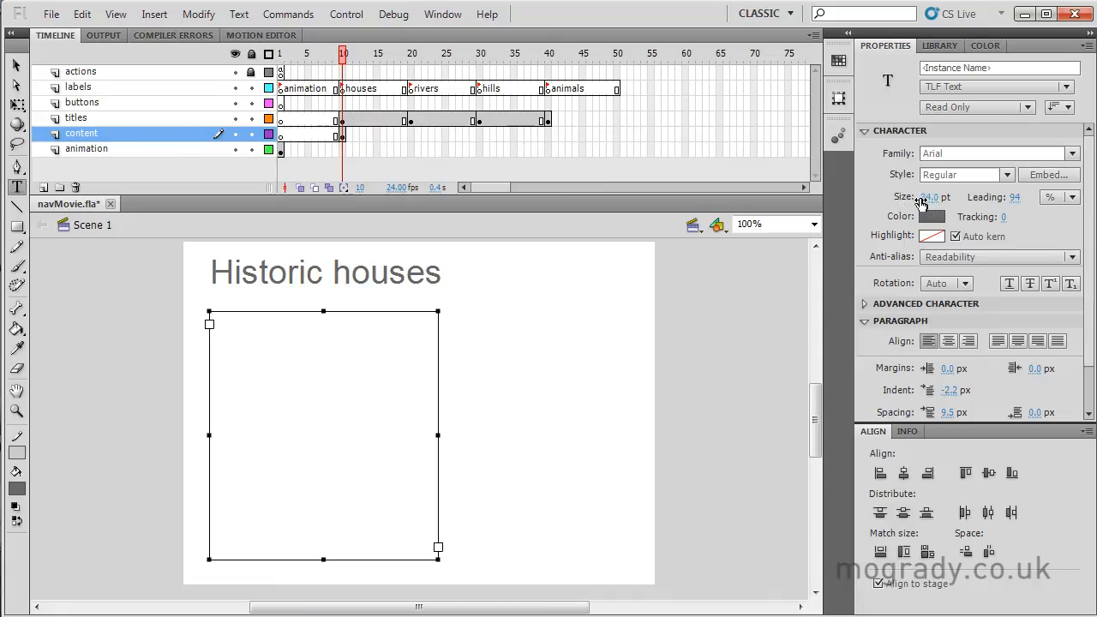
left_click(932, 195)
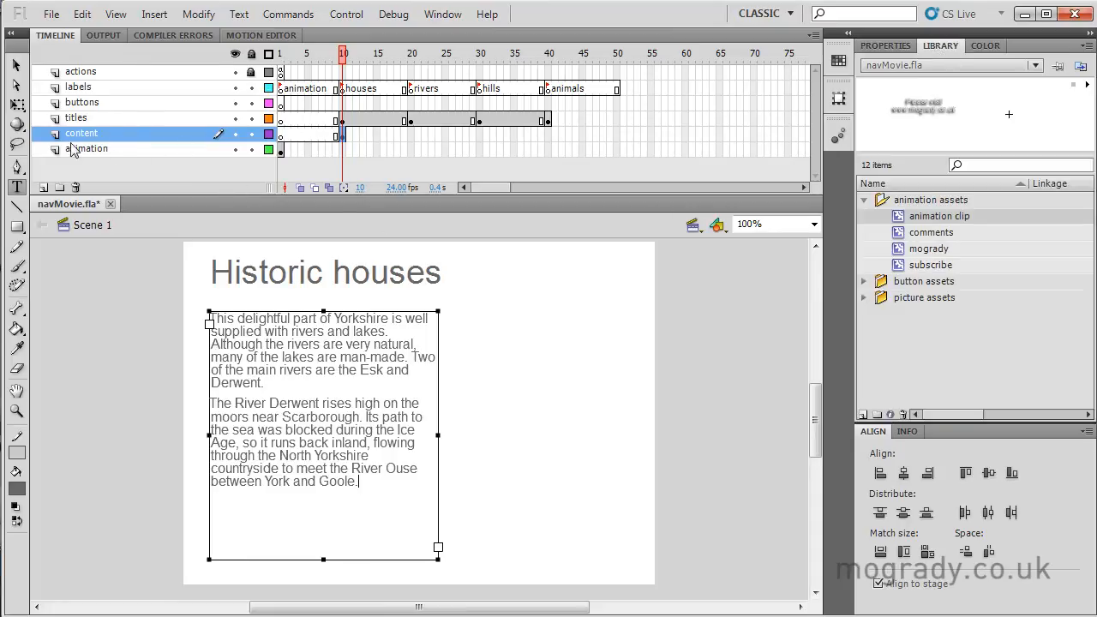
Step: Rename the content layer to text and add a pictures layer above it
double_click(82, 134)
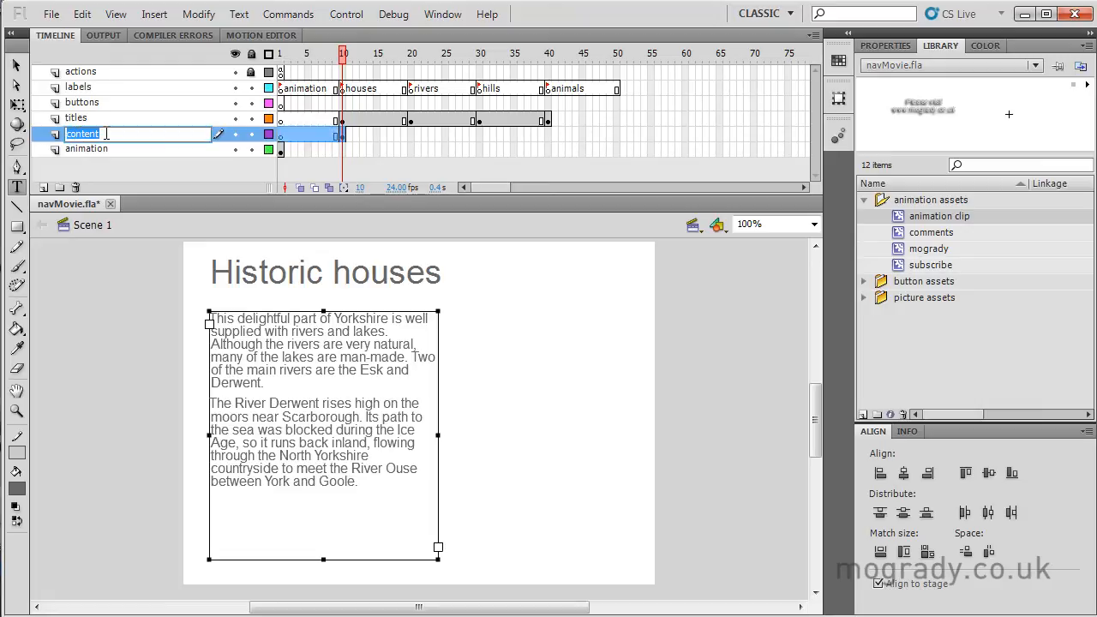
type("text")
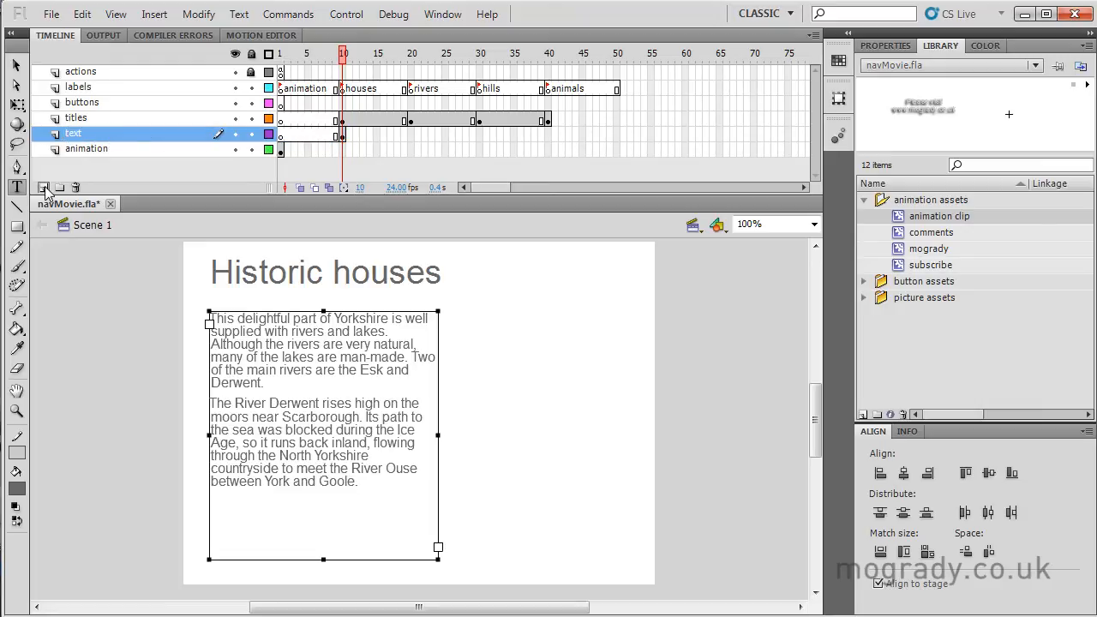
left_click(45, 187)
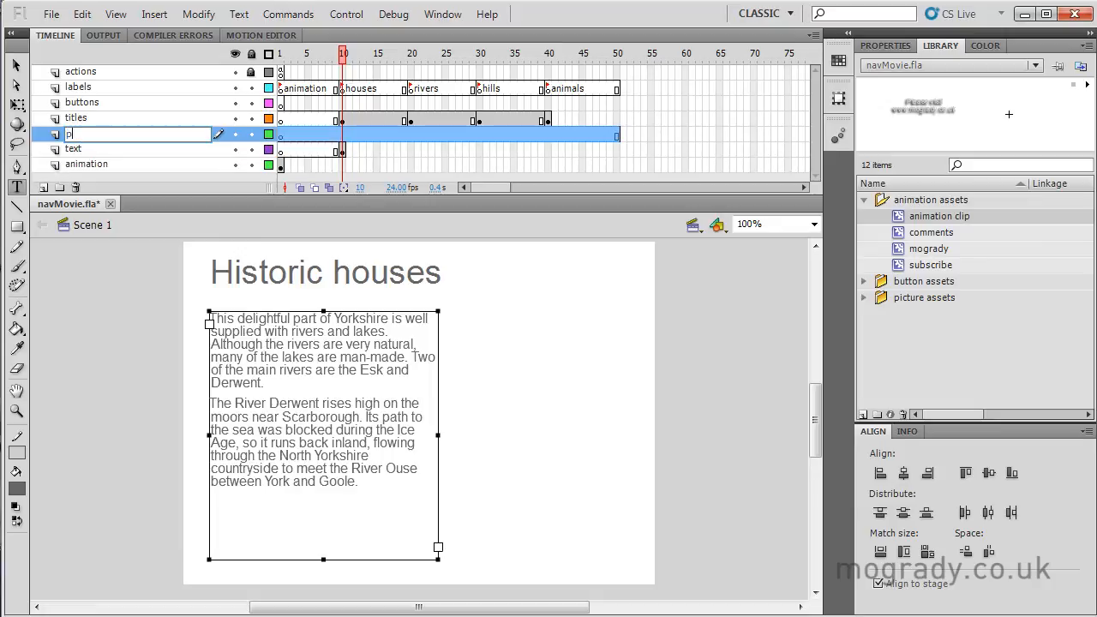
type("ictures")
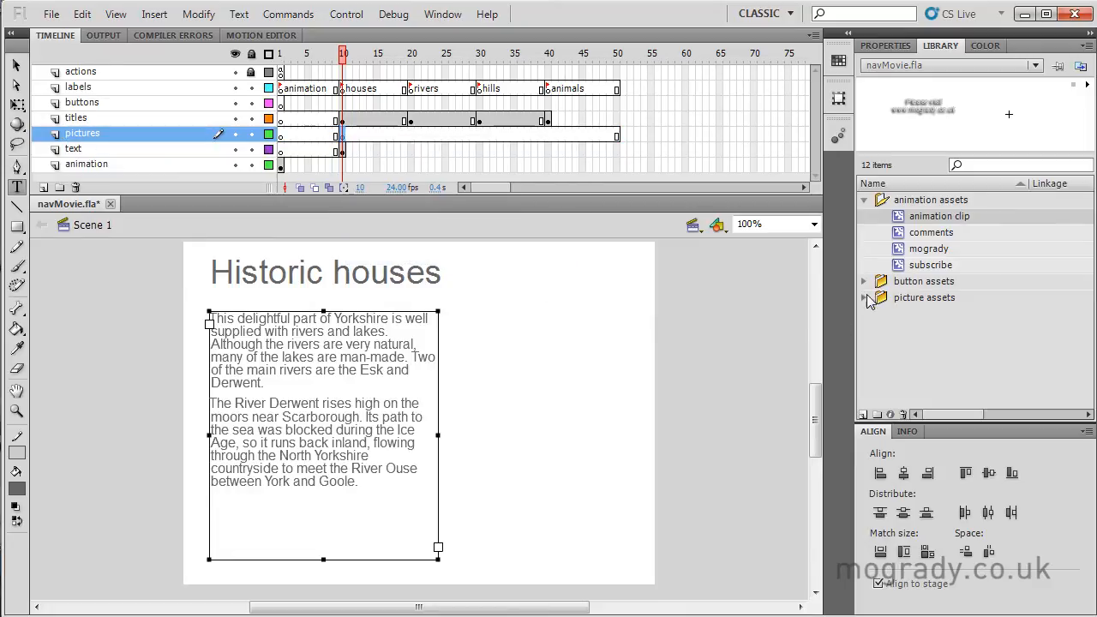
left_click(863, 298)
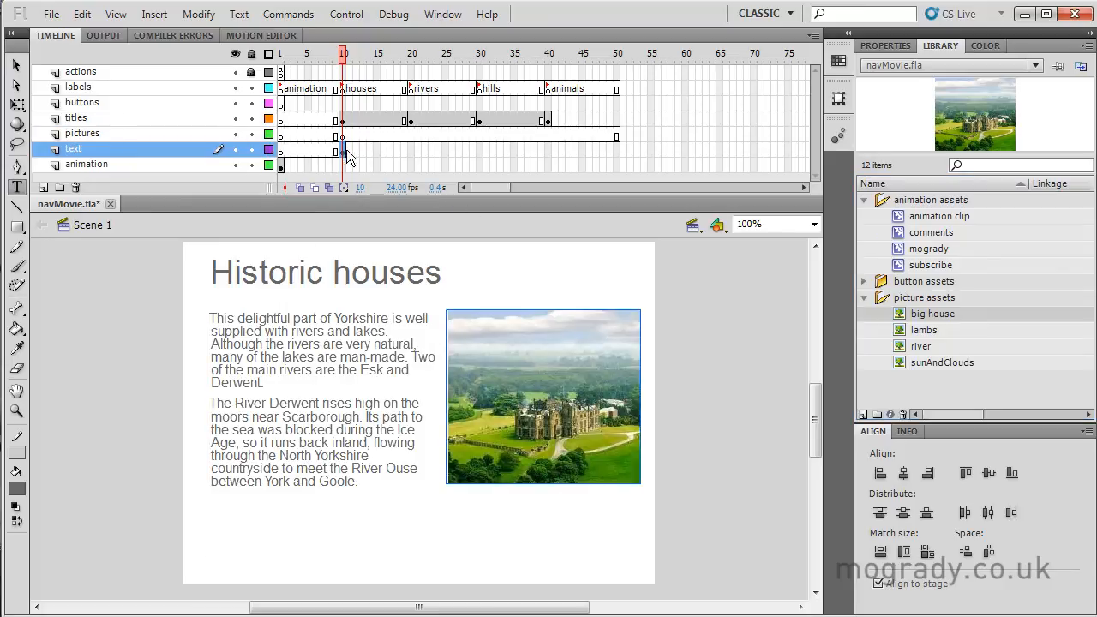
Step: Move the big house photo from the text layer onto the pictures layer with Paste in Place
left_click(317, 385)
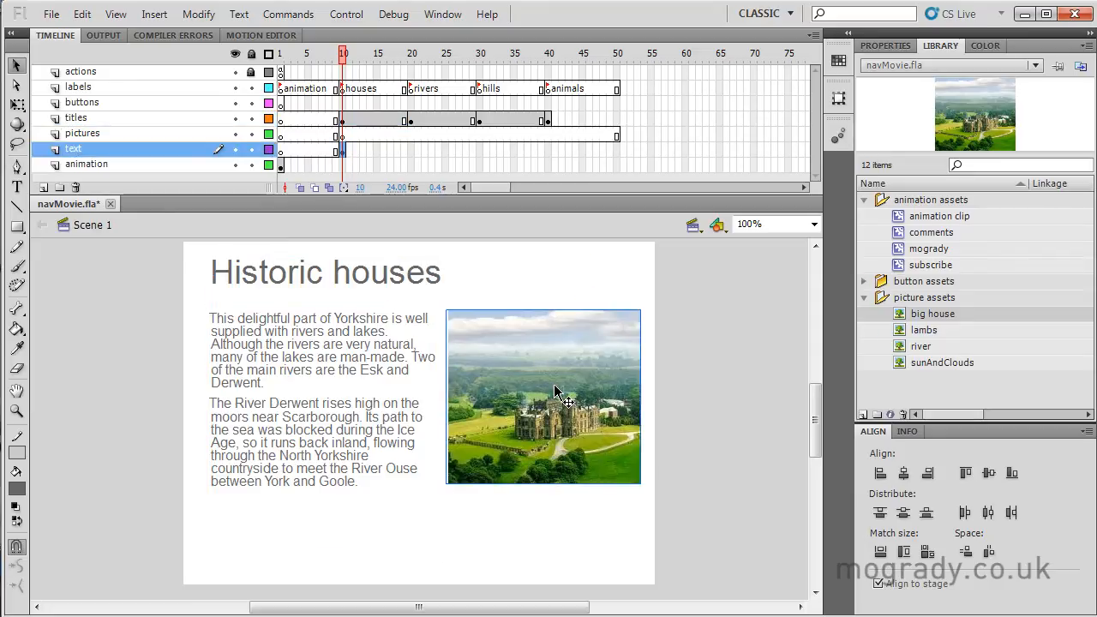
right_click(557, 392)
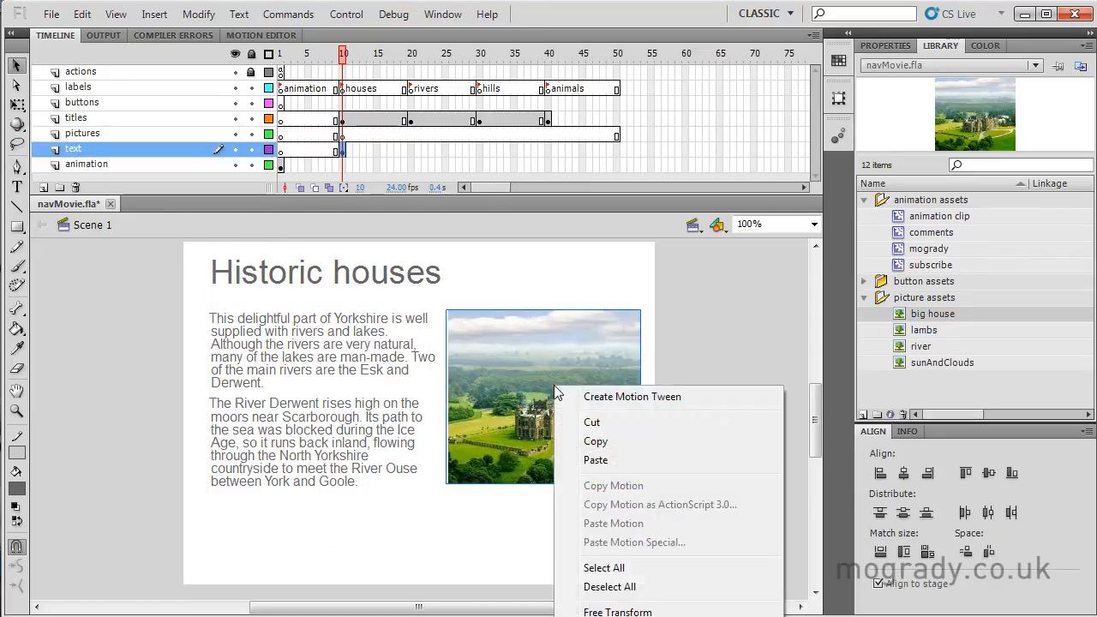
left_click(591, 421)
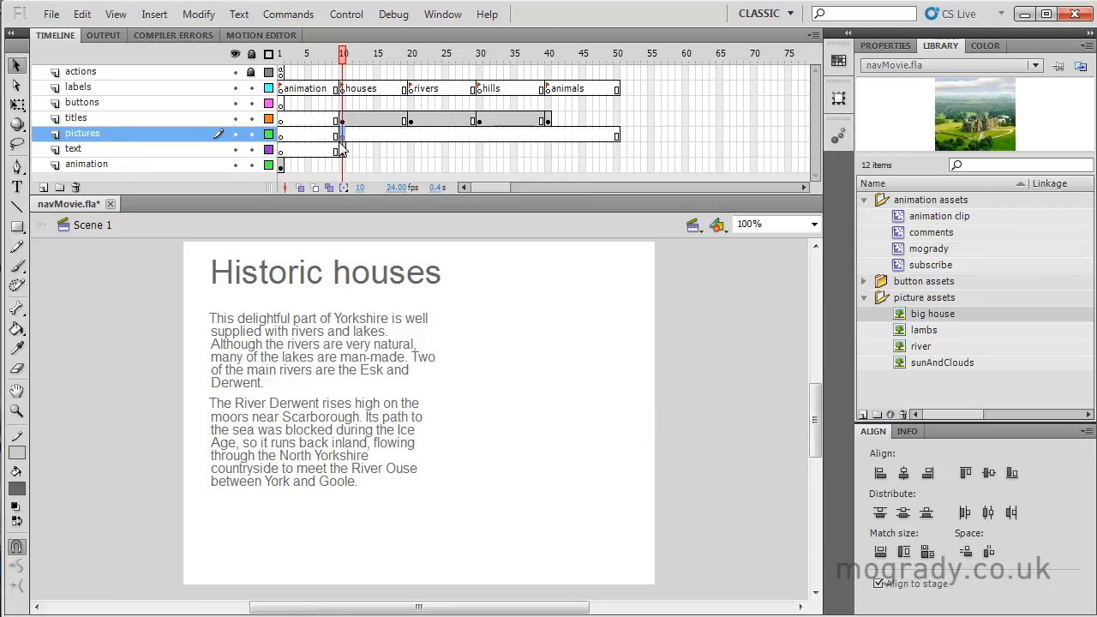
left_click(82, 14)
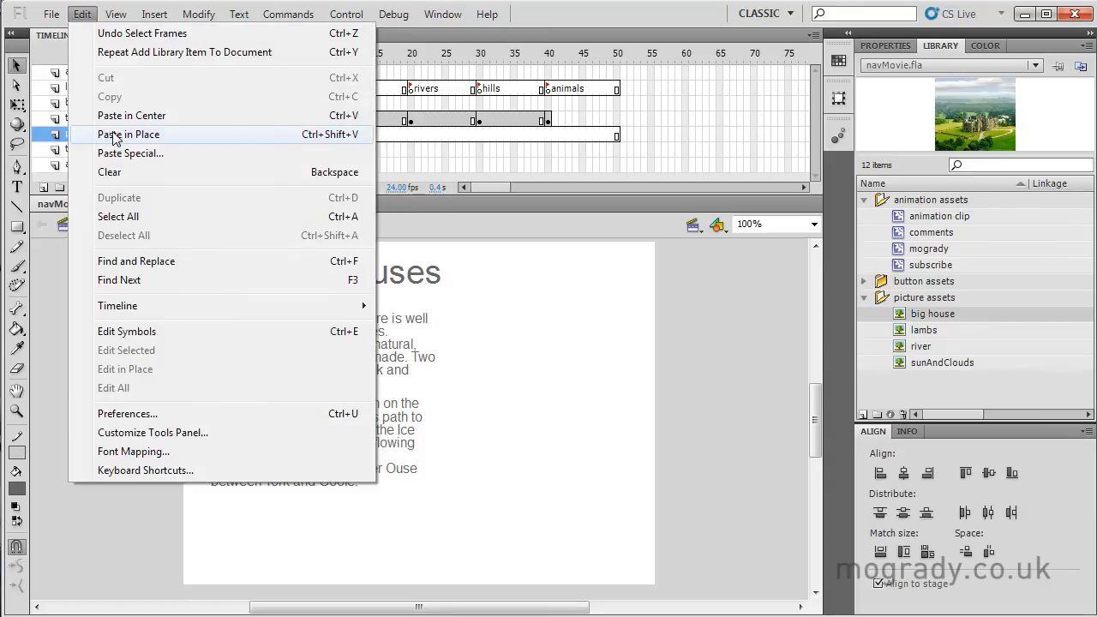
left_click(128, 134)
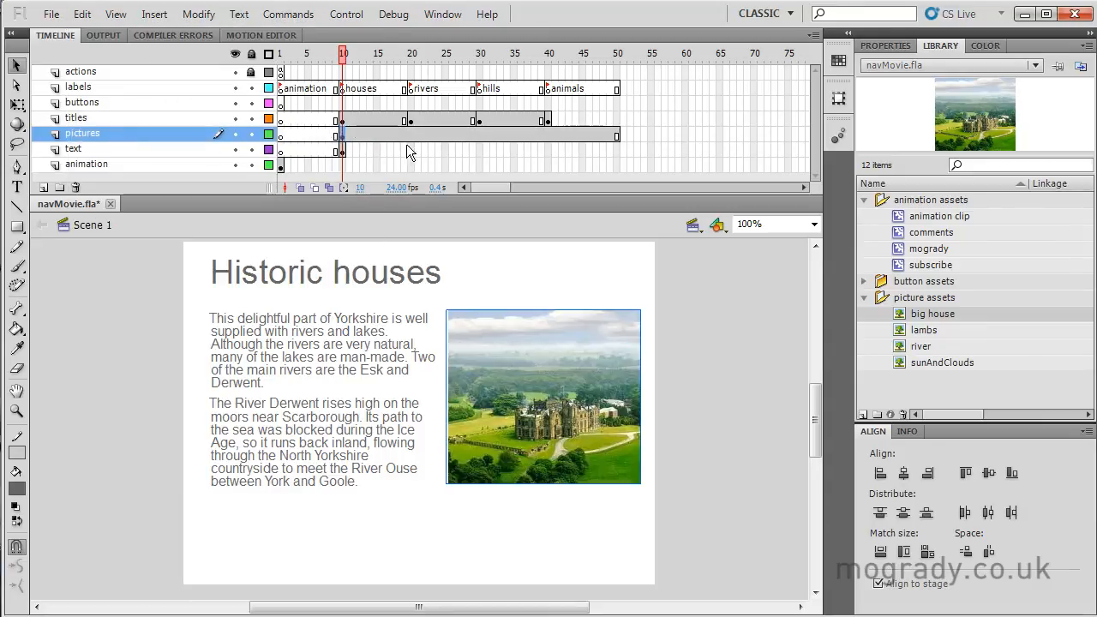
right_click(411, 154)
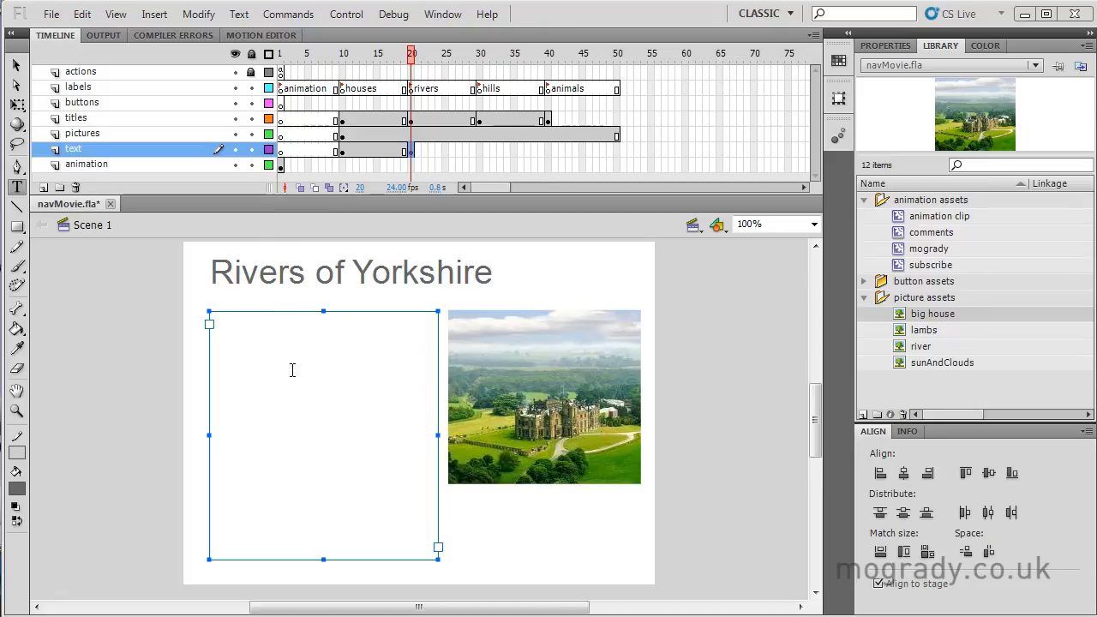
Step: Write the River Esk paragraph at frame 20 and replace the house with the river photo on pictures
type("The beautiful River Esk is located mainly in the North York Moors National Park. It also starts in the moors but flows down through picturesque villages to the sea at Whitby and is noted for its Sea Trout and Salmon.")
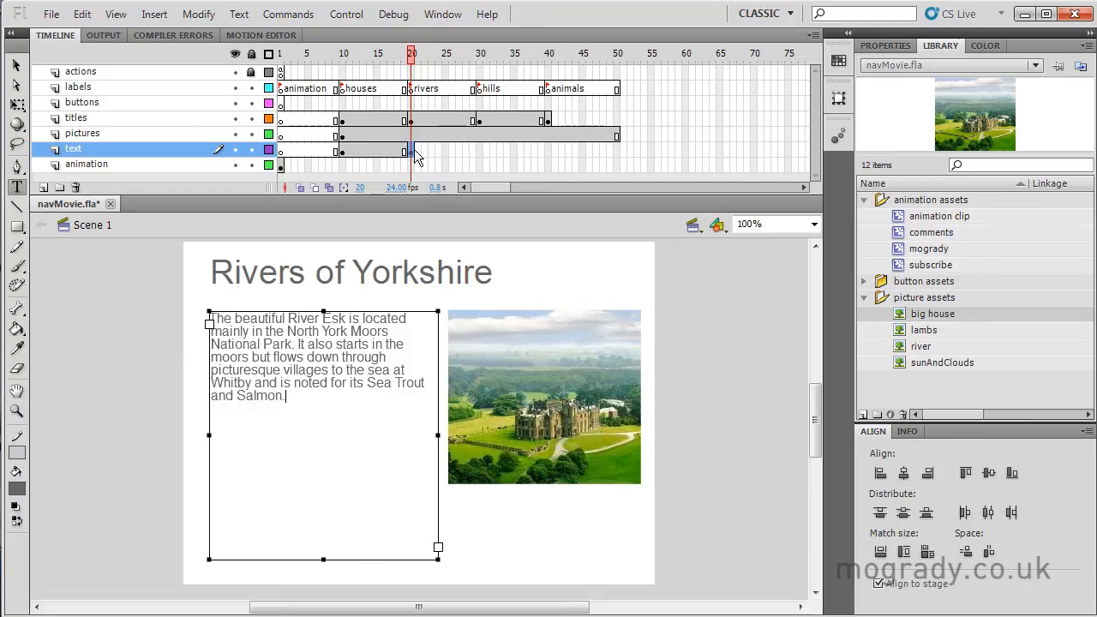
right_click(411, 134)
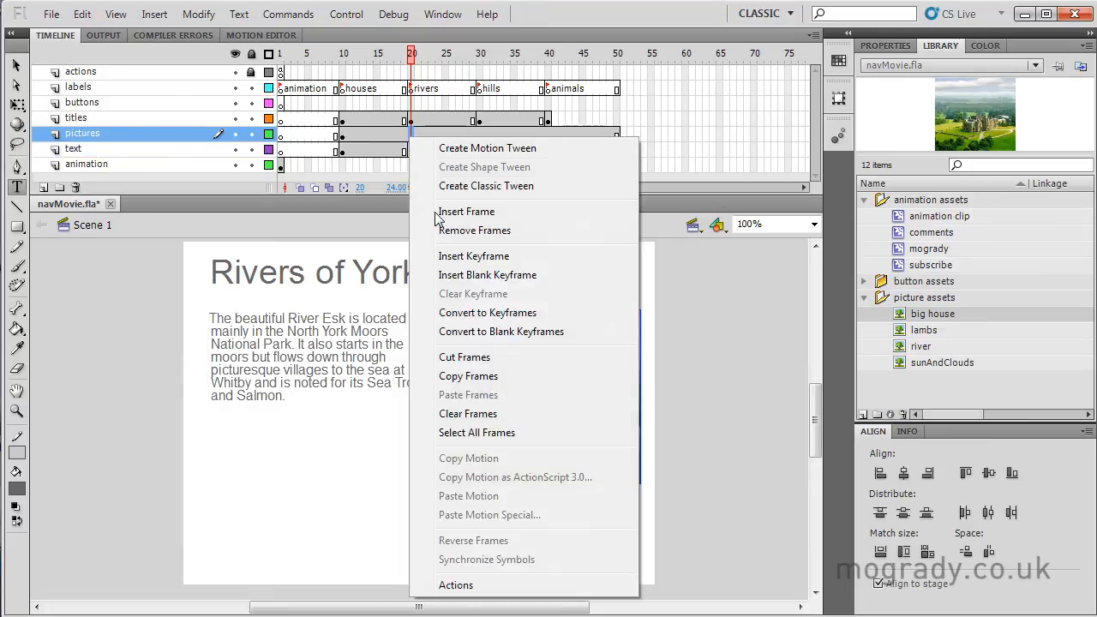
mouse_move(486, 274)
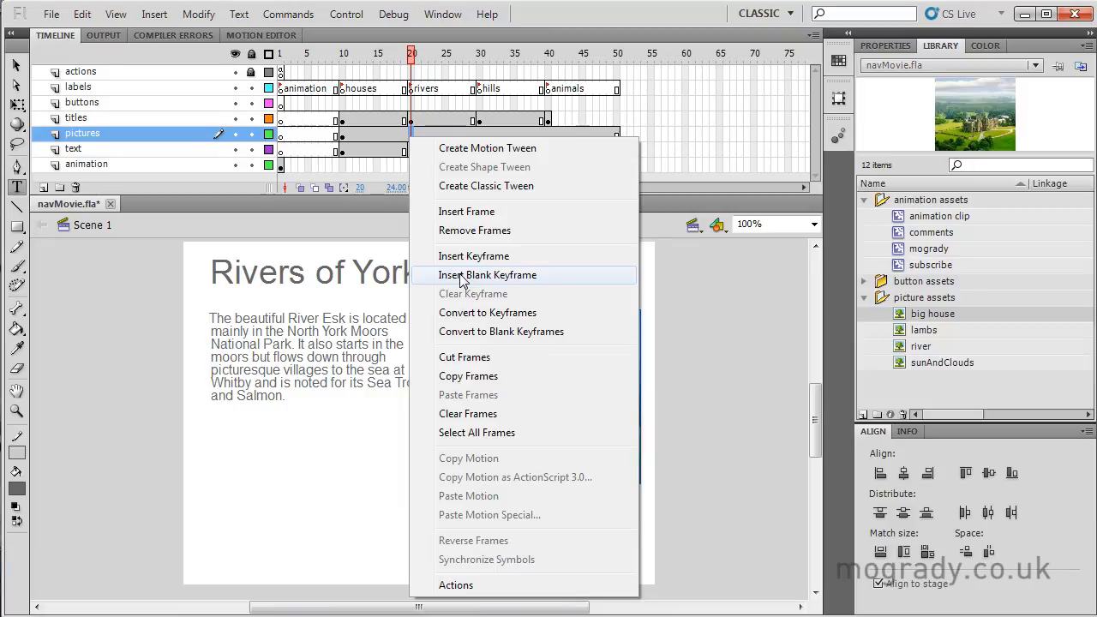
left_click(486, 275)
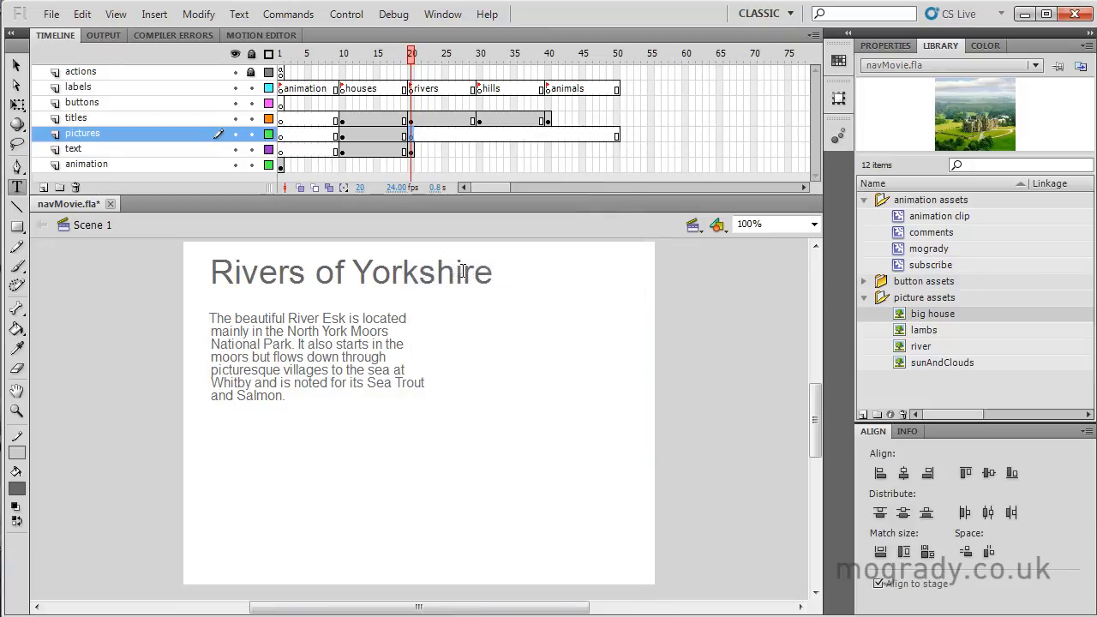
left_click(920, 347)
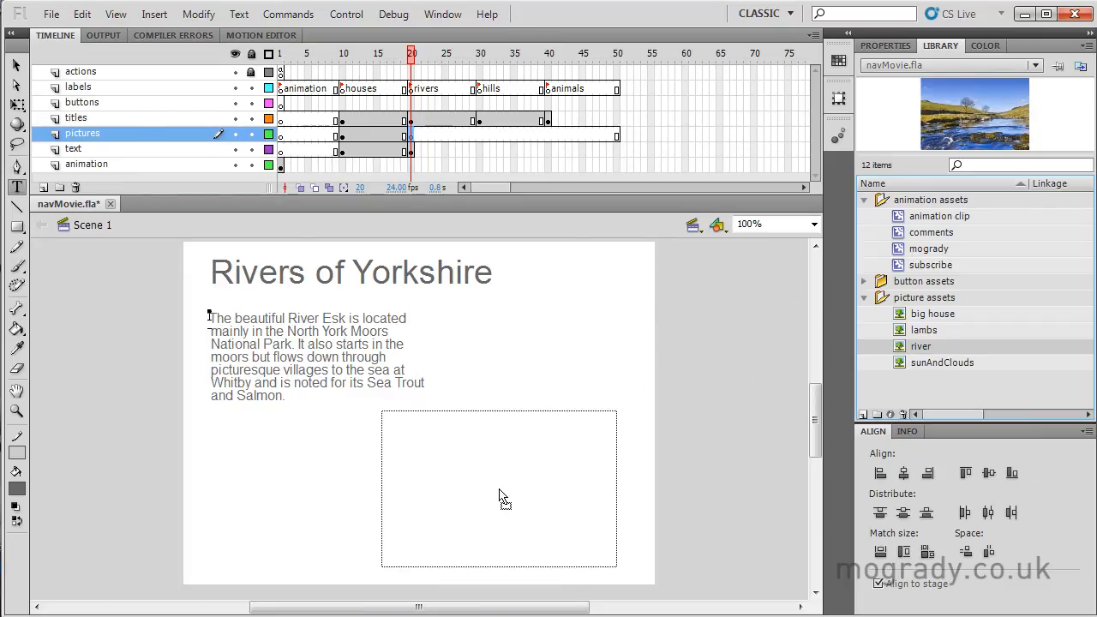
left_click(74, 148)
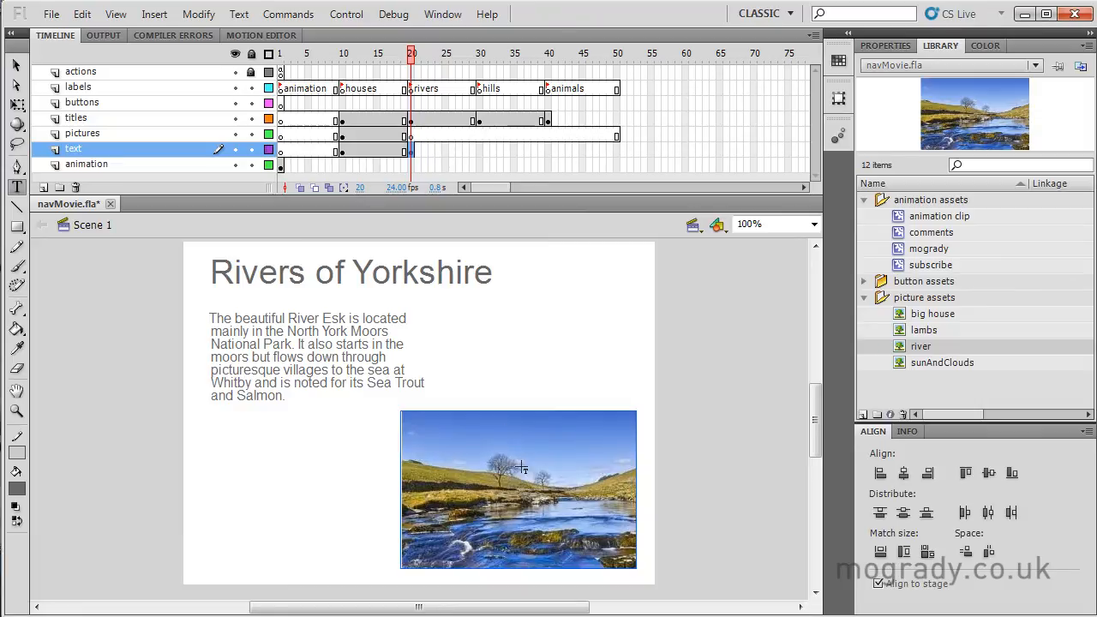
left_click(82, 133)
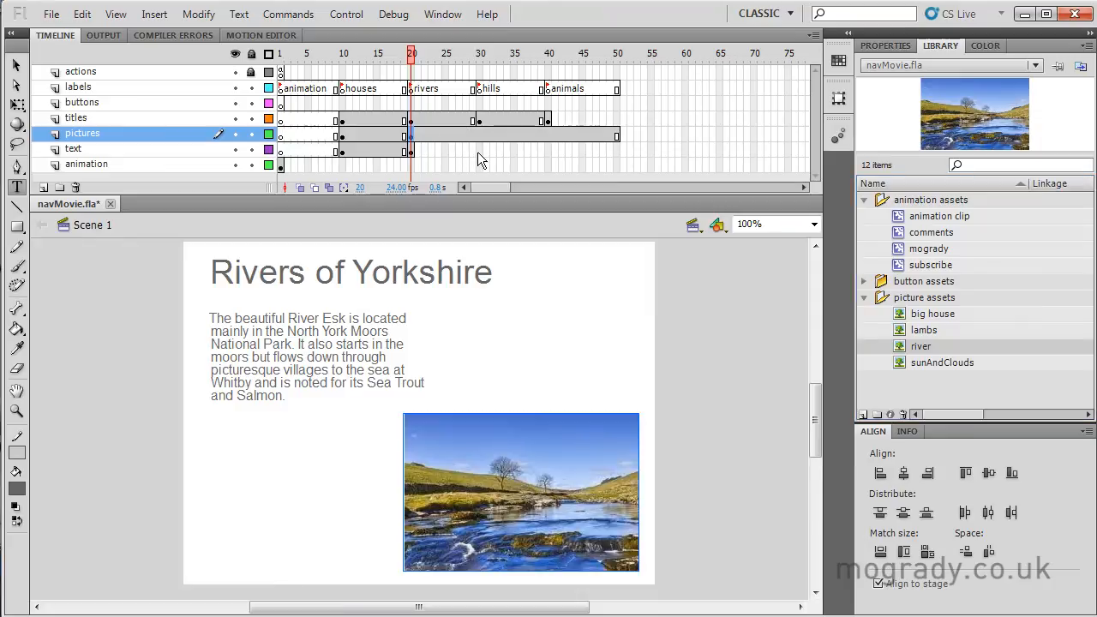
Step: Give the Pennine Hills frame the Wykeham lakes paragraph and the sunAndClouds valley picture
right_click(478, 147)
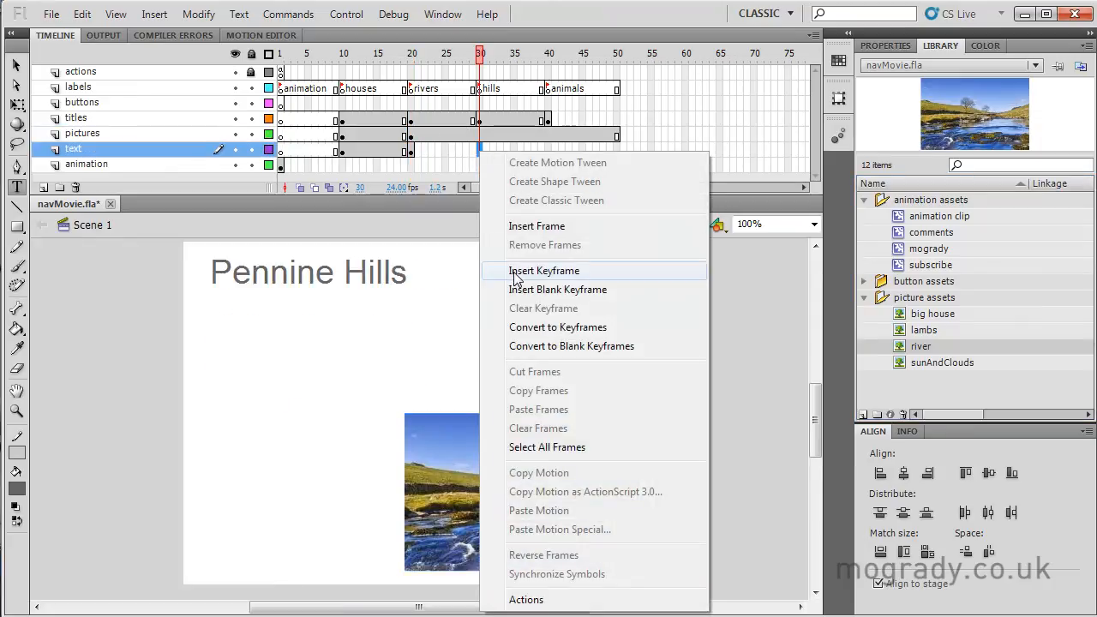
left_click(543, 271)
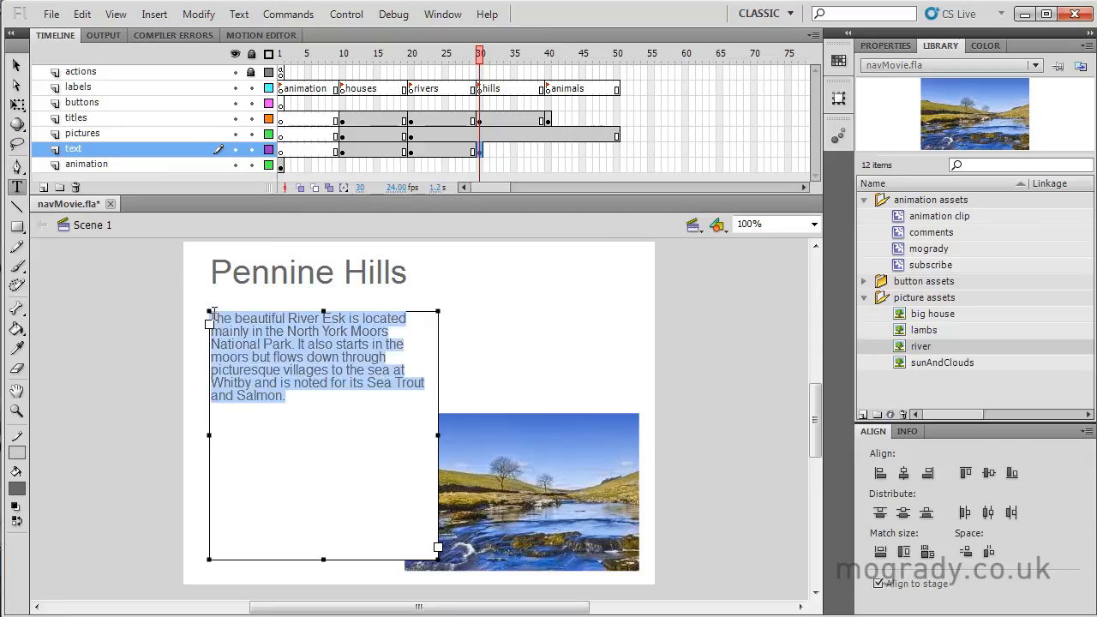
key("Delete")
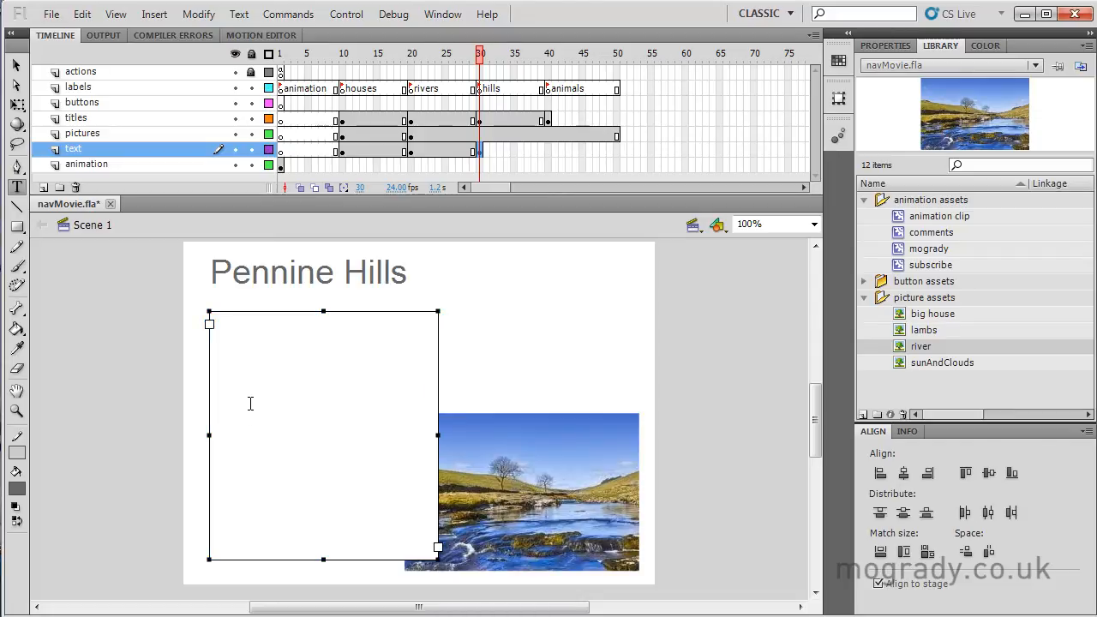
type("Wykeham lakes, situated around the village of Wykeham are a popular attraction.")
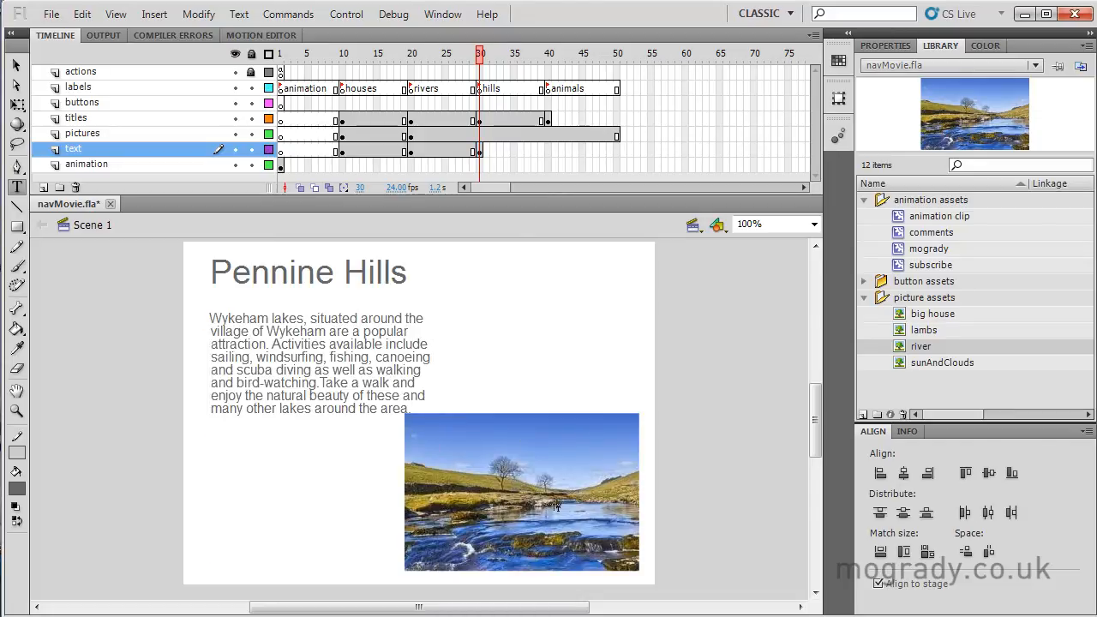
right_click(480, 134)
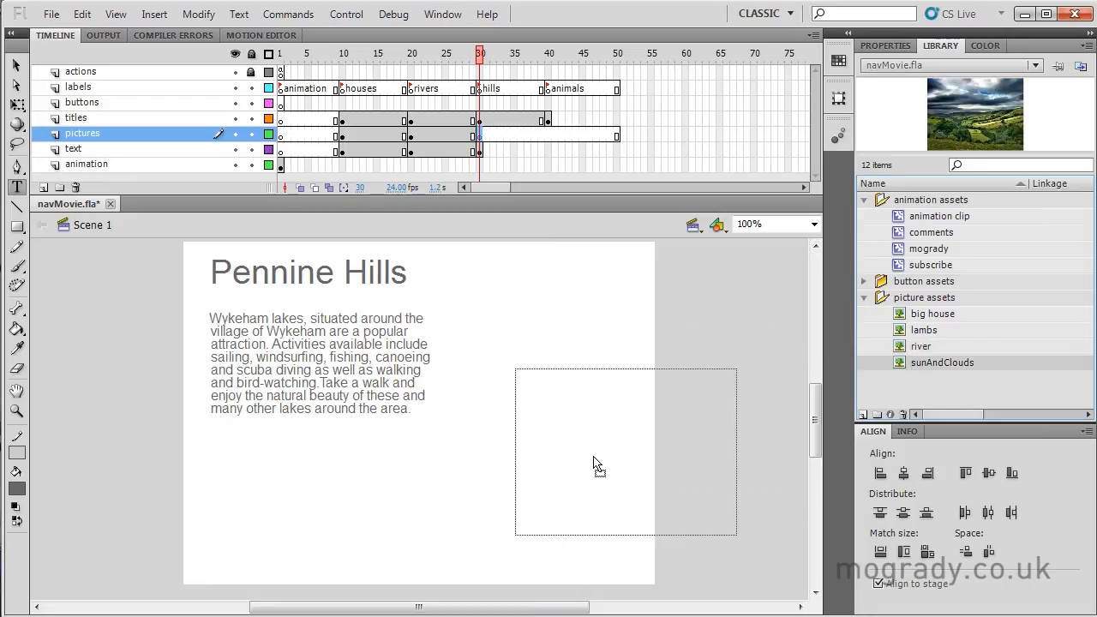
left_click_drag(598, 464, 531, 498)
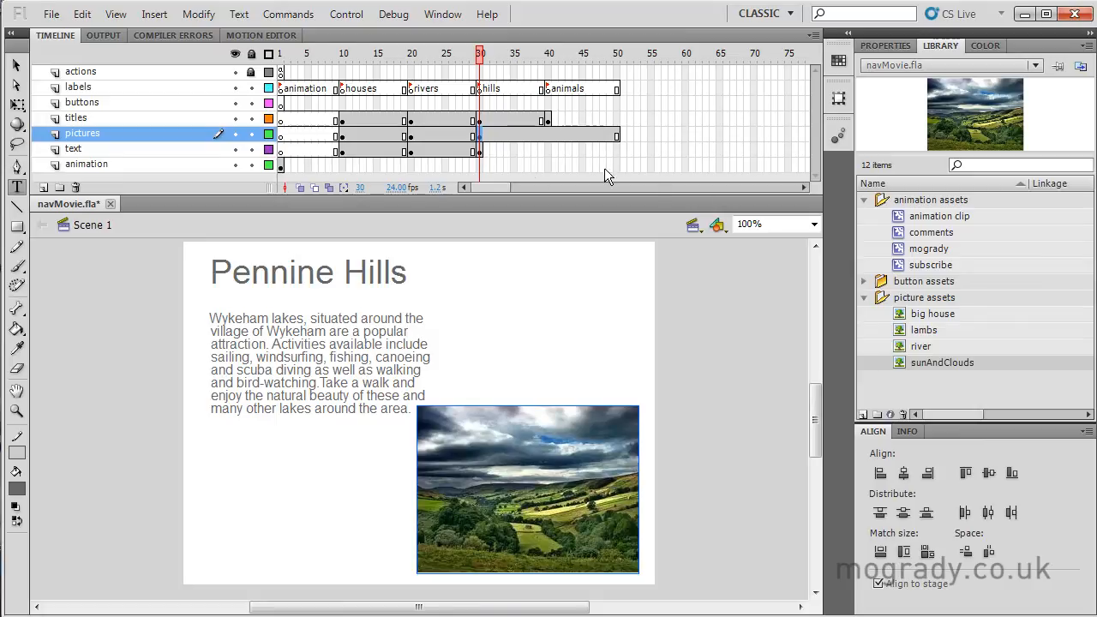
Step: Give the animals frame the River Derwent paragraph and the lambs picture on the pictures layer
right_click(548, 151)
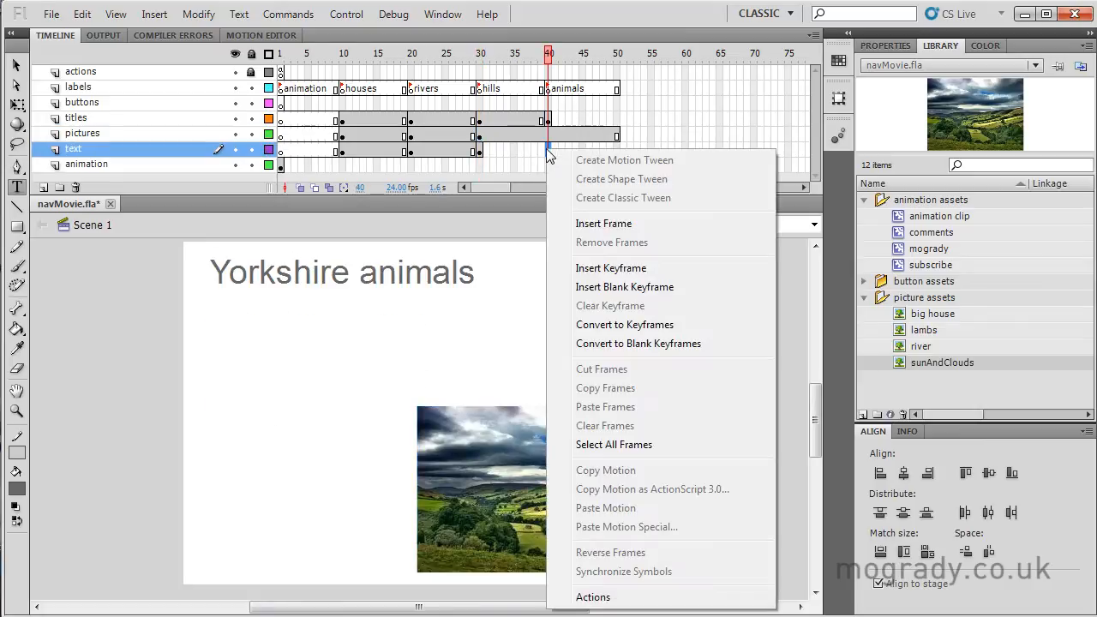
mouse_move(609, 267)
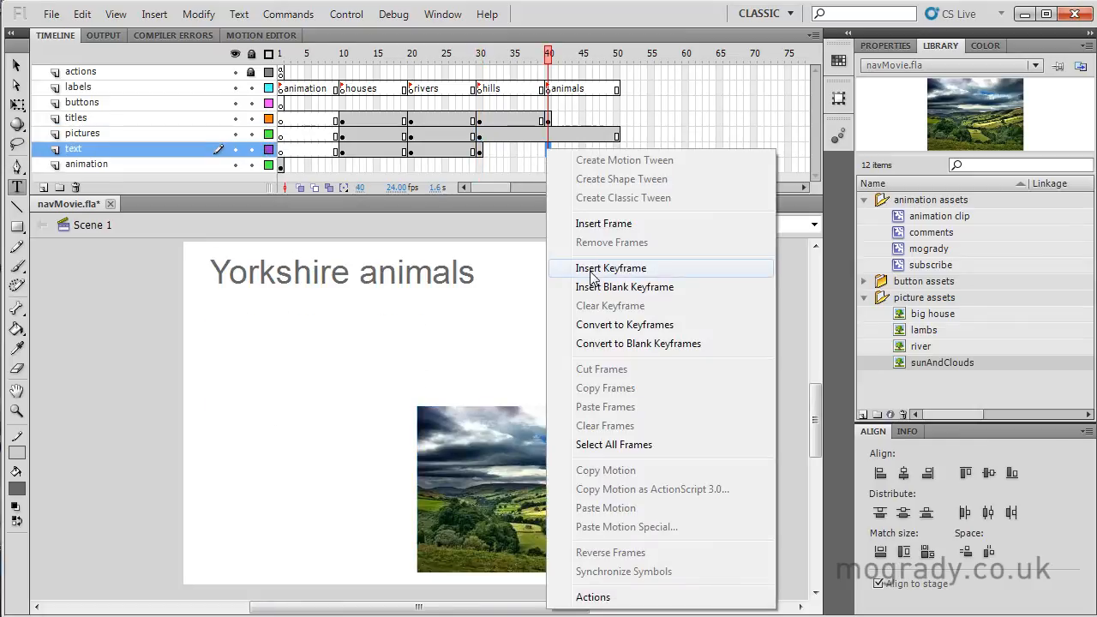
left_click(609, 268)
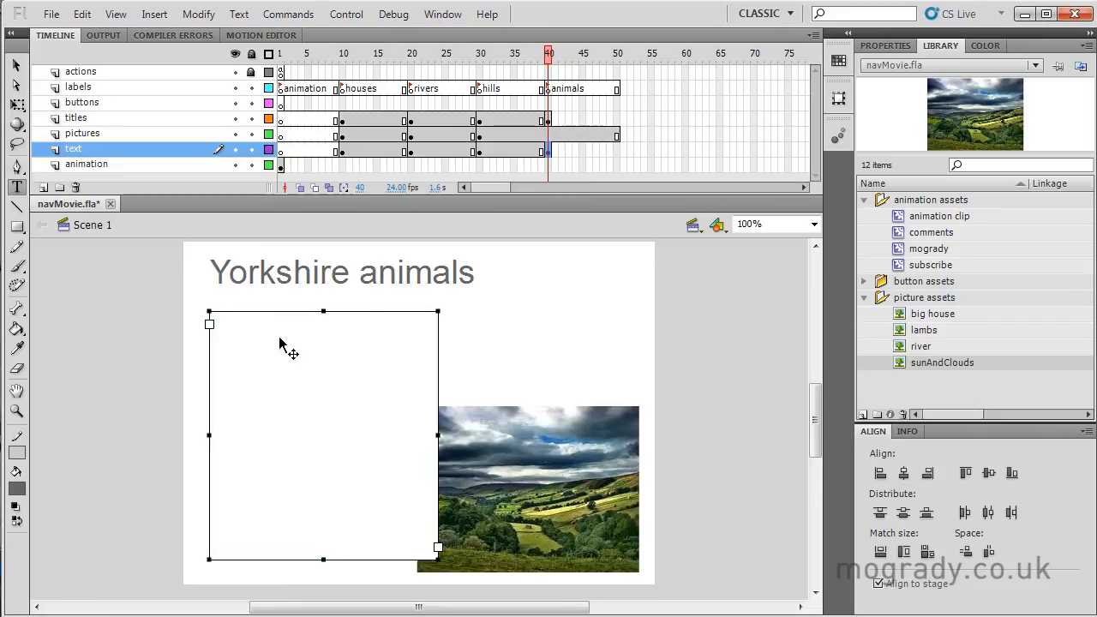
type("The River Derwent rises high on the moors near Scarborough. Its path to the sea was blocked during the Ice Age, so it runs back inland, flowing through the North Yorkshire countryside to meet the River Ouse between York and Goole.")
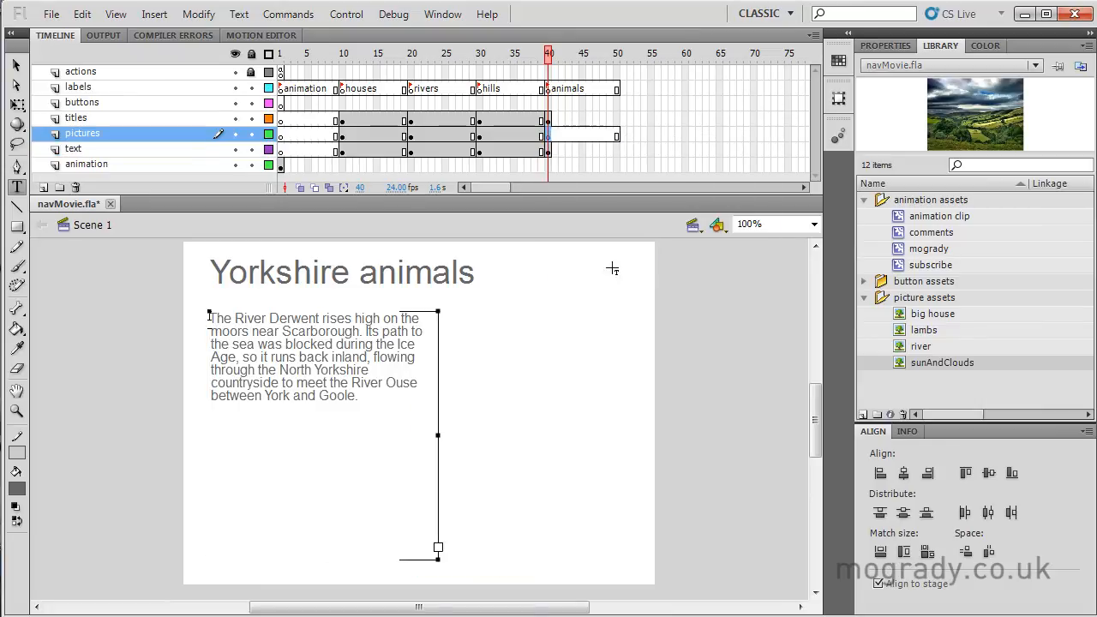
left_click(923, 329)
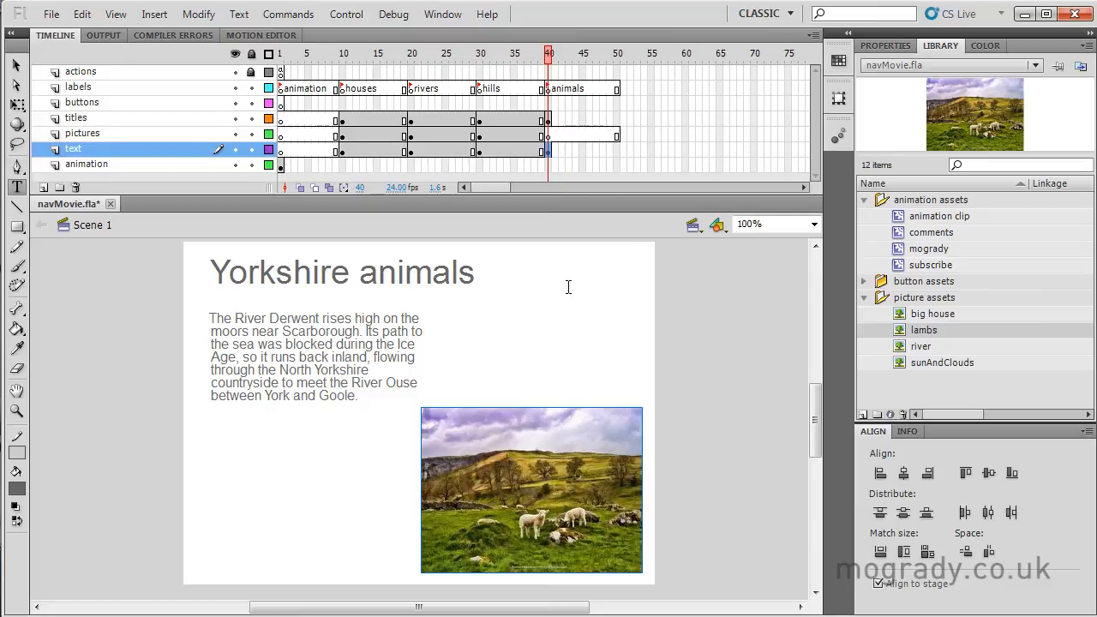
mouse_move(16, 66)
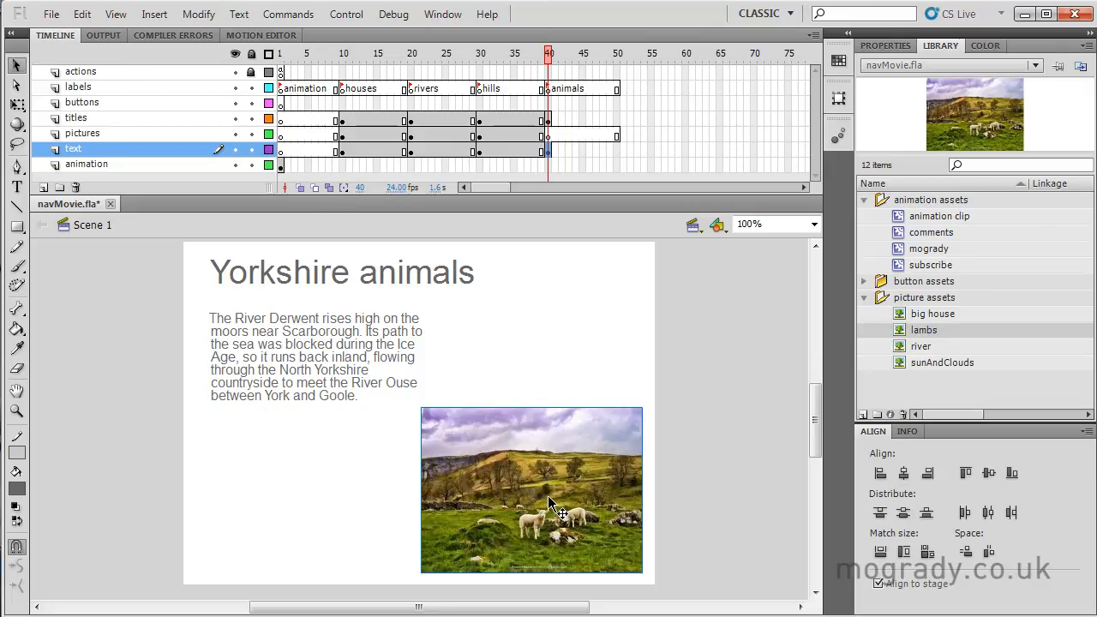
left_click(82, 134)
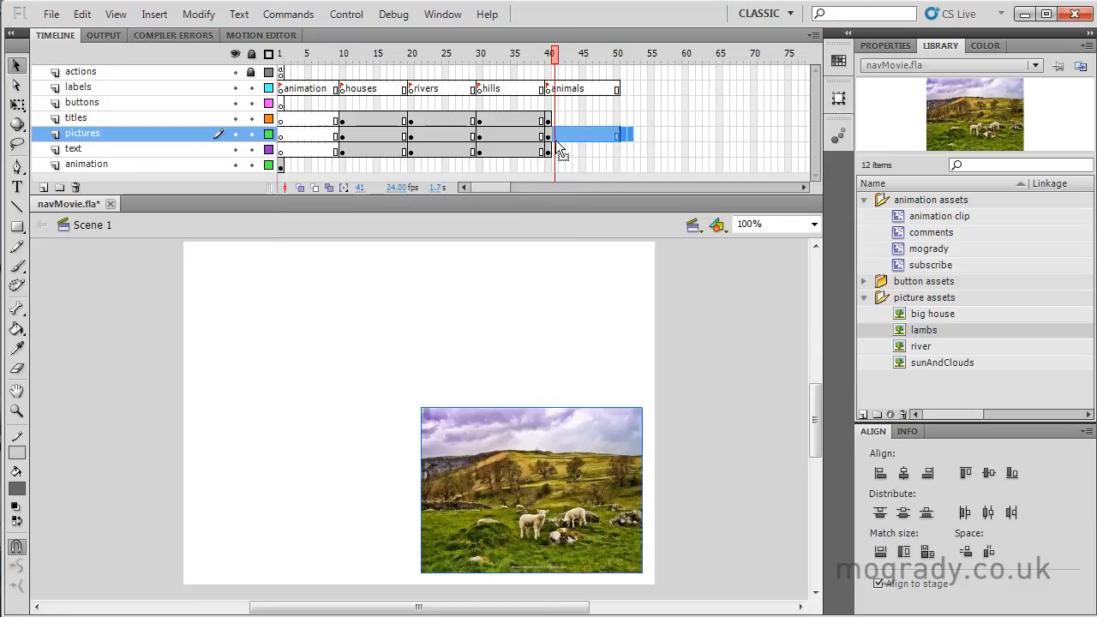
Step: Remove the extra trailing frames from the pictures layer beyond the animals section
right_click(562, 145)
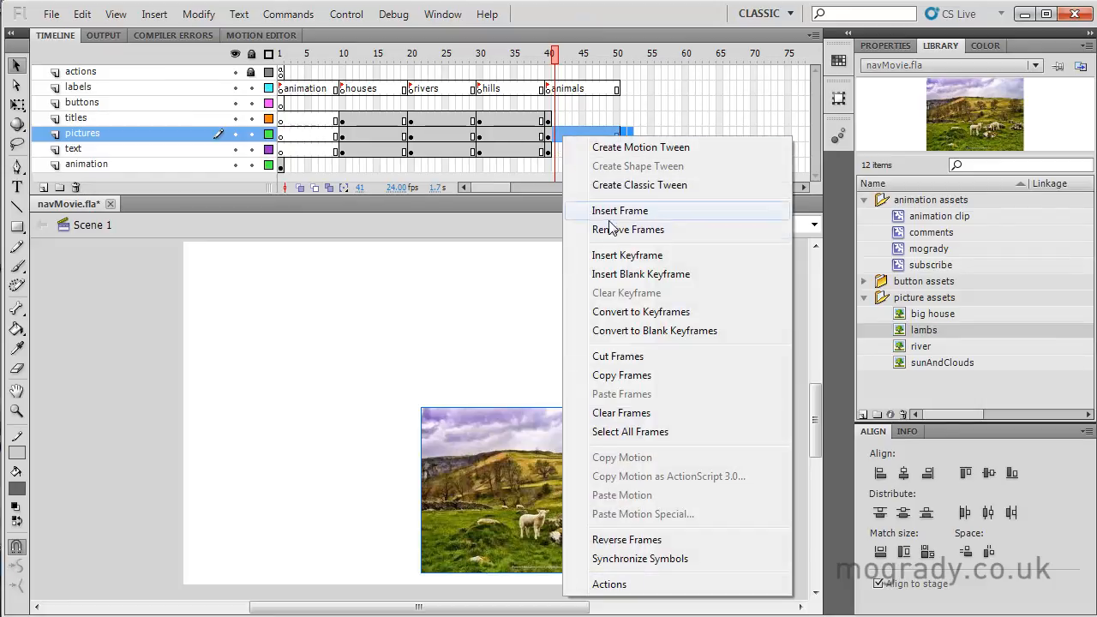
mouse_move(621, 229)
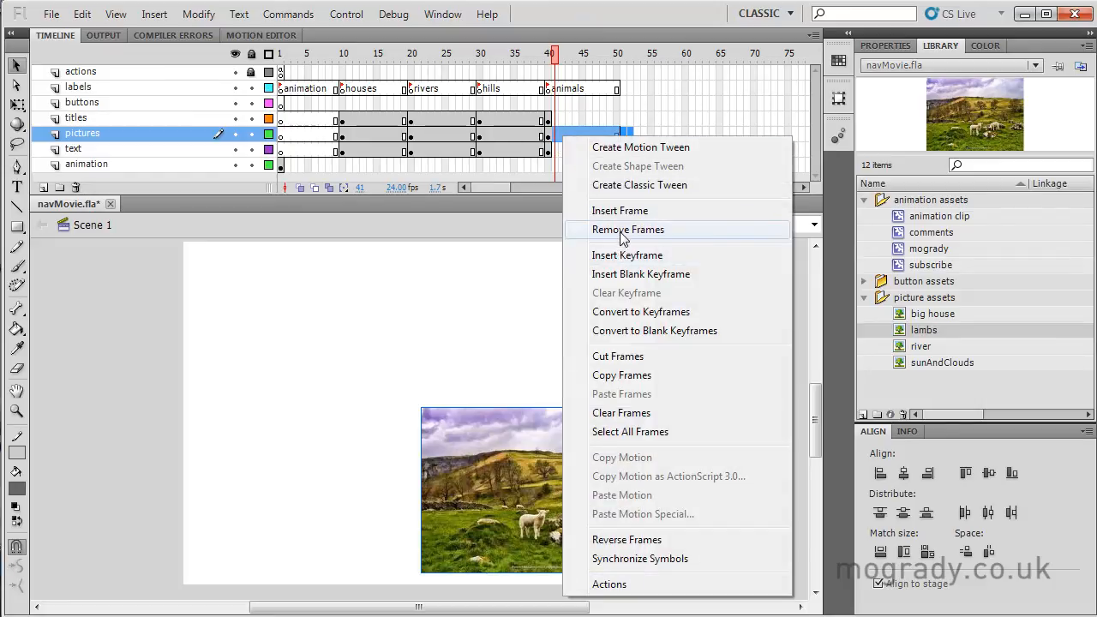
left_click(627, 230)
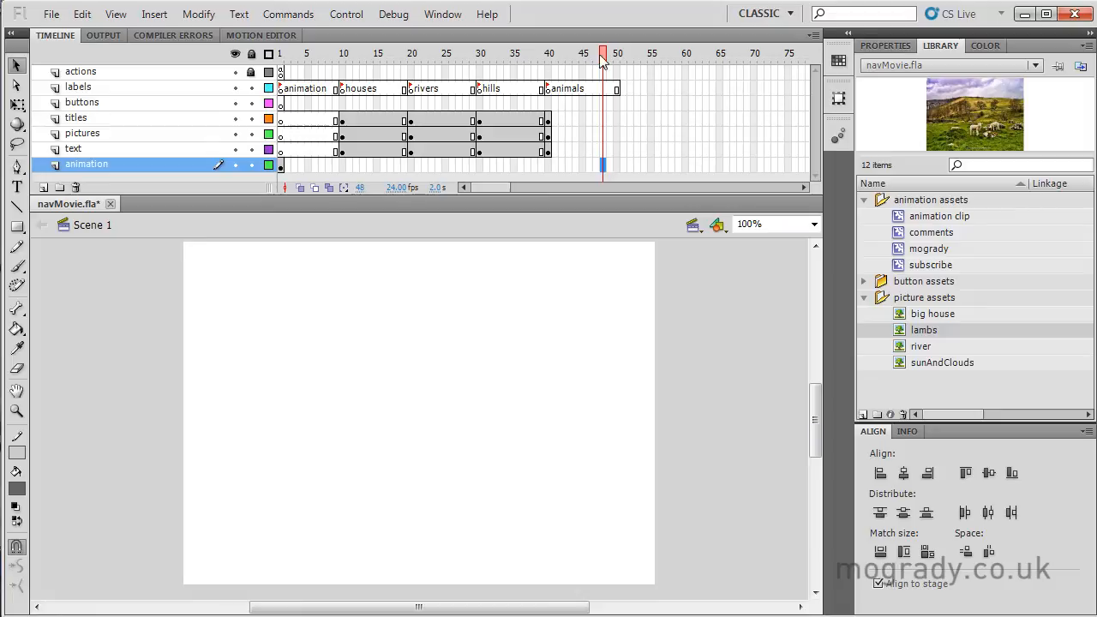
left_click(398, 53)
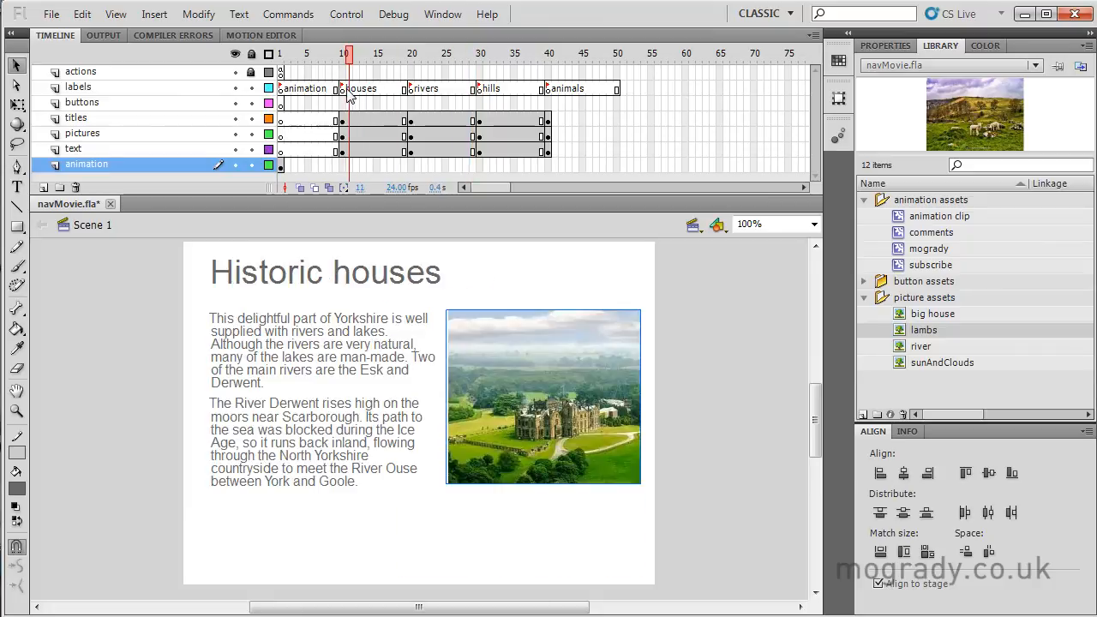
Step: Insert a keyframe on the buttons layer at frame 10 where the houses section begins
left_click(480, 54)
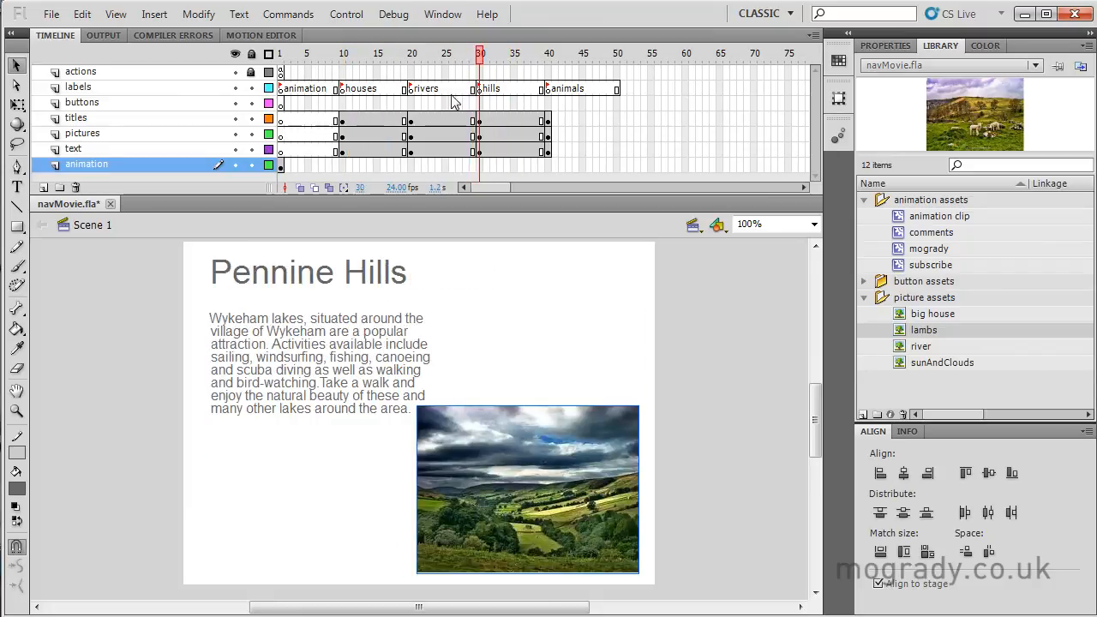
left_click(562, 53)
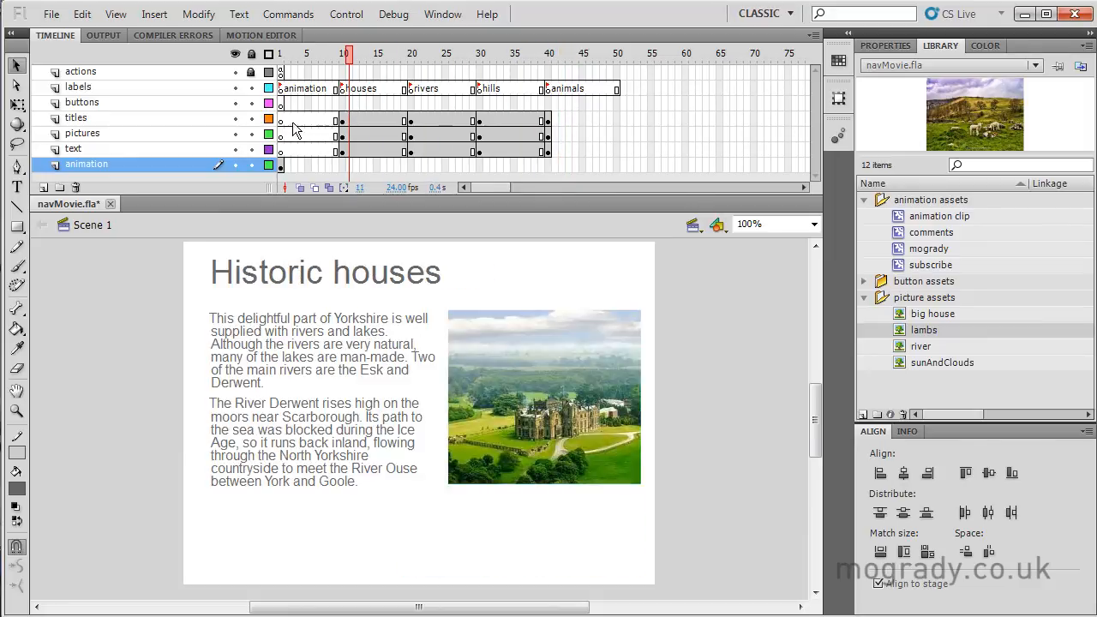
left_click(82, 103)
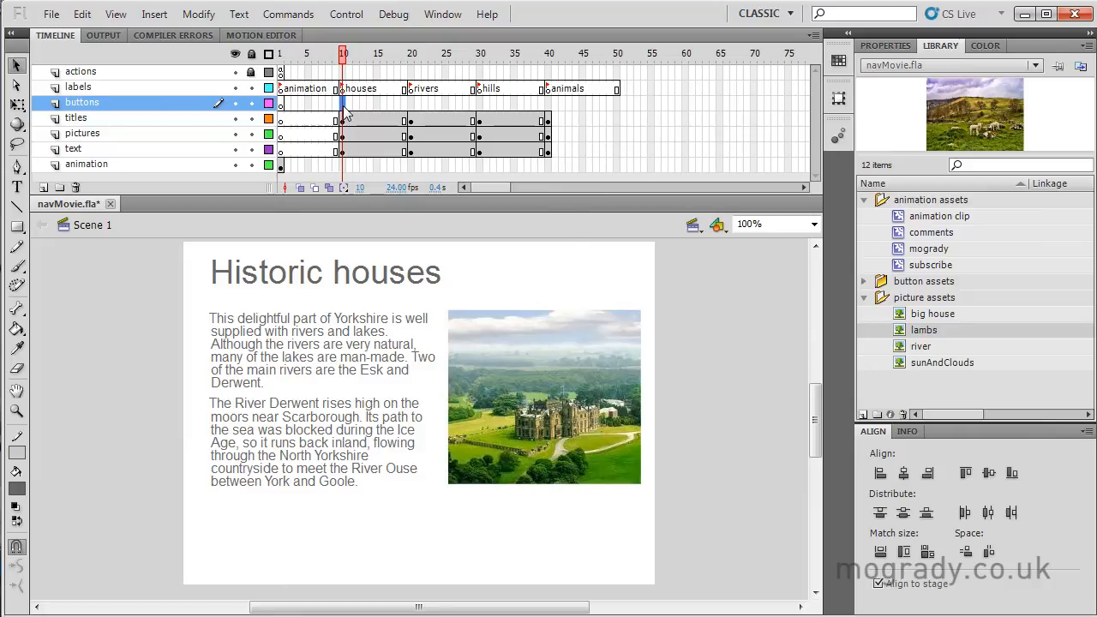
right_click(342, 120)
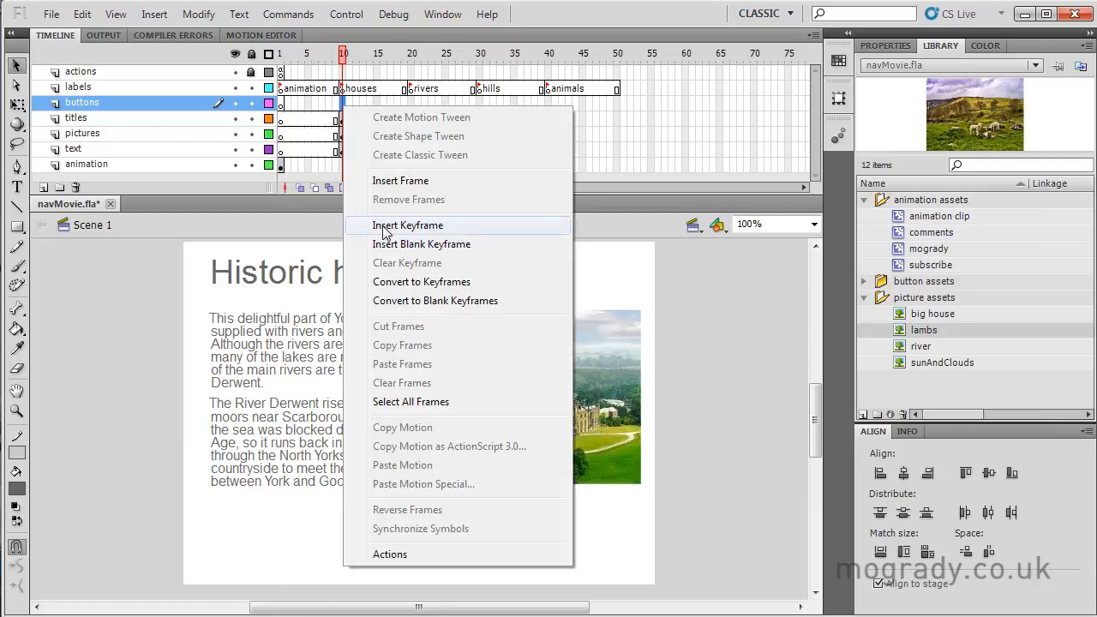
left_click(408, 224)
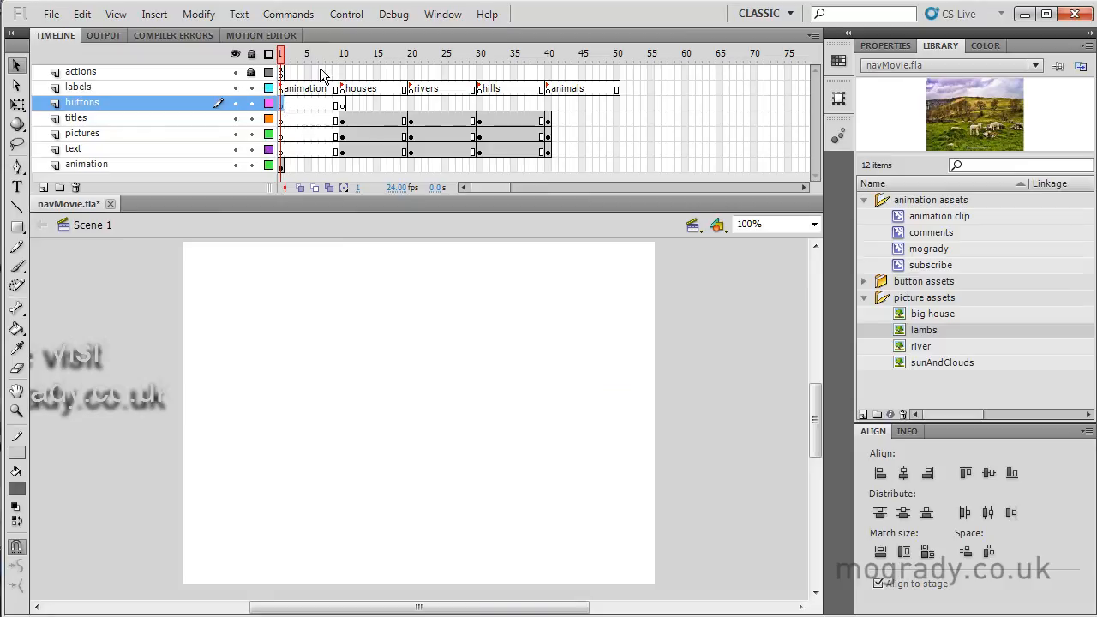
mouse_move(462, 300)
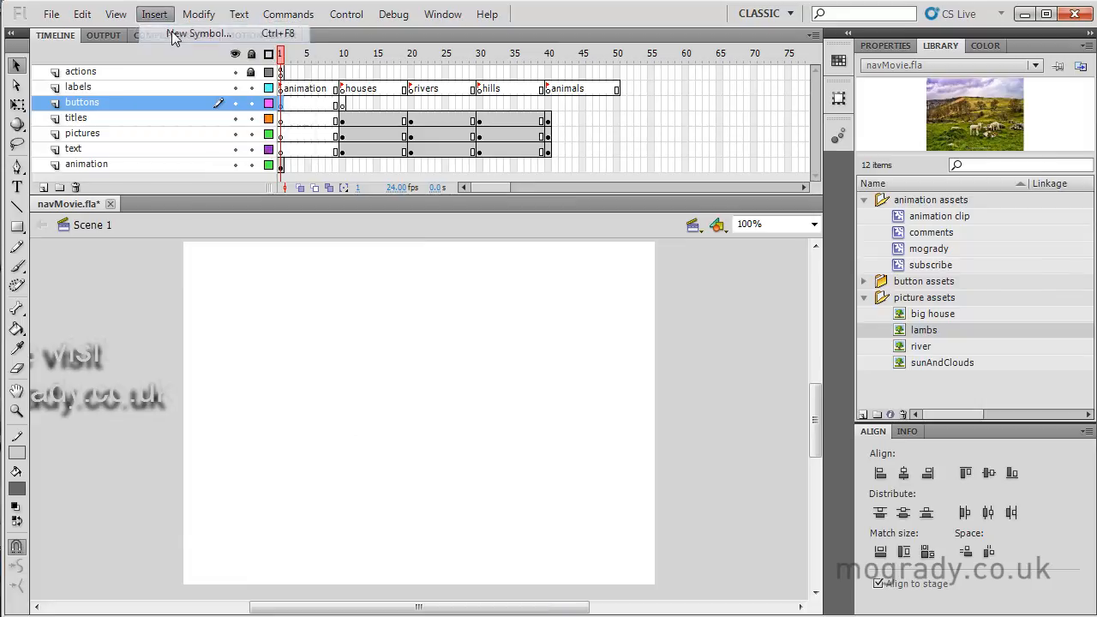
Step: Create a new Button symbol named skip via Insert > New Symbol
left_click(201, 35)
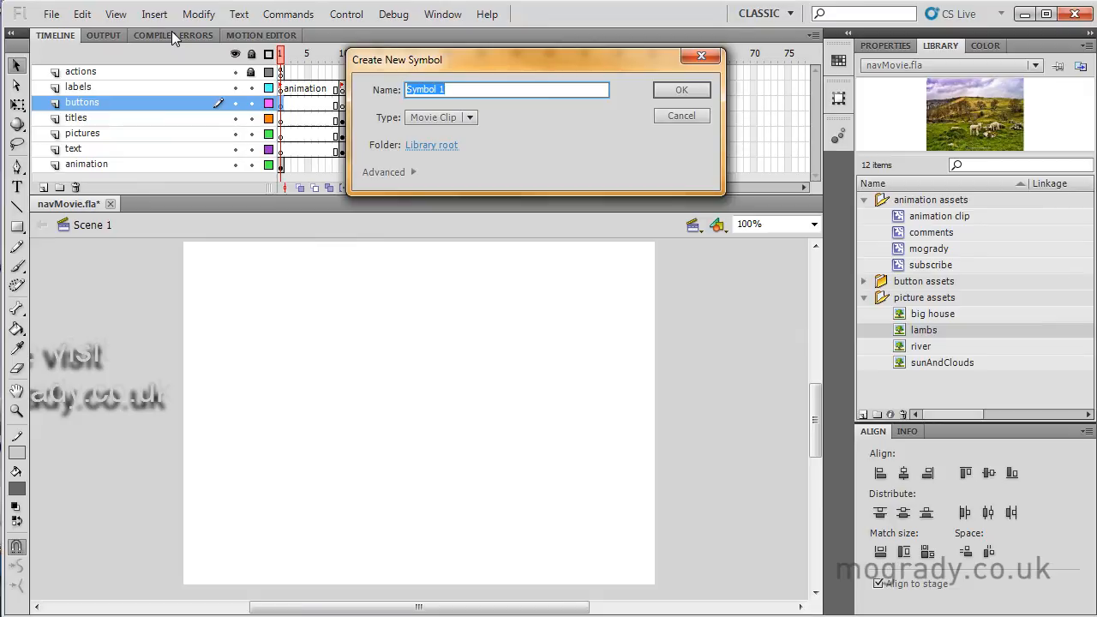
type("skip")
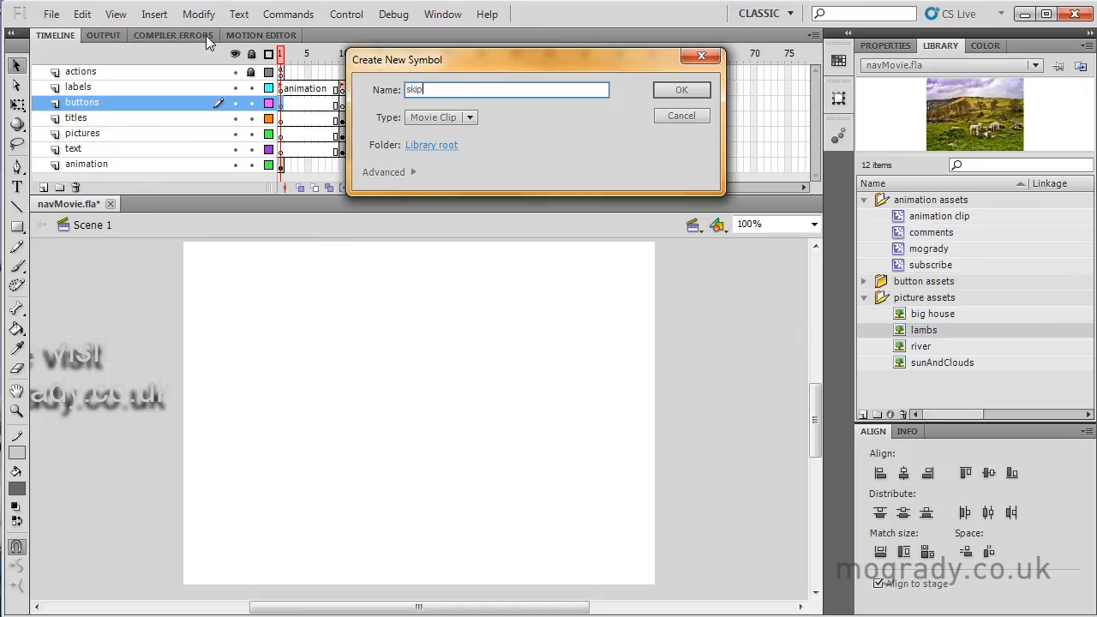
left_click(469, 116)
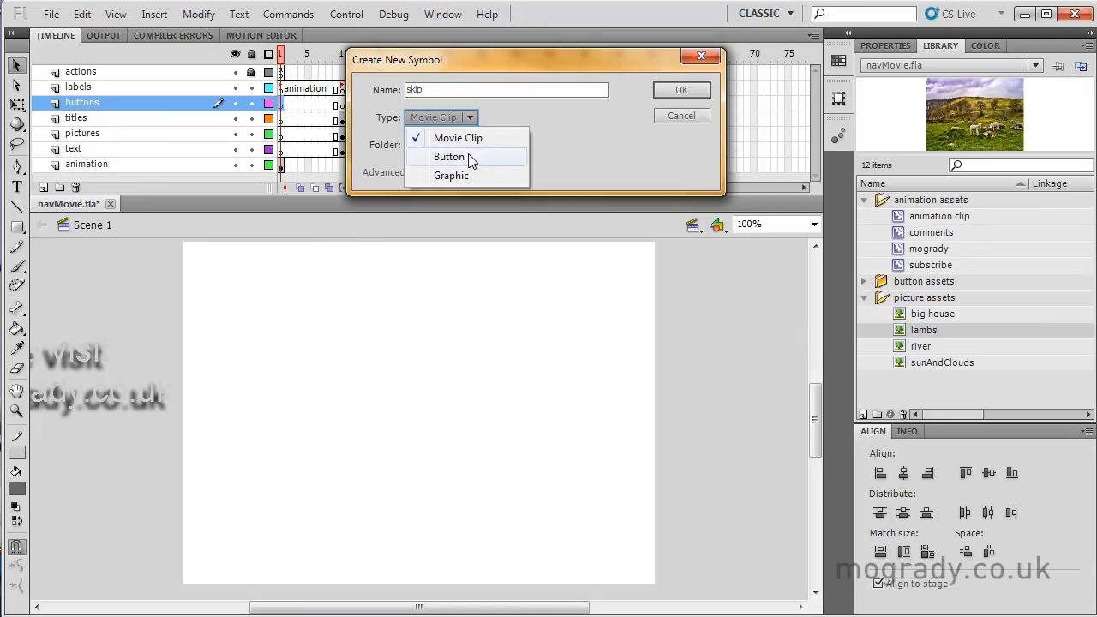
left_click(449, 157)
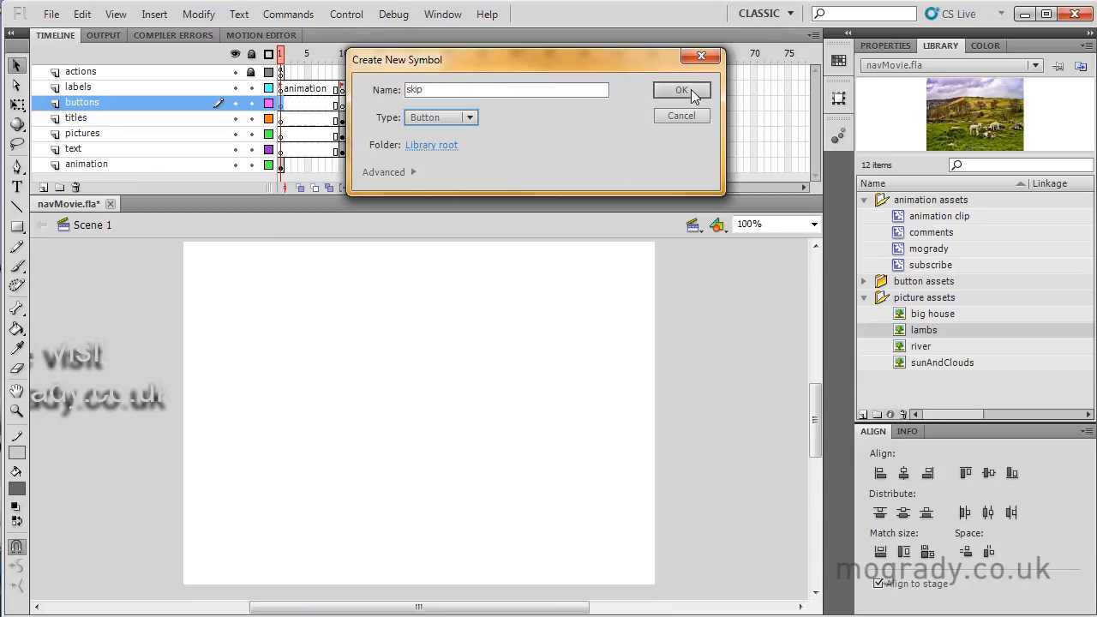
left_click(682, 89)
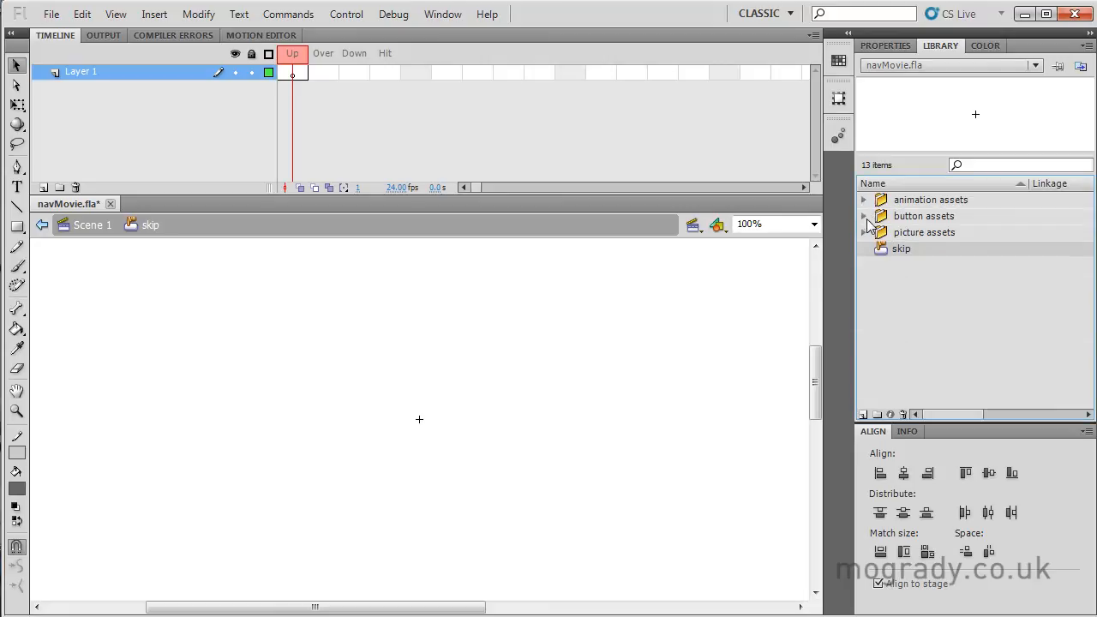
Step: Draw a grey rectangle with 10-pixel rounded corners in the skip button's Up state
left_click(863, 215)
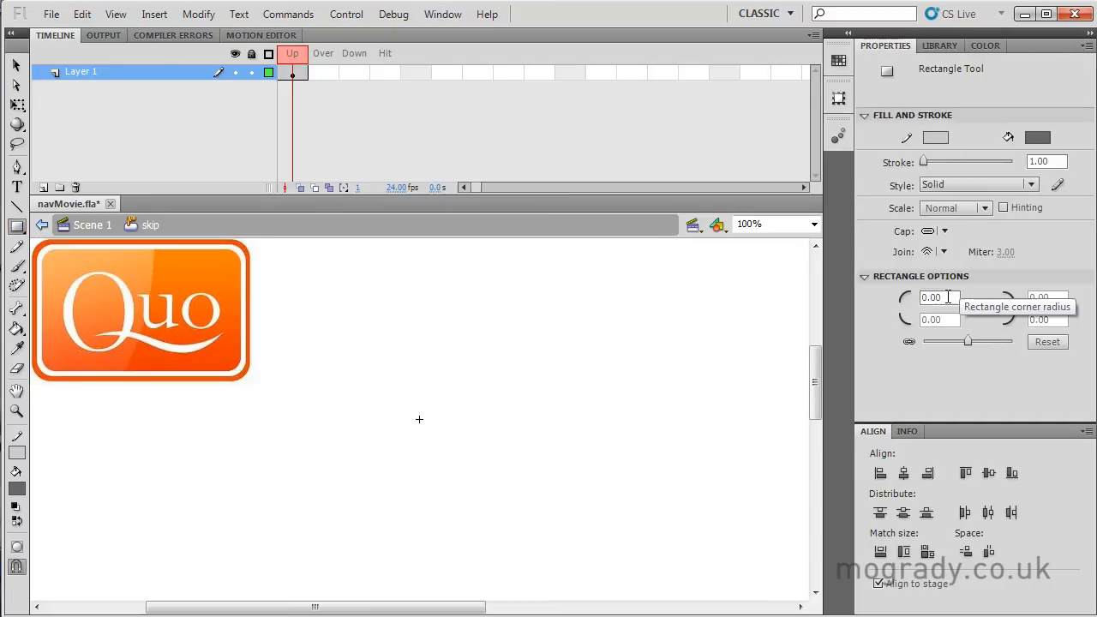
type("10")
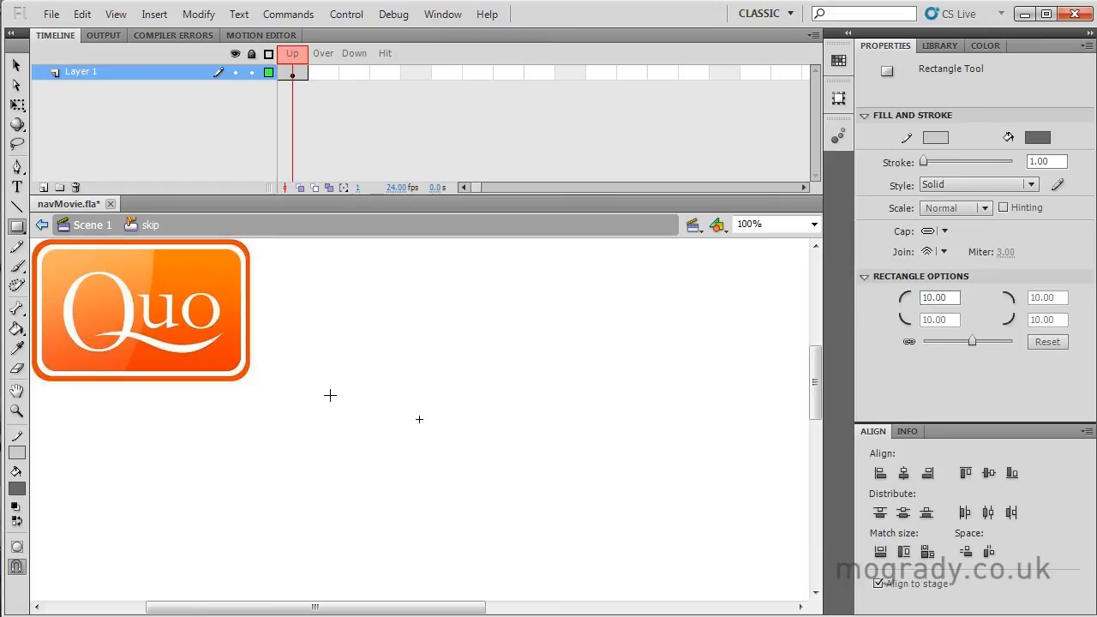
left_click_drag(329, 394, 526, 446)
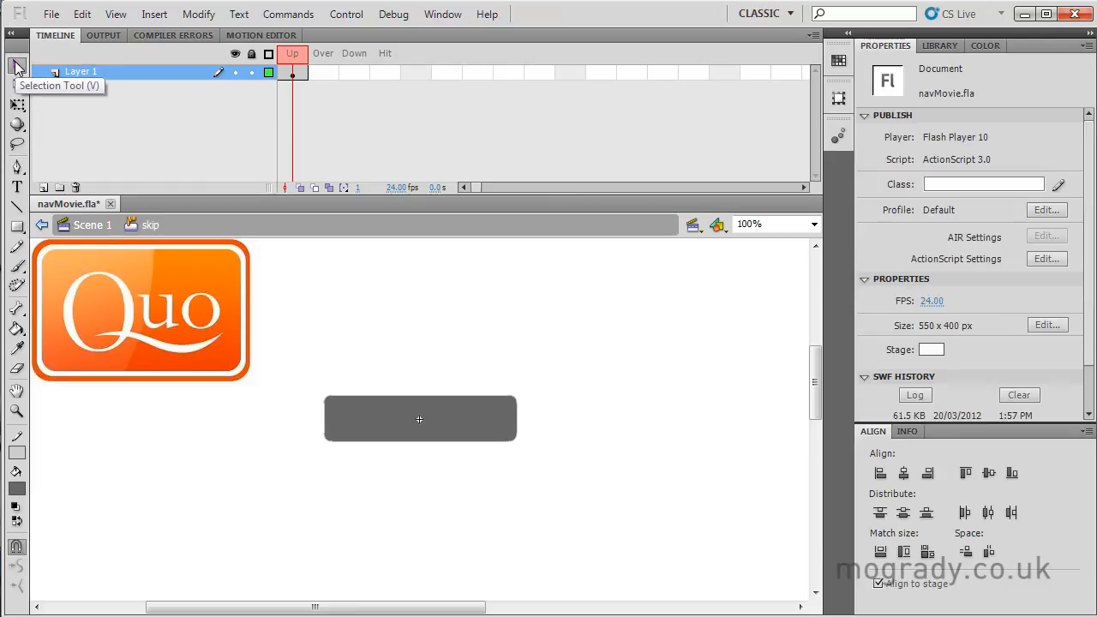
left_click(418, 418)
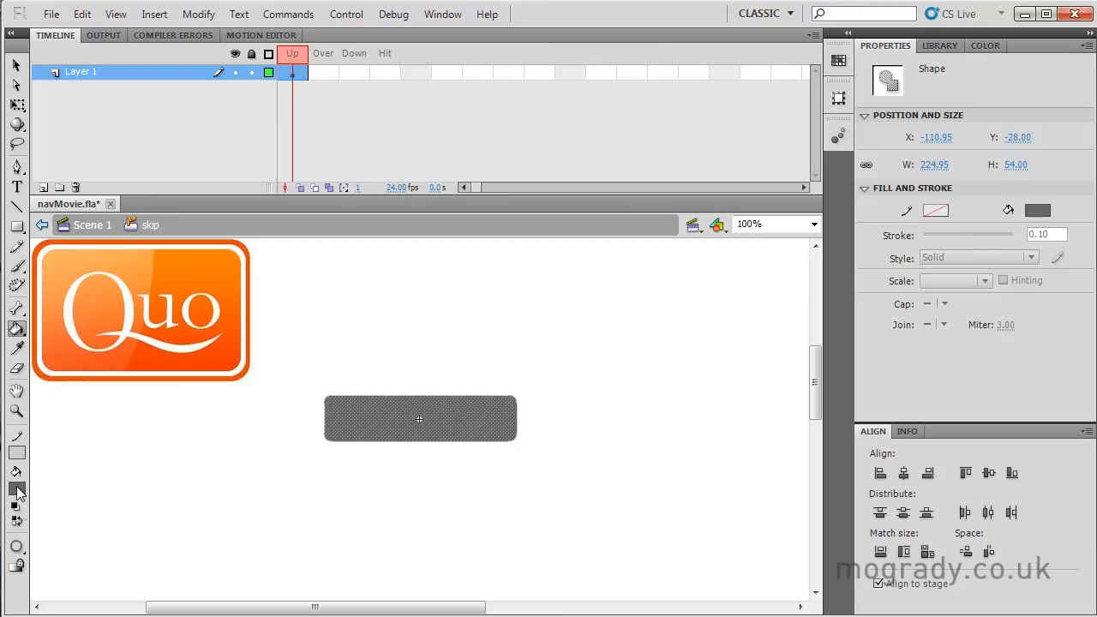
left_click(17, 490)
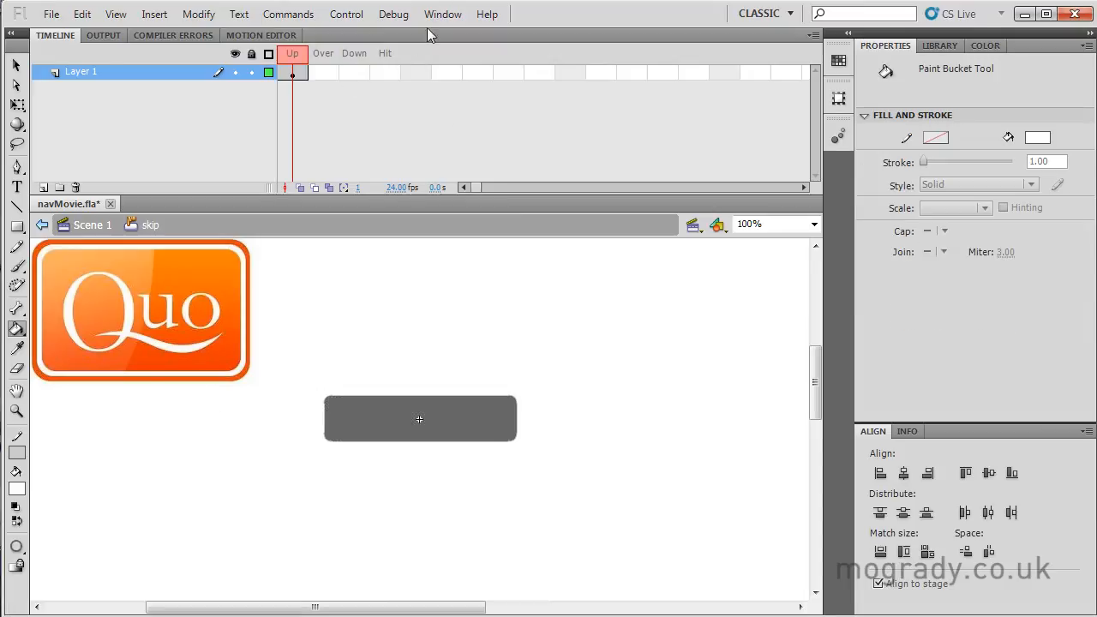
Step: Set the fill in the Color panel to a linear gradient with orange stops
left_click(442, 13)
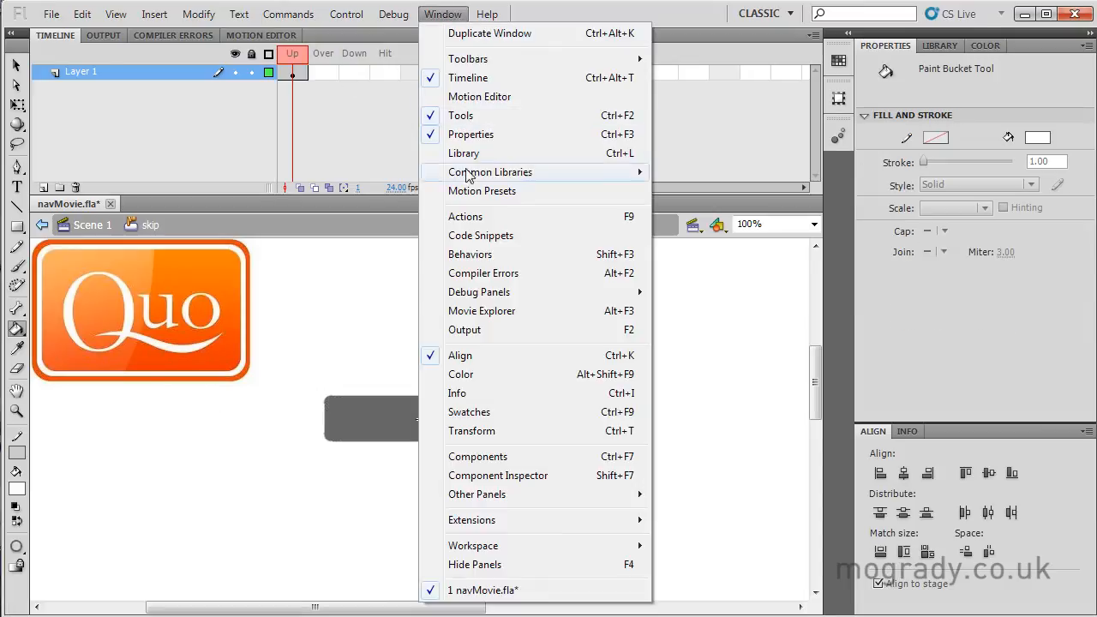
left_click(461, 373)
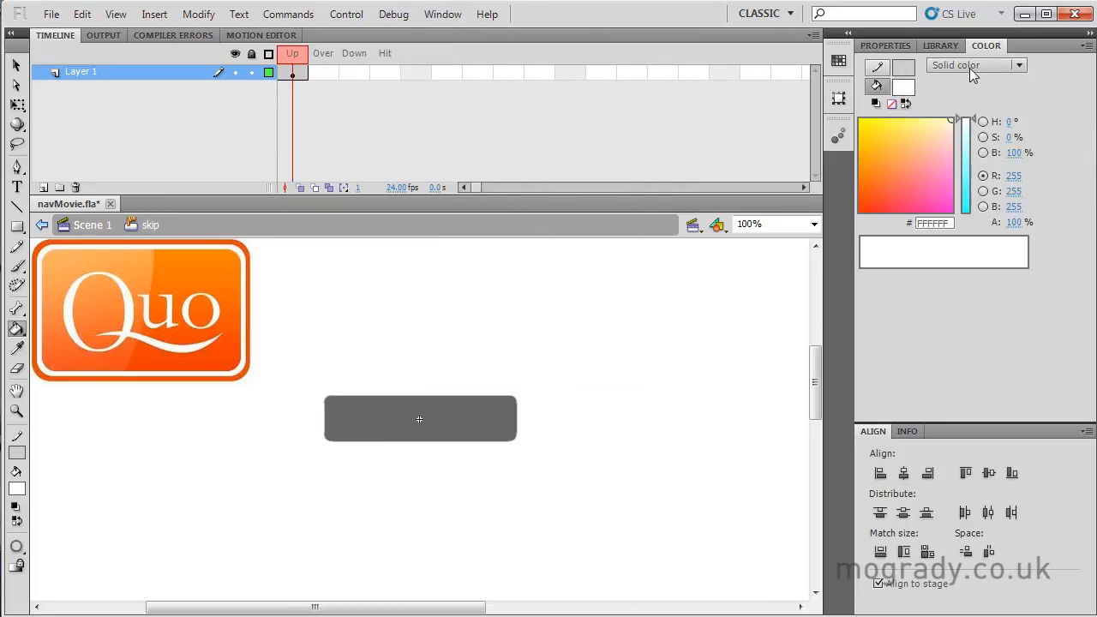
left_click(975, 65)
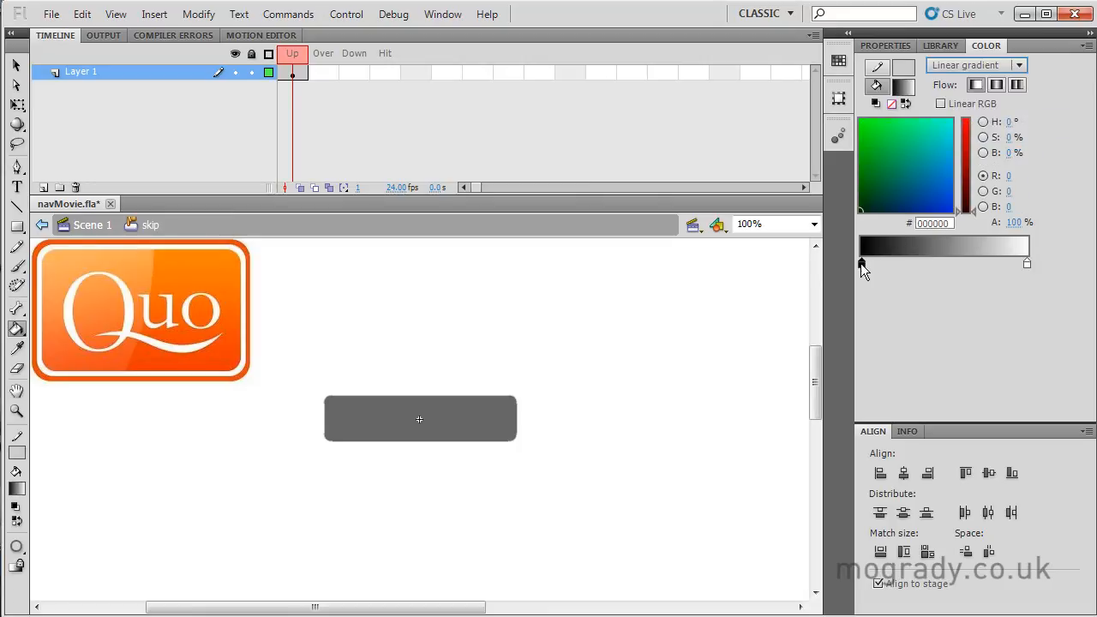
left_click(867, 262)
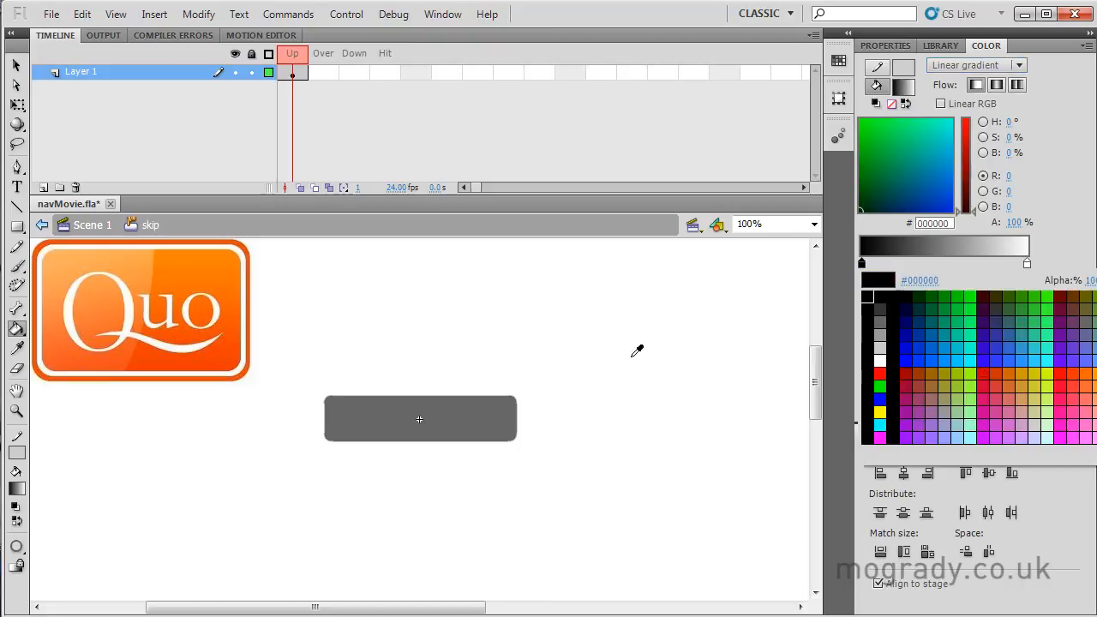
left_click(106, 247)
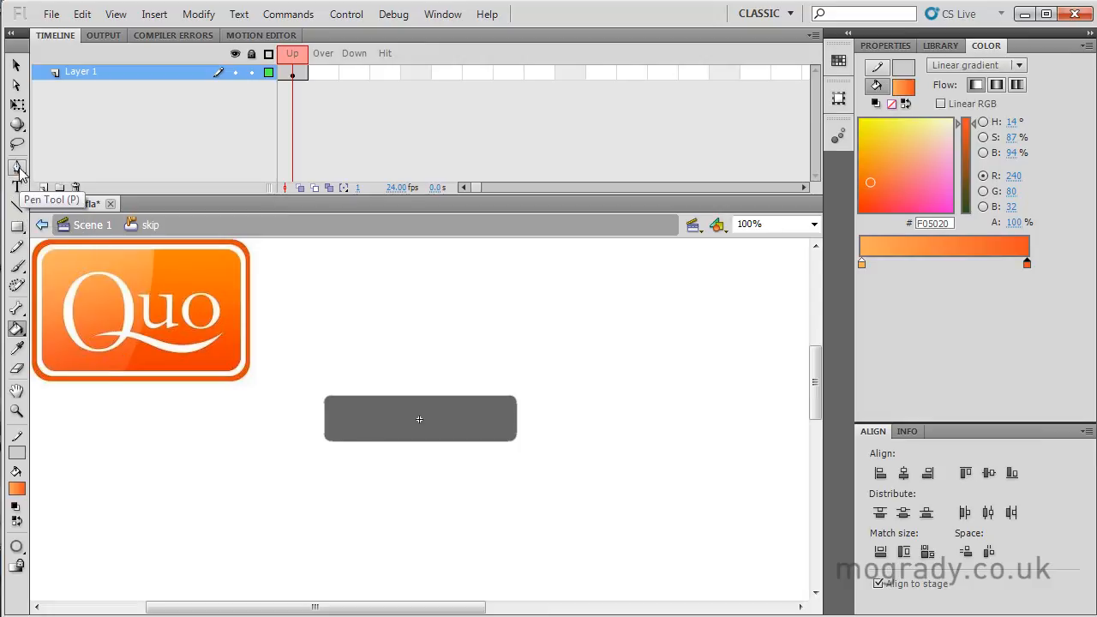
Step: Split the button shape with a curved line and fill both halves with orange linear gradients
left_click(17, 168)
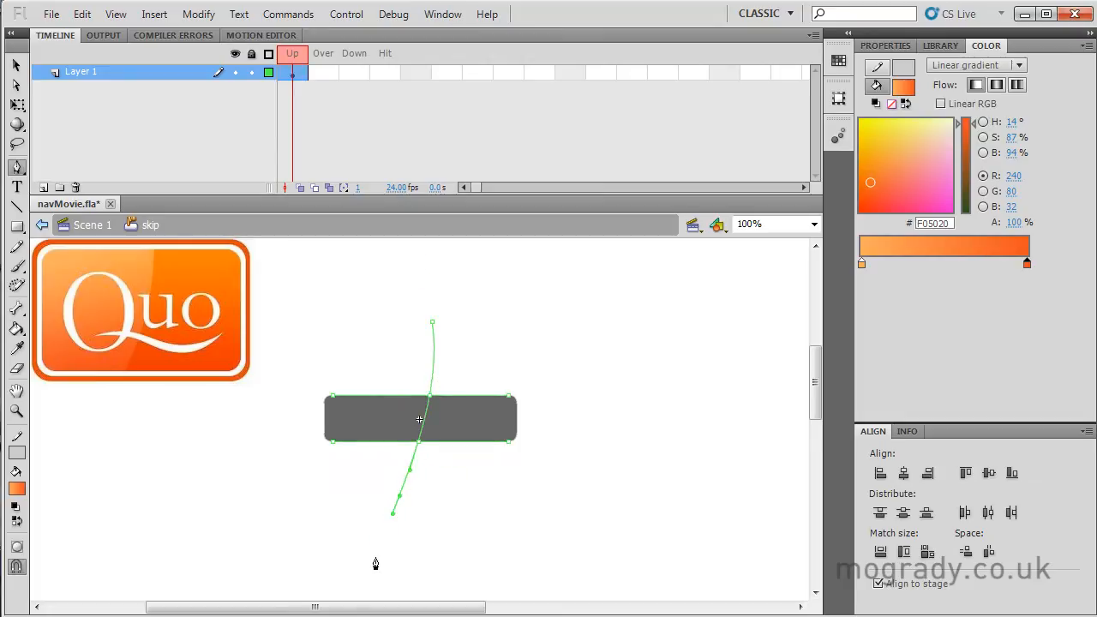
left_click(420, 418)
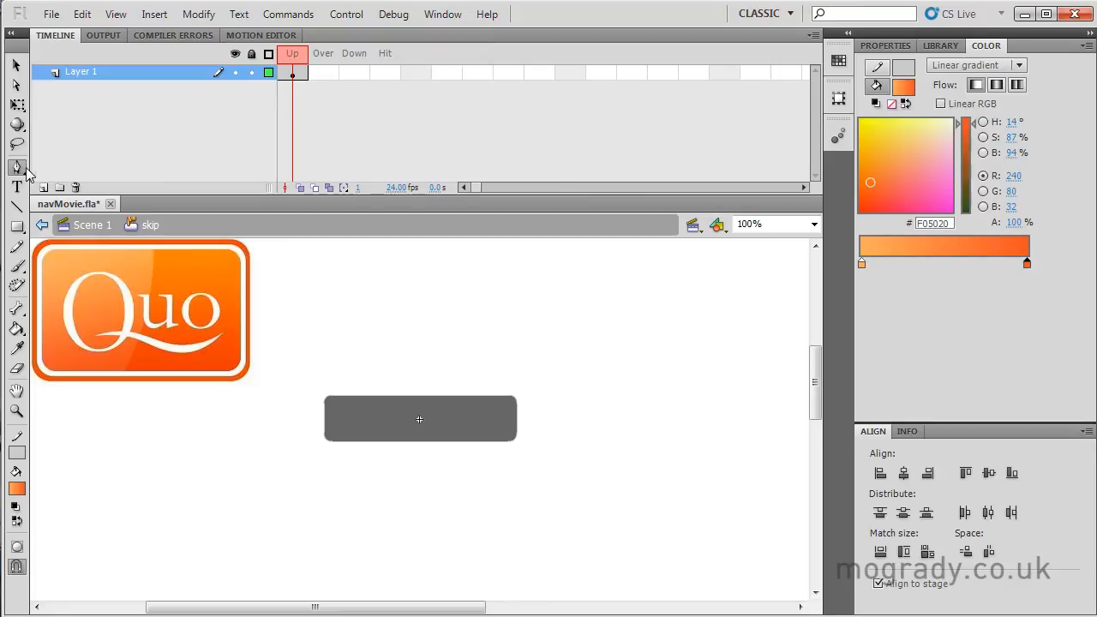
left_click_drag(665, 305, 665, 363)
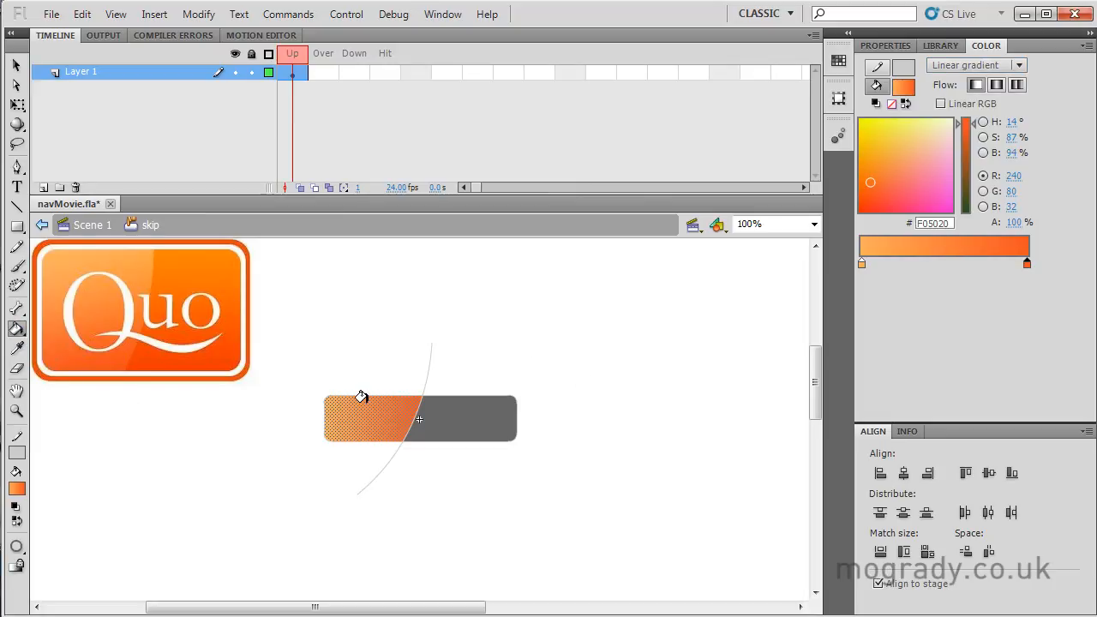
mouse_move(363, 409)
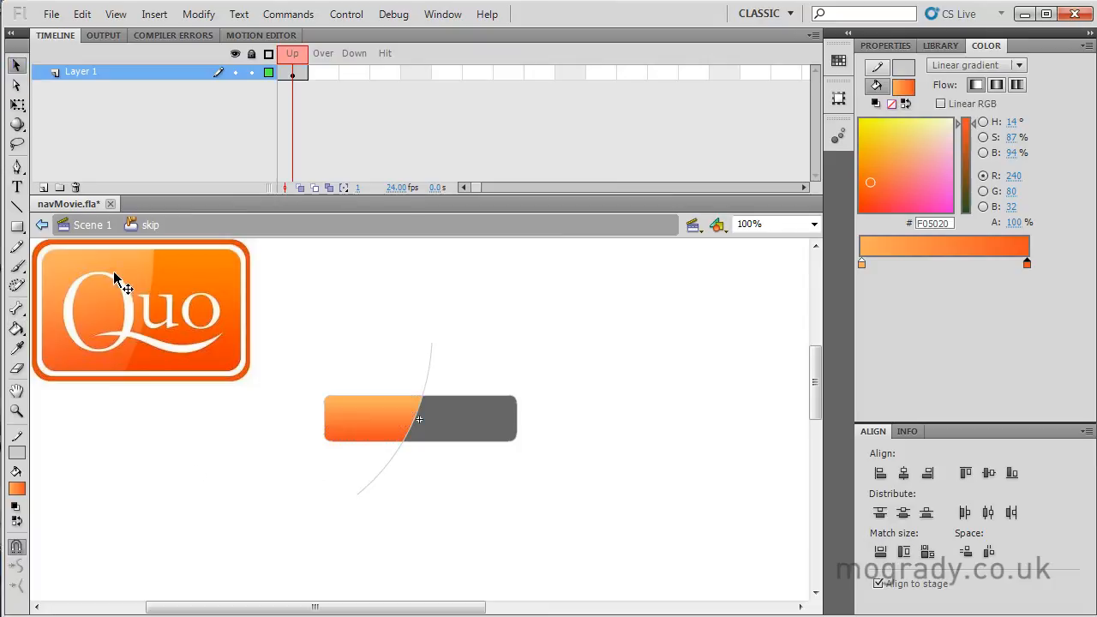
mouse_move(497, 420)
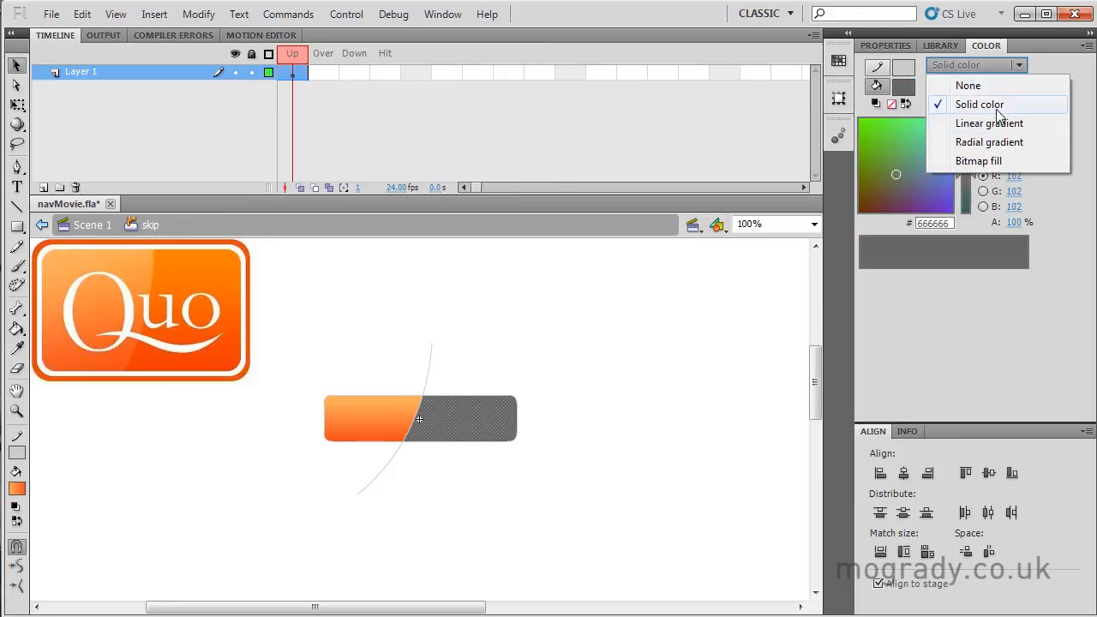
left_click(988, 123)
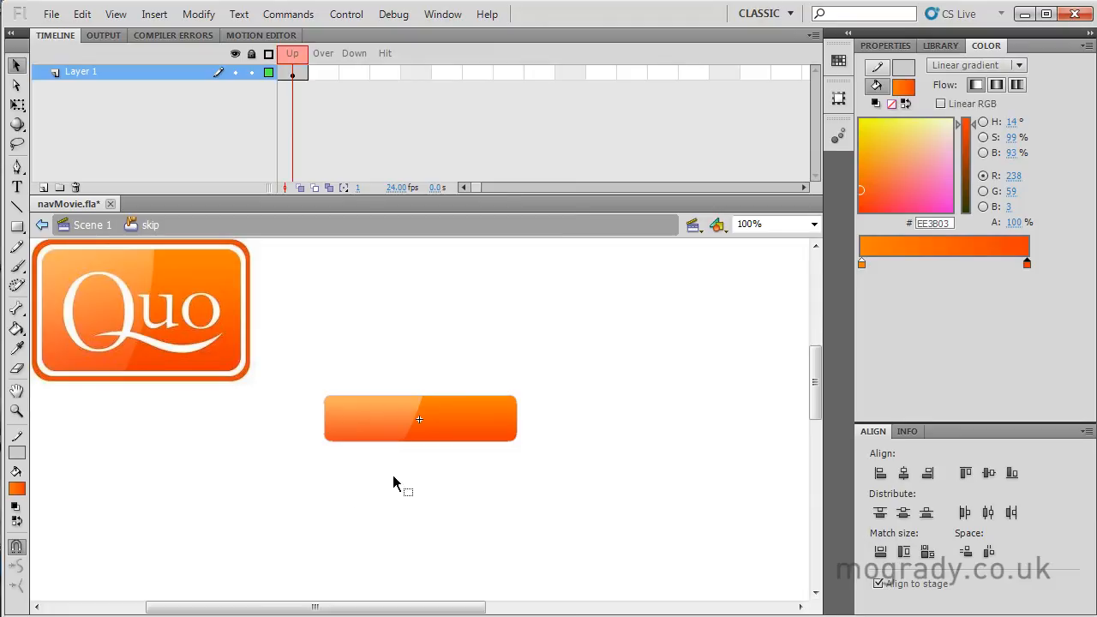
mouse_move(202, 336)
type("background")
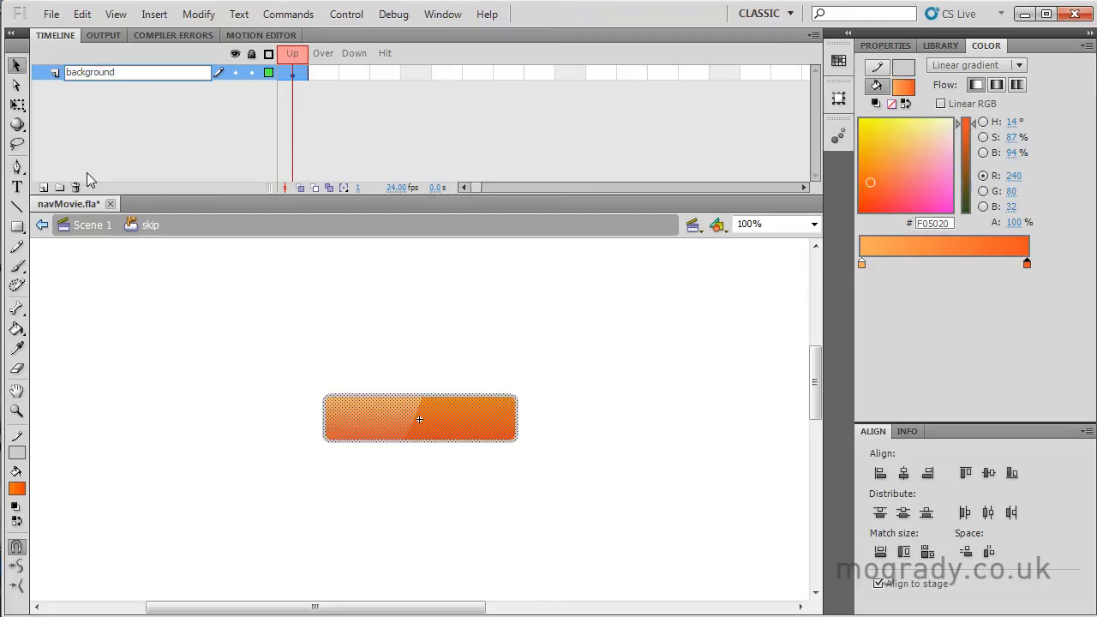
Step: Add a text layer above background and write the word skip on it
left_click(43, 187)
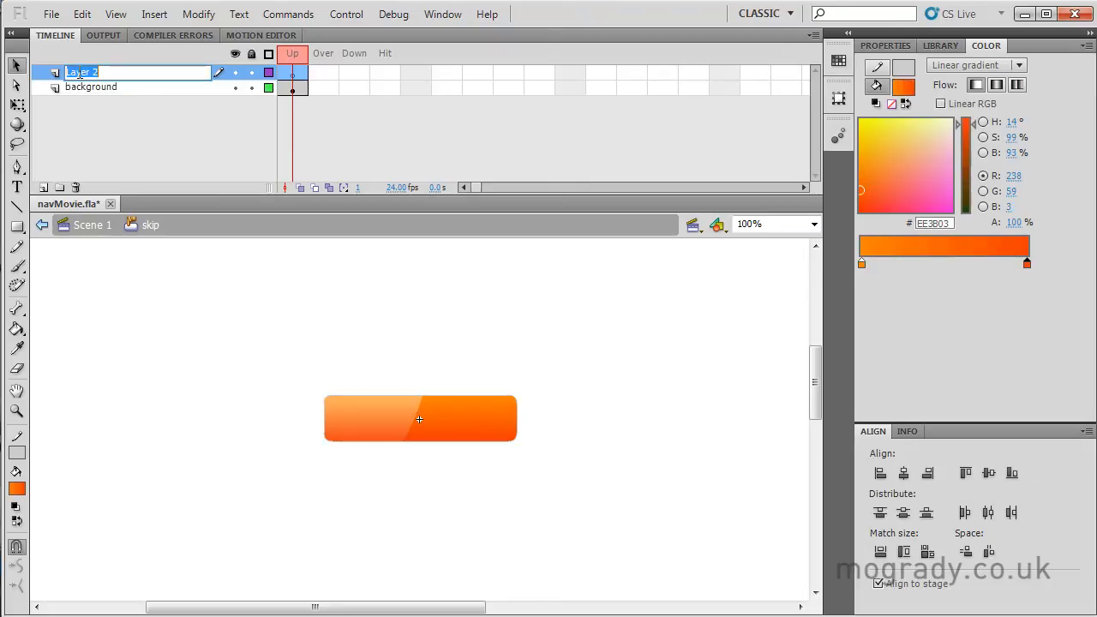
type("text")
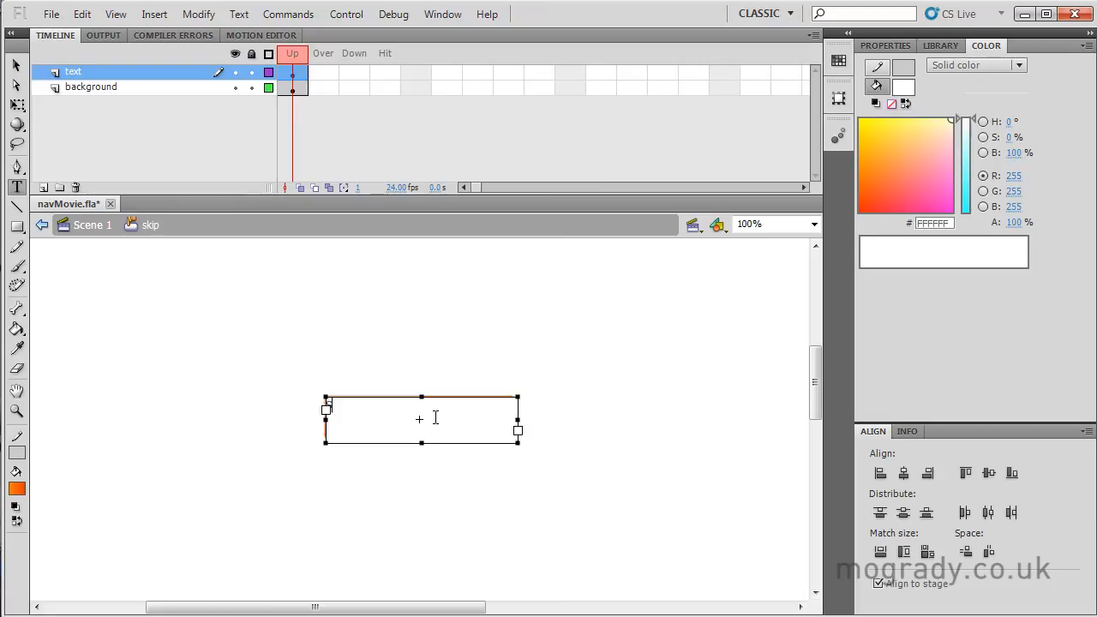
type("skip")
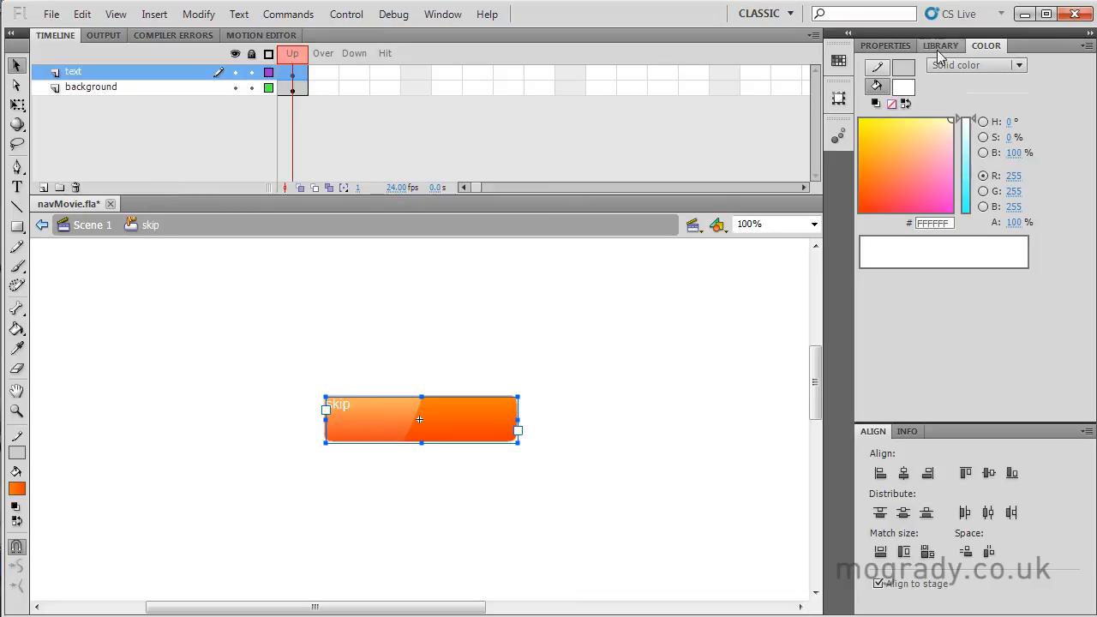
Step: Make the skip label 42 pt white text, centre-aligned on the button
left_click(884, 45)
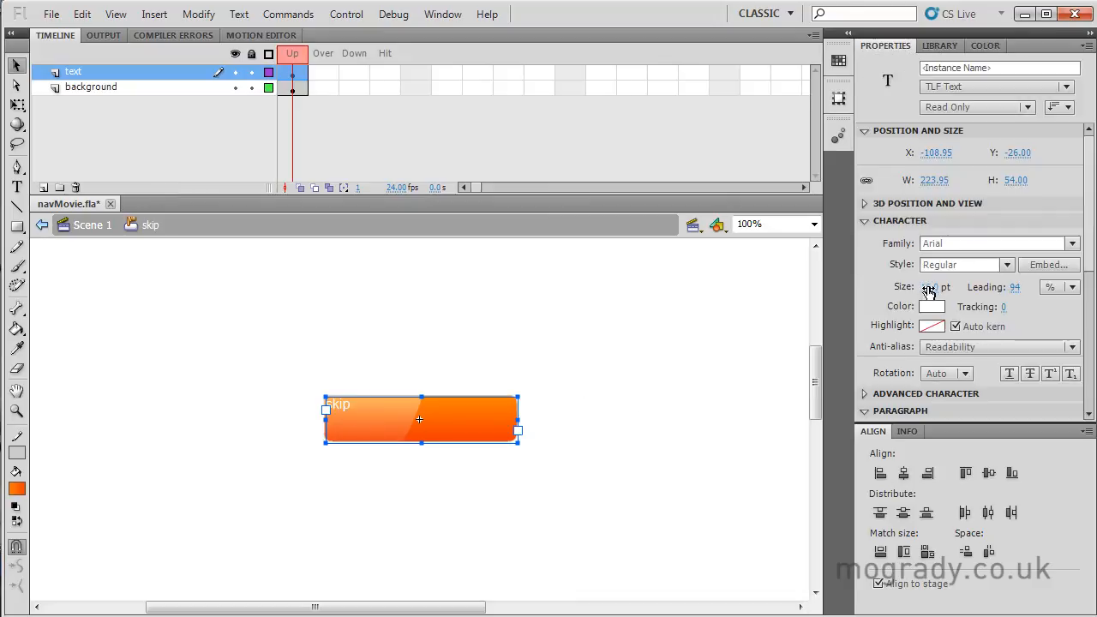
left_click(929, 286)
type("42")
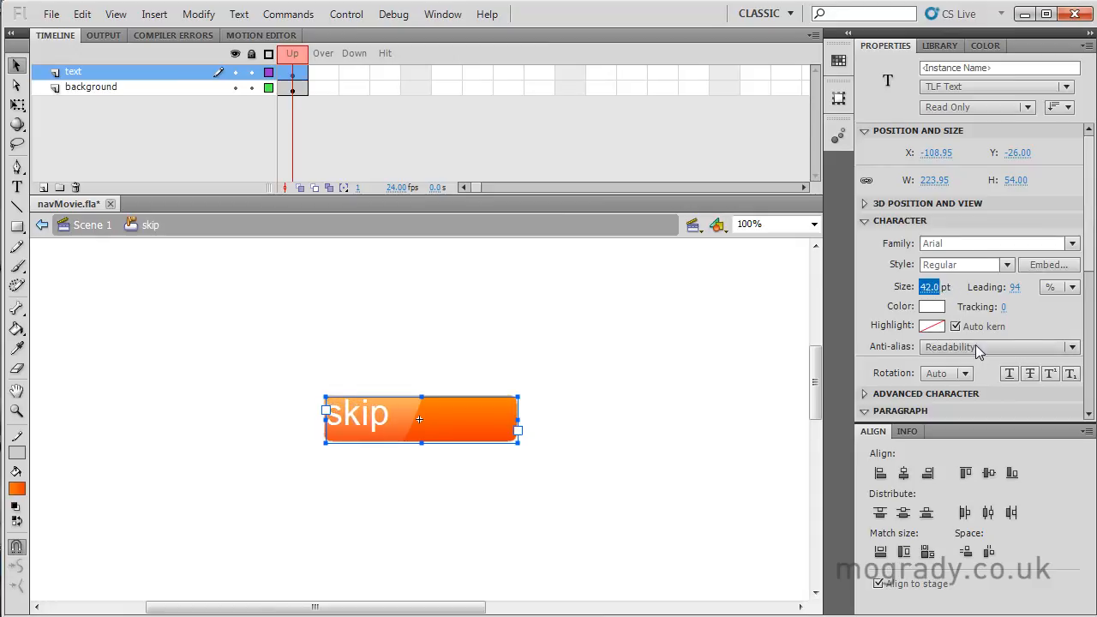
scroll("down", 3)
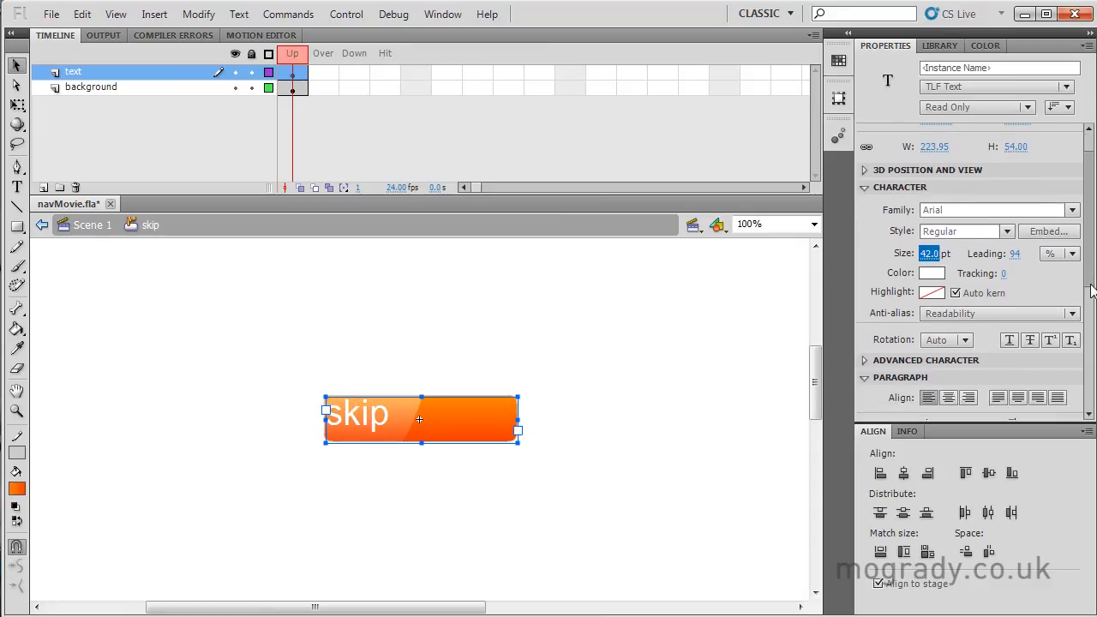
left_click(948, 350)
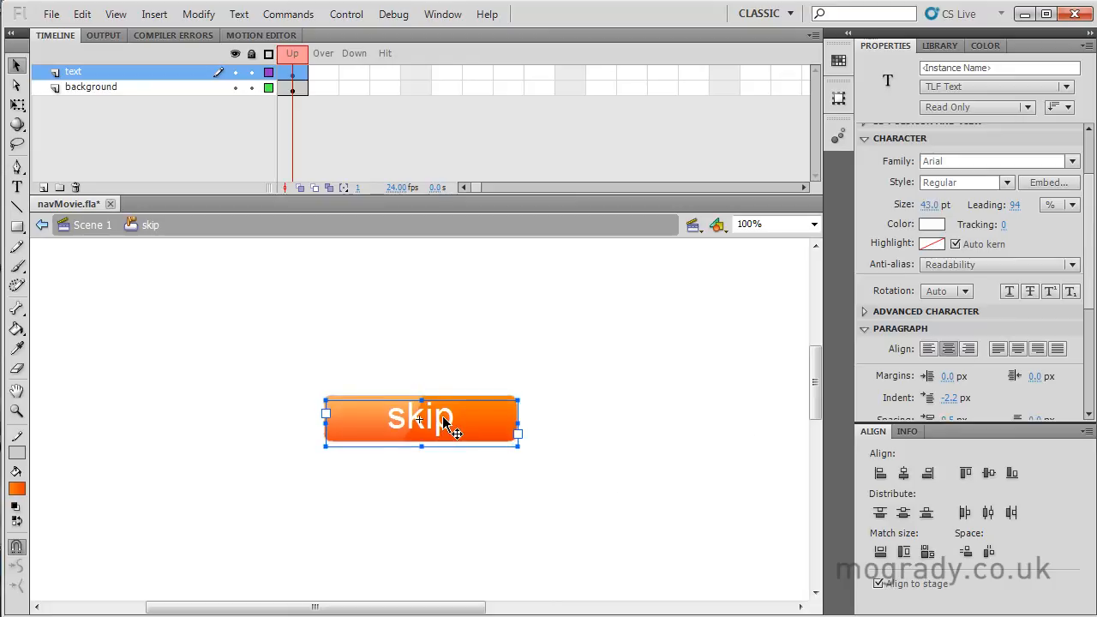
left_click(603, 442)
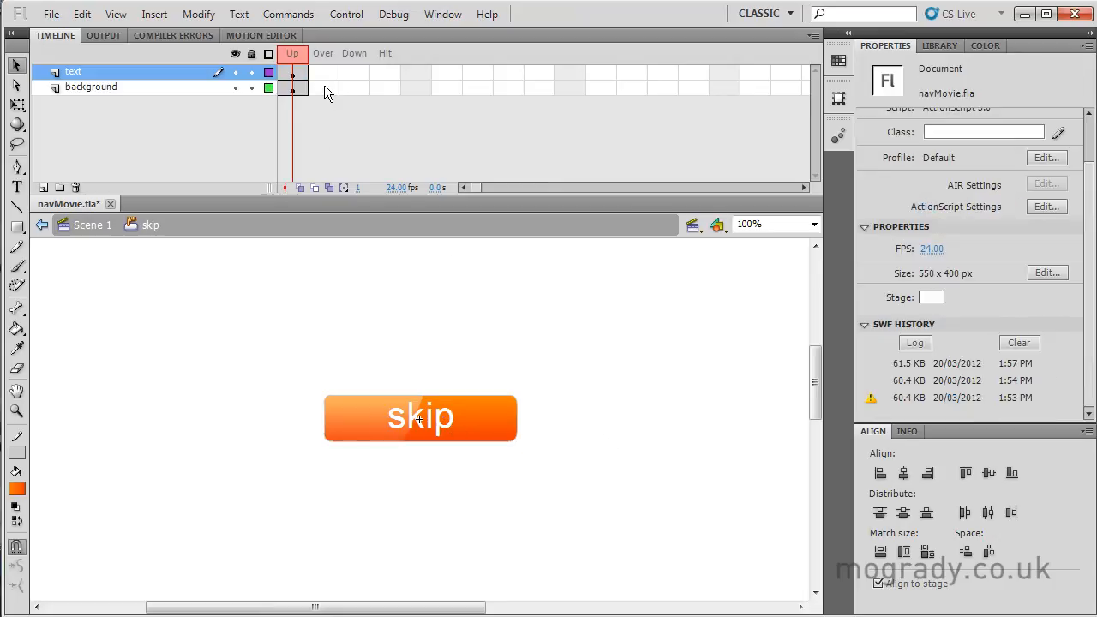
Step: Keyframe both layers in the Over state and give the Over shape a dark red outline
right_click(291, 86)
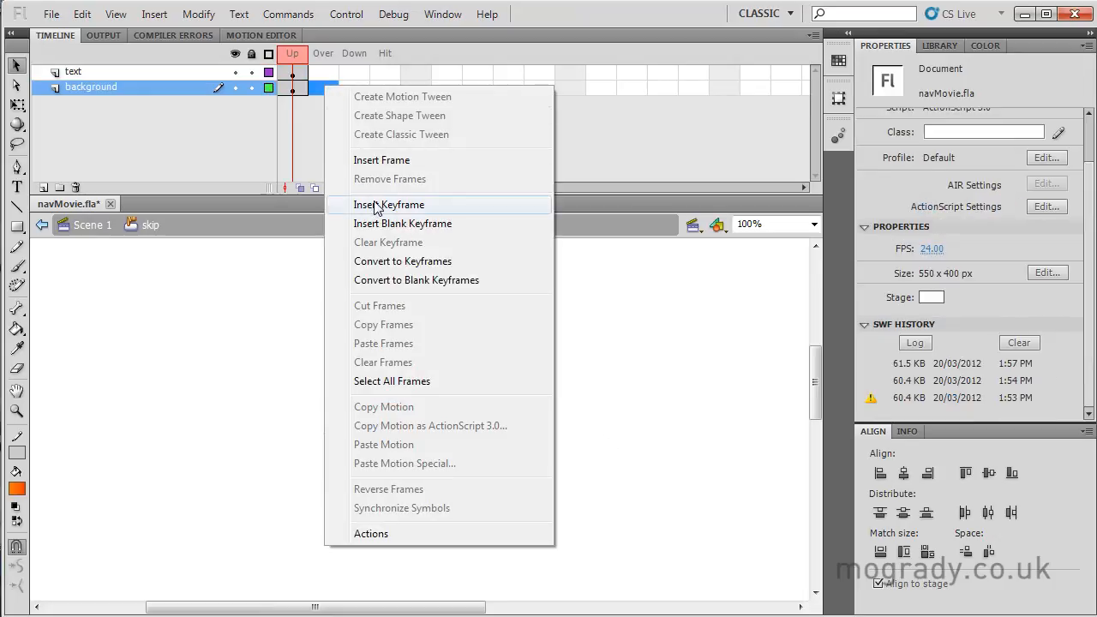
left_click(389, 204)
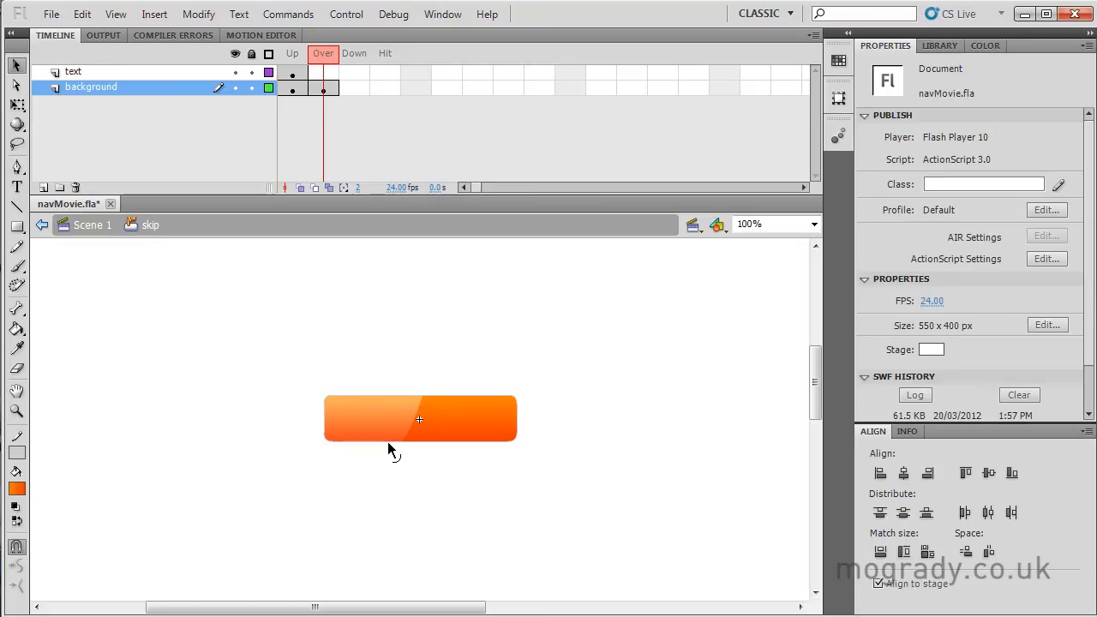
left_click(420, 418)
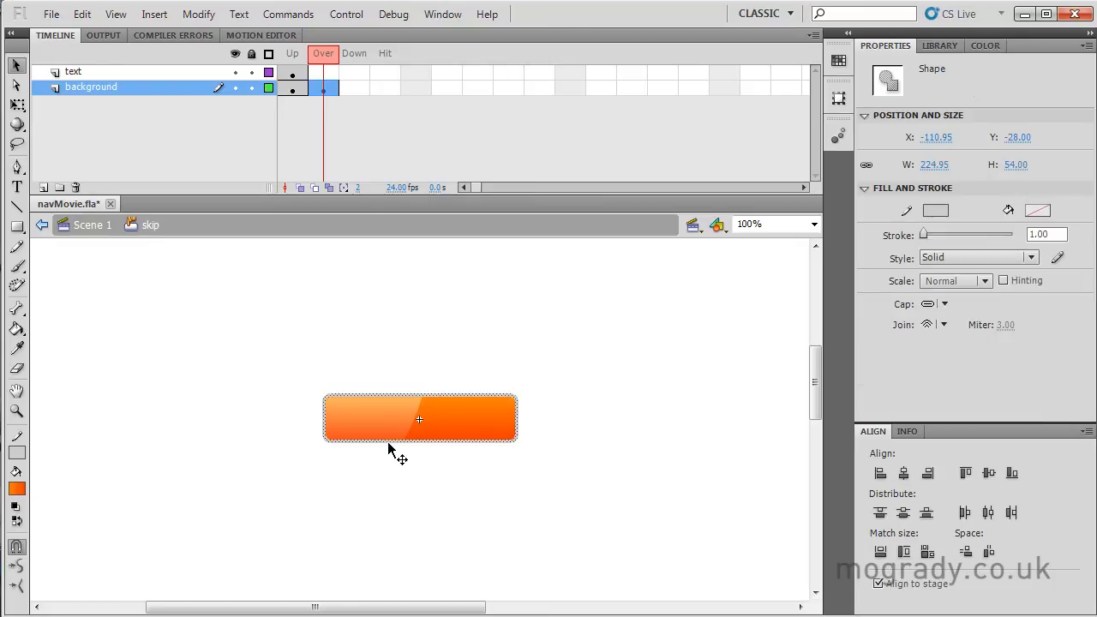
mouse_move(27, 463)
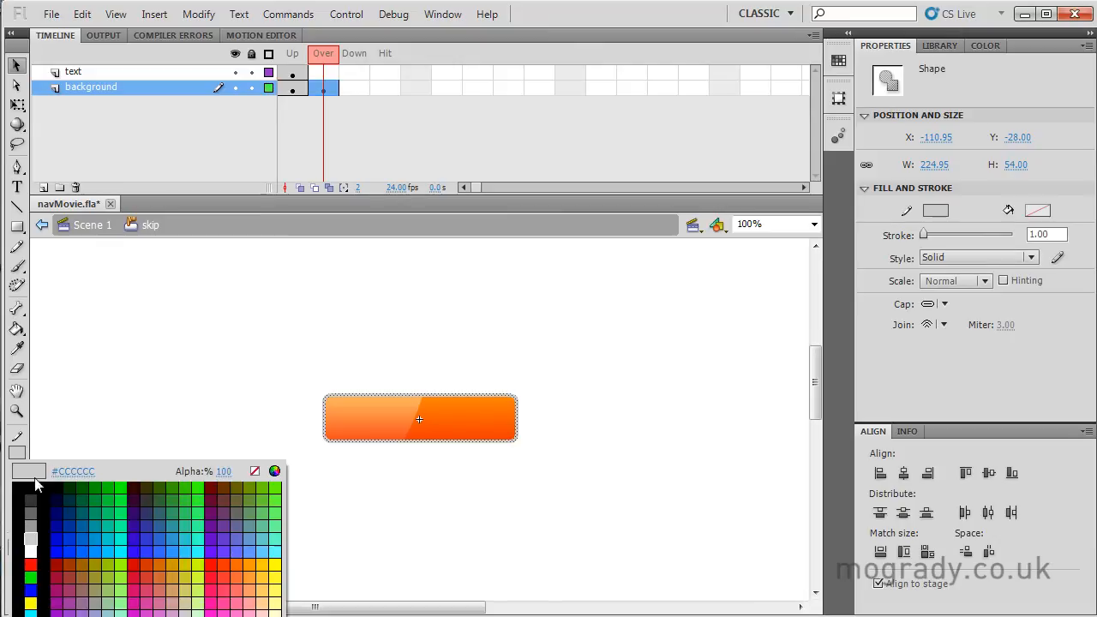
left_click(31, 576)
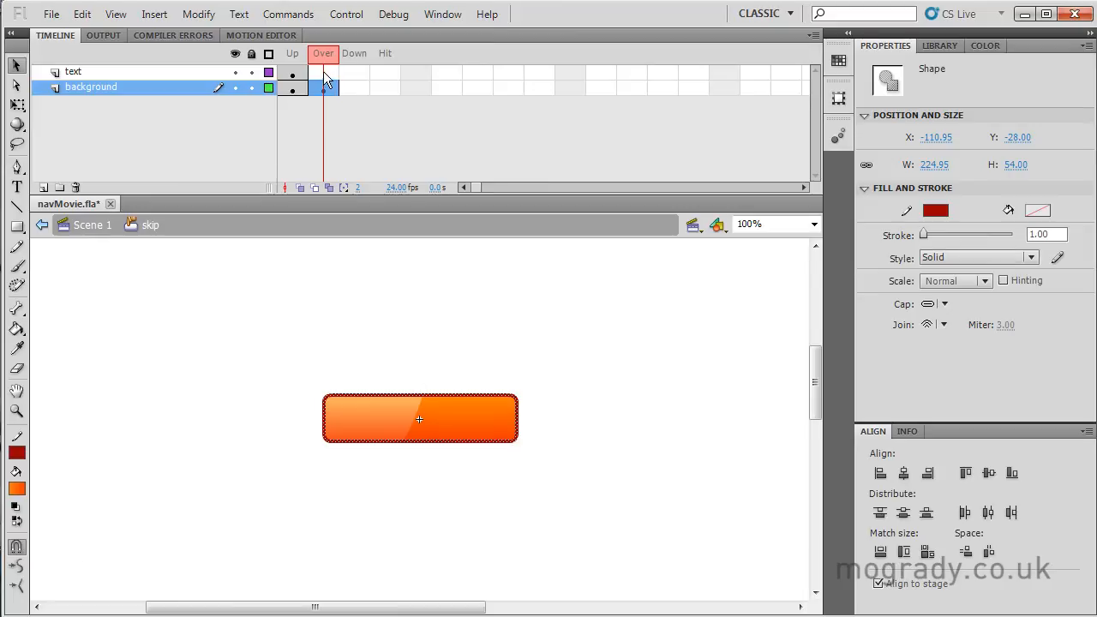
right_click(325, 82)
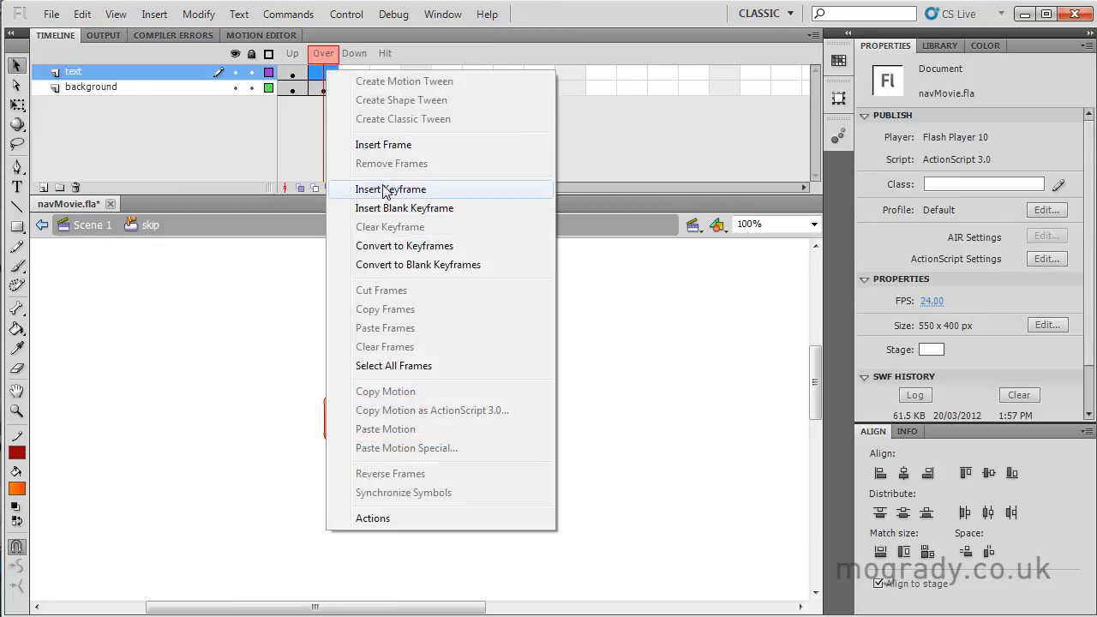
left_click(390, 188)
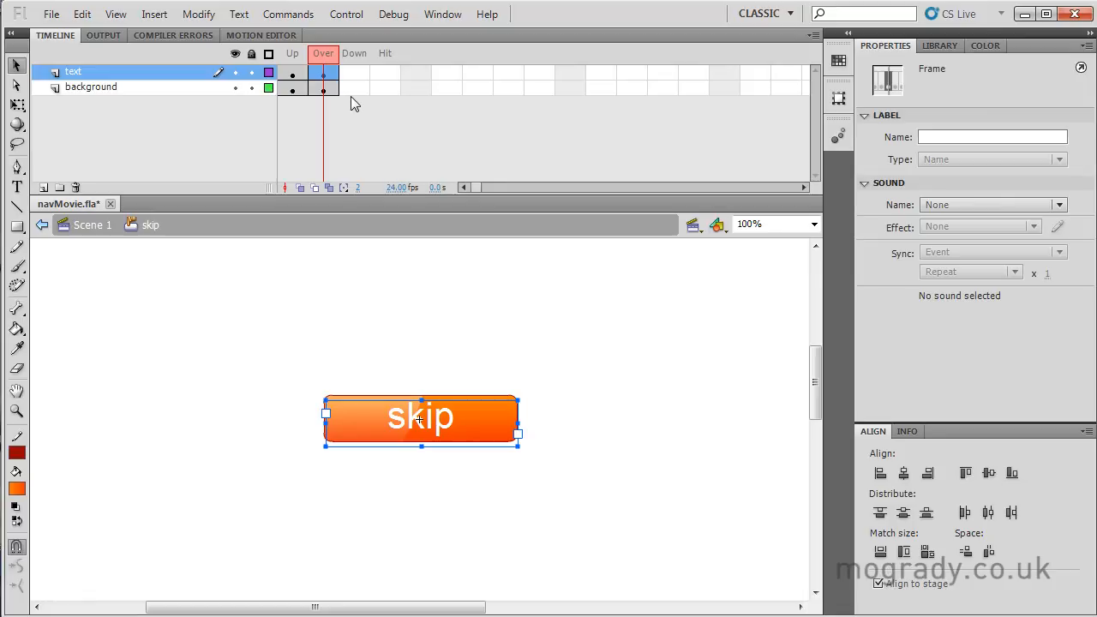
Step: Extend the background and text layers through the Down state
right_click(324, 86)
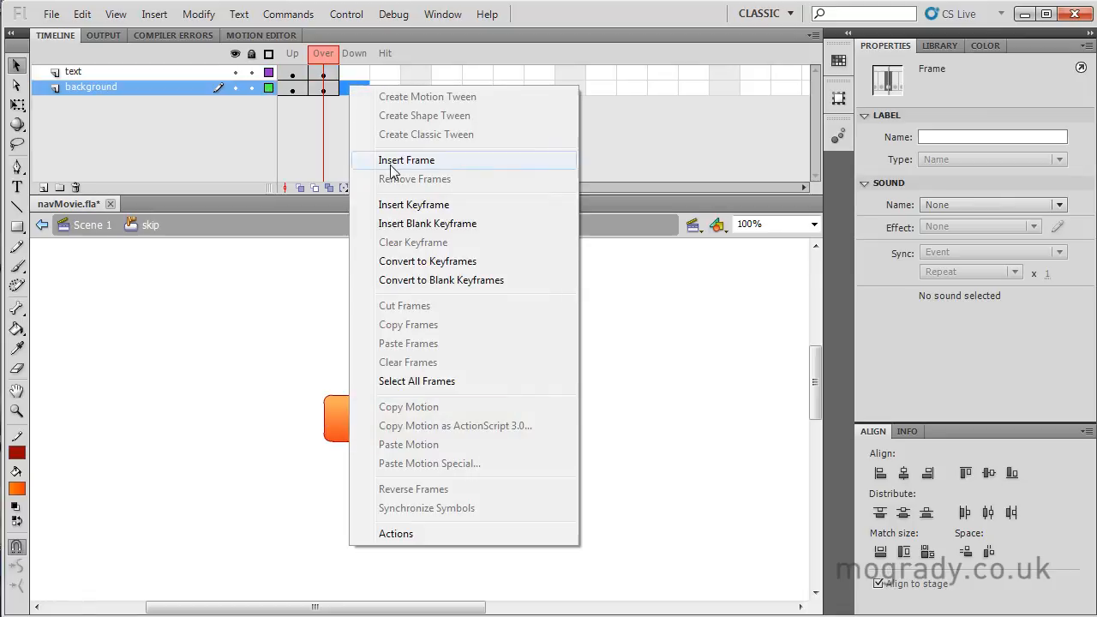
left_click(406, 160)
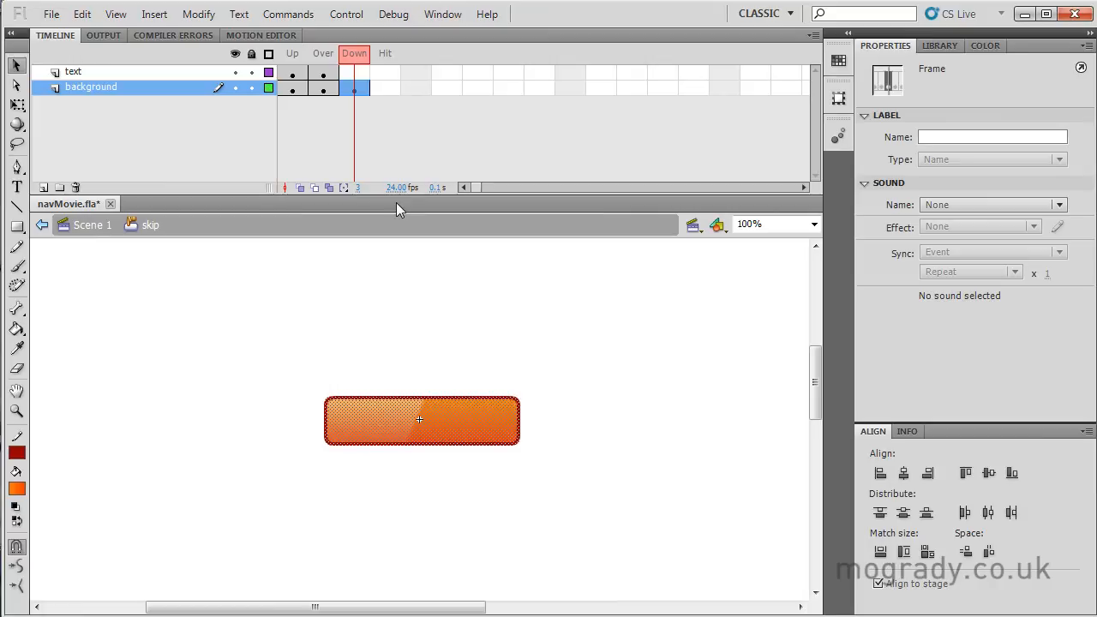
right_click(353, 72)
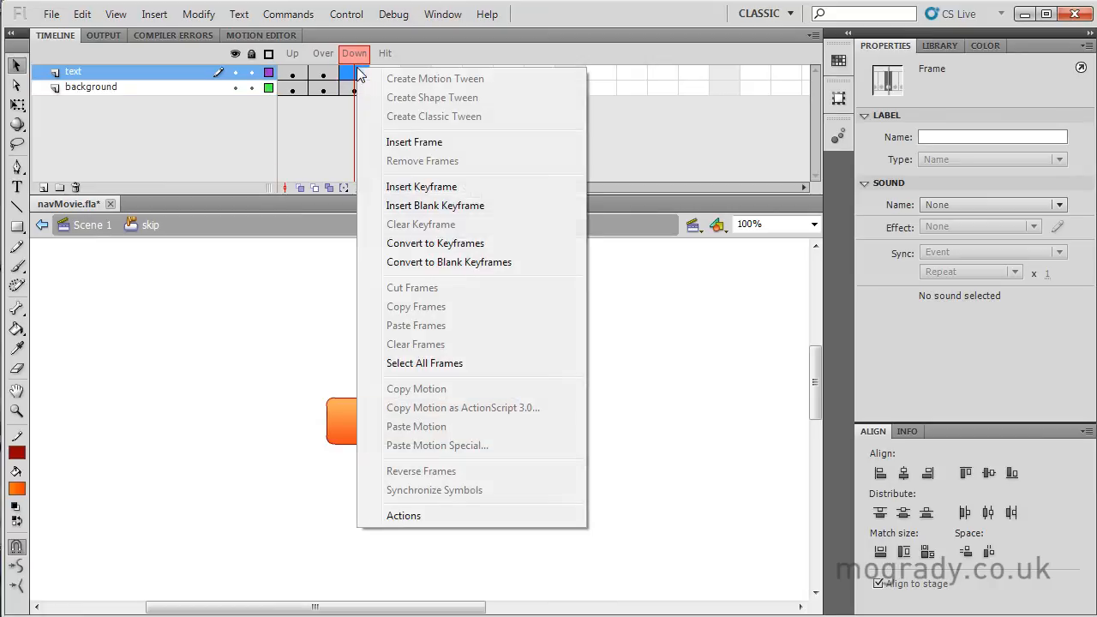
left_click(422, 185)
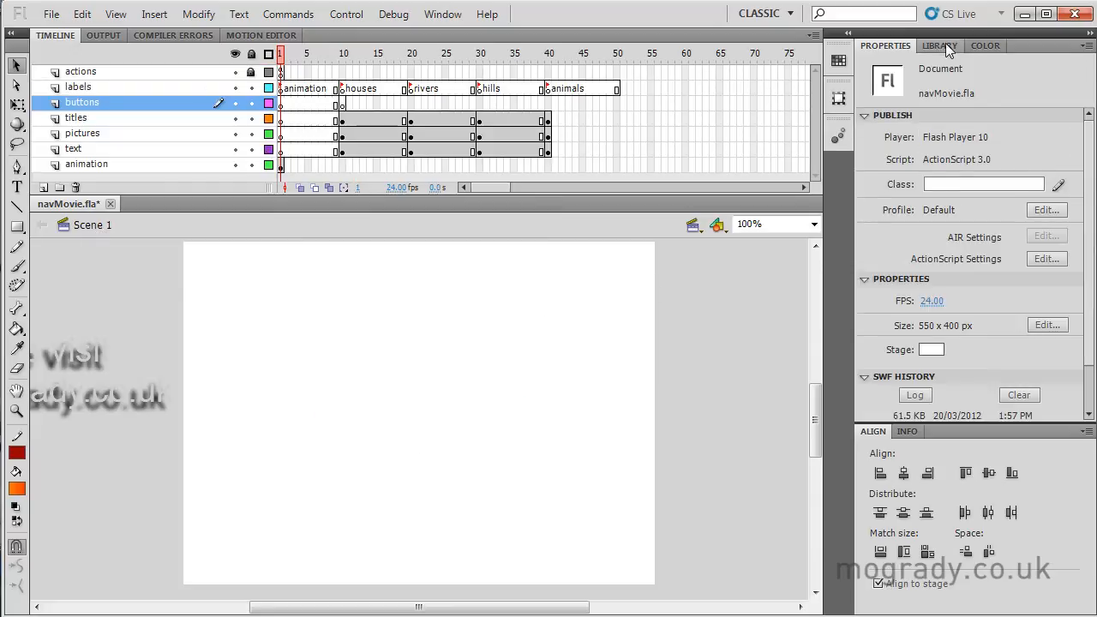
Step: Place a skip button instance from the Library at the stage's bottom-right and name the instance
left_click(939, 44)
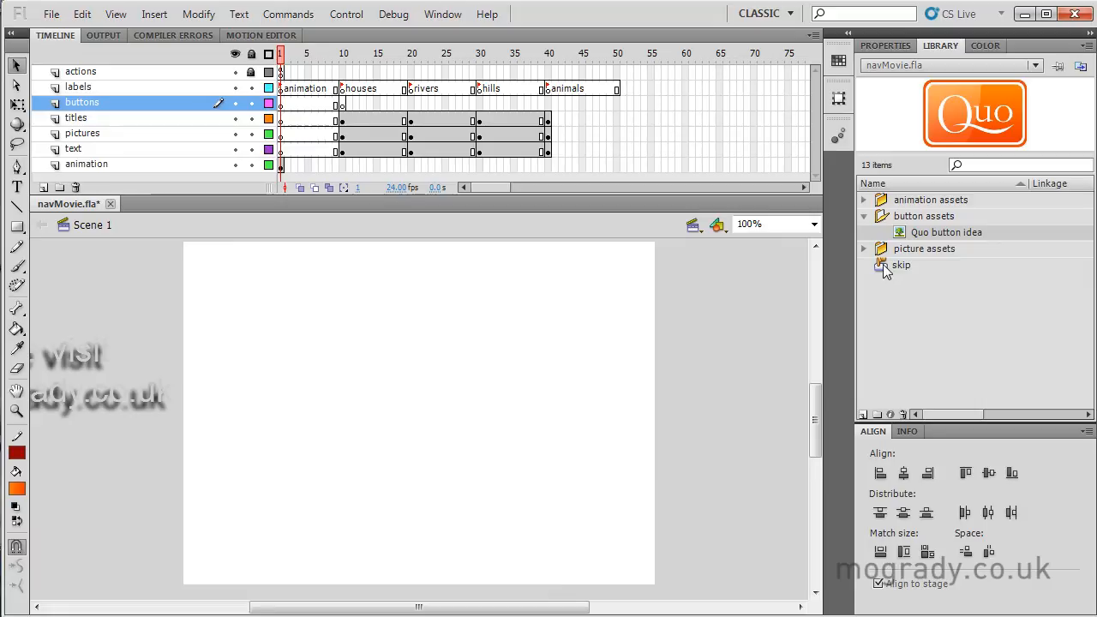
left_click(902, 264)
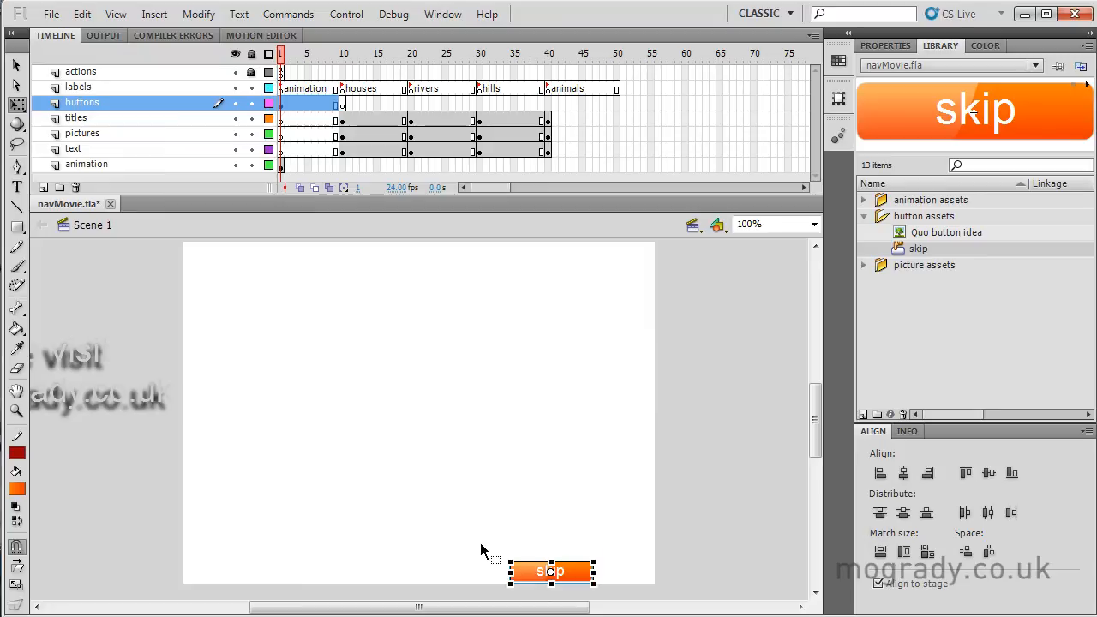
left_click_drag(550, 572, 610, 572)
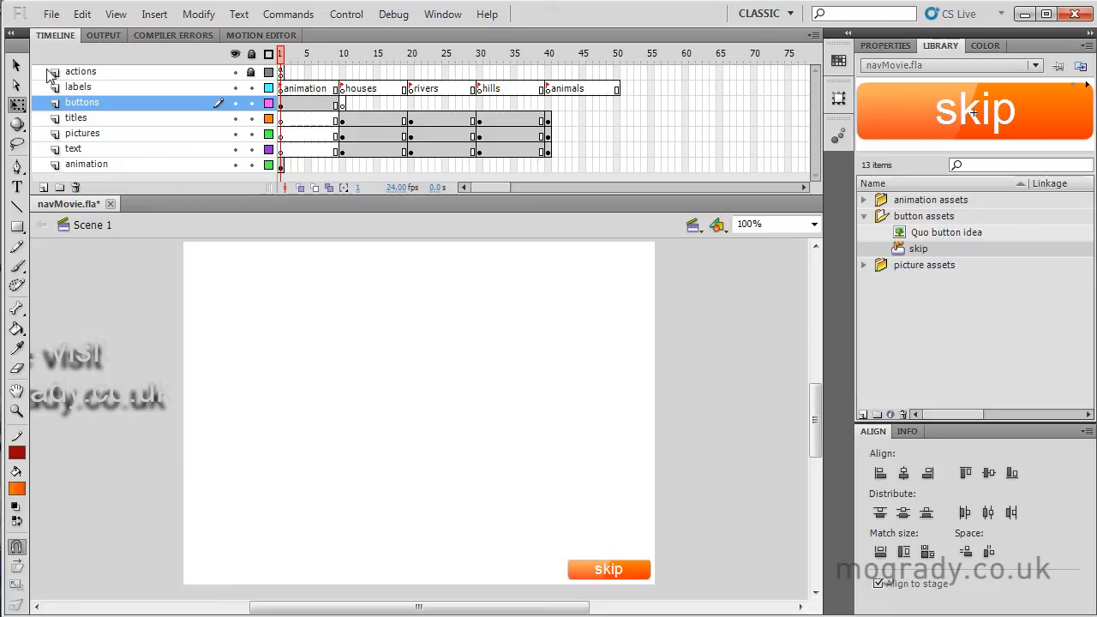
left_click(608, 569)
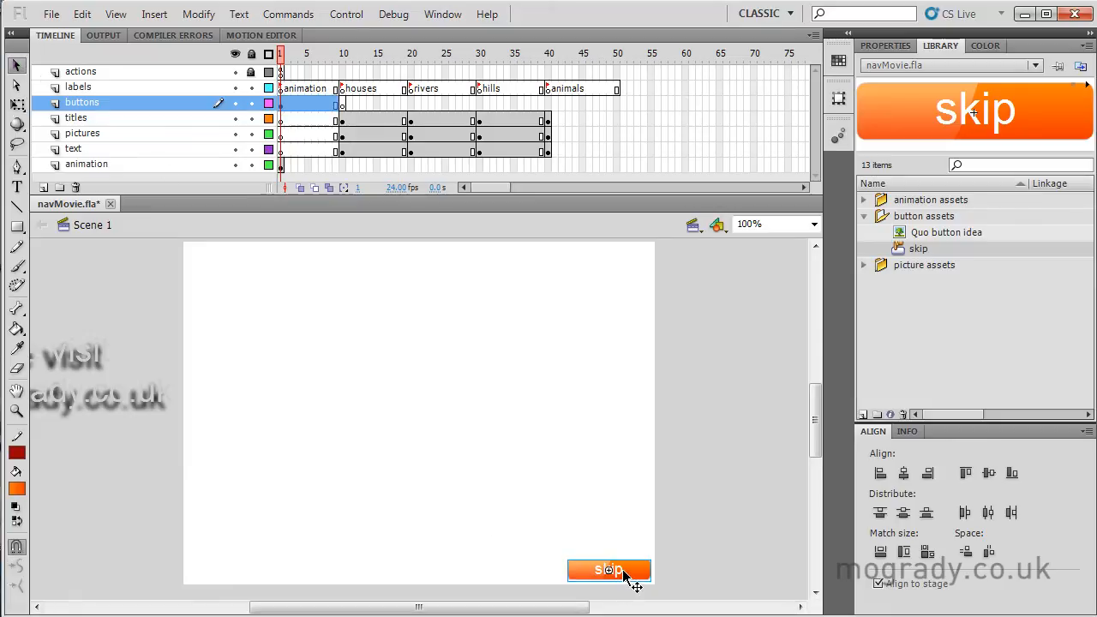
left_click(610, 569)
type("s")
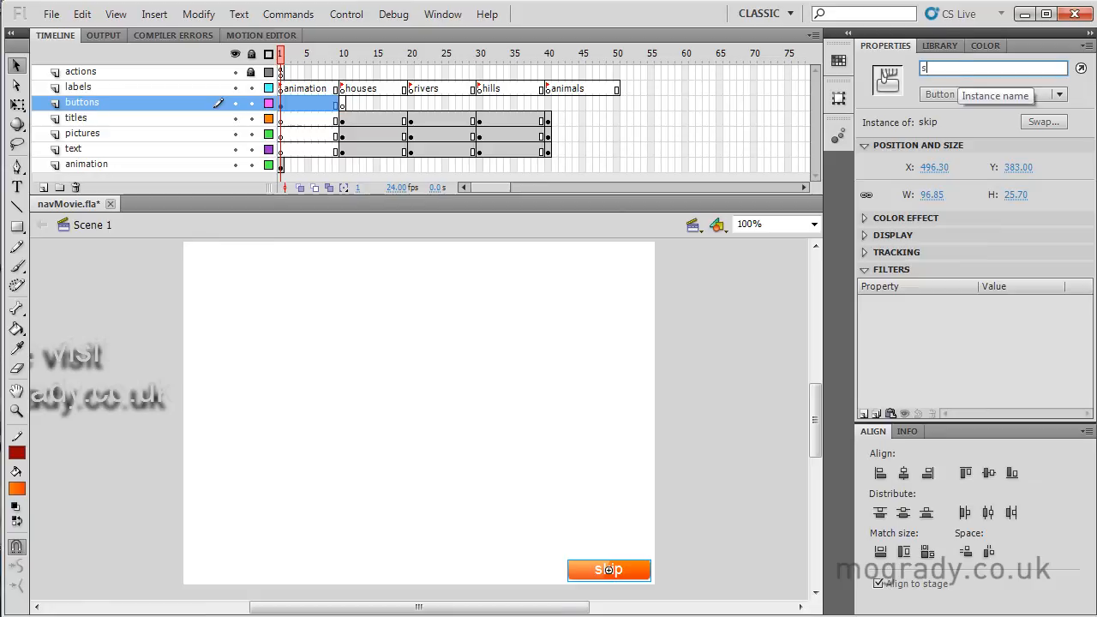
type("kip_b")
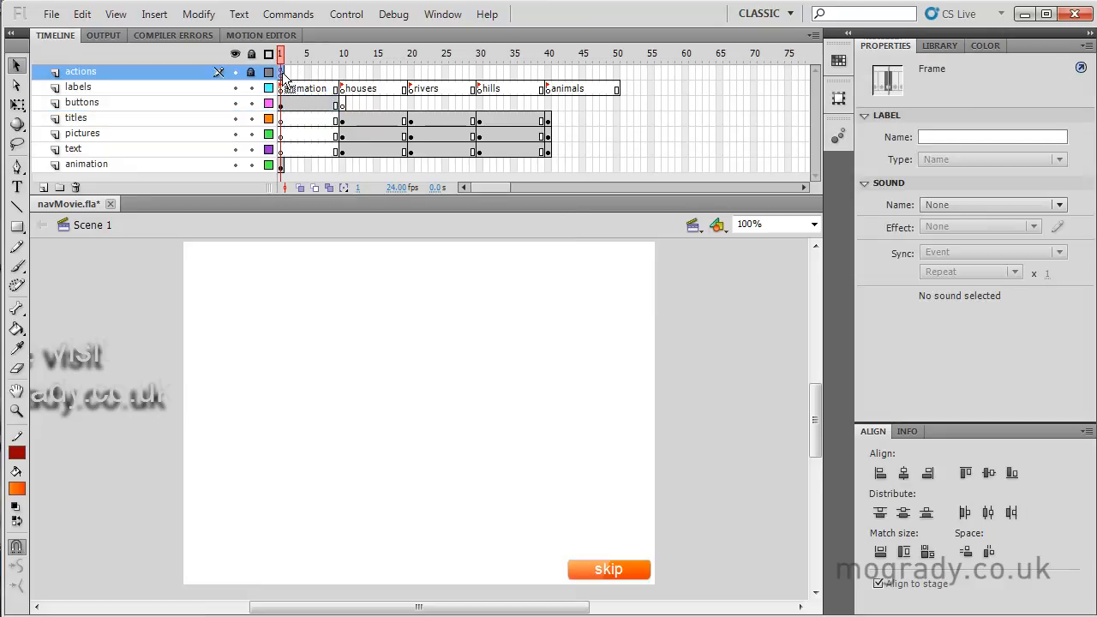
Step: On actions frame 1, declare function skipToHome(evt:MouseEvent):void after stop()
left_click(442, 14)
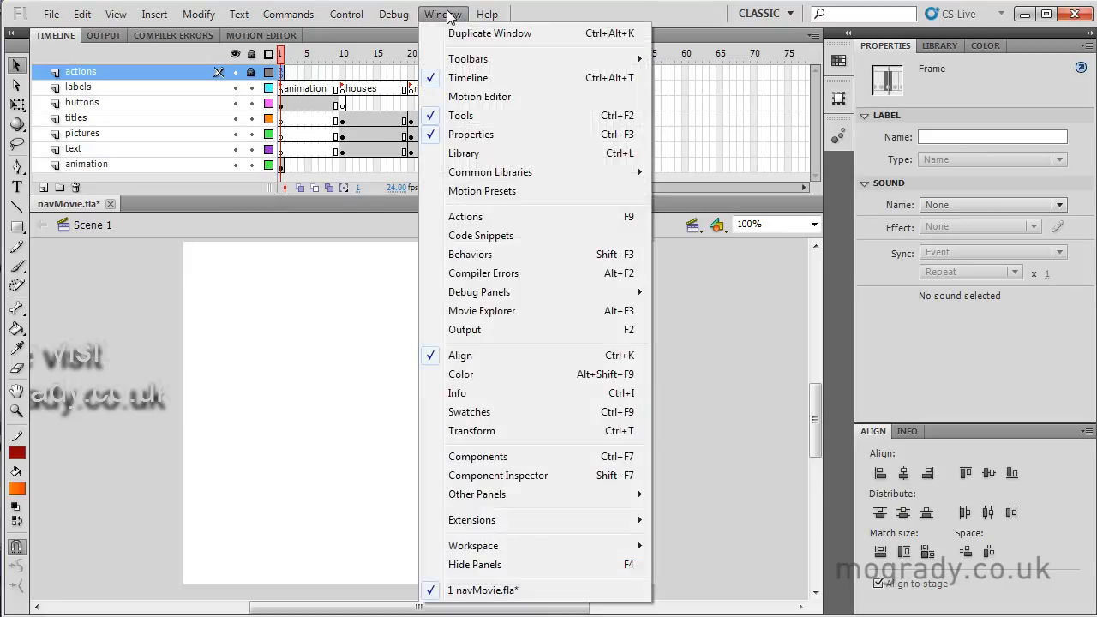
left_click(466, 216)
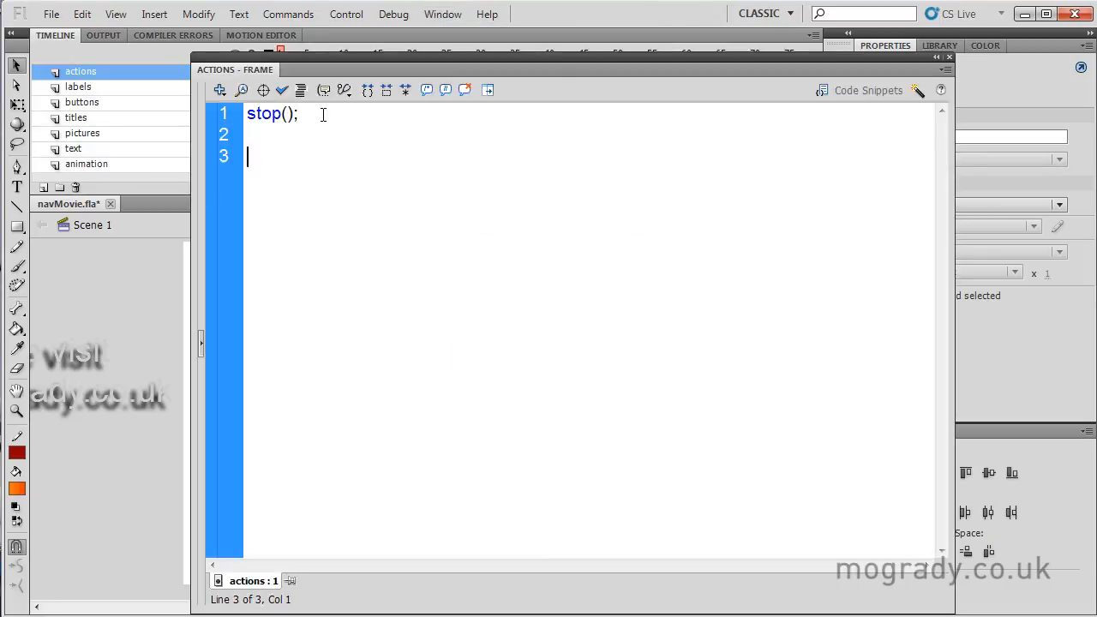
type("function")
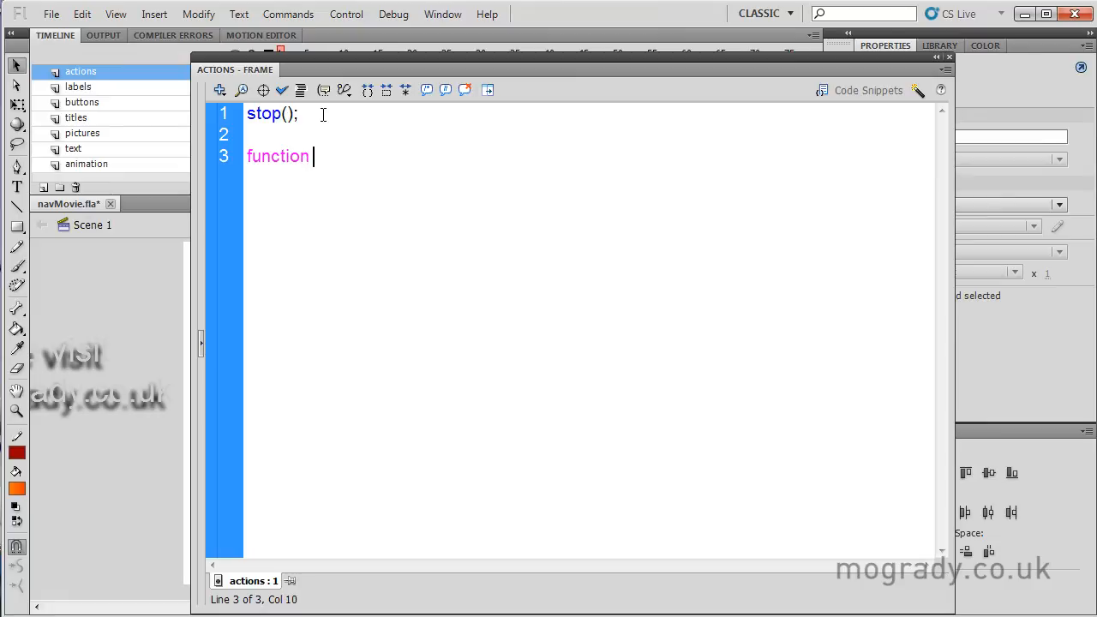
type("skip")
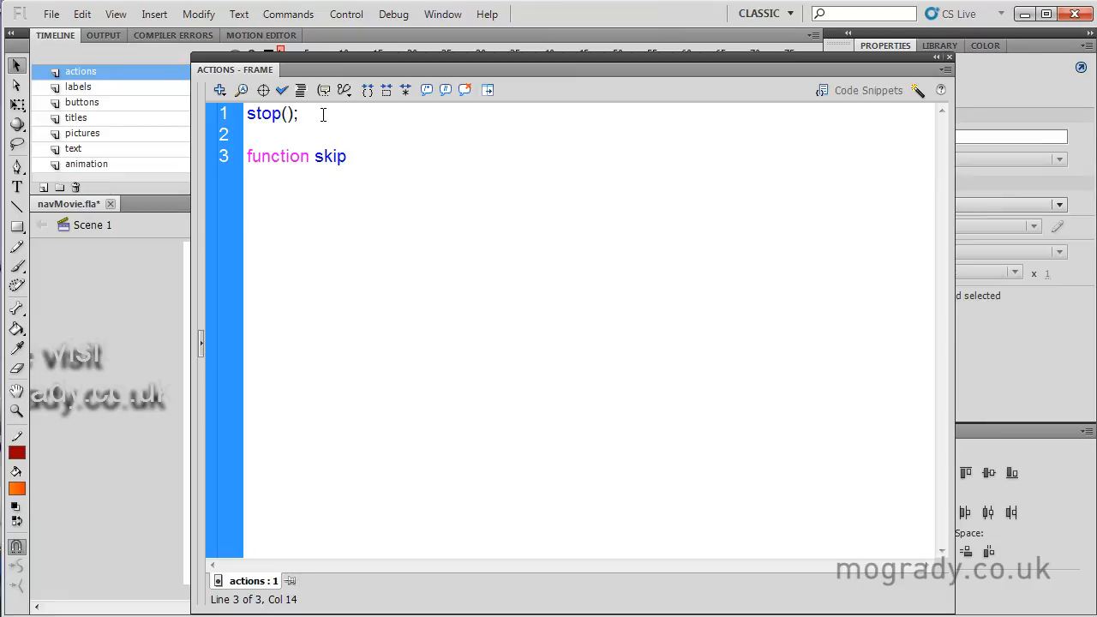
type("ToHo")
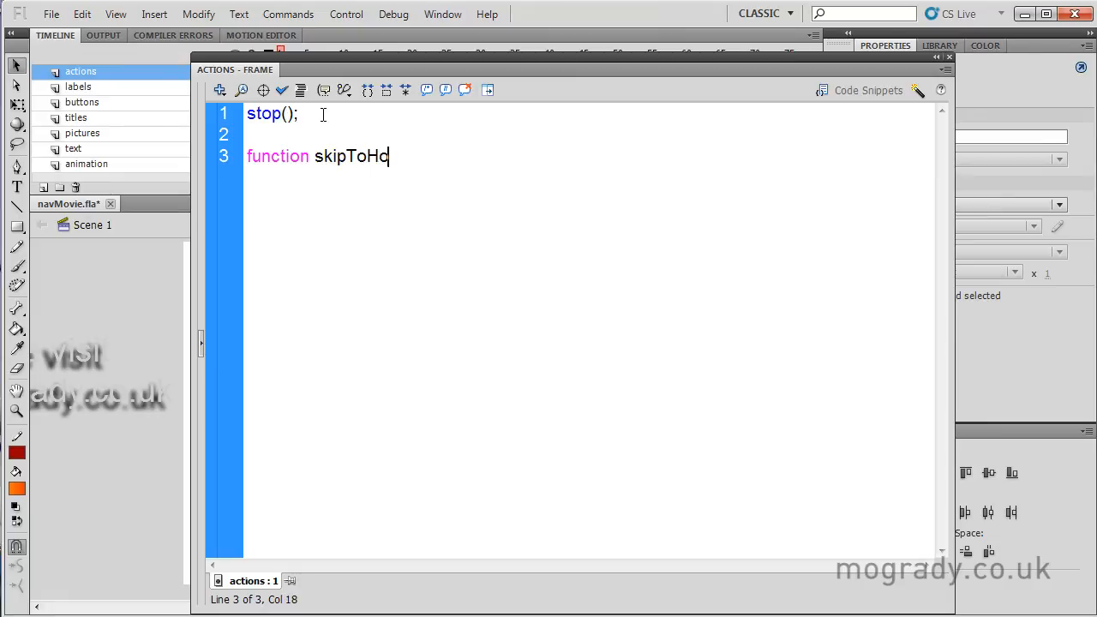
type("me")
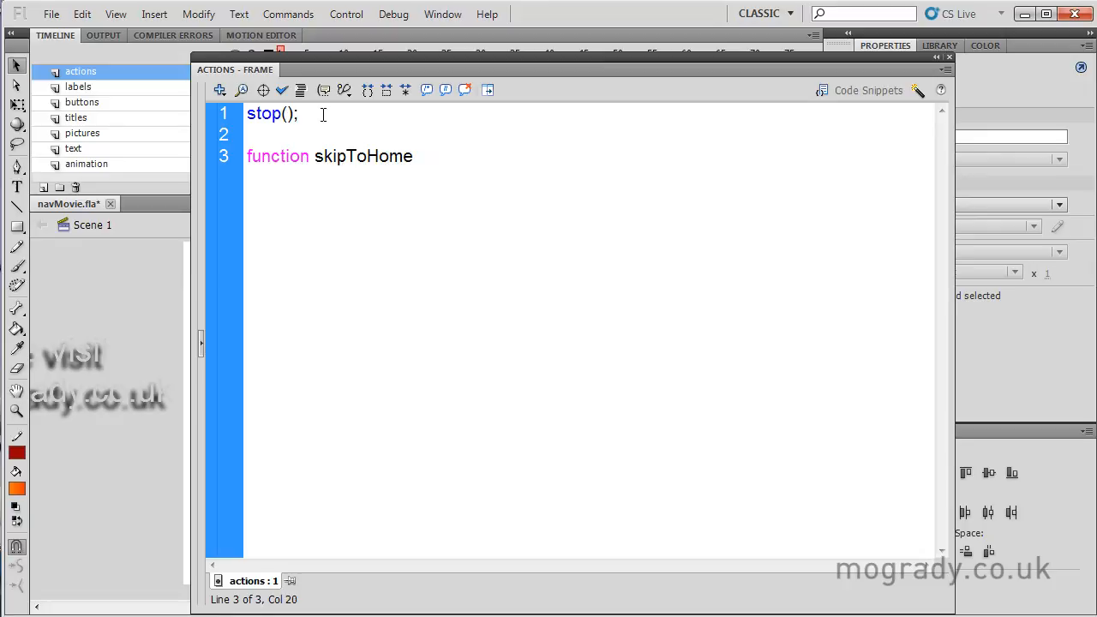
type("(")
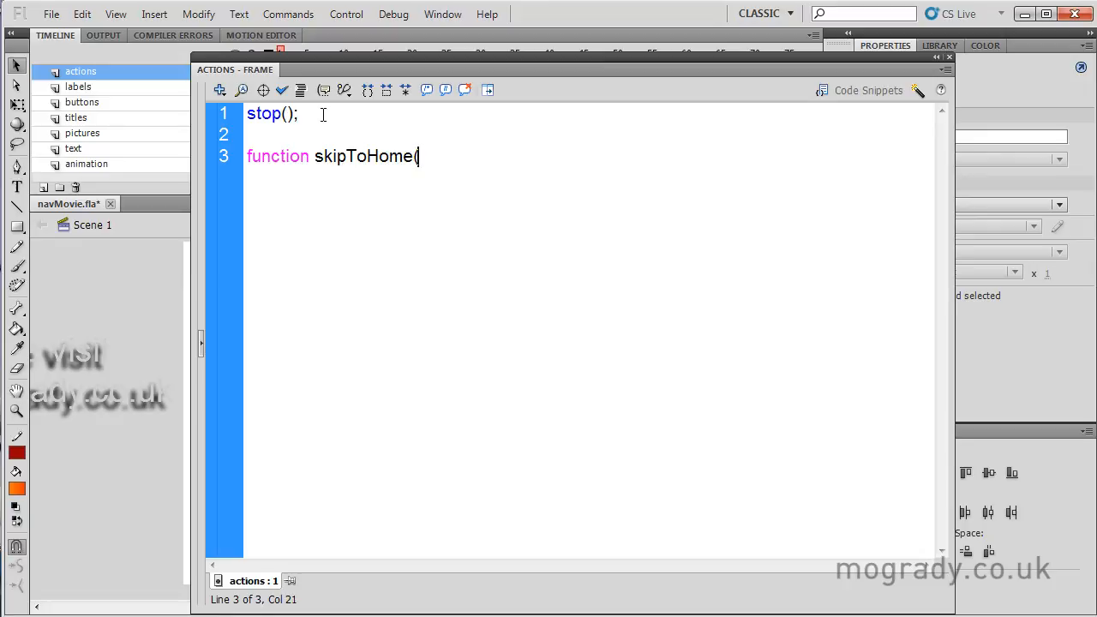
type("evt")
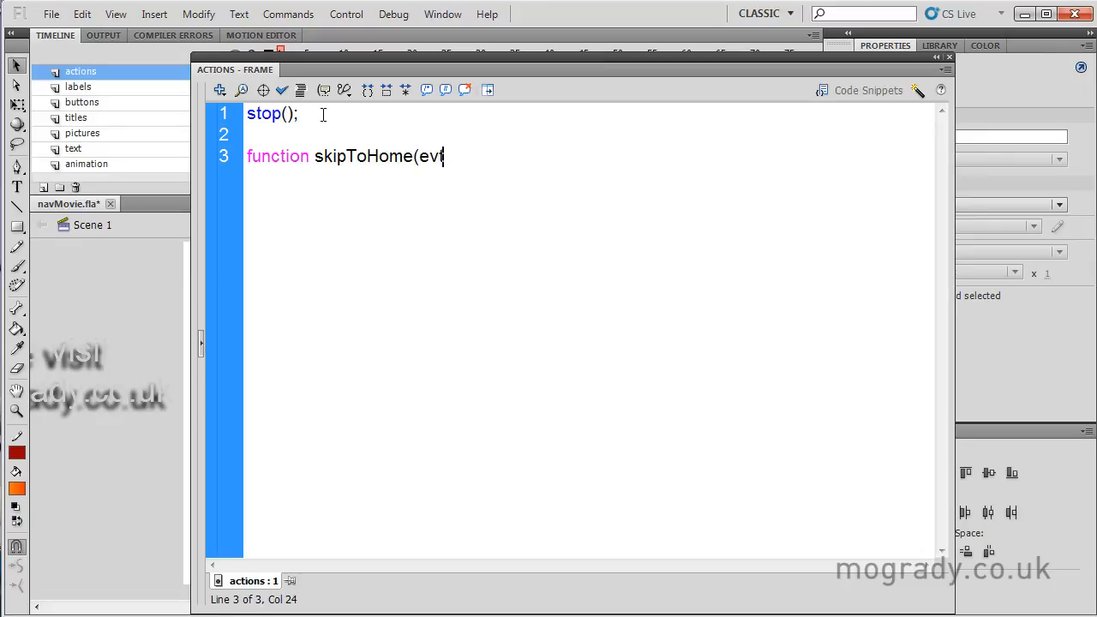
type(":M")
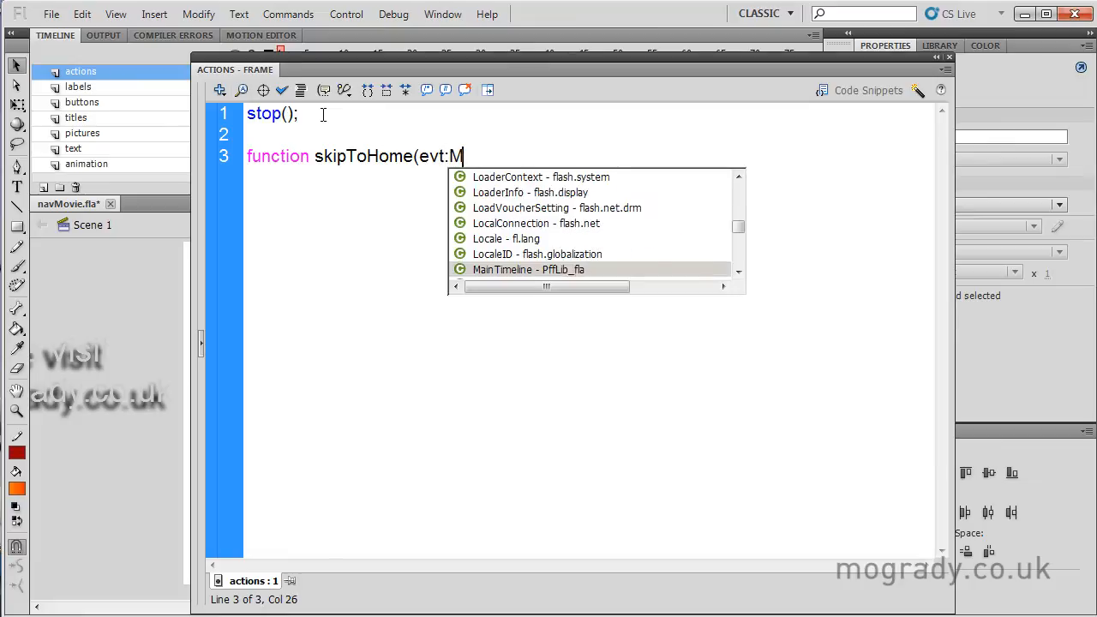
type("ouseEvent")
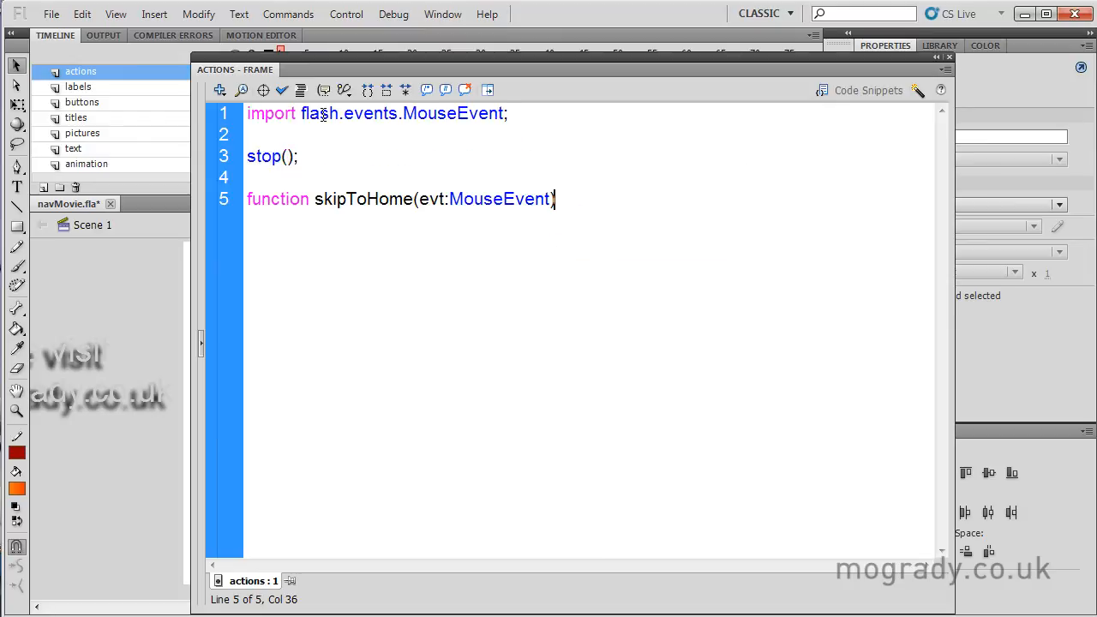
type(":void {")
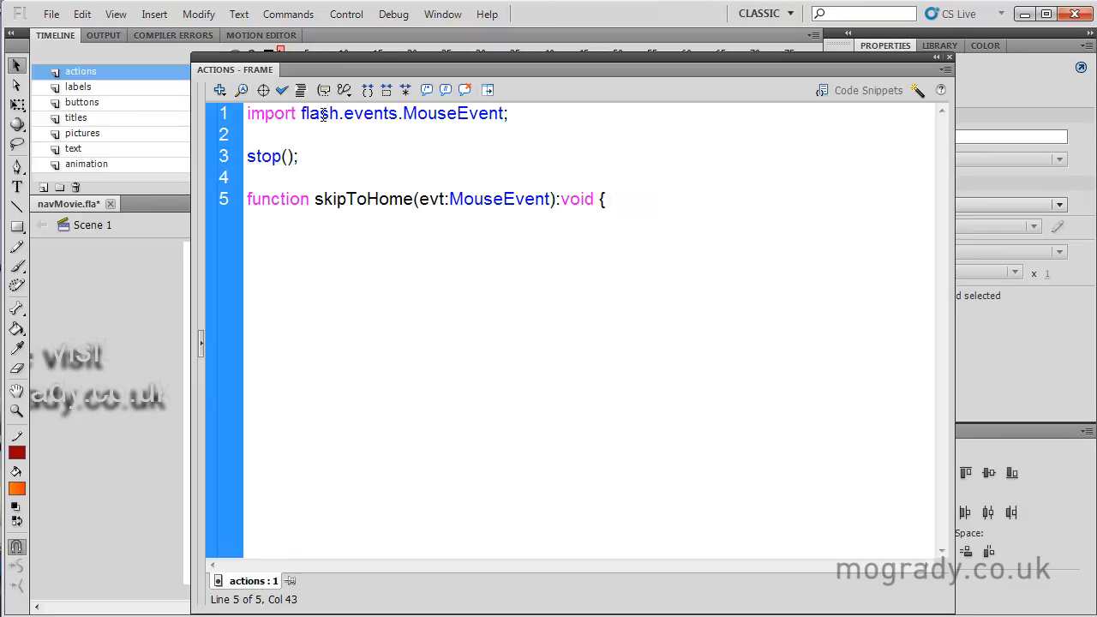
key("enter")
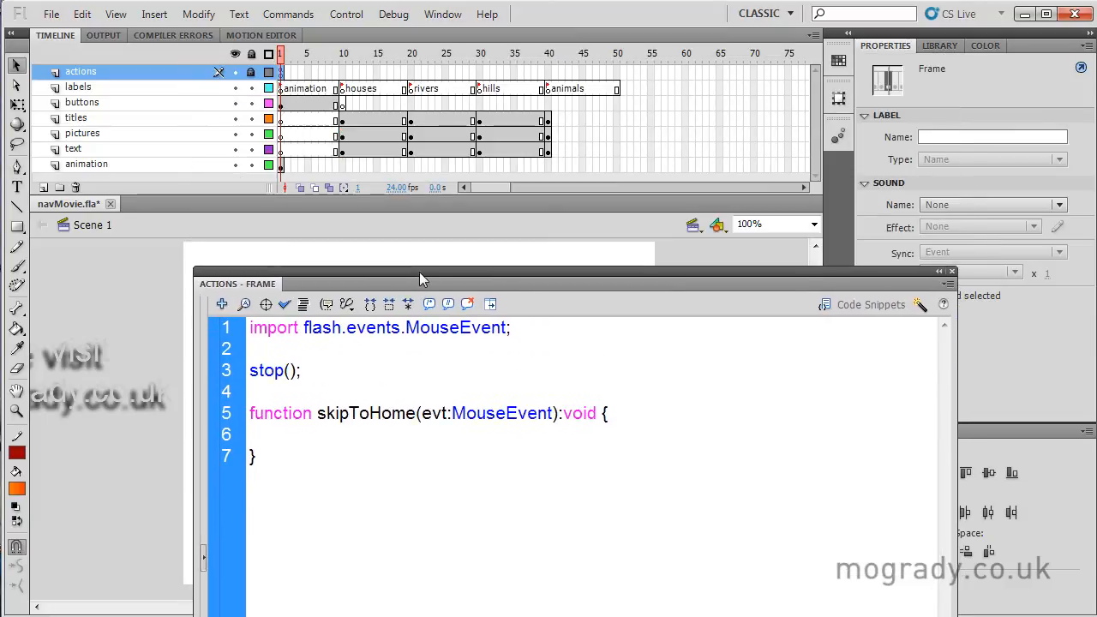
Step: Confirm houses sits on frame 10 and write gotoAndStop(10) inside skipToHome
left_click(343, 53)
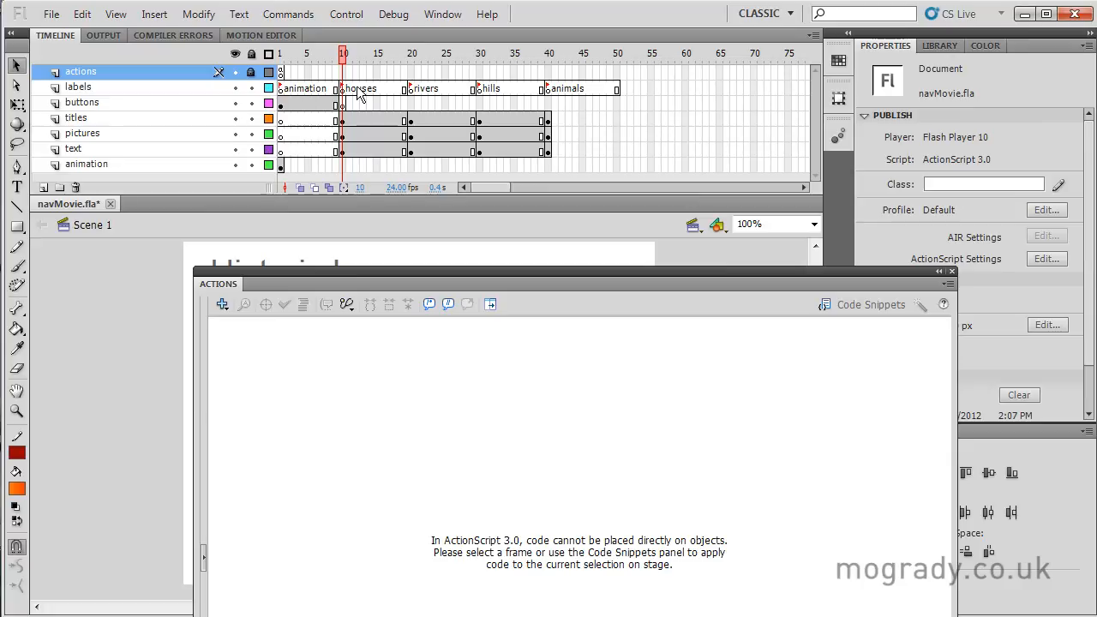
left_click(279, 72)
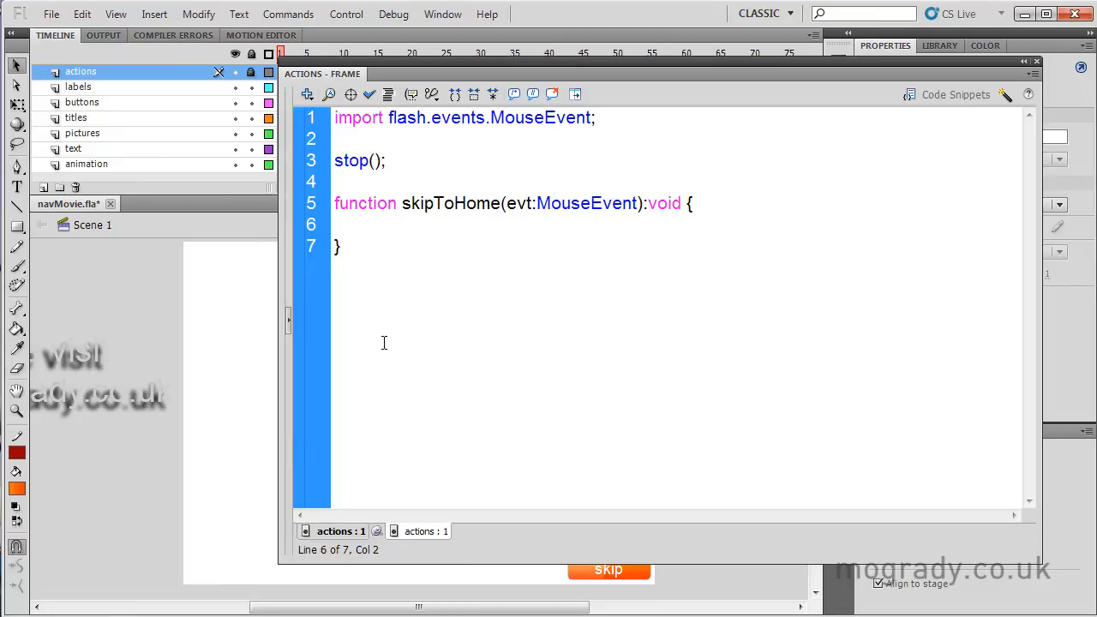
mouse_move(418, 110)
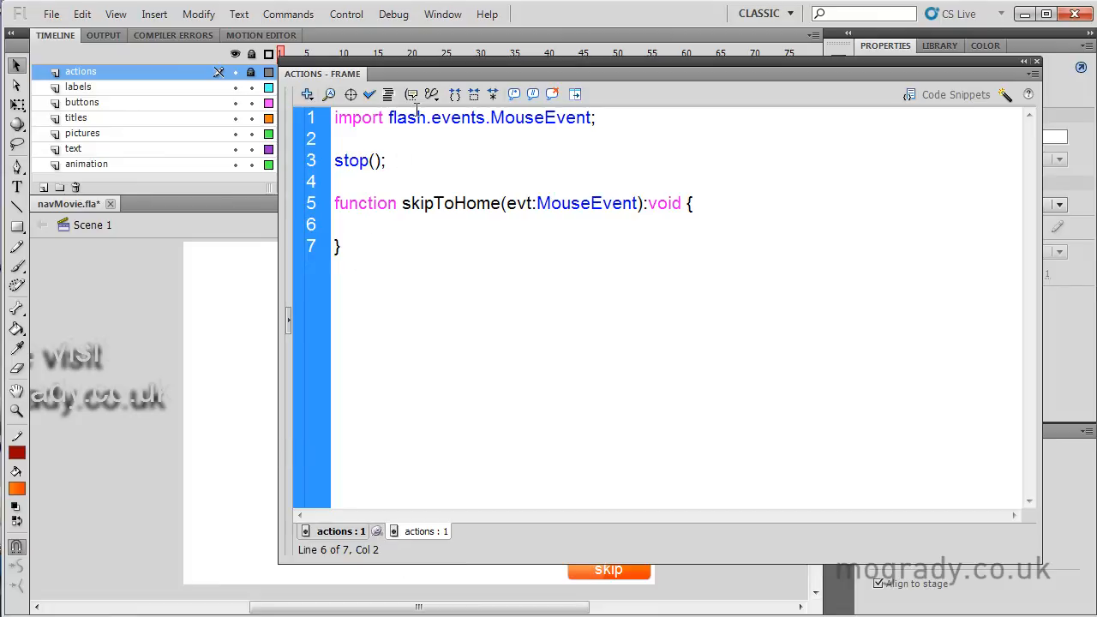
type("gotAndS")
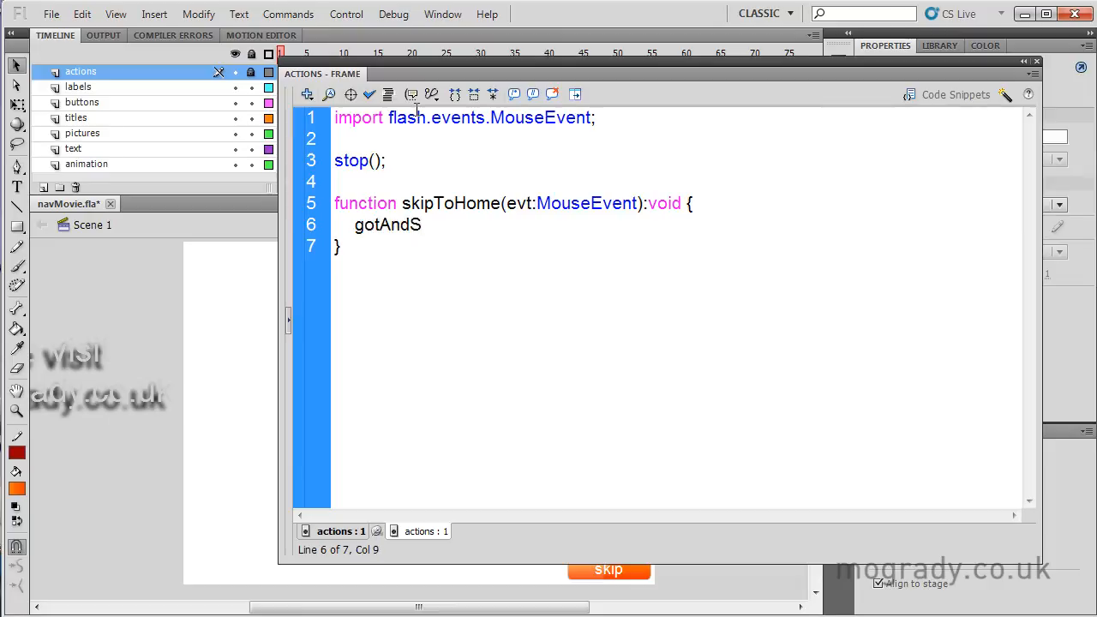
type("top(")
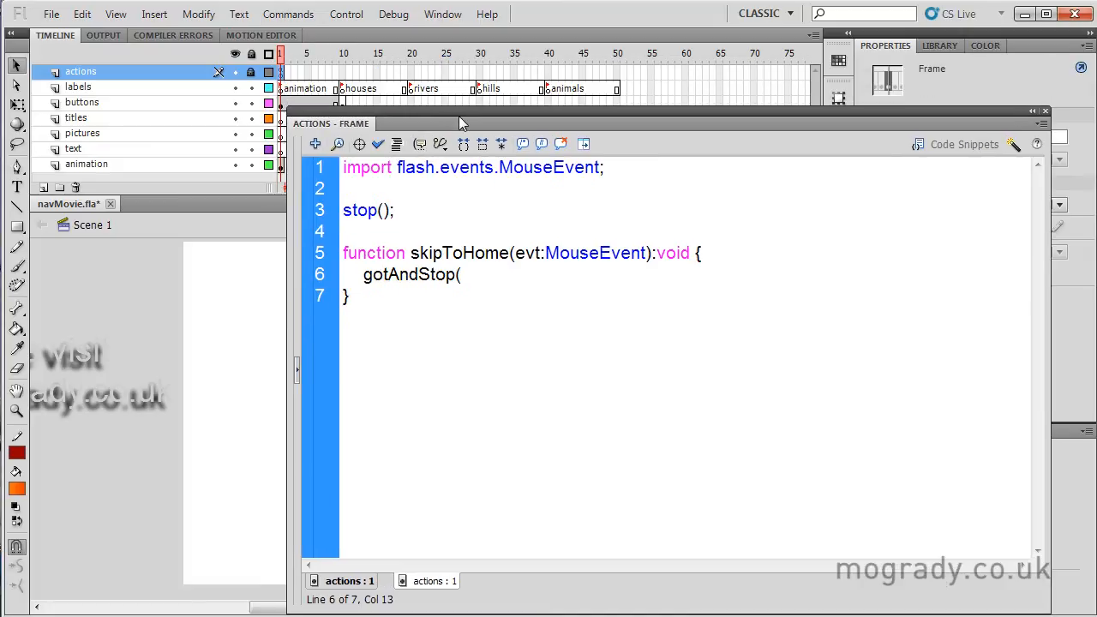
left_click(343, 86)
type("o")
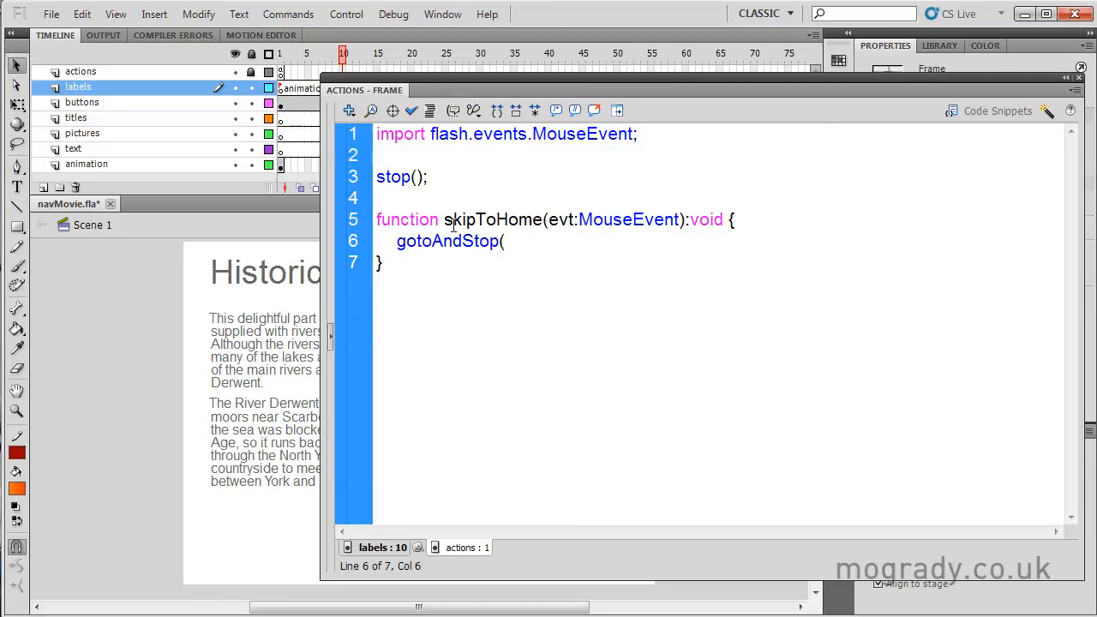
type("10")
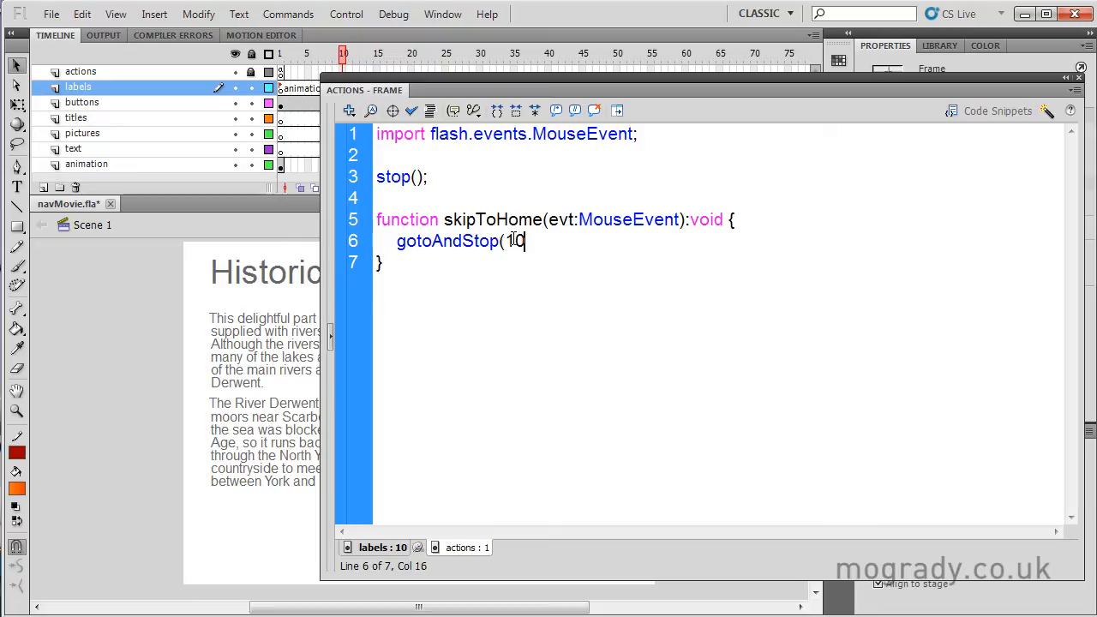
type(");")
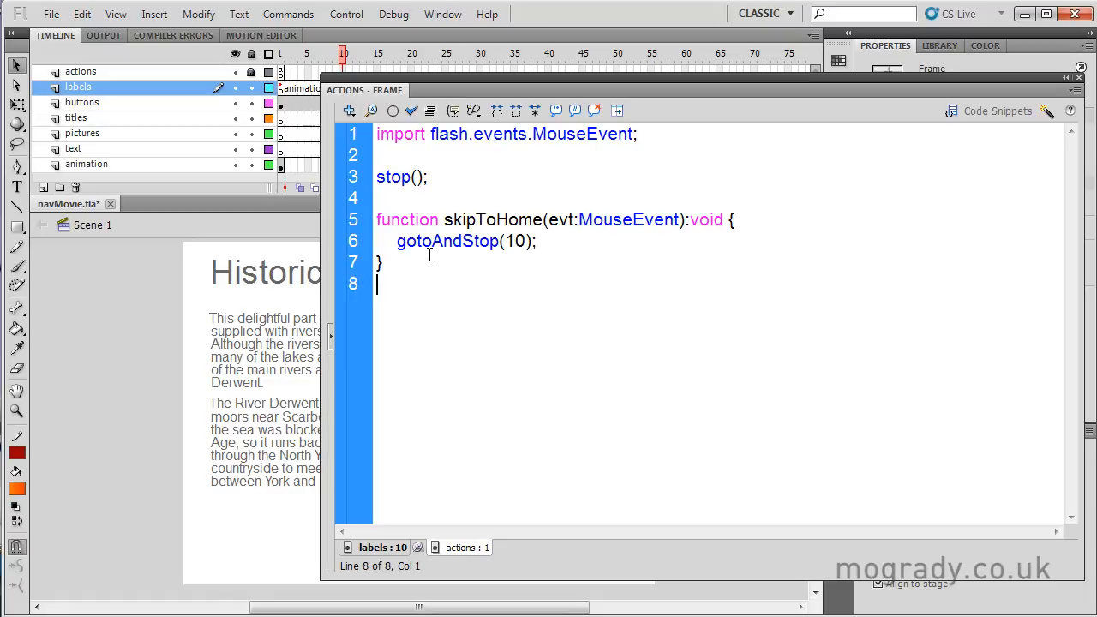
Step: Write skip_btn.addEventListener(MouseEvent.CLICK, skipToHome); on line 8
type("skip_")
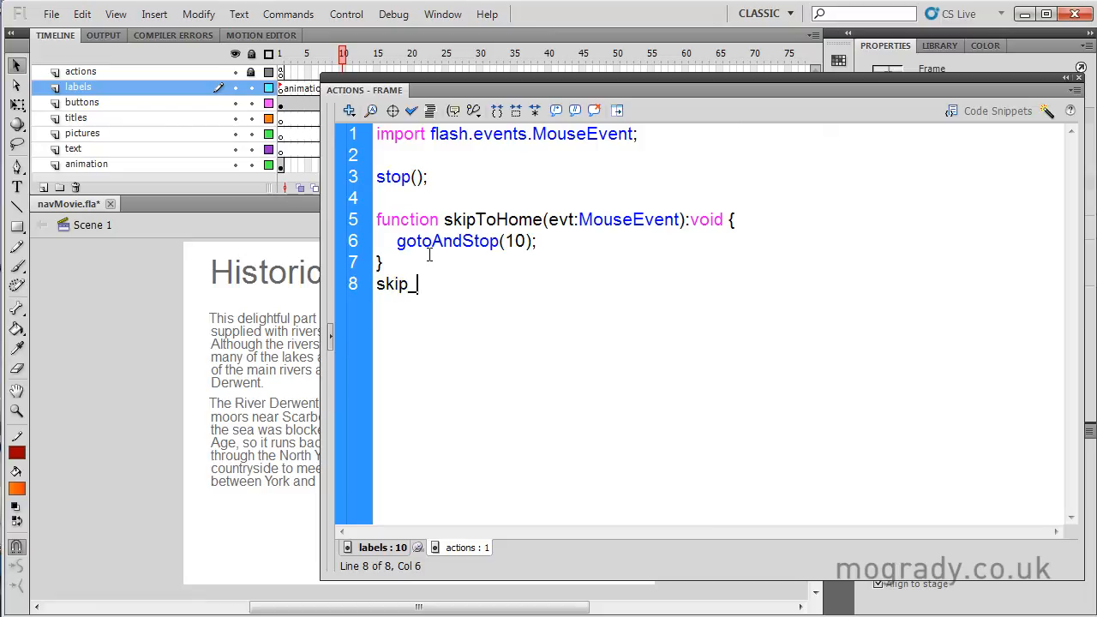
type("btn")
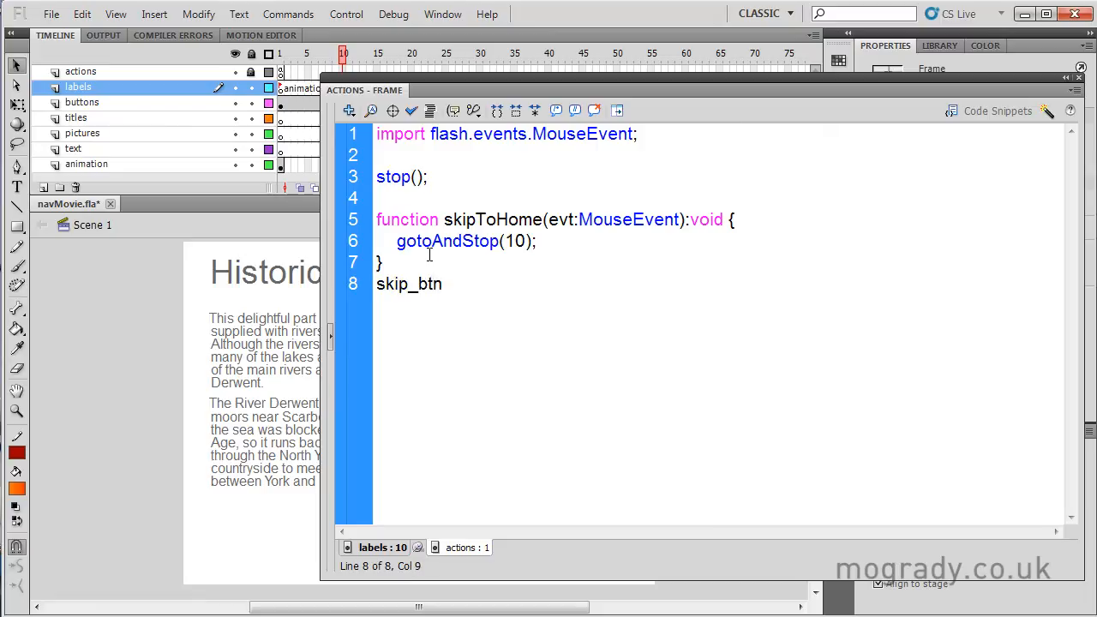
type(".ad")
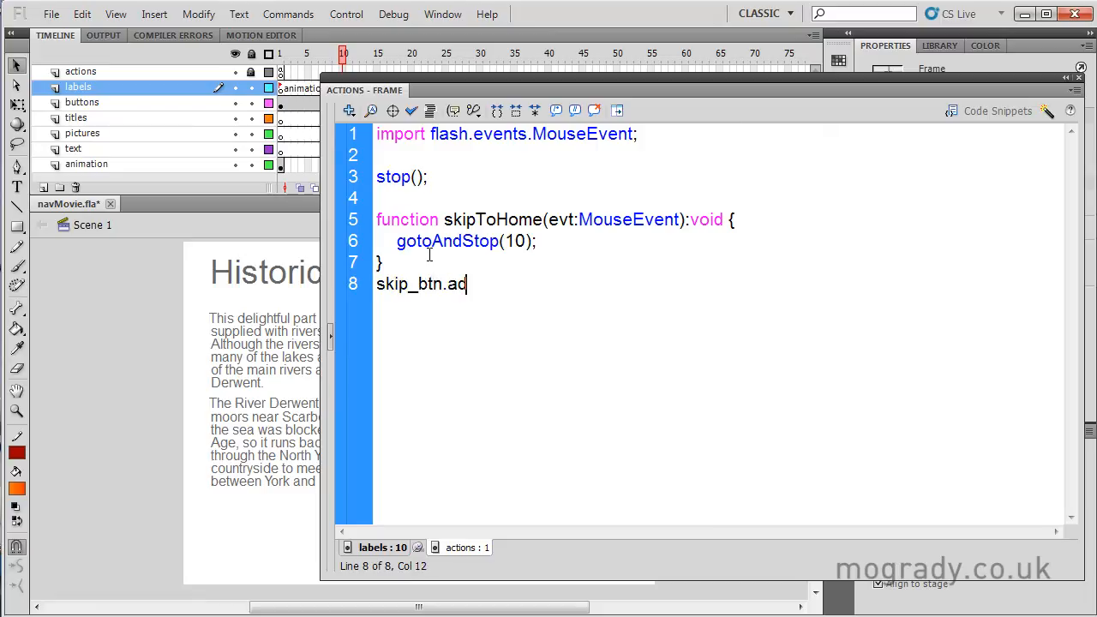
type("dEventL")
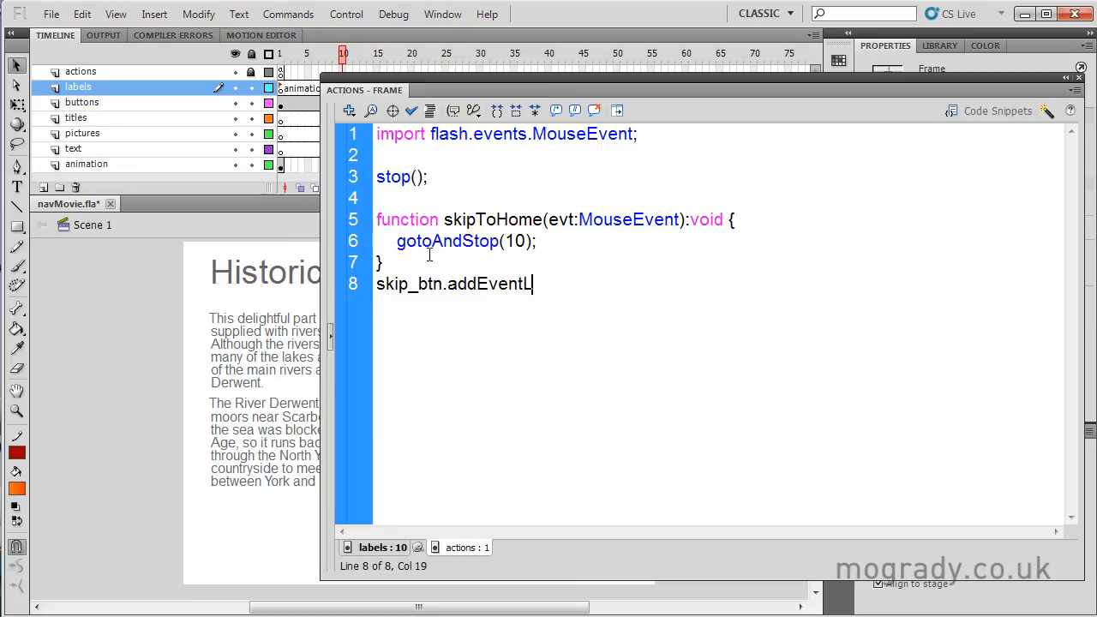
type("istener")
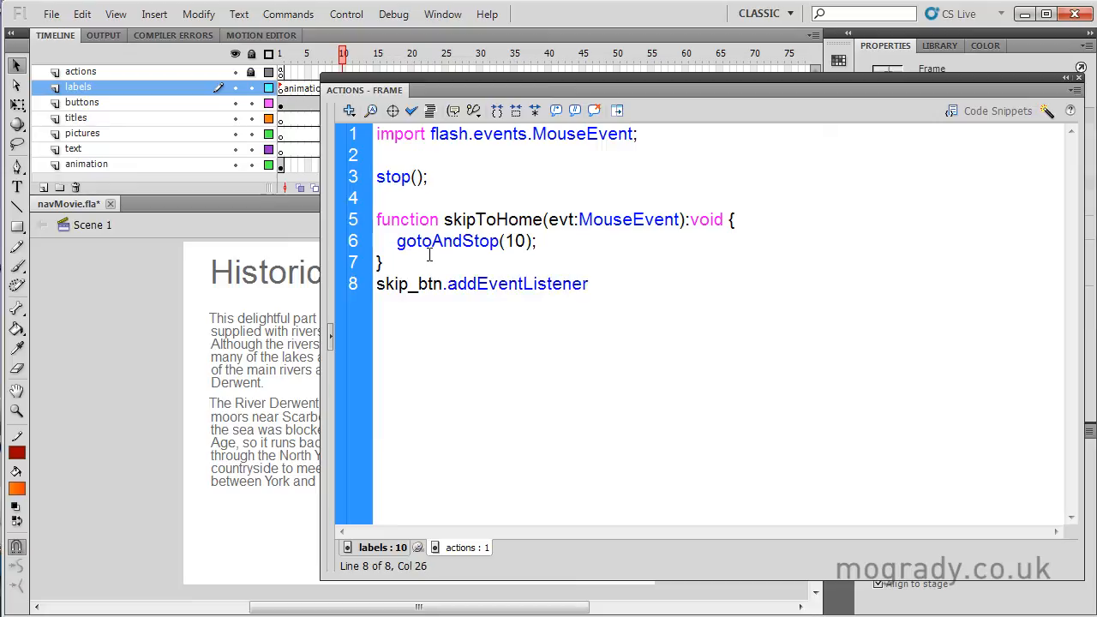
type("(")
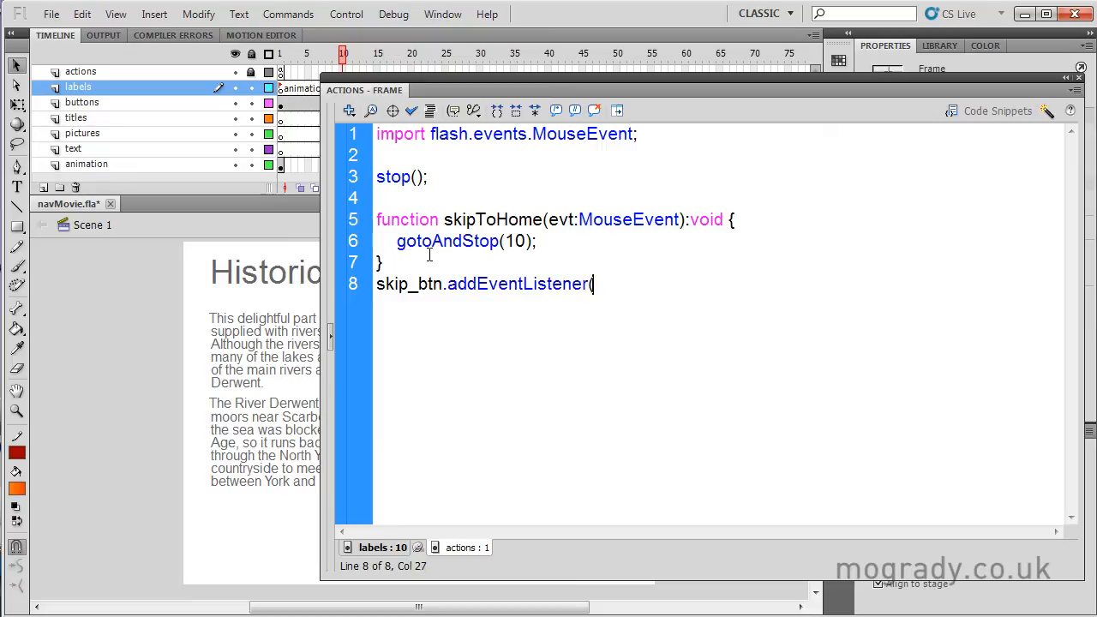
type("MouseEve")
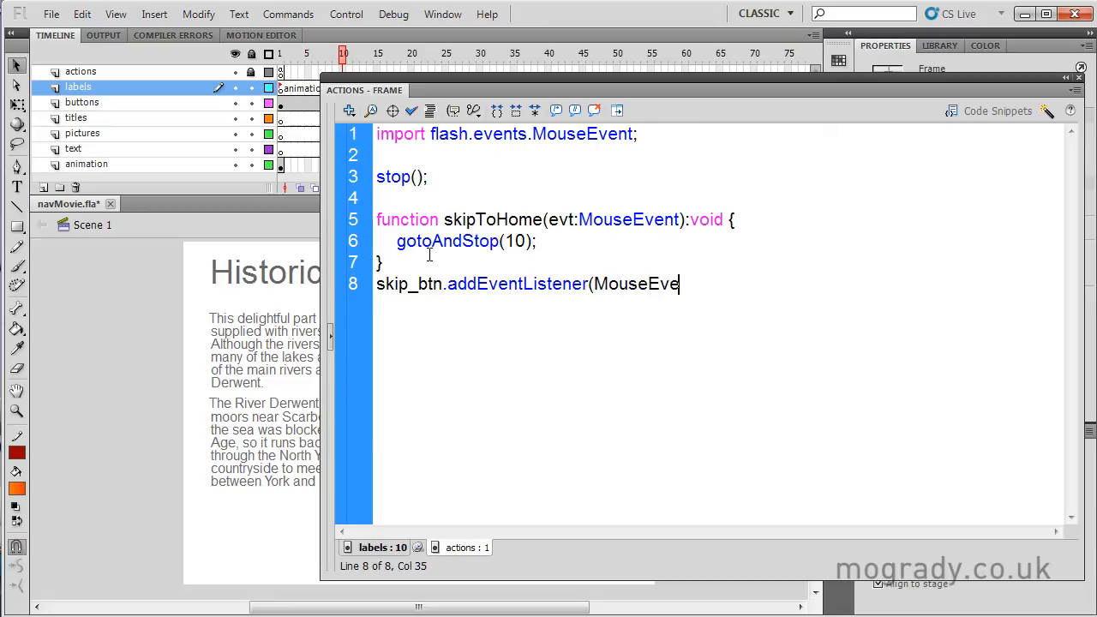
type("nt")
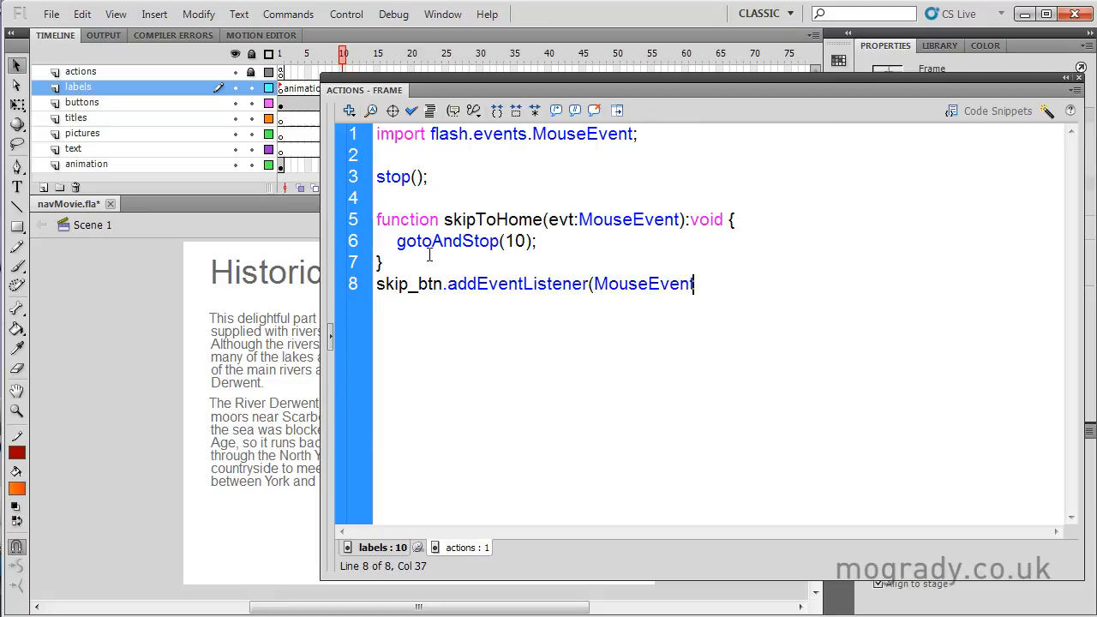
type(".CLICK,")
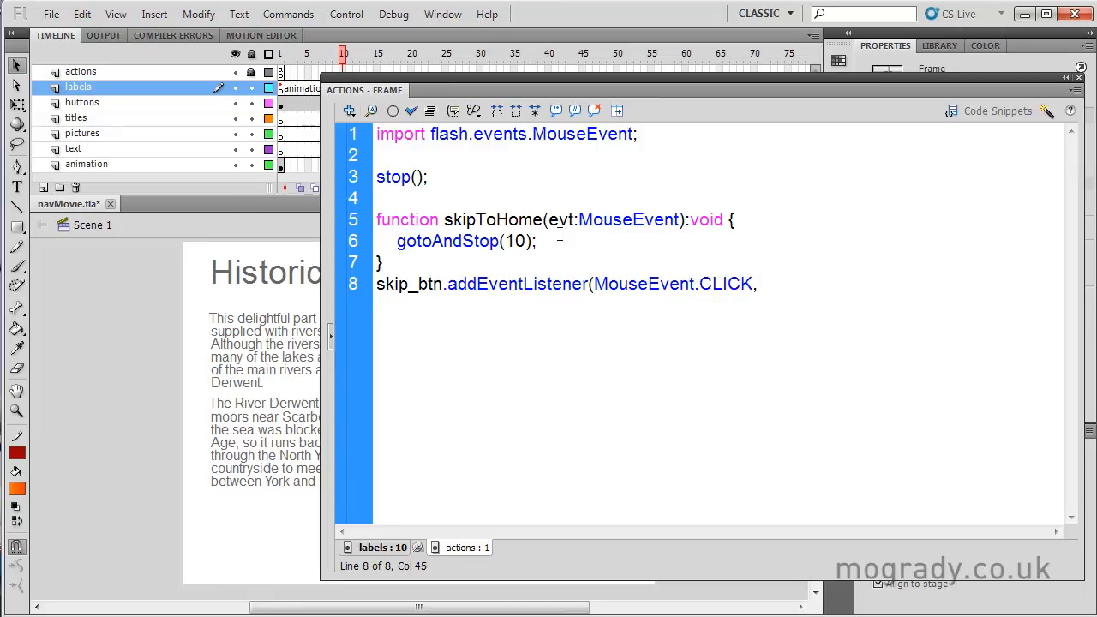
double_click(493, 220)
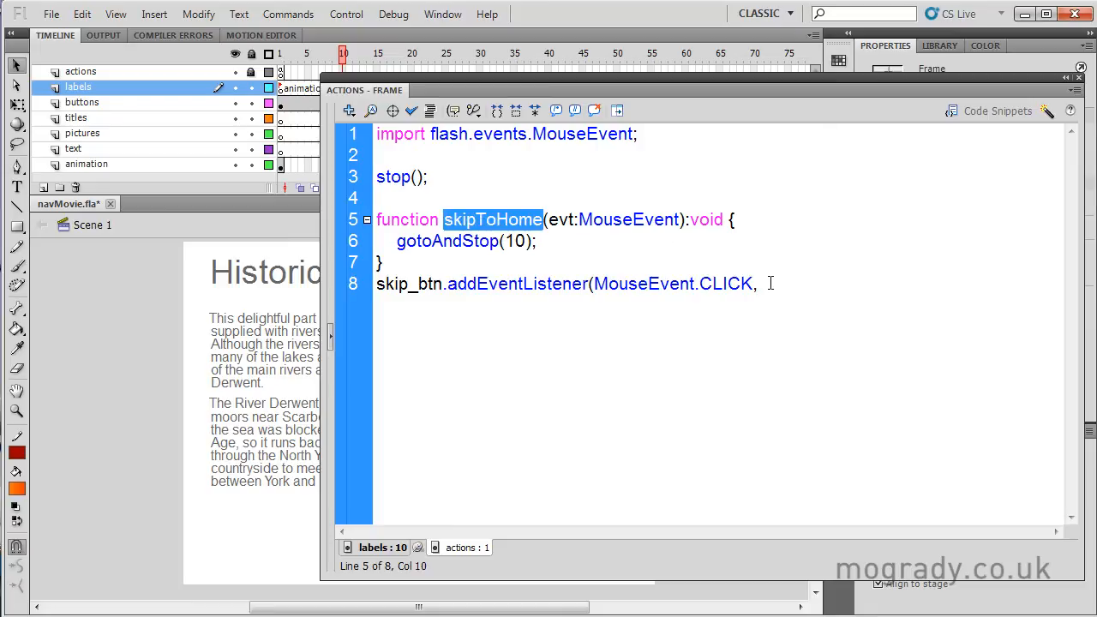
type("skipToHome)")
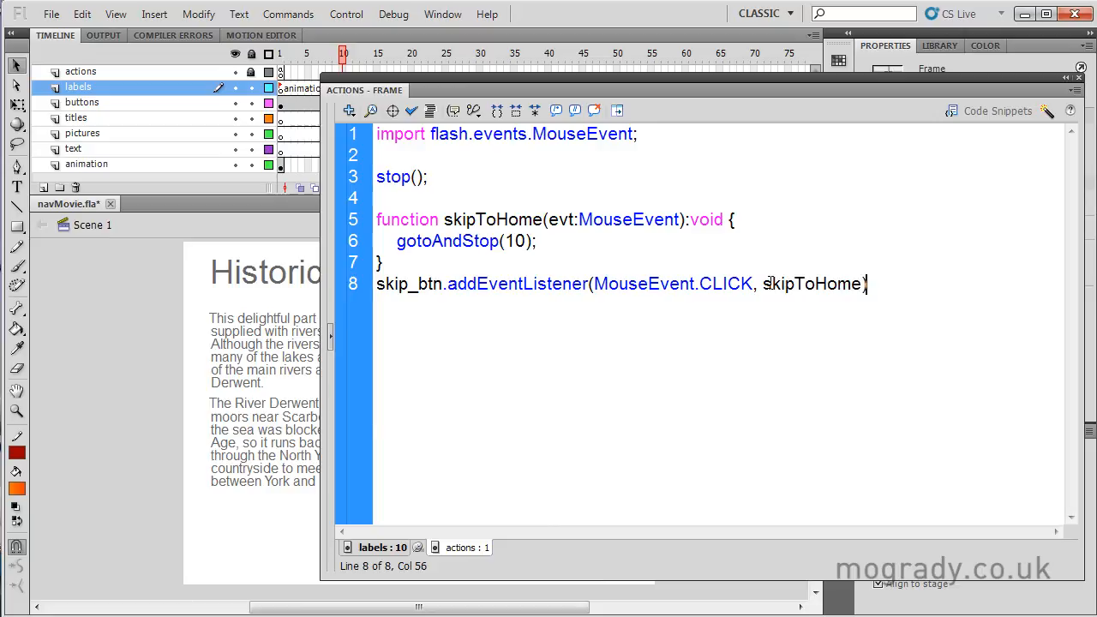
type(";")
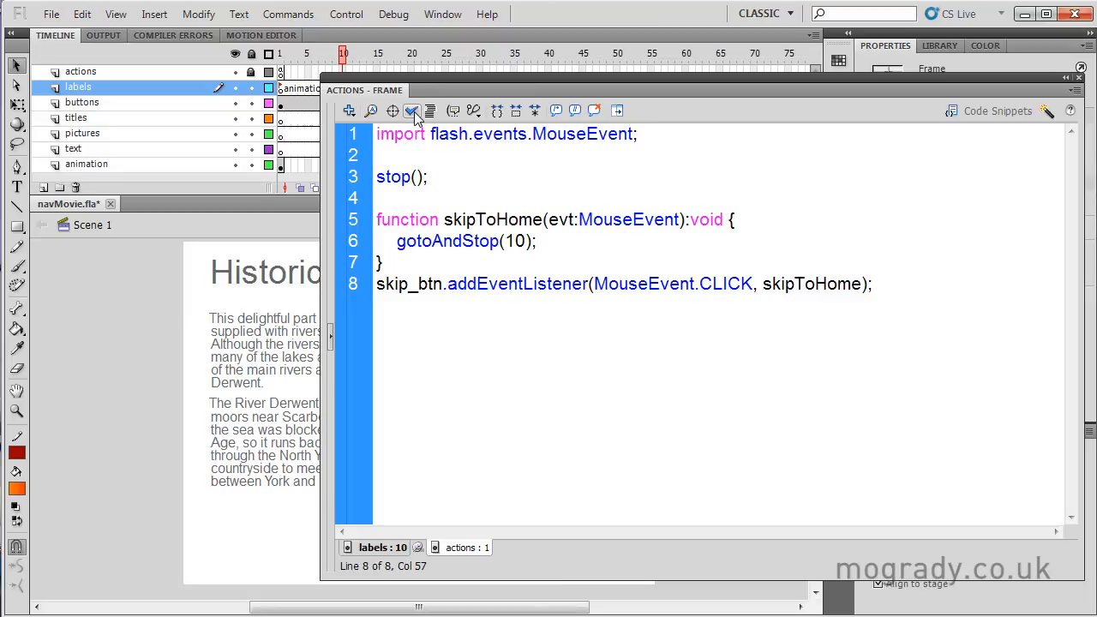
Step: Test the movie, find the skip button not yet responding, and return to the timeline
left_click(871, 284)
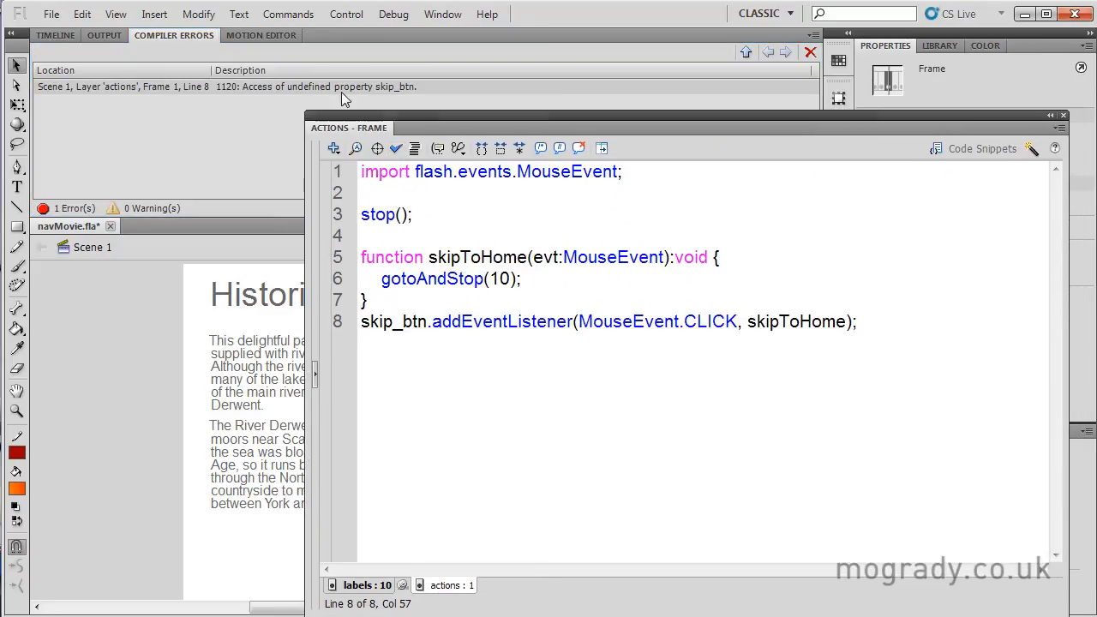
mouse_move(912, 123)
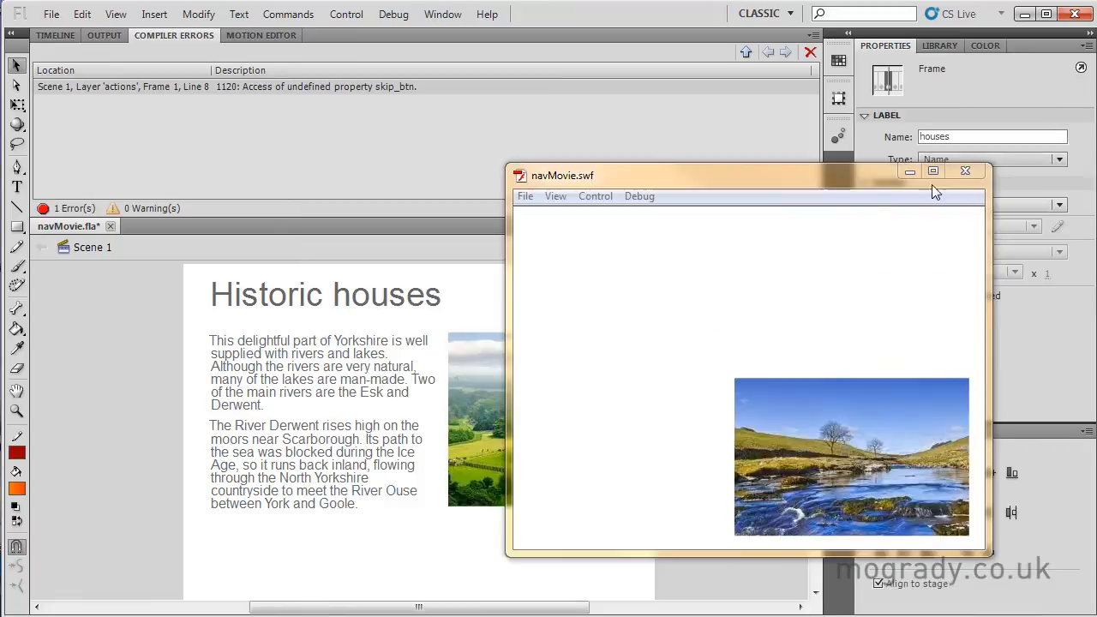
left_click(965, 171)
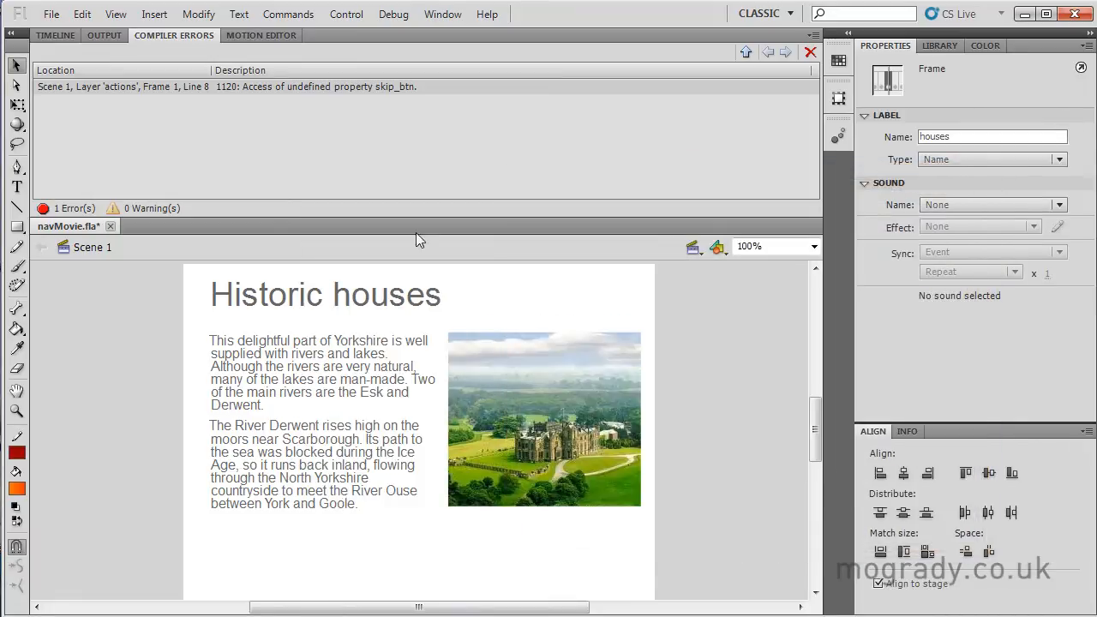
mouse_move(261, 89)
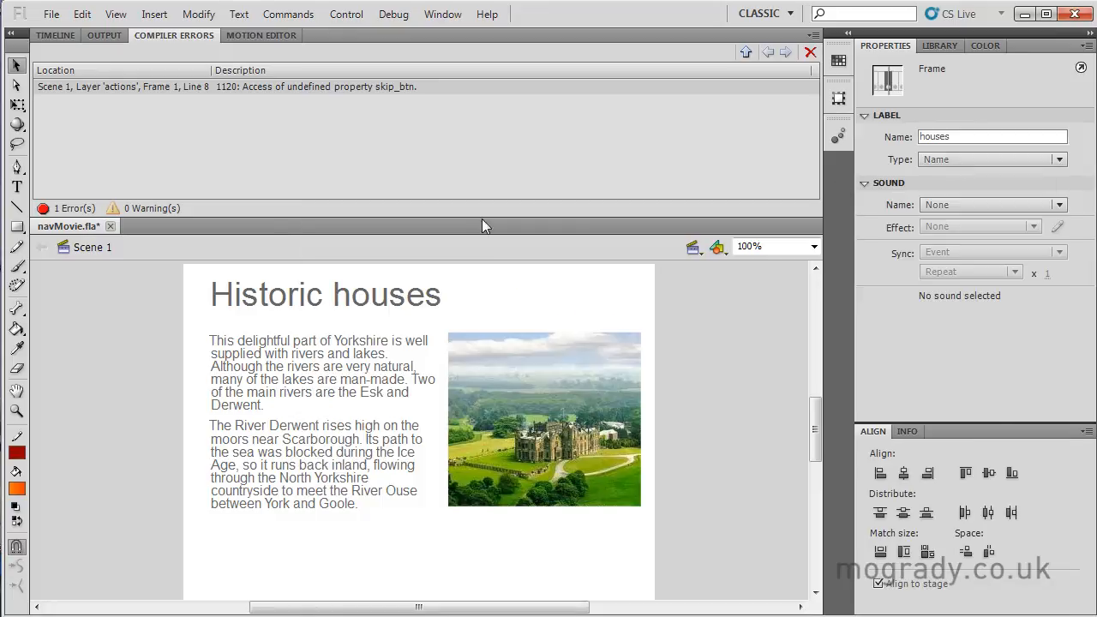
left_click(55, 34)
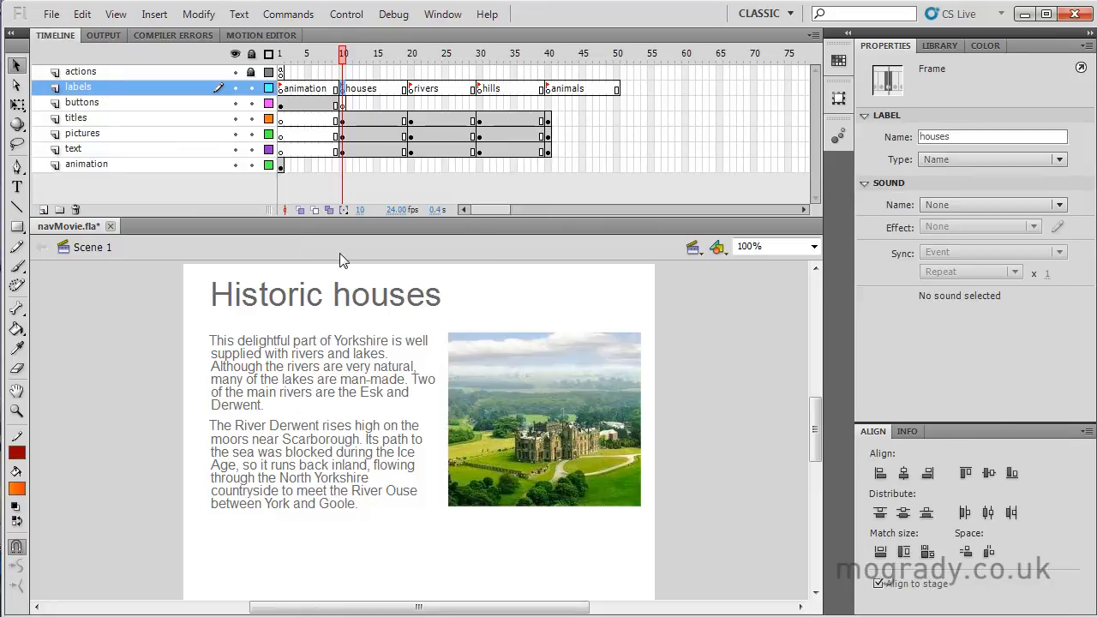
mouse_move(282, 168)
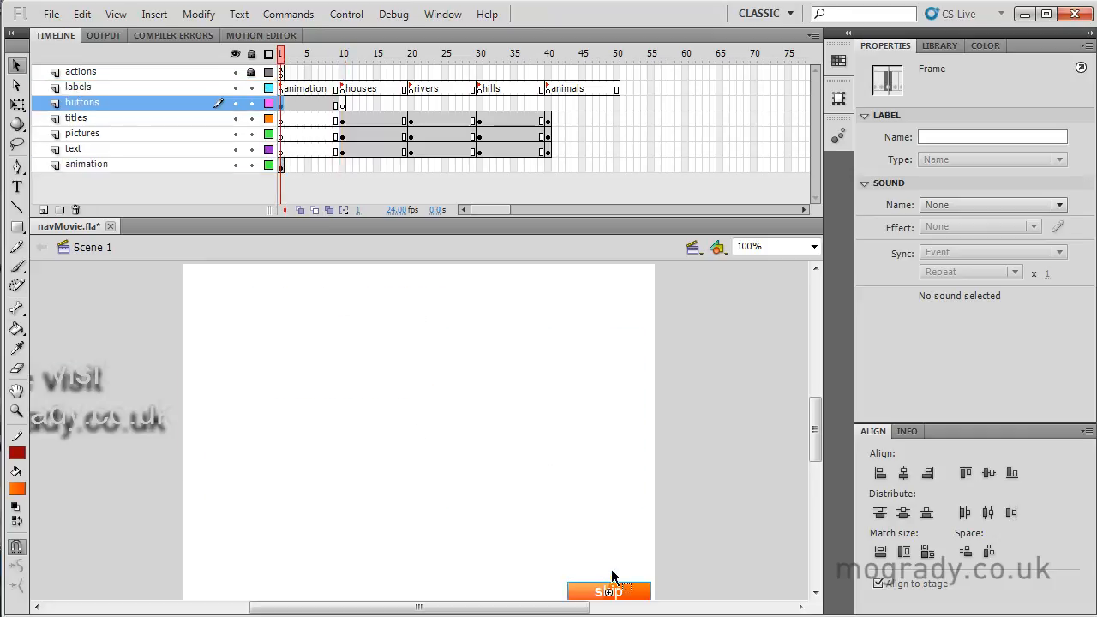
Step: Name the instance skip_btn and retest, reaching the Historic houses page
left_click(610, 591)
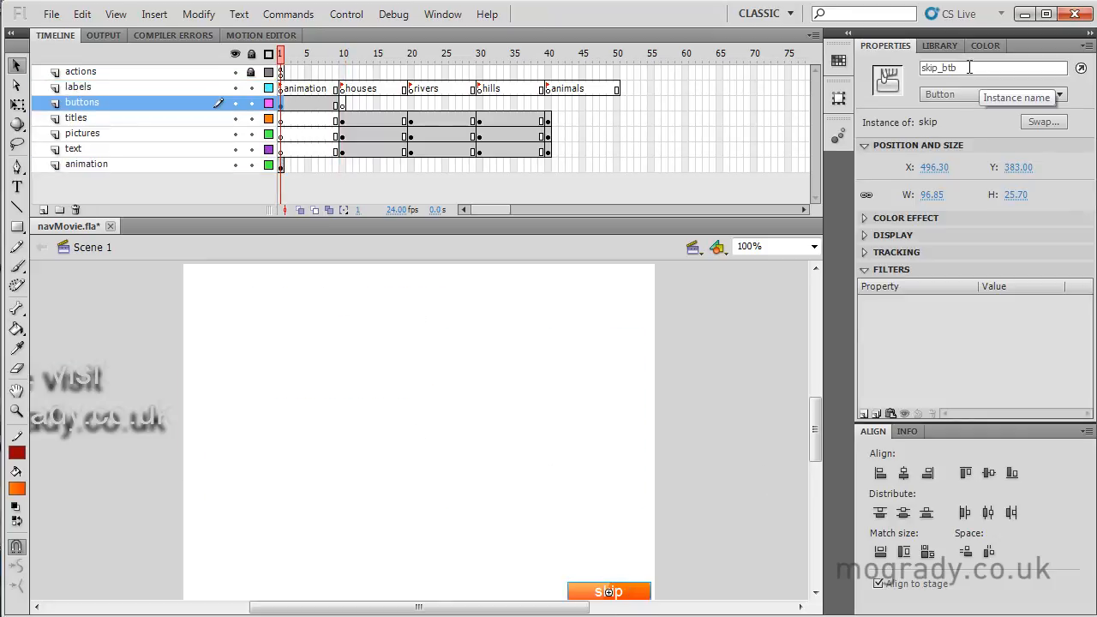
type("skip_btn")
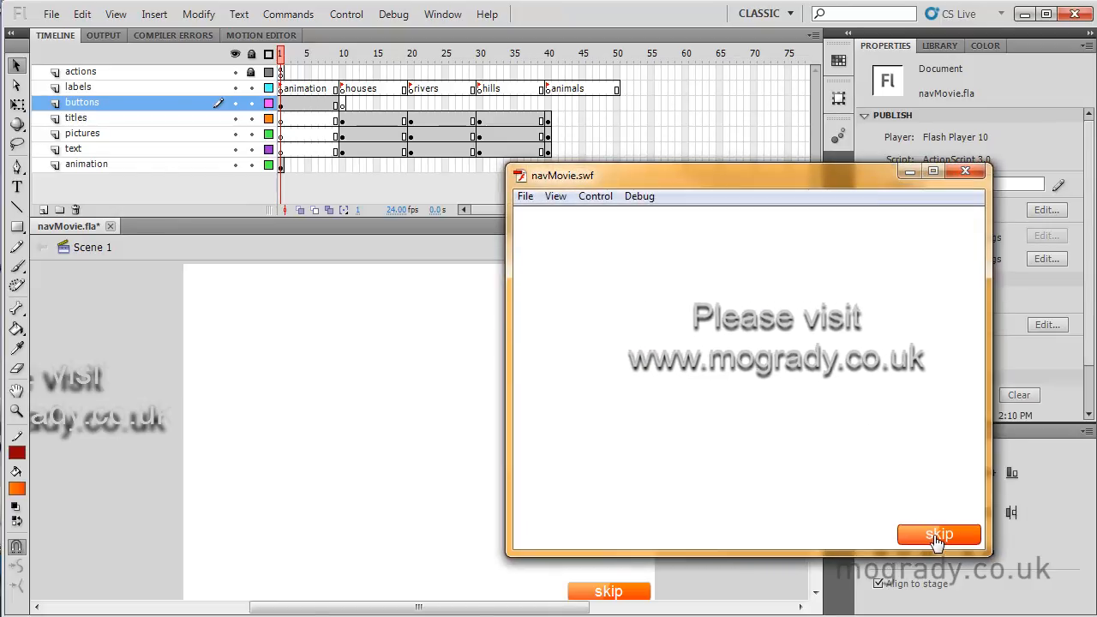
left_click(939, 534)
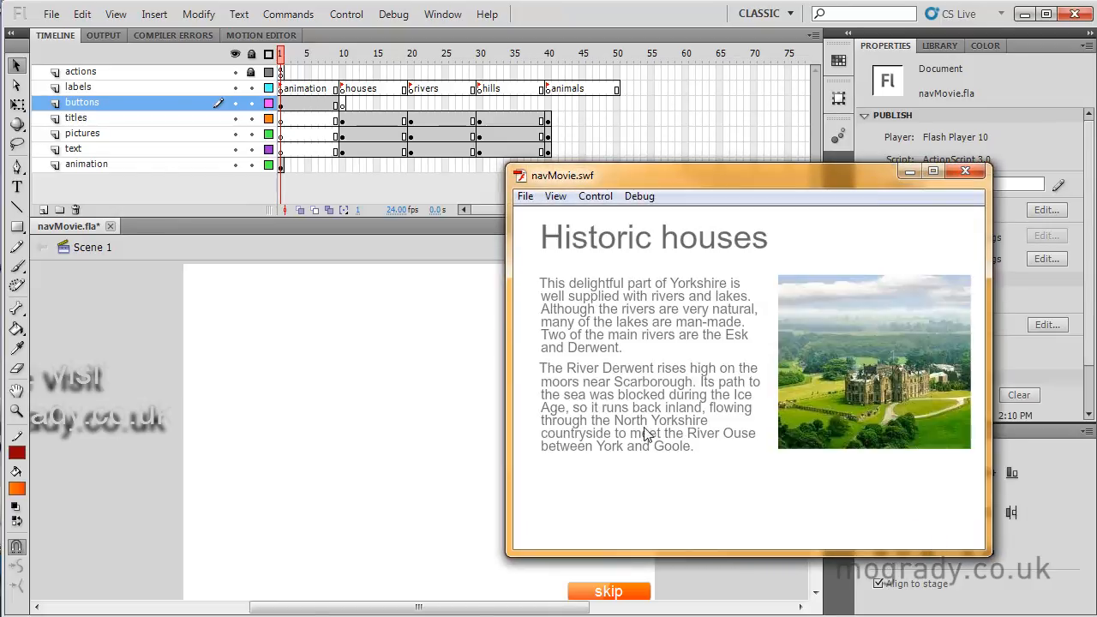
mouse_move(720, 300)
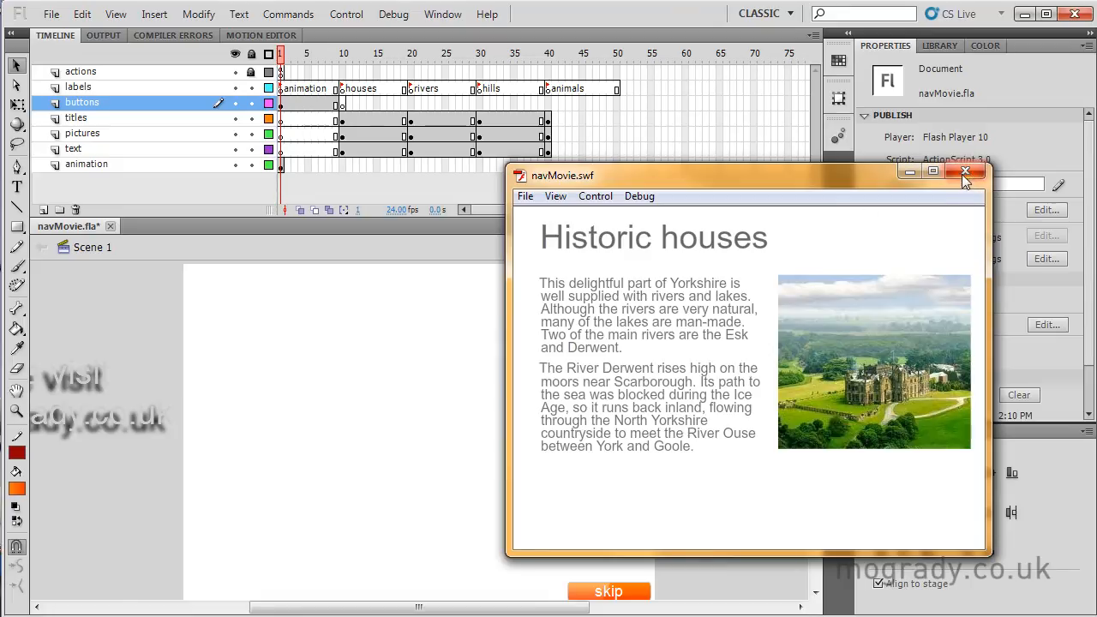
left_click(963, 172)
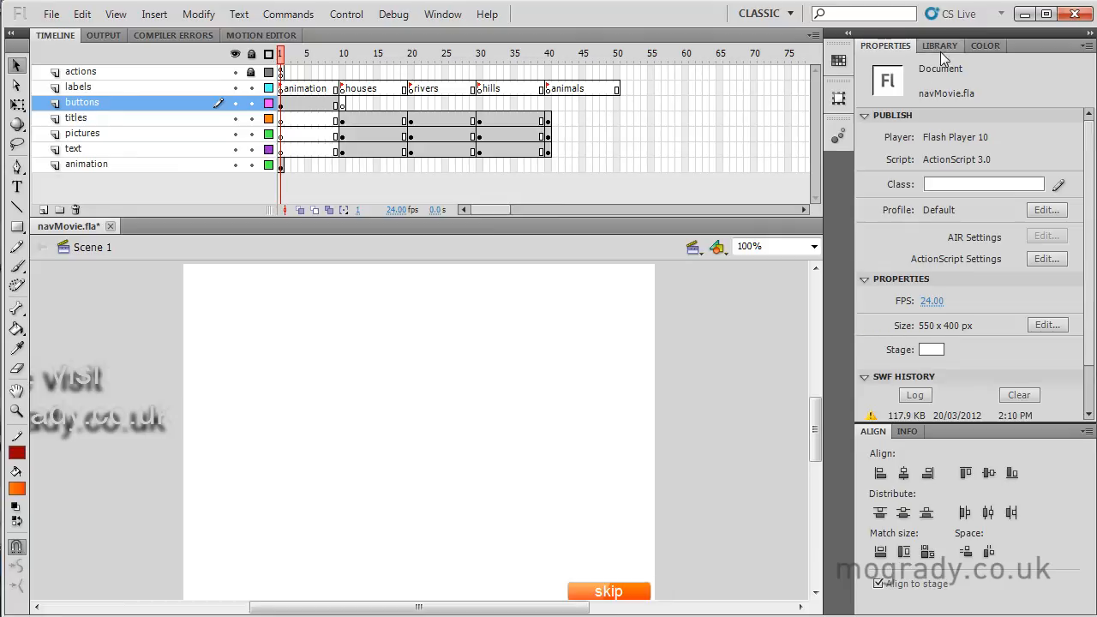
Step: Duplicate the skip button symbol in the Library as houses
left_click(939, 44)
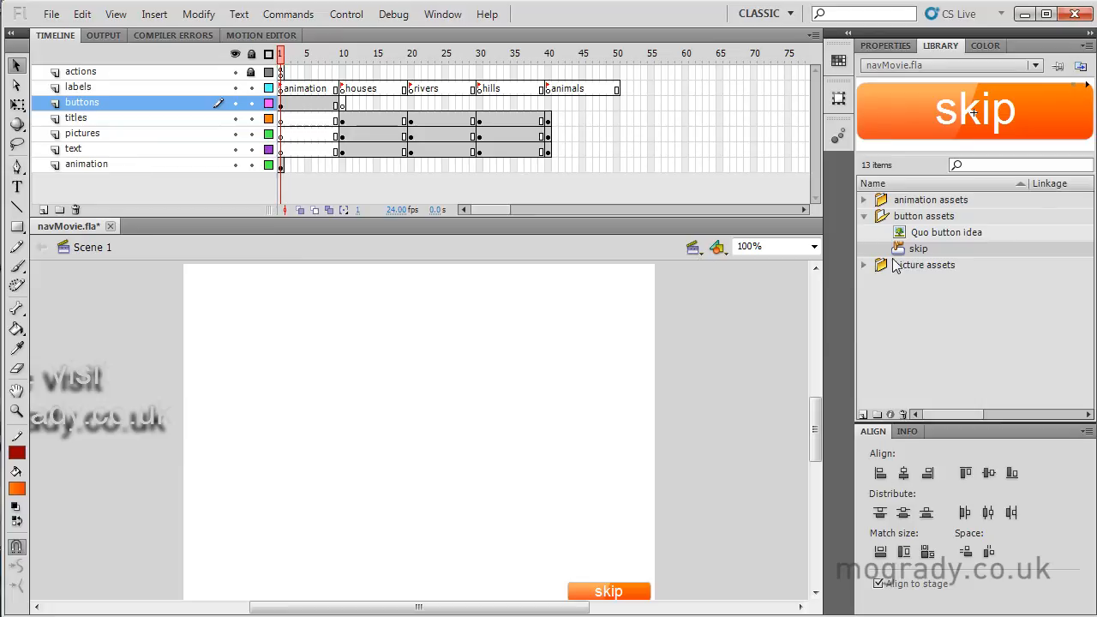
right_click(917, 248)
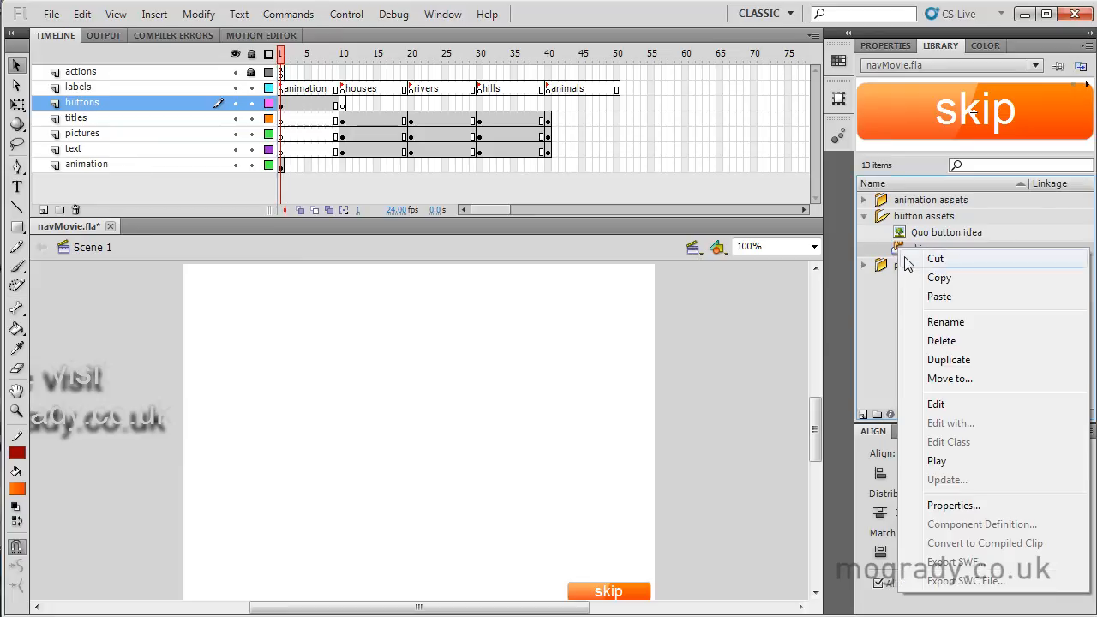
mouse_move(950, 359)
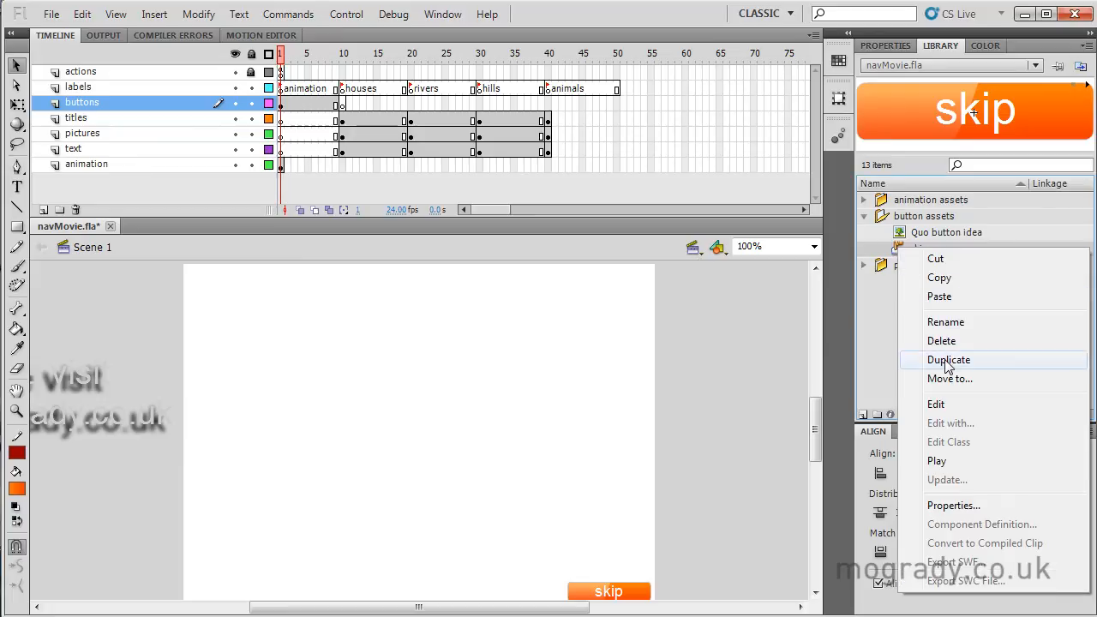
left_click(950, 360)
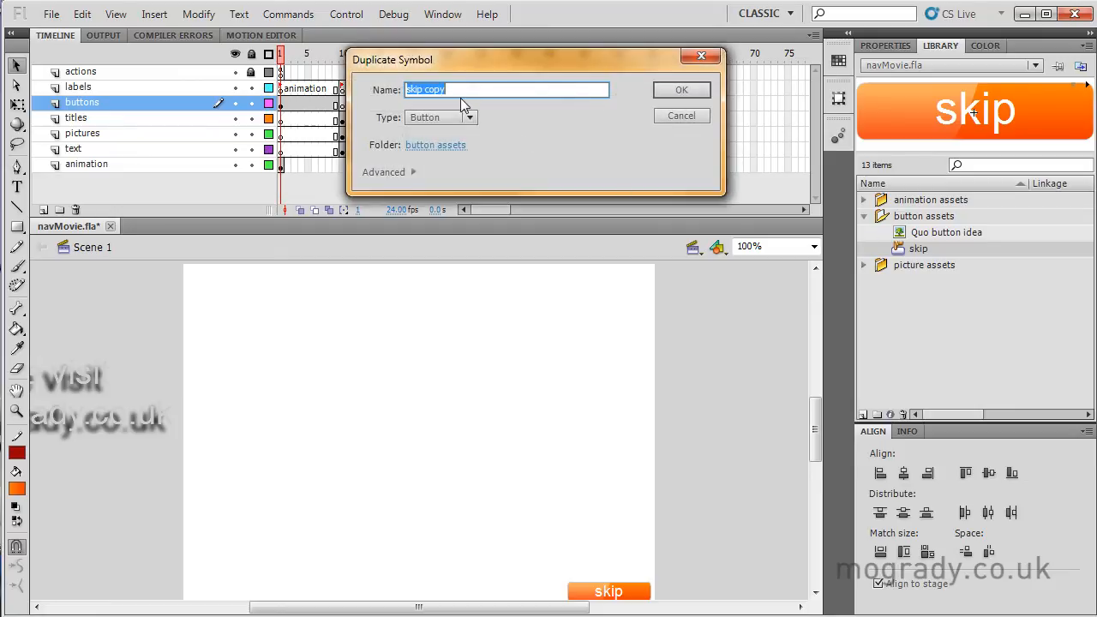
type("ho")
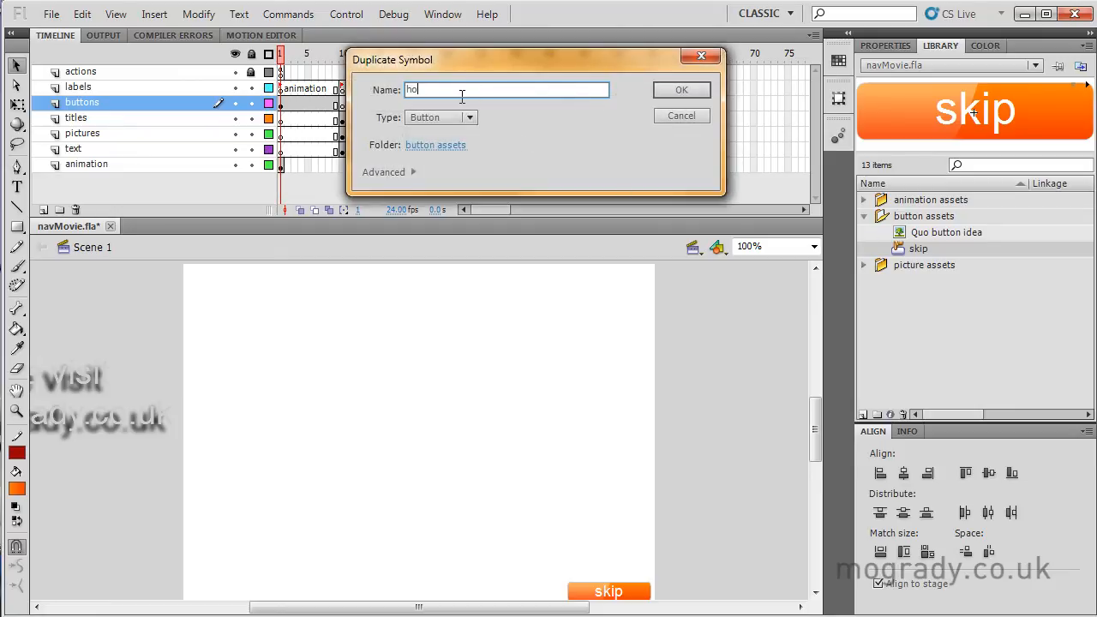
left_click(682, 89)
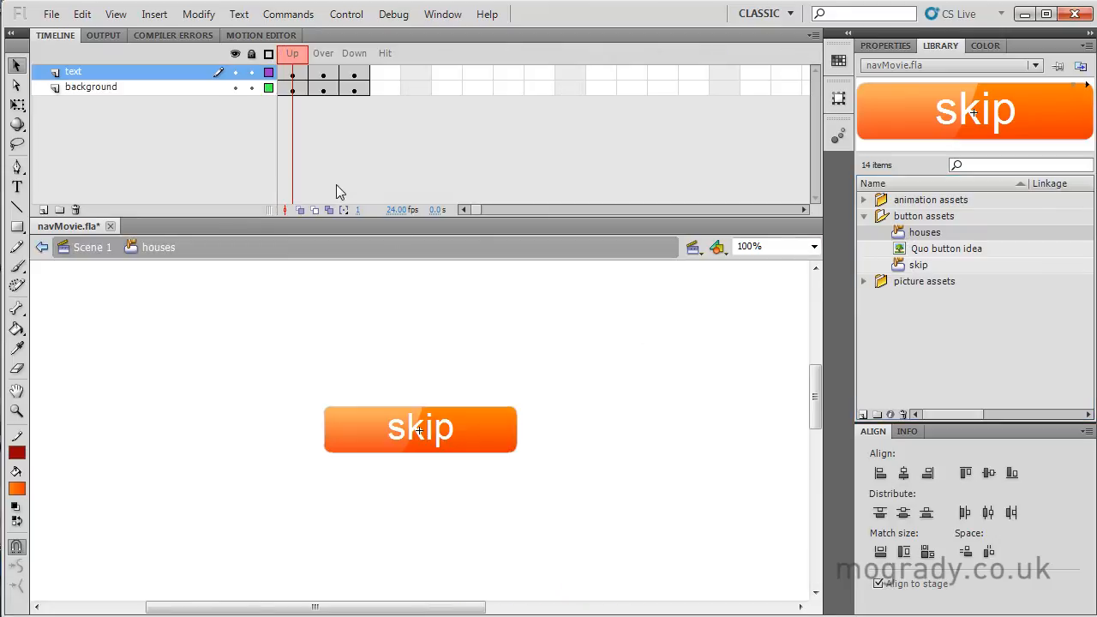
Step: Relabel the houses button text as houses in its Up, Over and Down states
left_click(353, 72)
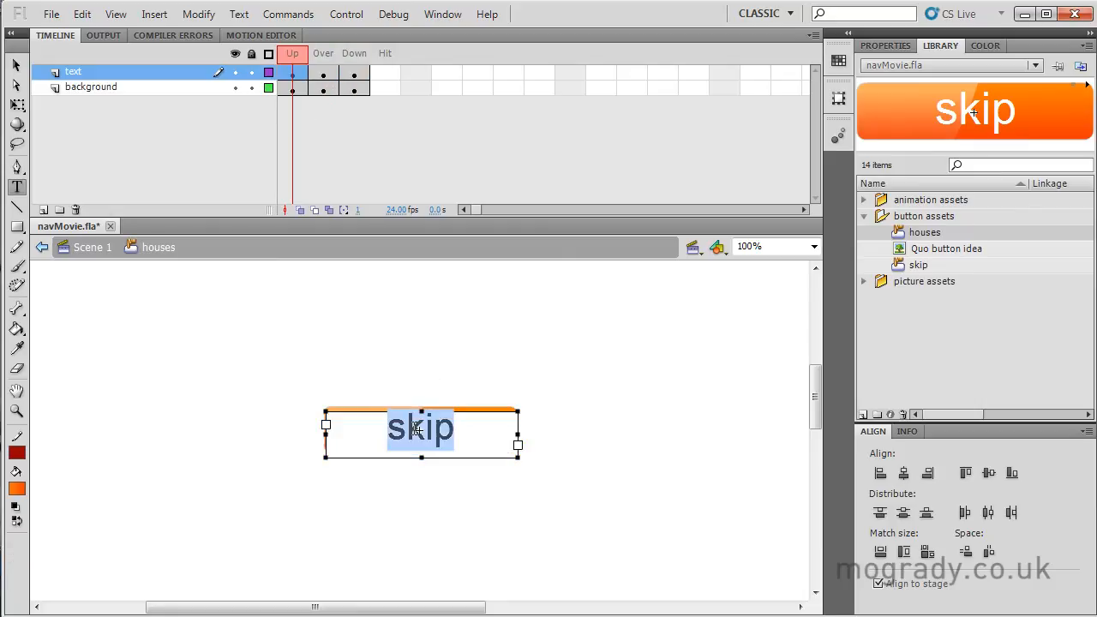
type("houses")
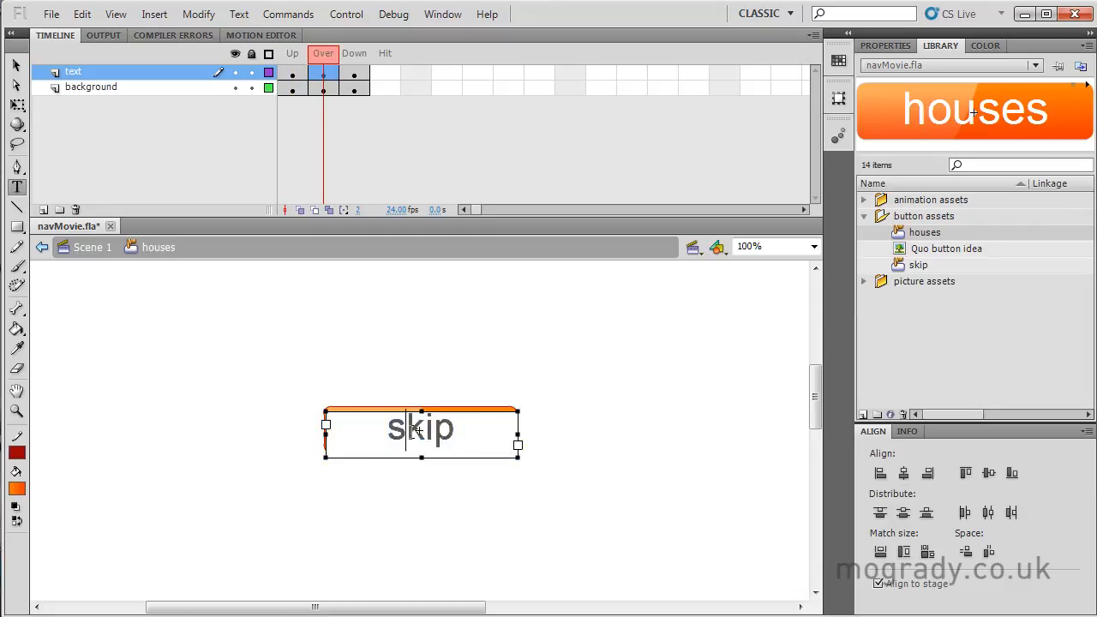
type("hous")
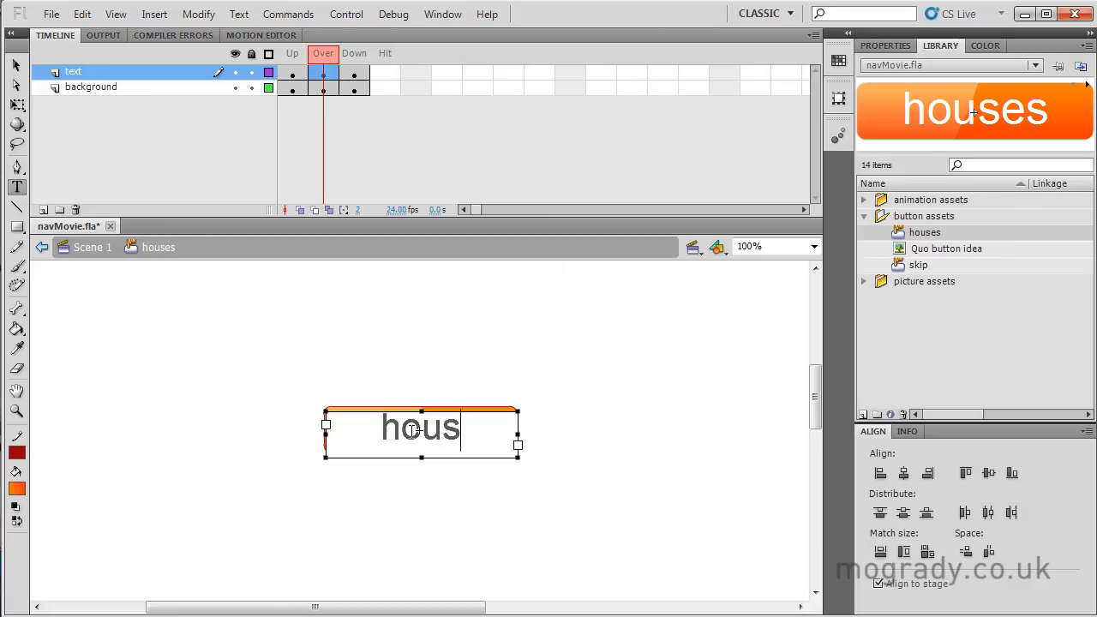
left_click(353, 72)
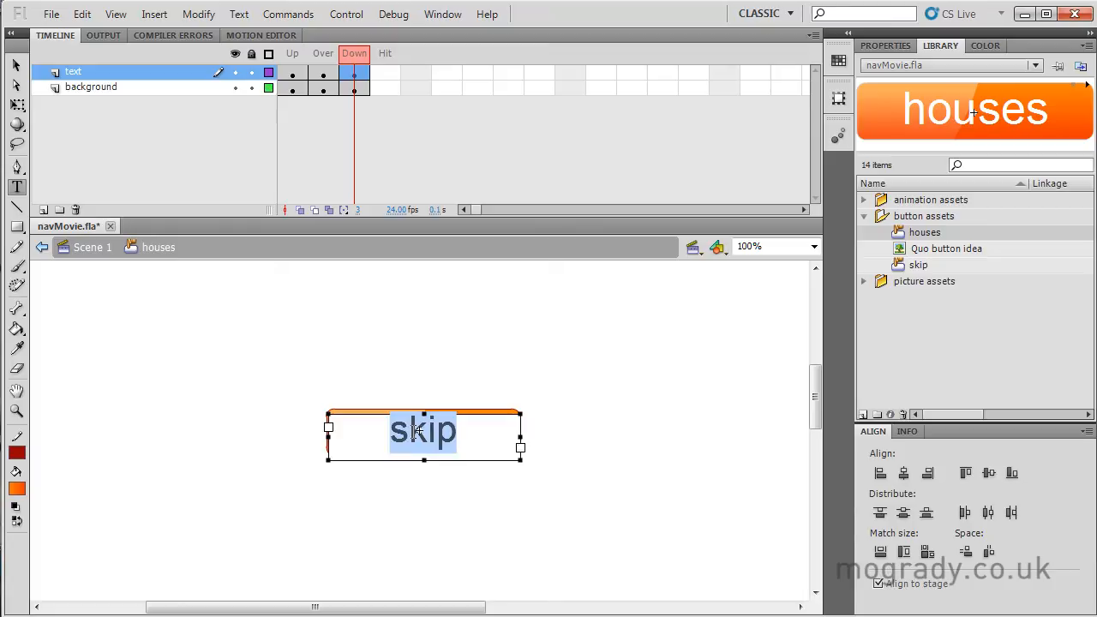
type("houses")
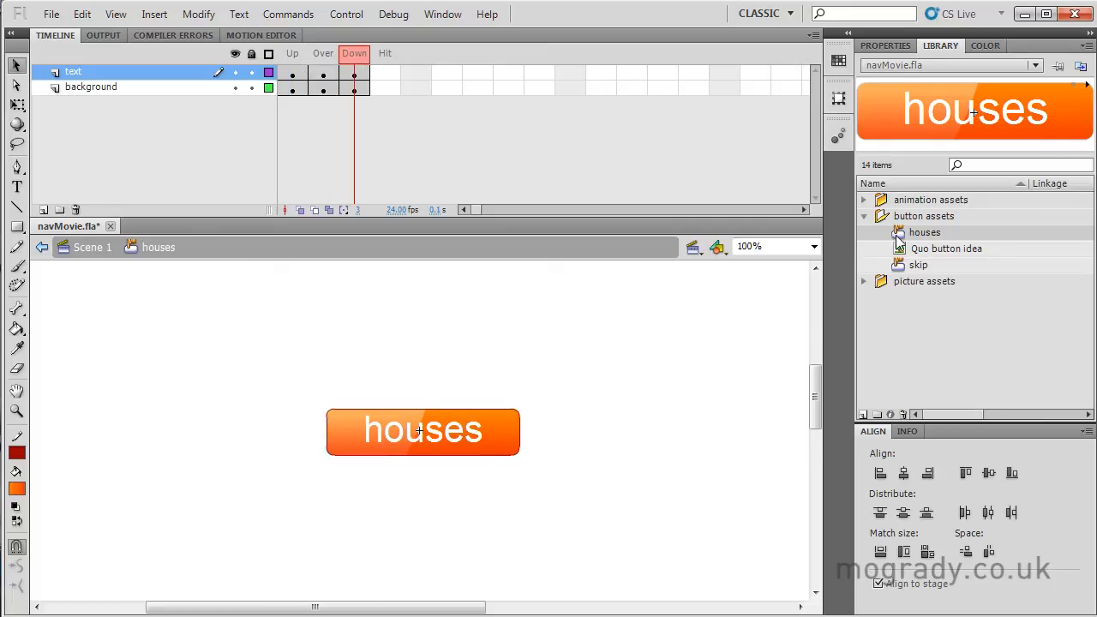
Step: Duplicate the houses button symbol as rivers
right_click(923, 231)
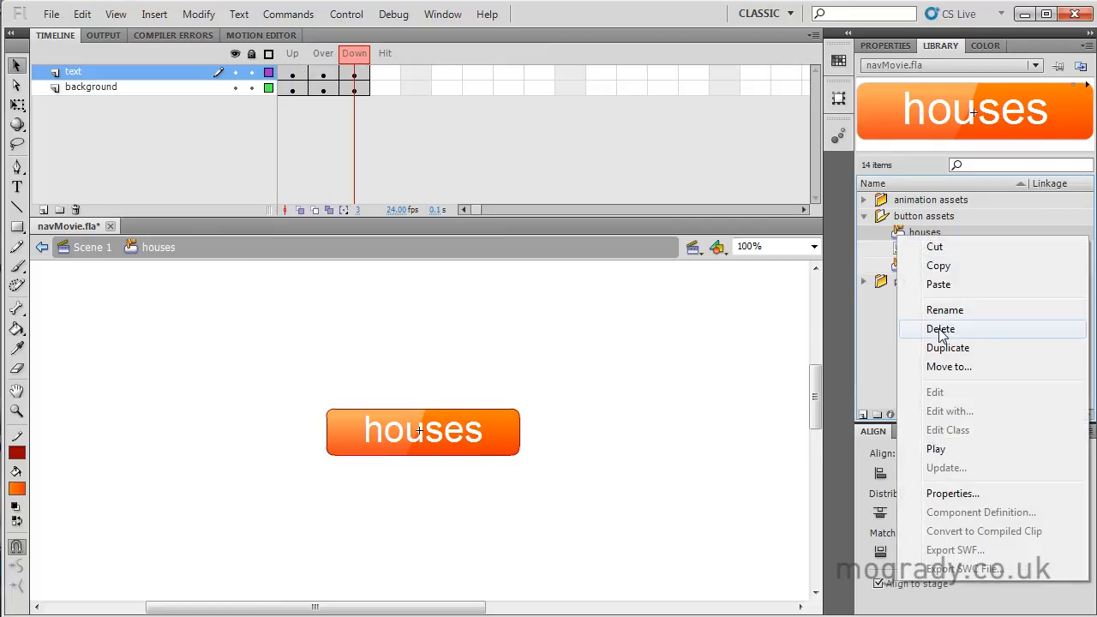
left_click(947, 346)
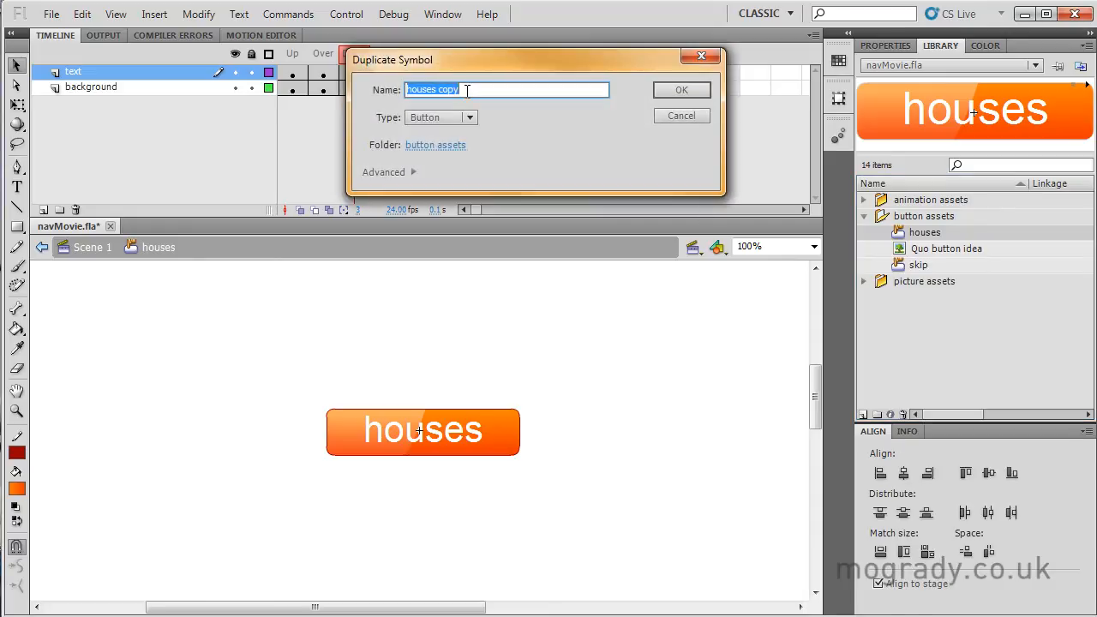
type("rivers")
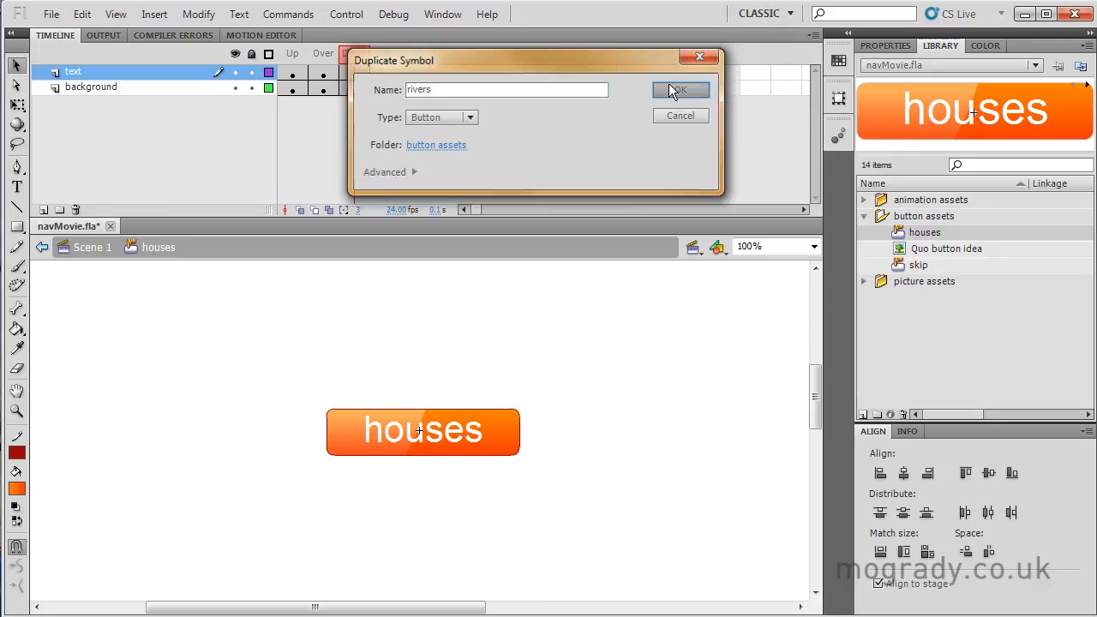
left_click(679, 91)
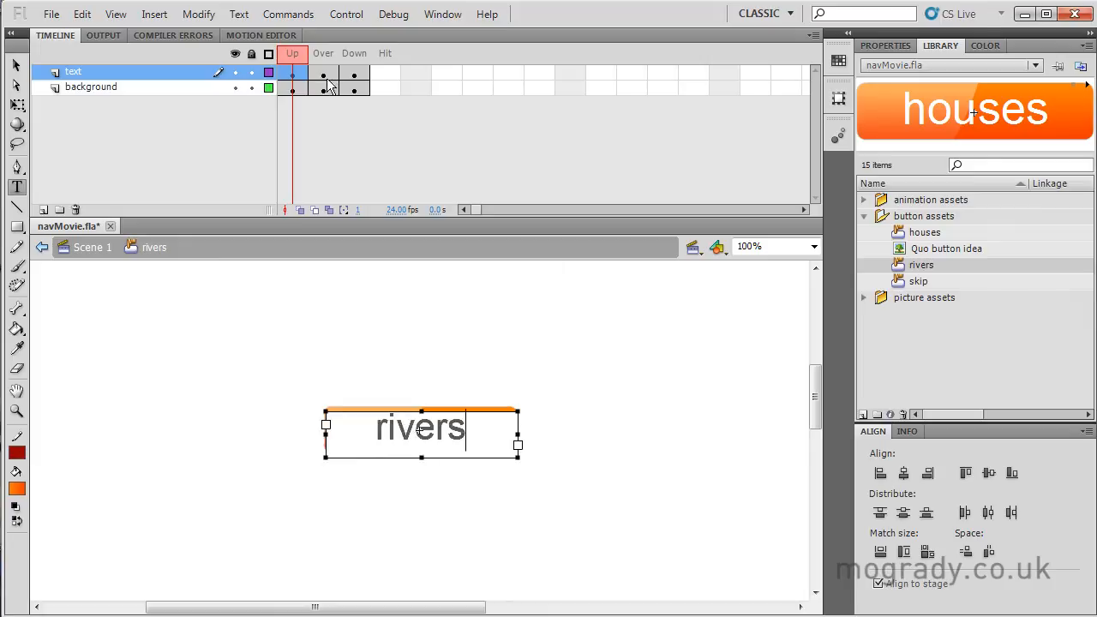
Step: Retype the rivers button label as rivers across its Up, Over and Down states
left_click(322, 53)
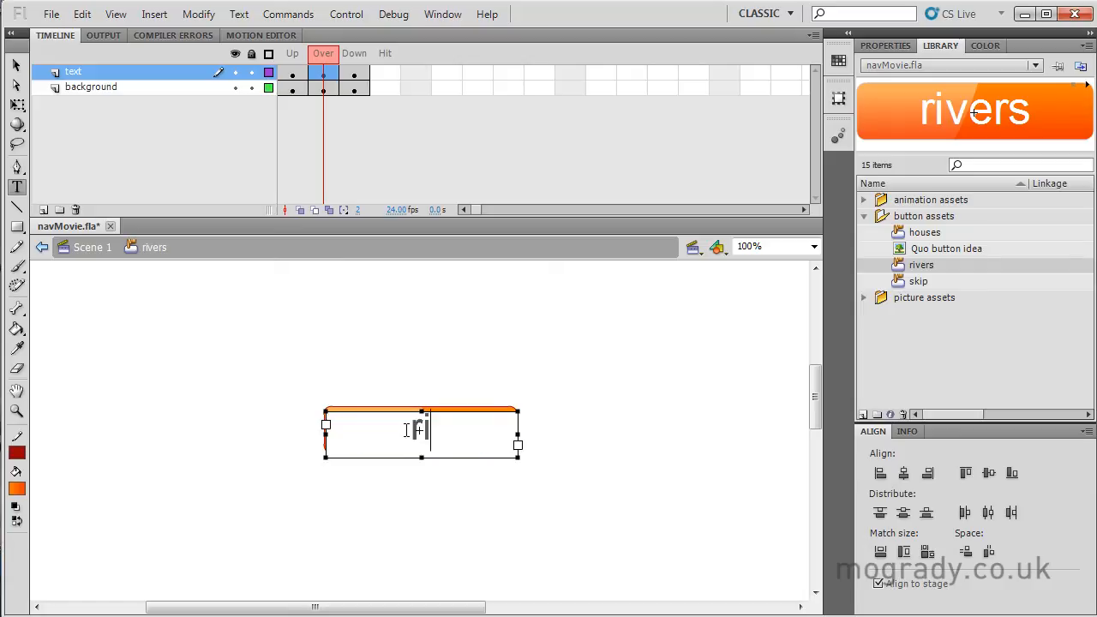
type("rivers")
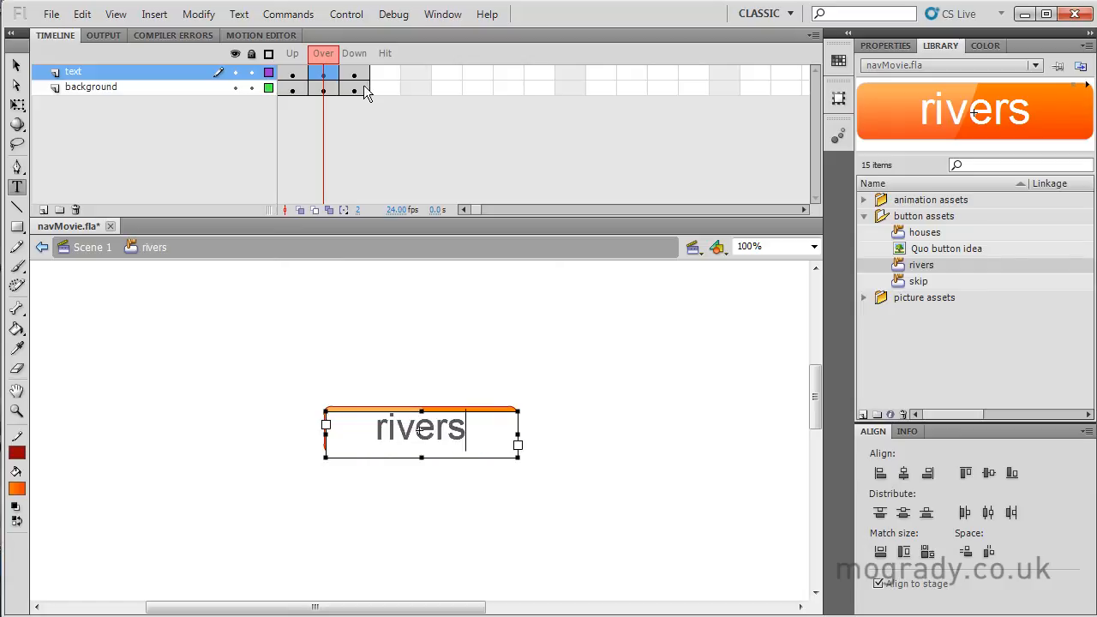
left_click(353, 76)
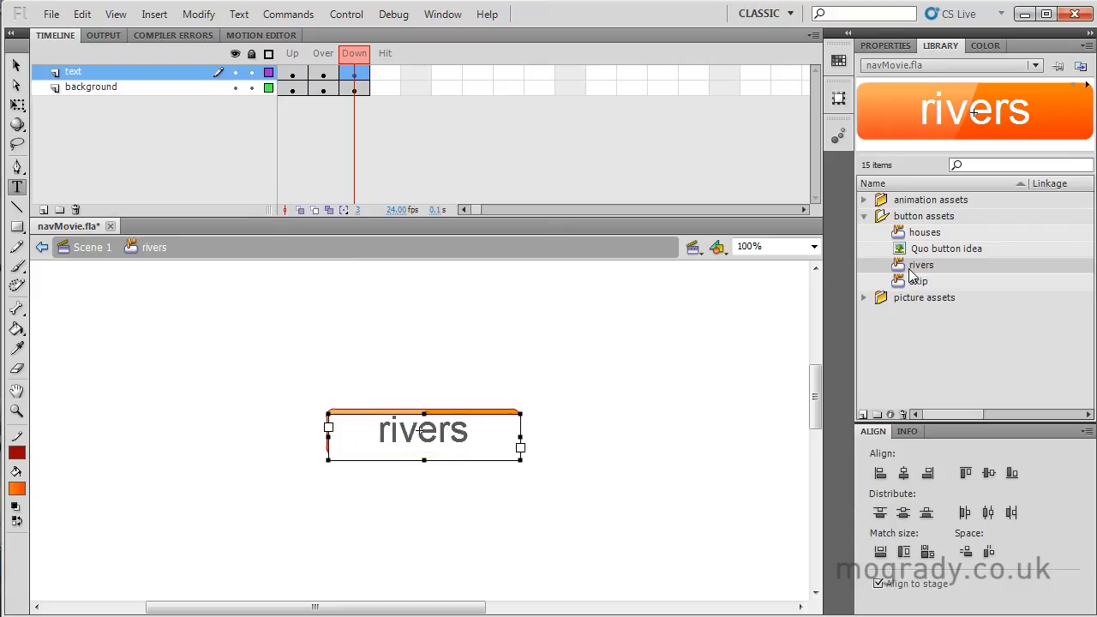
Step: Duplicate the rivers button symbol in the Library as a new symbol named animals
right_click(920, 264)
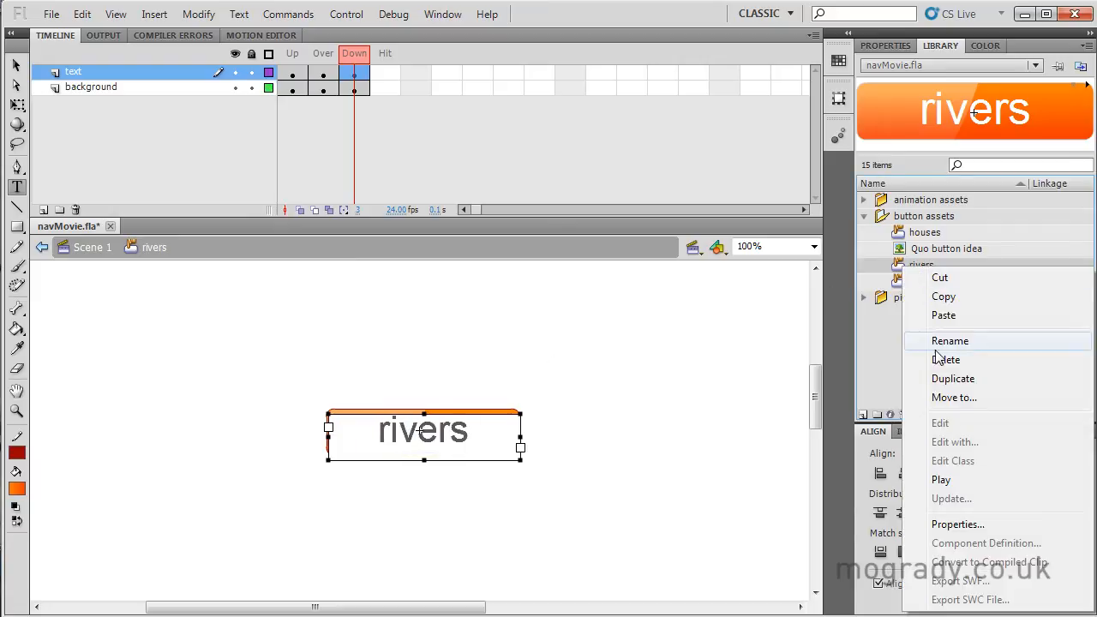
left_click(953, 378)
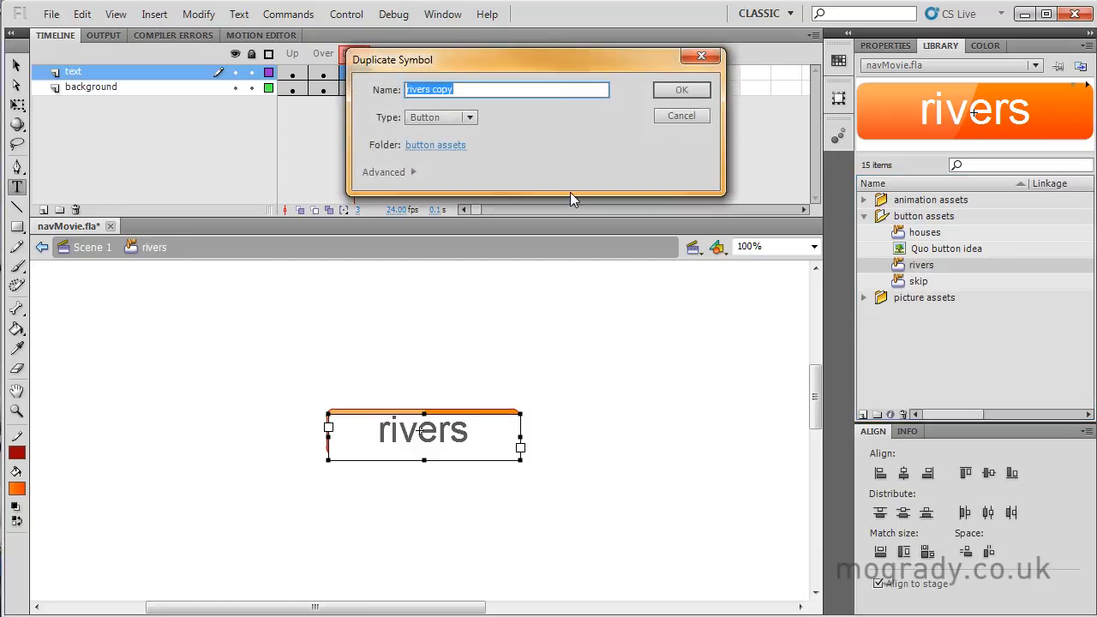
mouse_move(403, 94)
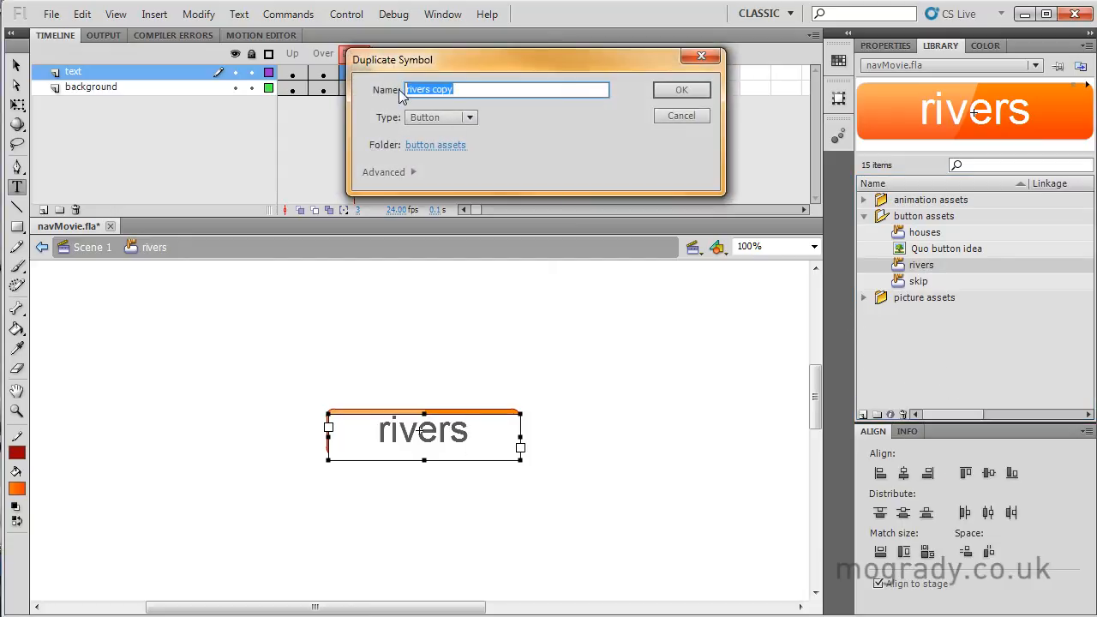
type("animals")
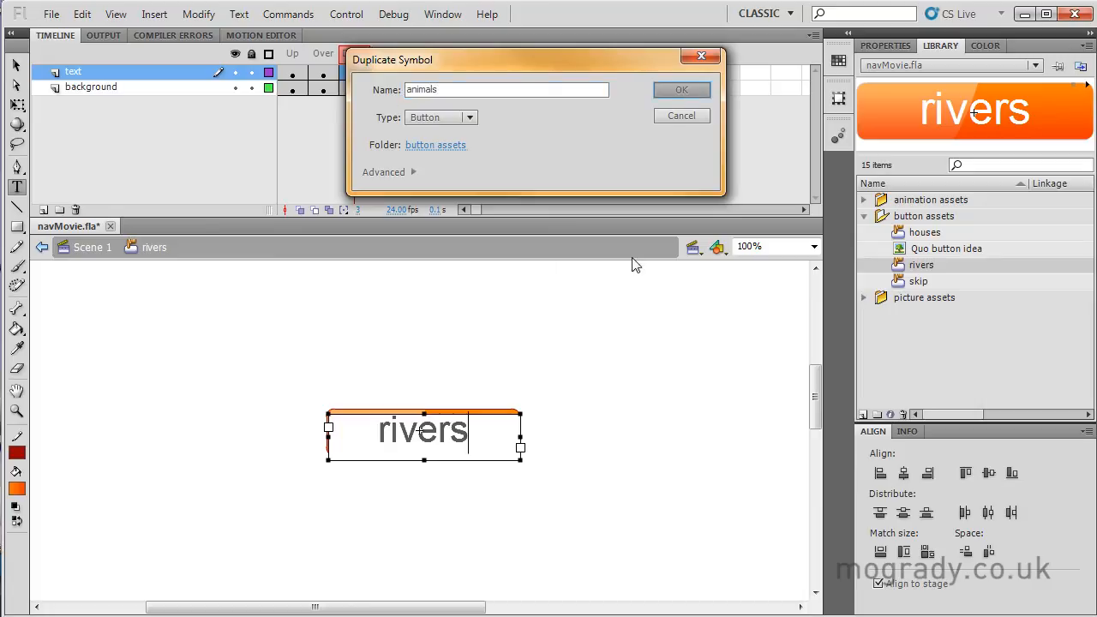
left_click(682, 89)
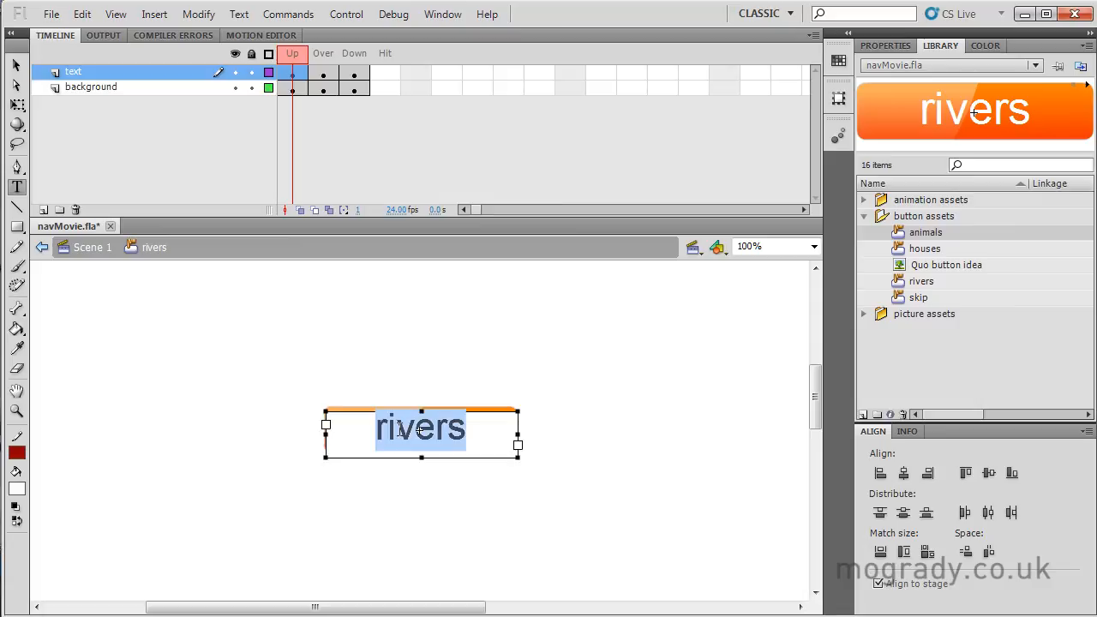
Step: Retype the button's label as animals on its Up, Over and Down frames
type("animals")
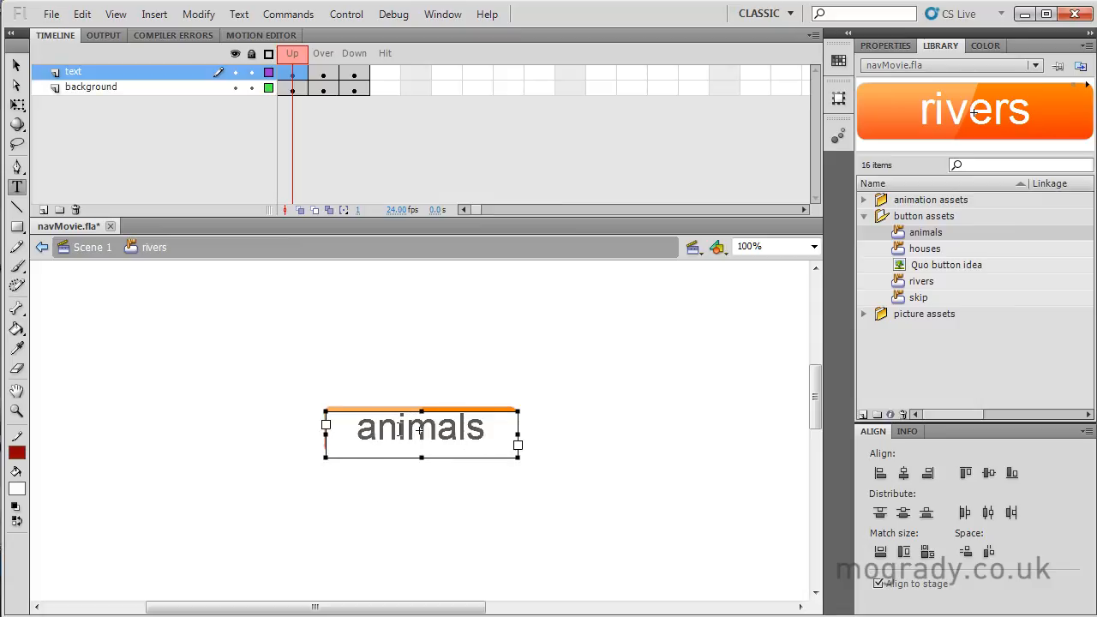
left_click(322, 53)
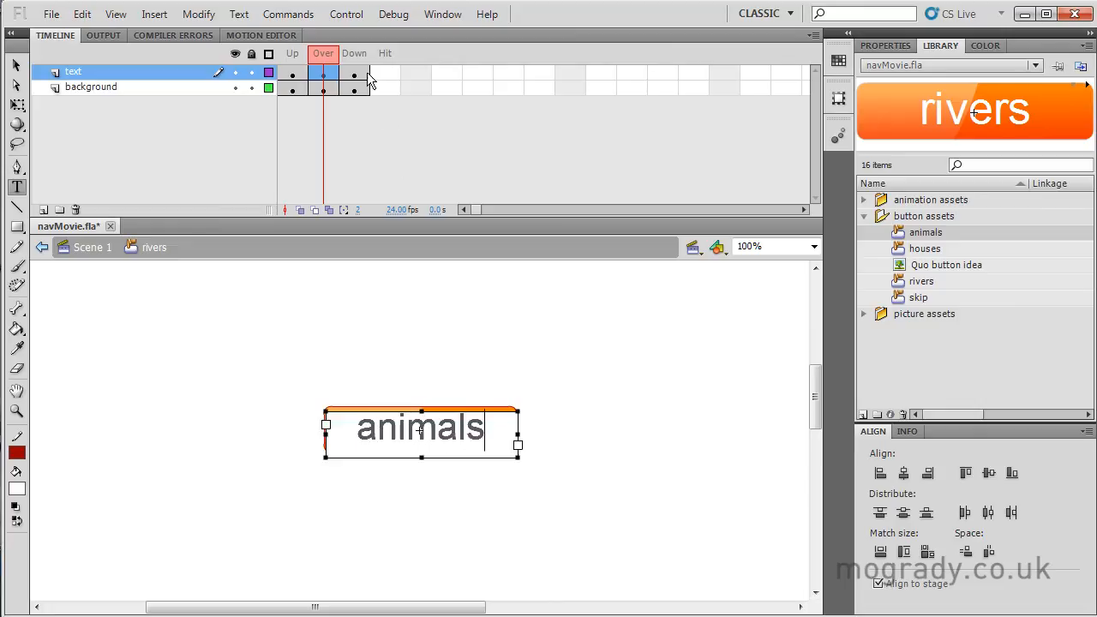
left_click(353, 77)
type("a")
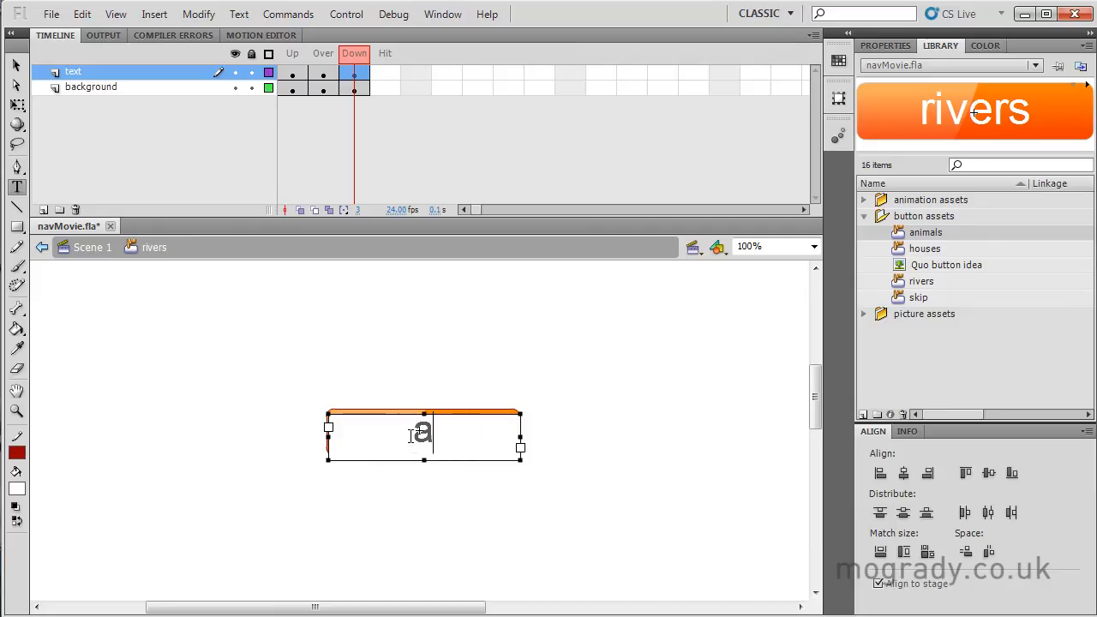
type("nimals")
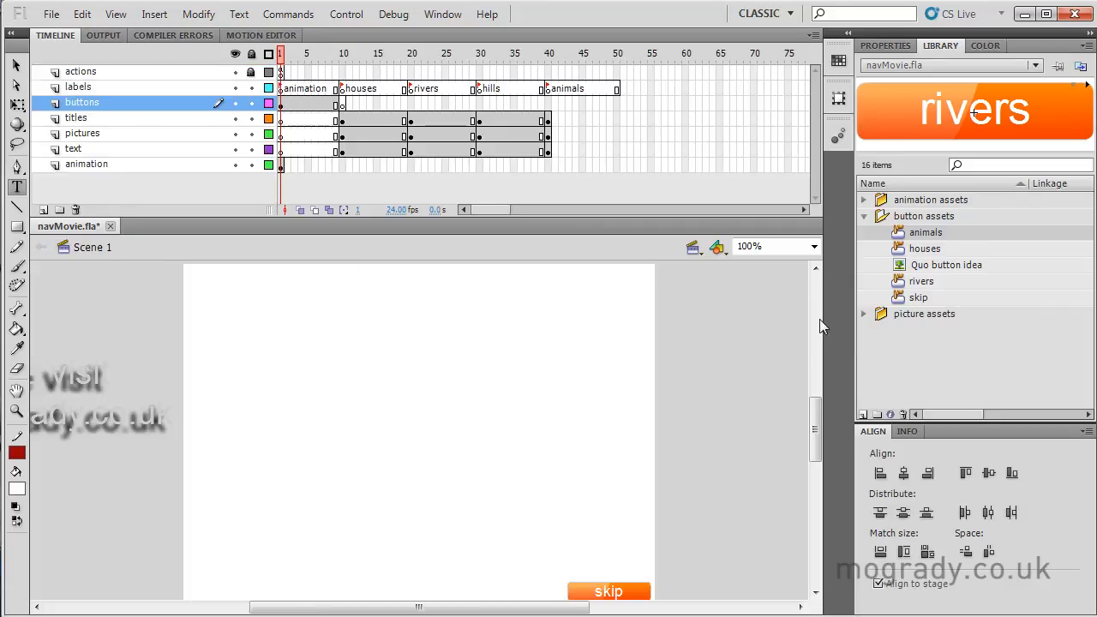
Step: Duplicate the houses button symbol in the Library as a new symbol named hills
right_click(923, 248)
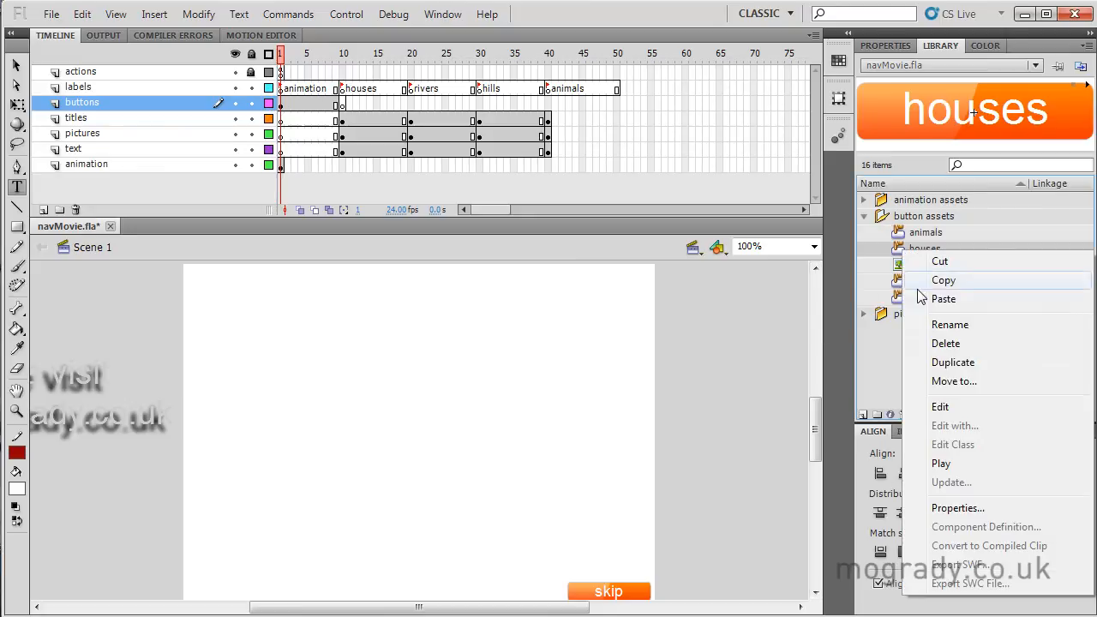
left_click(953, 361)
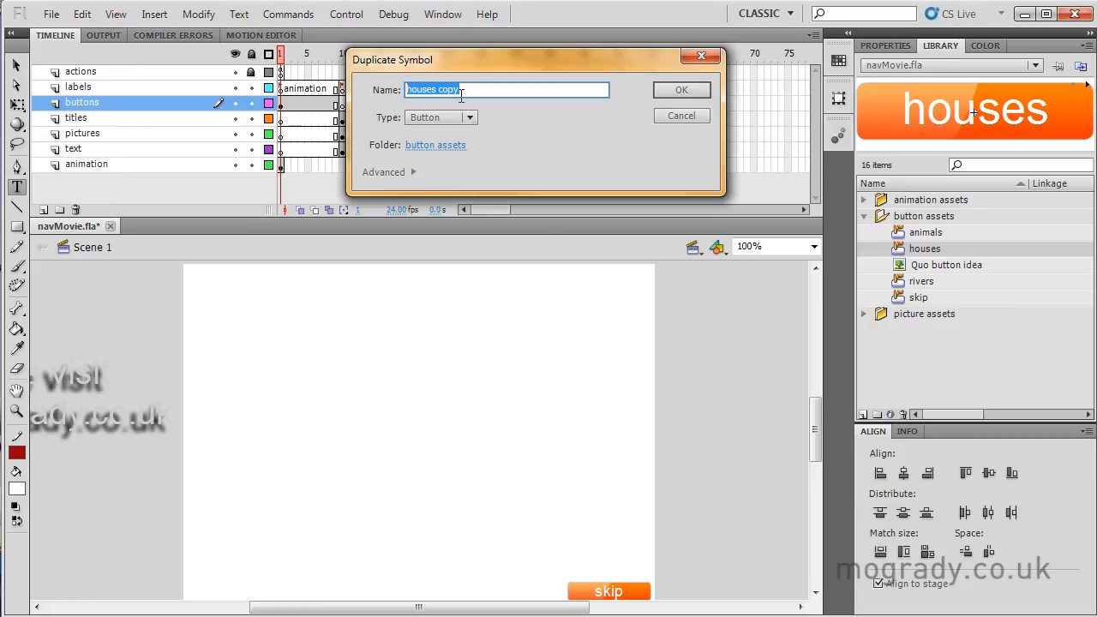
type("hills")
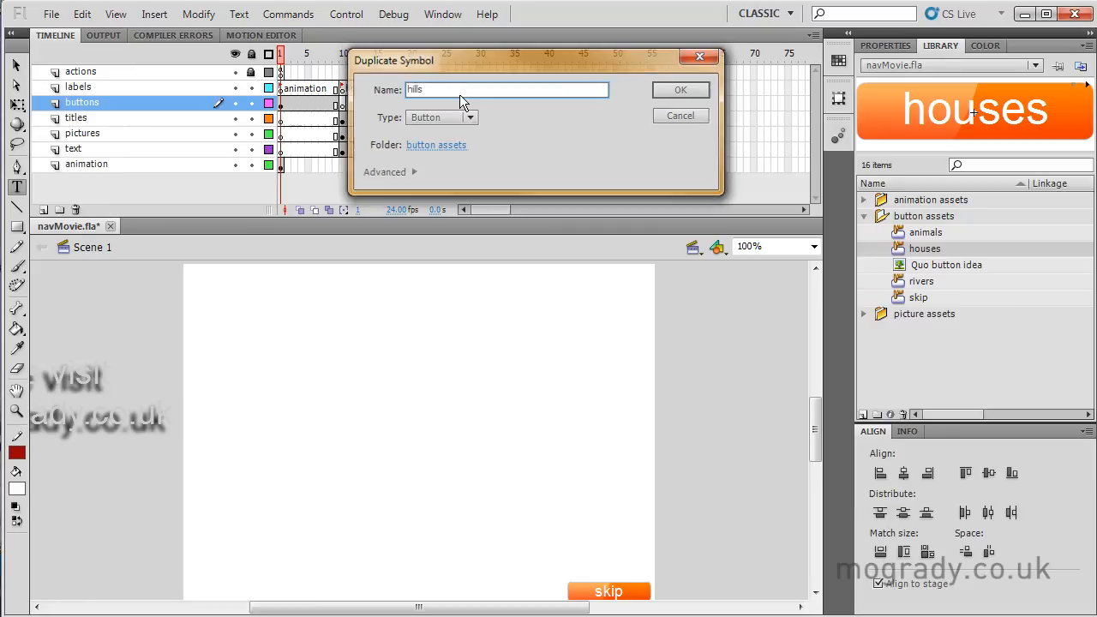
left_click(678, 89)
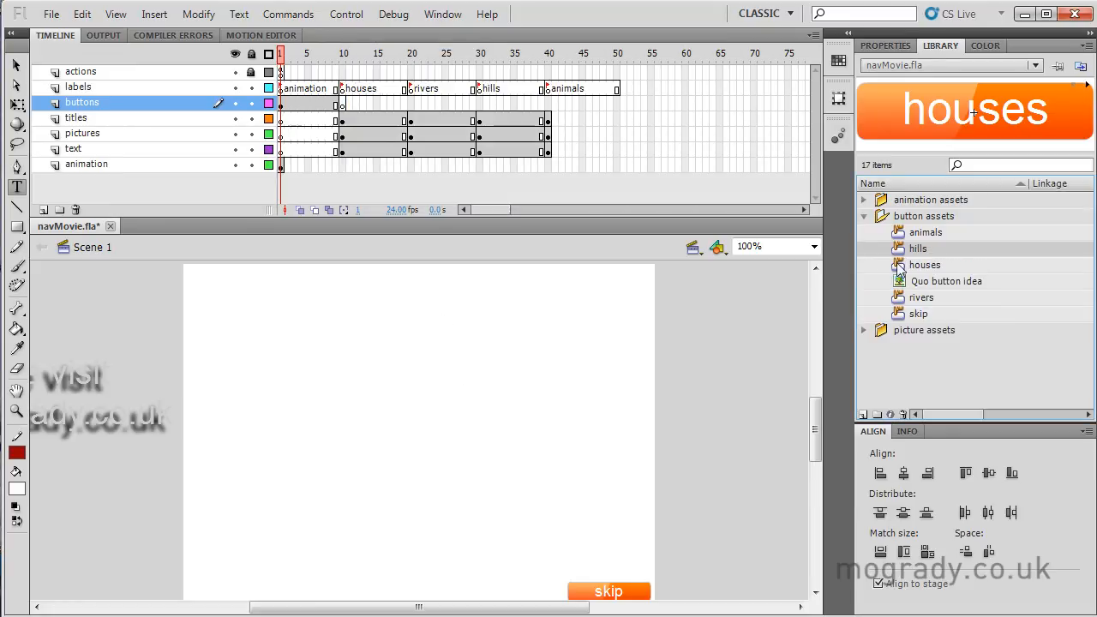
Step: Edit the new hills button and change each state's label text to hills
double_click(923, 263)
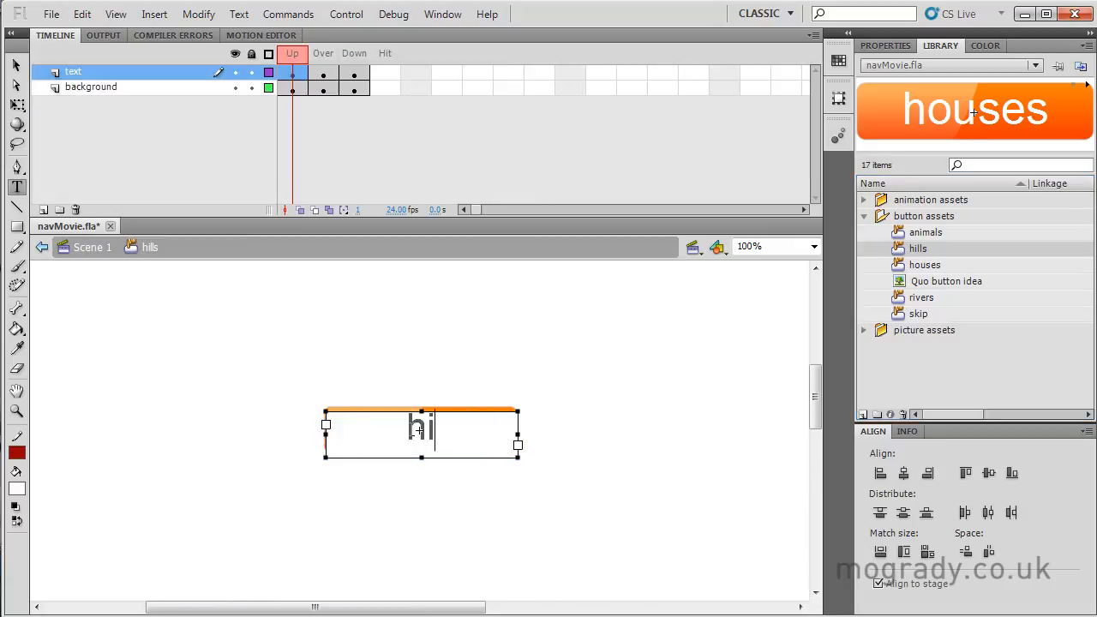
left_click(323, 77)
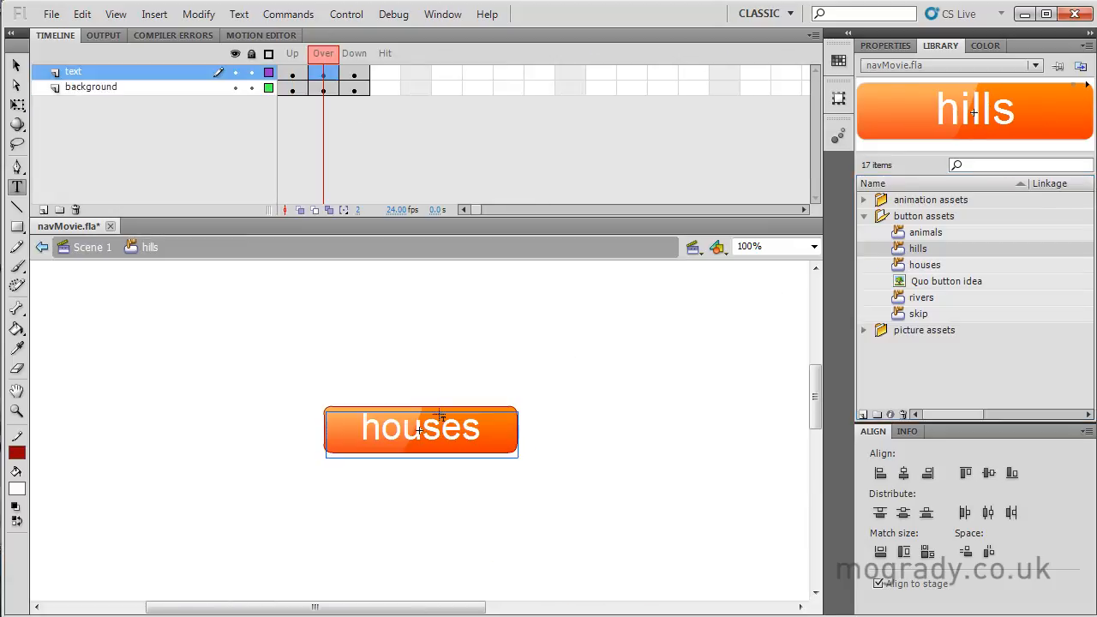
double_click(419, 429)
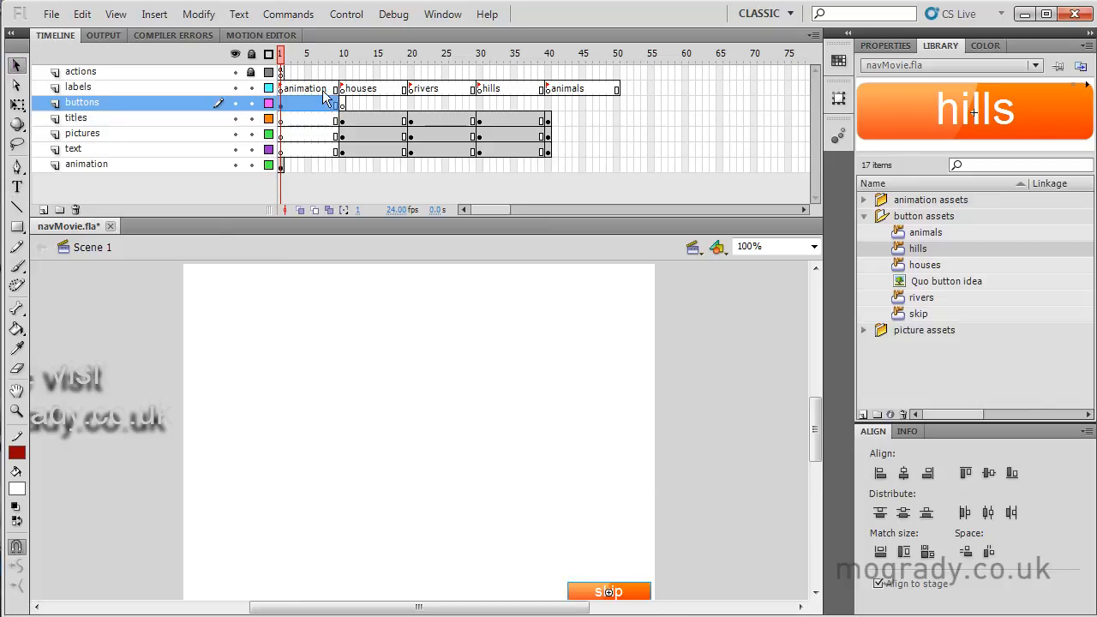
Step: Preview the houses, rivers, hills and animals frames, ending on Historic houses on the buttons layer
left_click(309, 103)
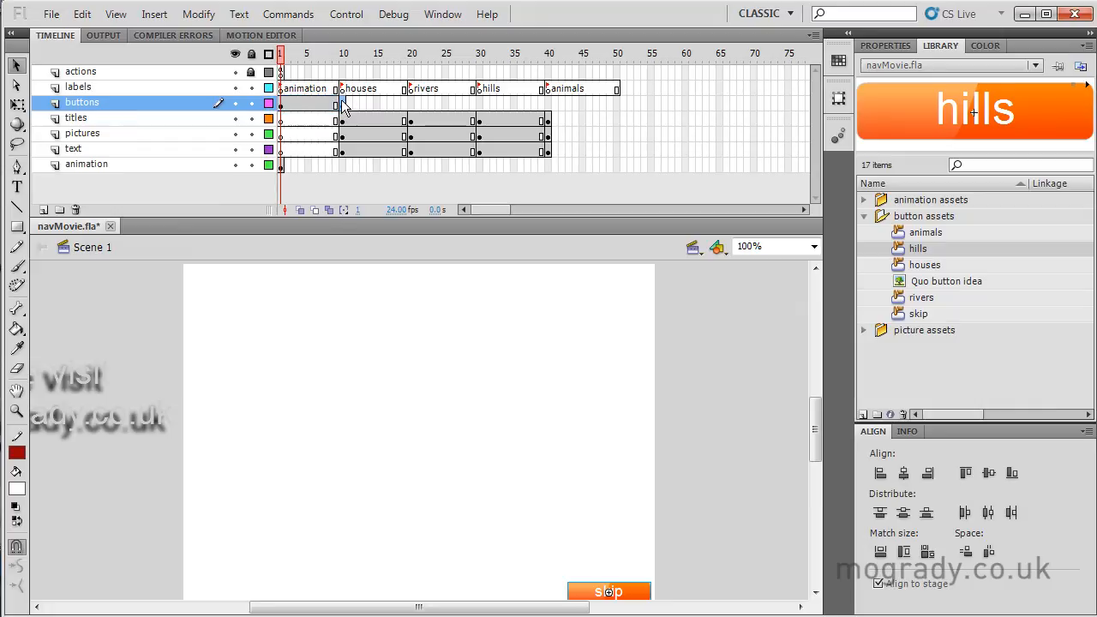
left_click(343, 53)
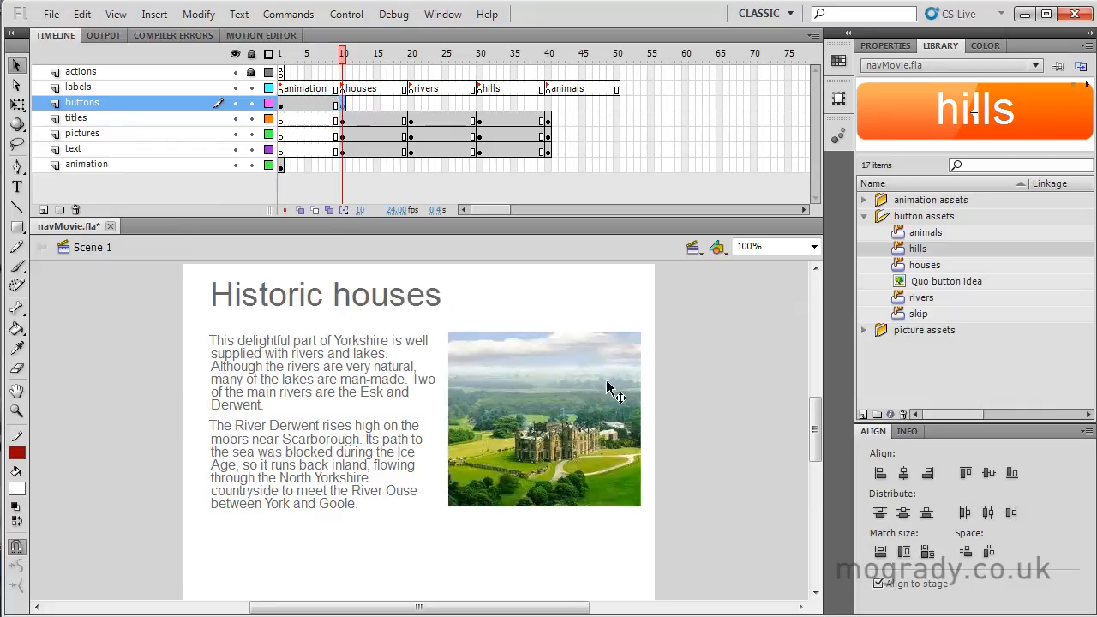
mouse_move(493, 548)
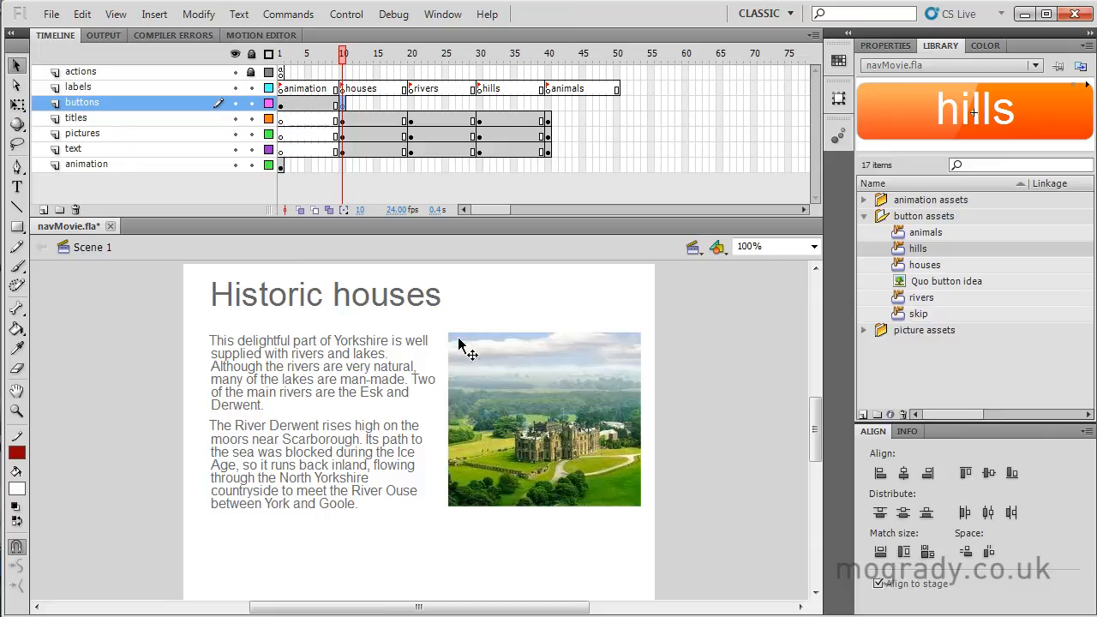
mouse_move(377, 311)
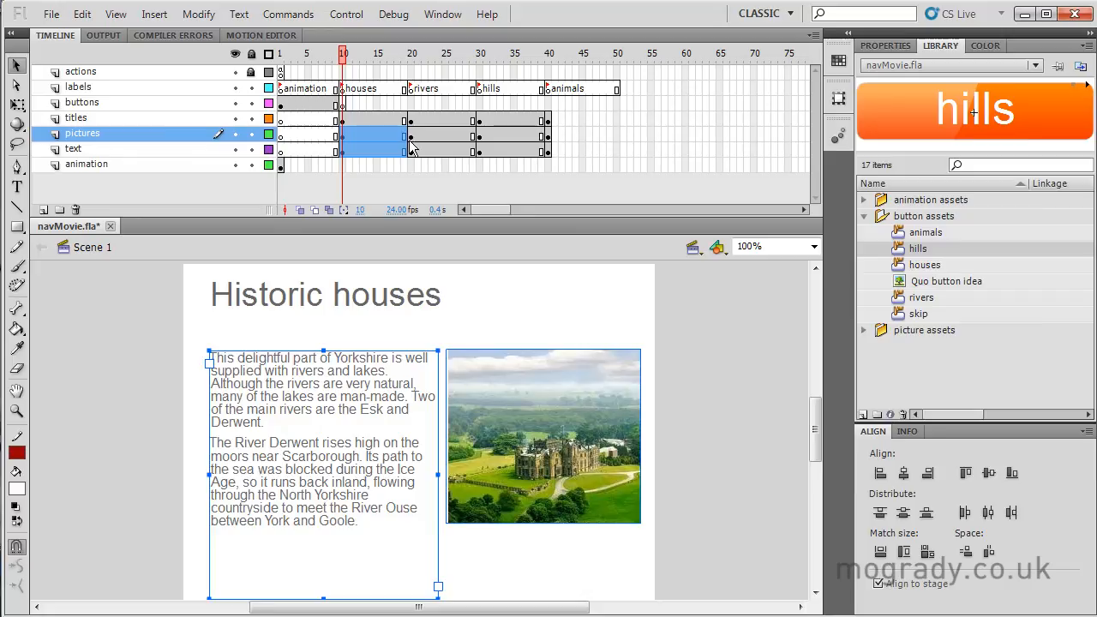
left_click(412, 53)
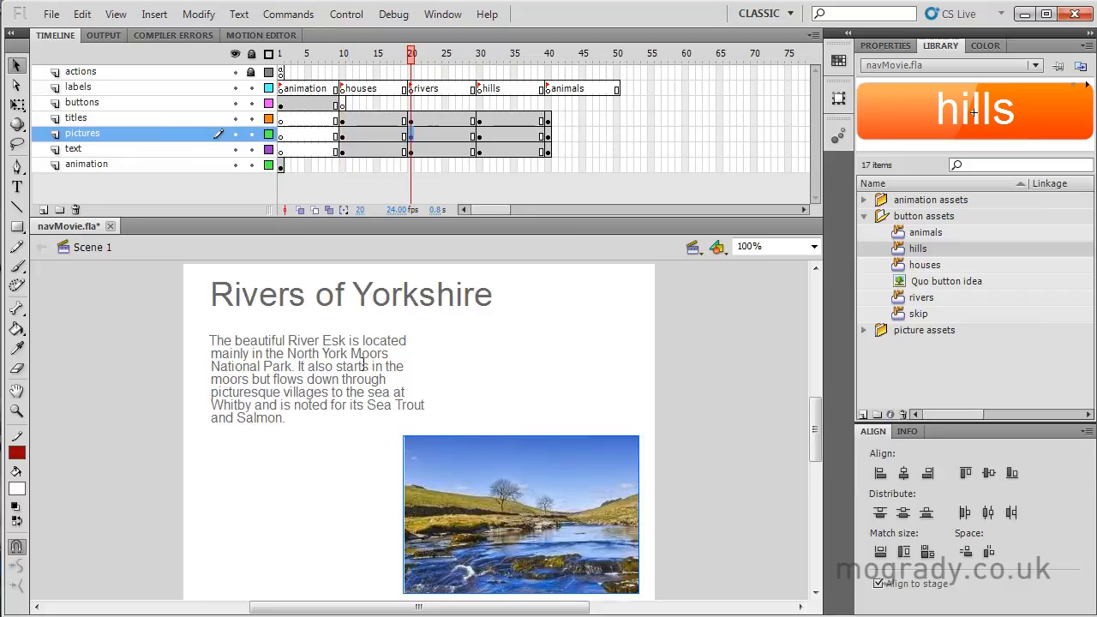
left_click(74, 147)
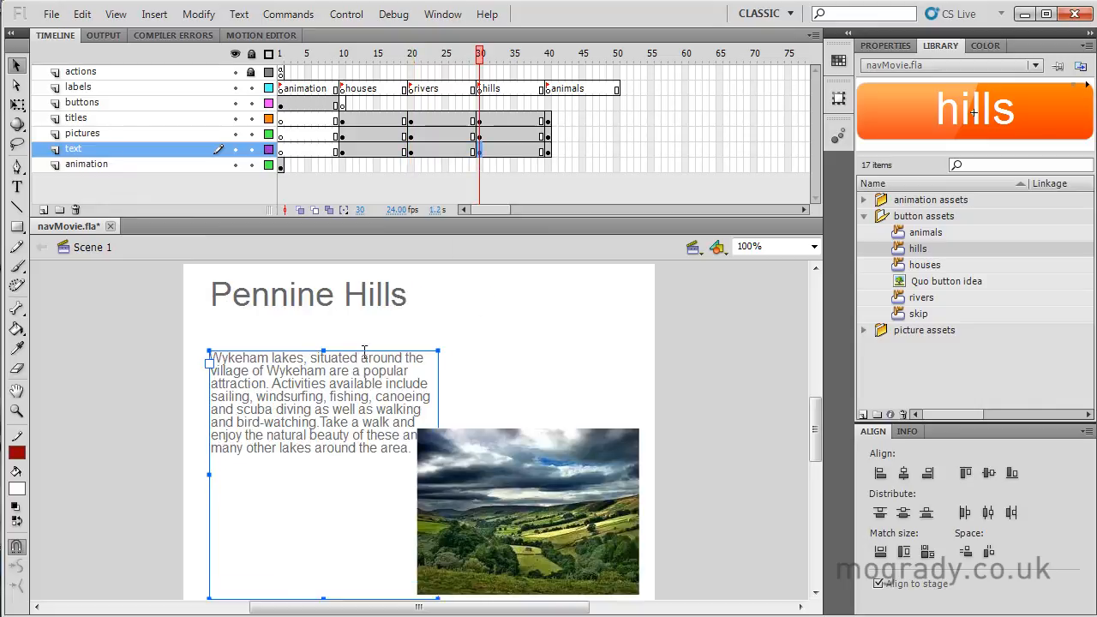
left_click(549, 53)
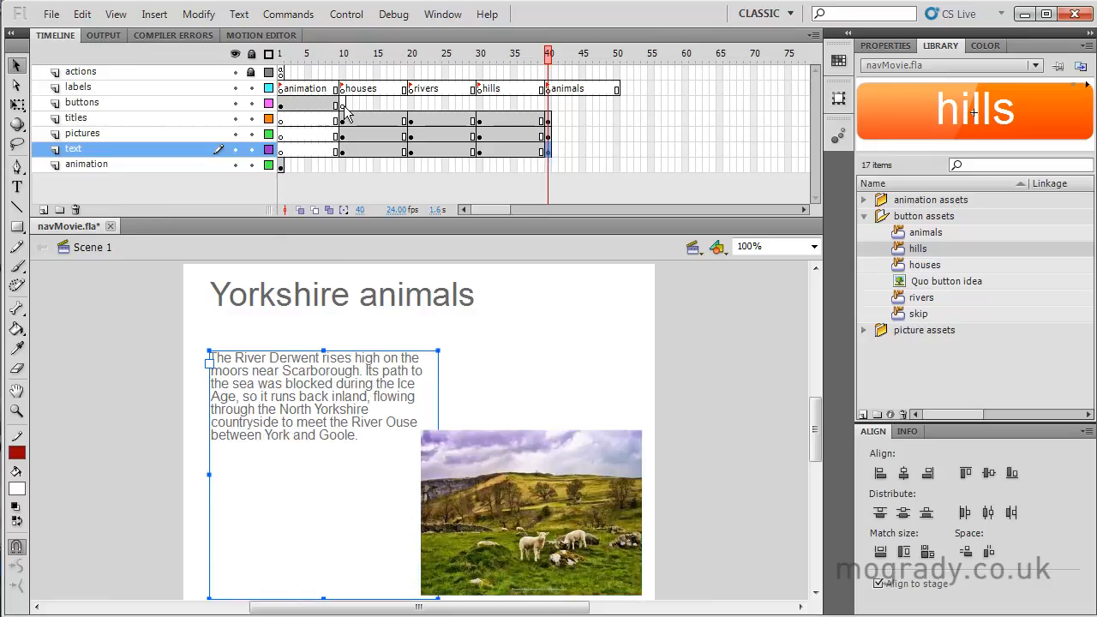
left_click(343, 53)
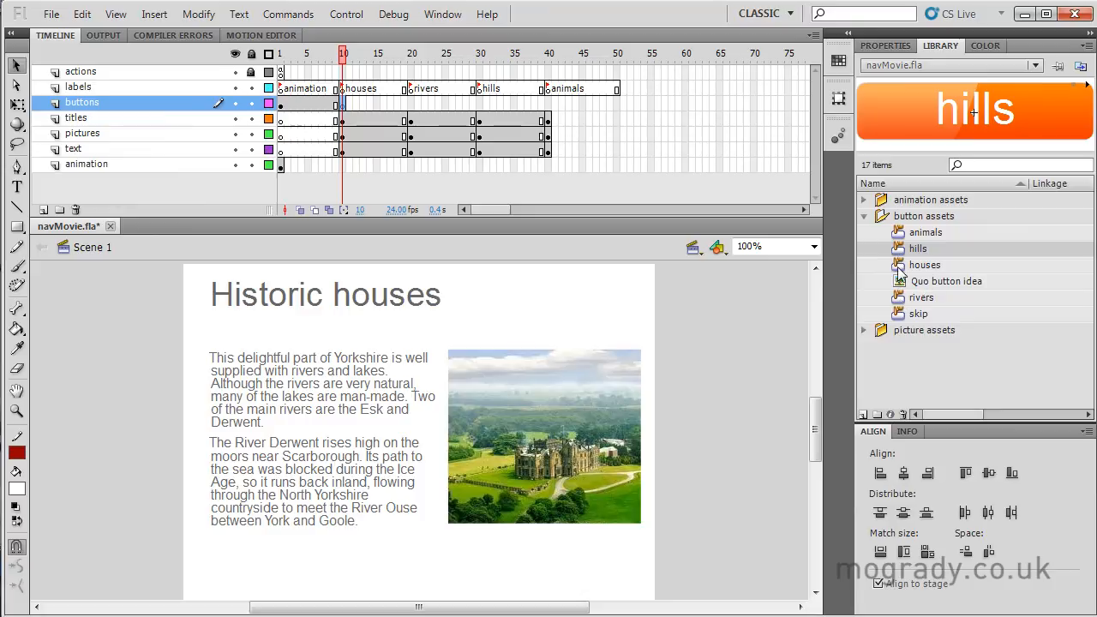
Step: Scale the houses button on stage to 50% with Scale and Rotate
left_click(925, 264)
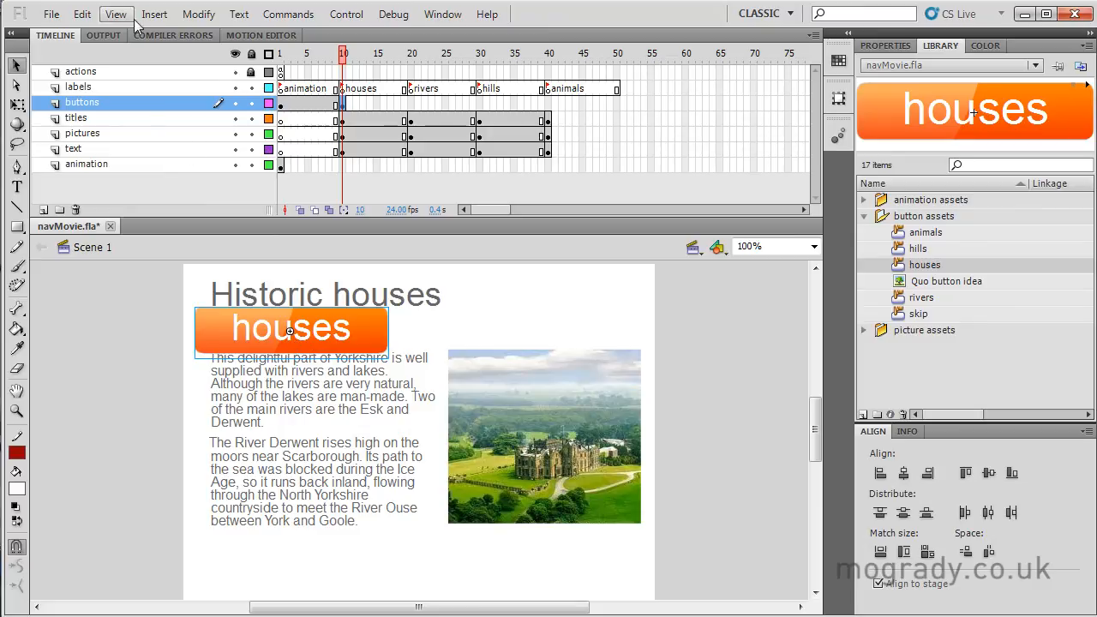
left_click(199, 14)
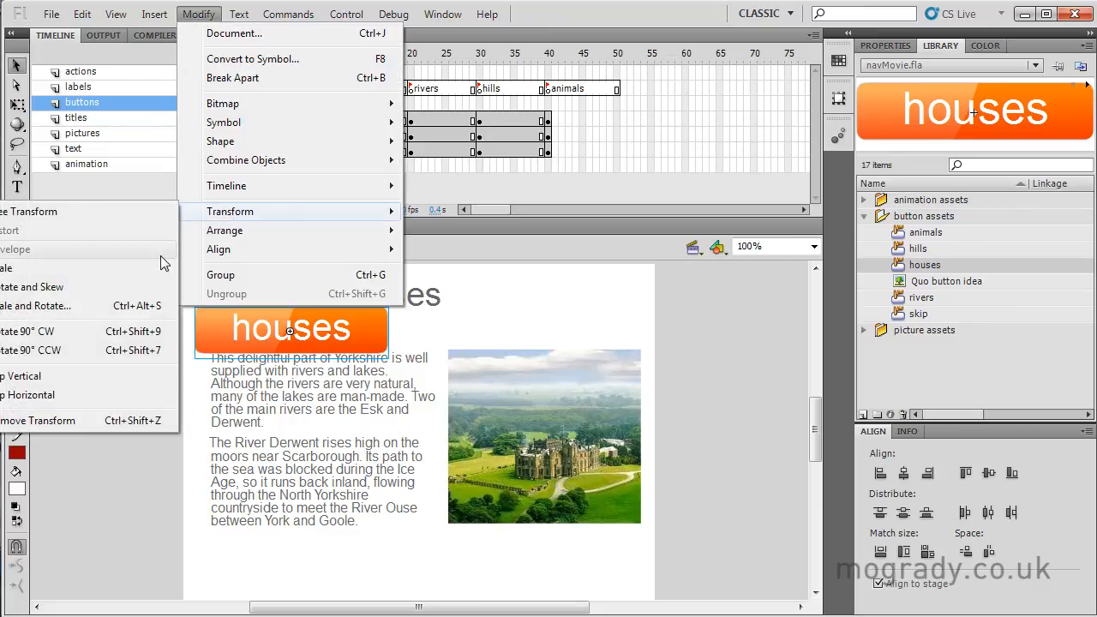
mouse_move(38, 312)
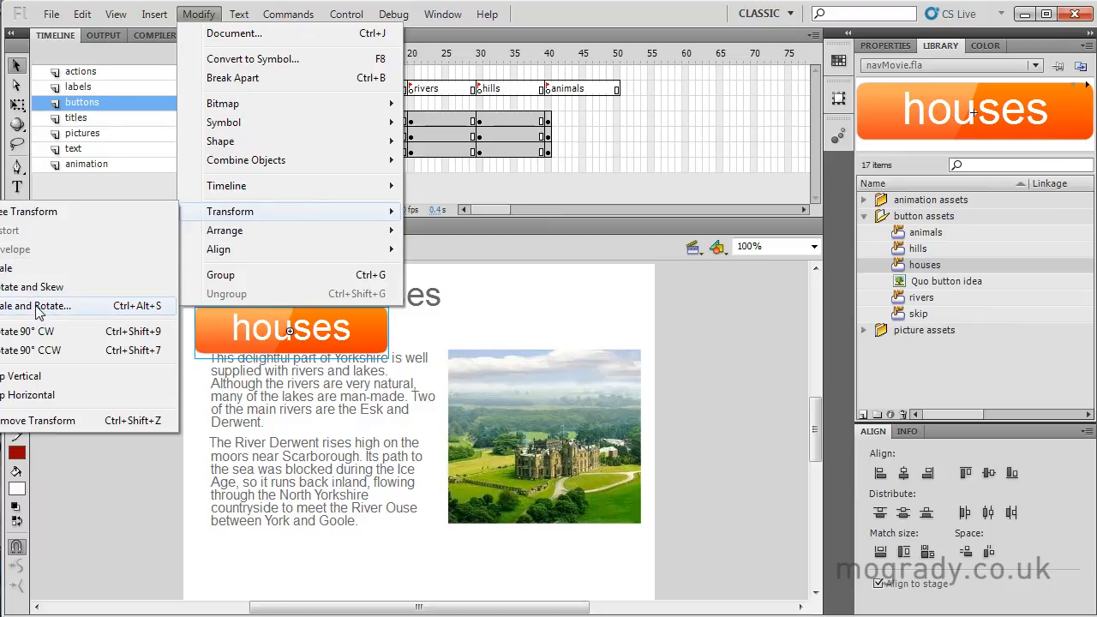
left_click(36, 305)
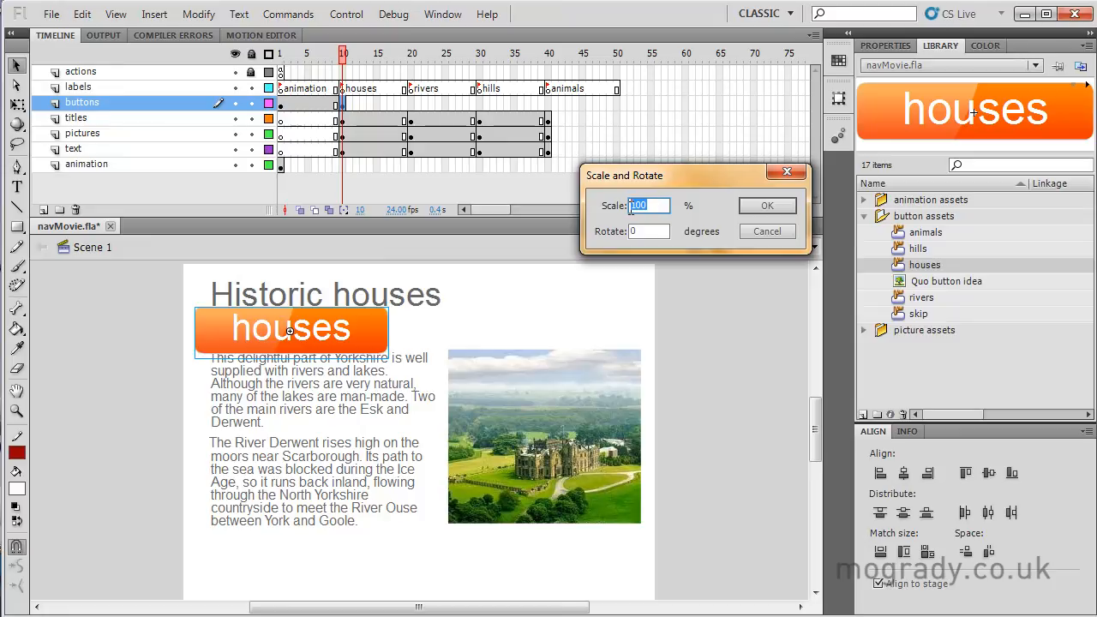
type("50")
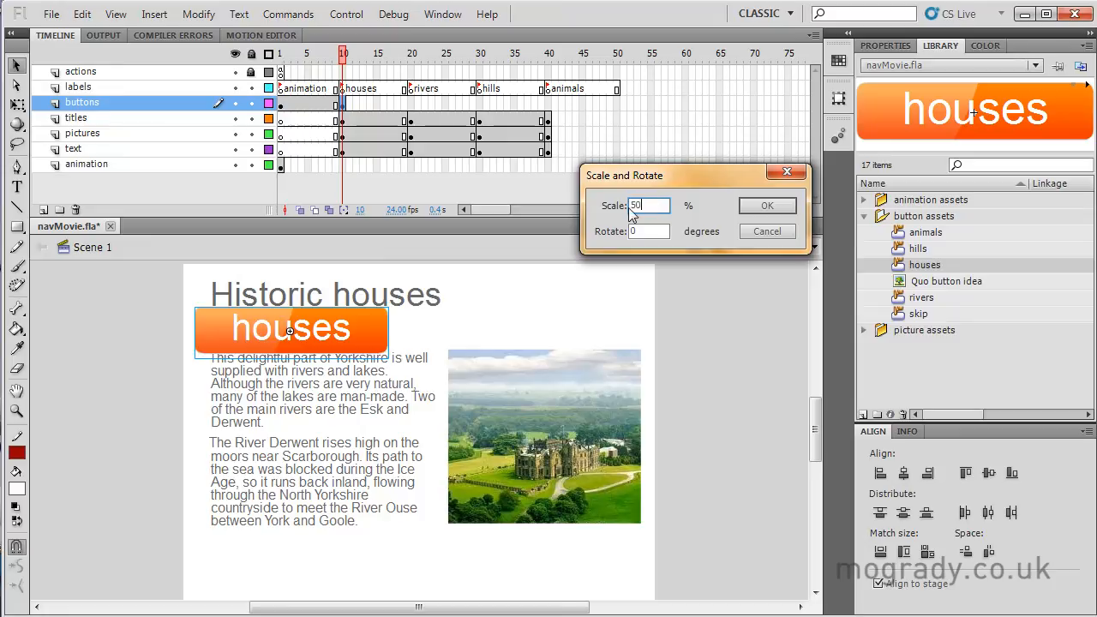
left_click(766, 206)
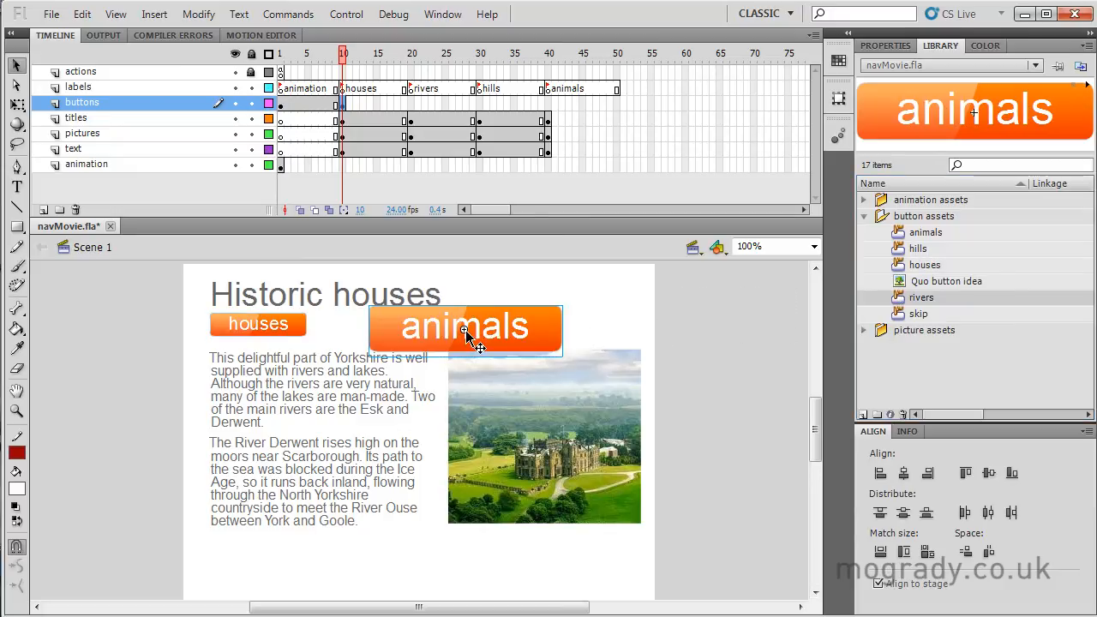
Step: Place the animals button, scale it to 50% and move it beside houses
left_click(442, 14)
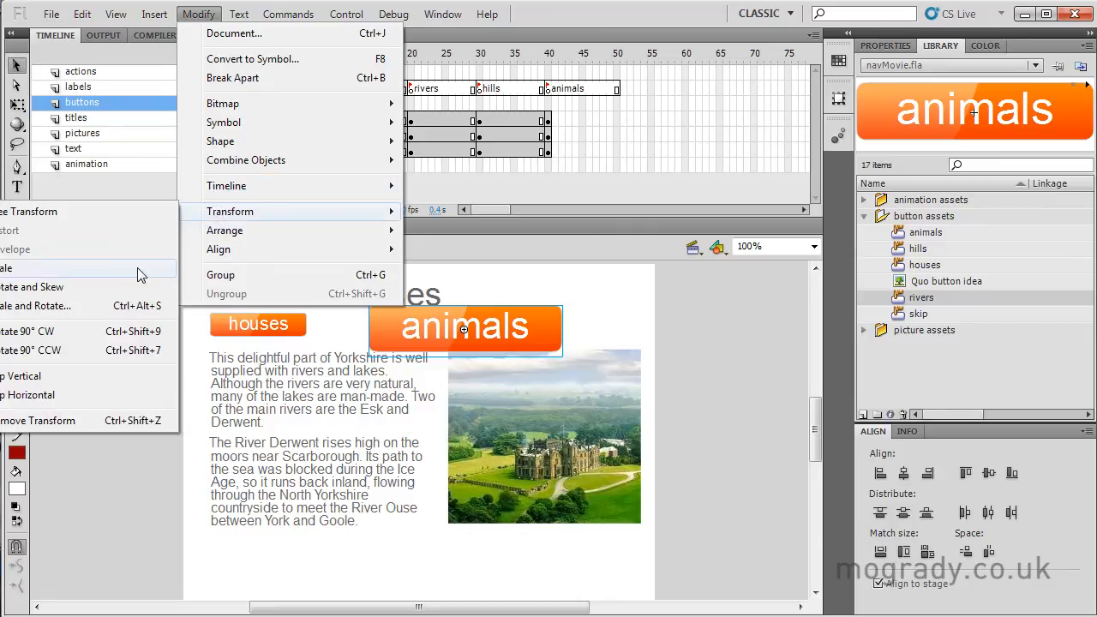
left_click(35, 305)
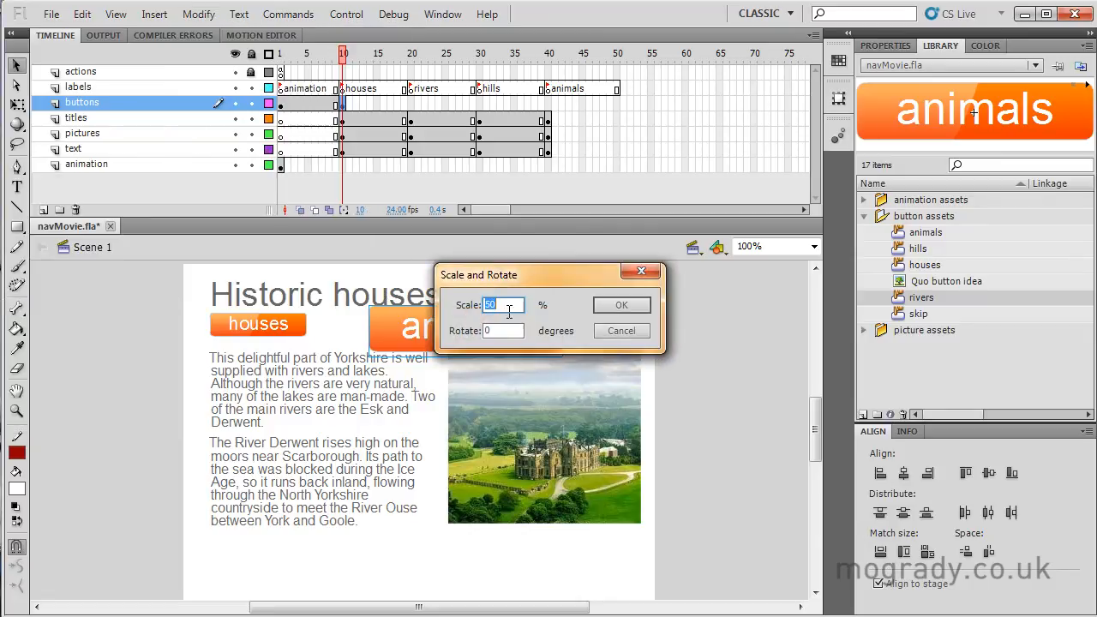
left_click(620, 305)
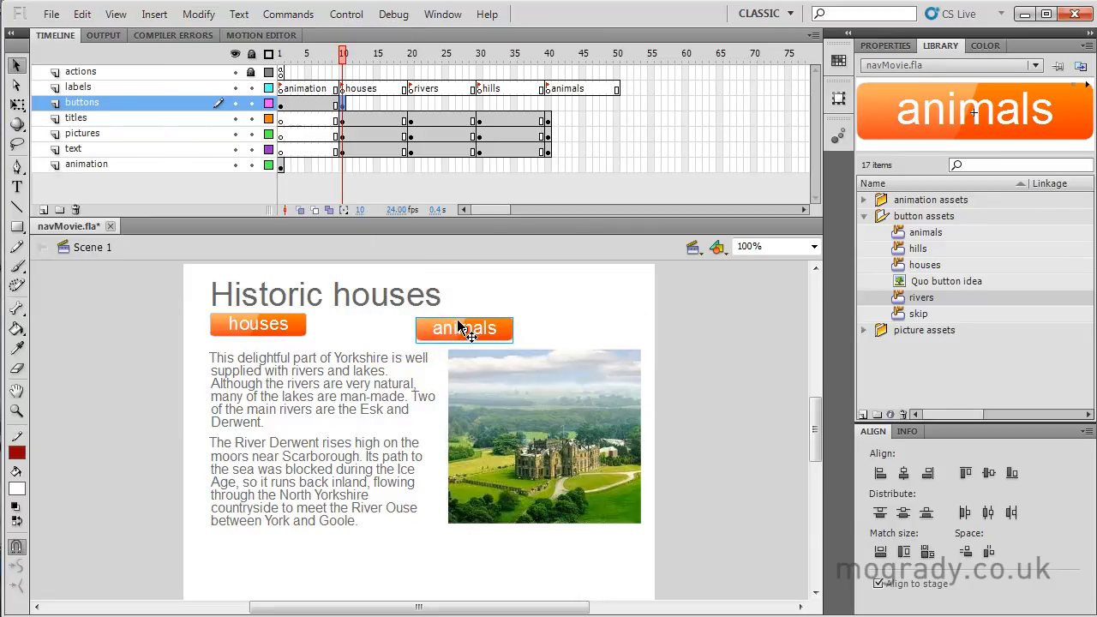
left_click_drag(463, 329, 377, 323)
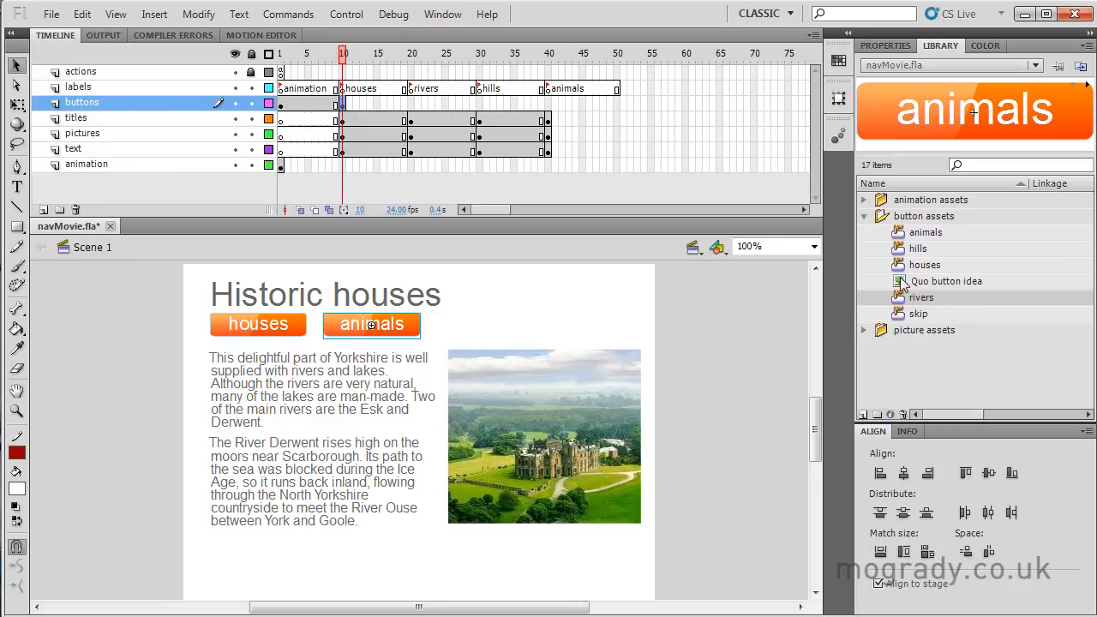
left_click(917, 247)
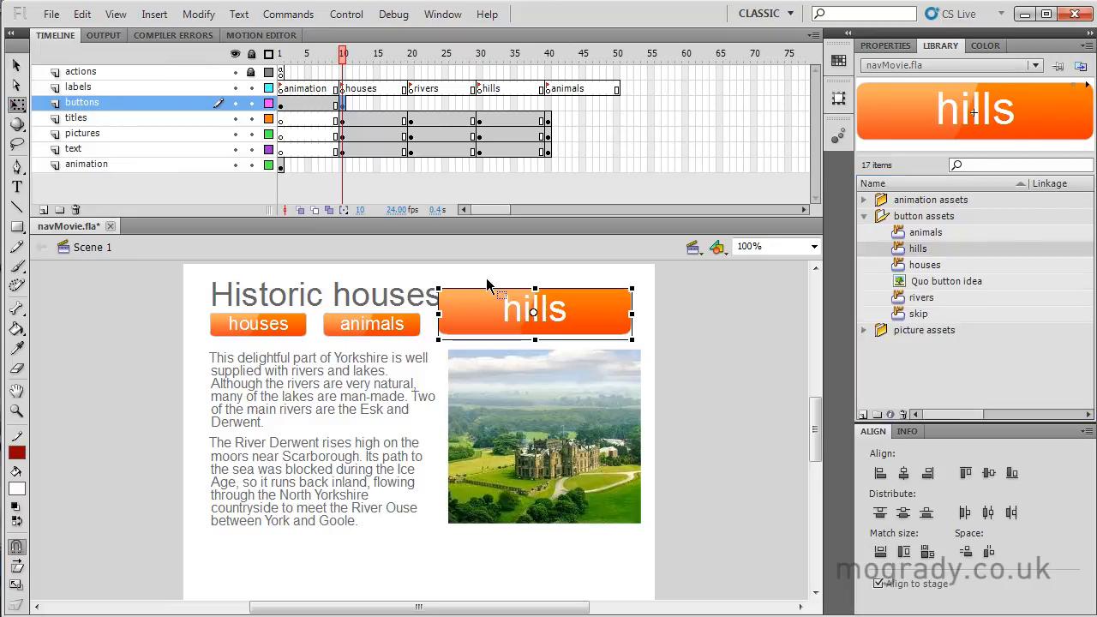
Step: Scale the hills button to 50% and move it beside the animals button
left_click(198, 14)
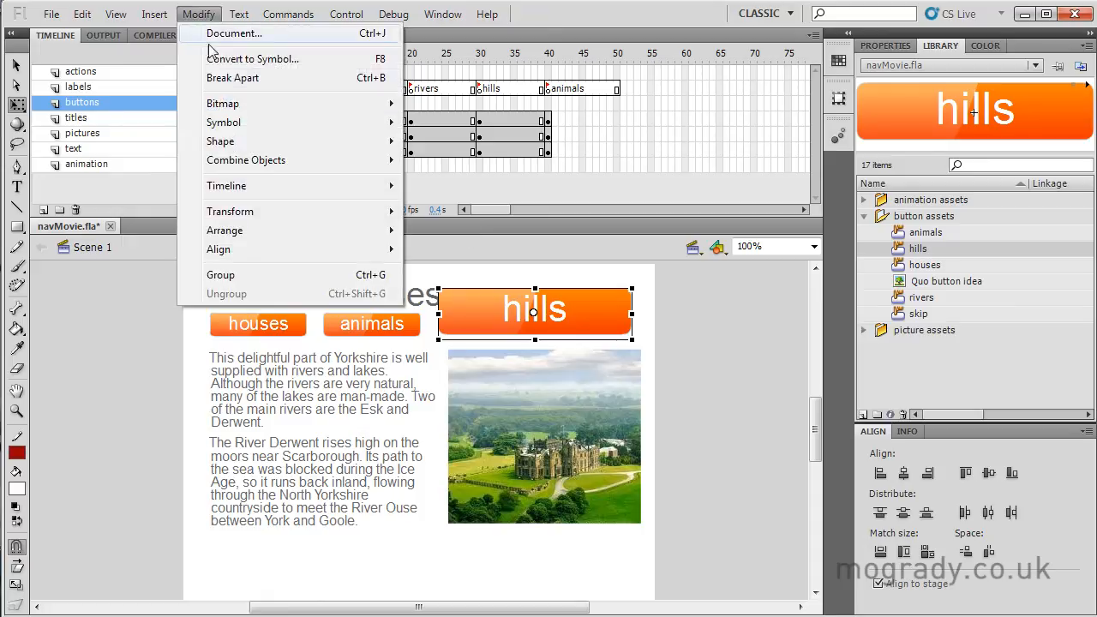
mouse_move(86, 341)
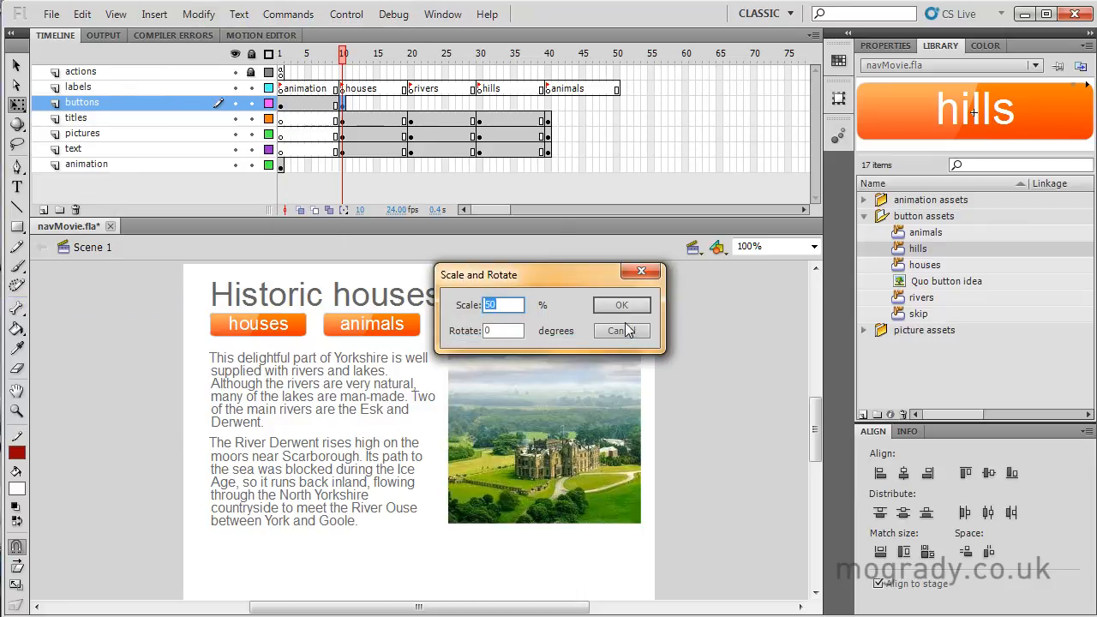
left_click(620, 305)
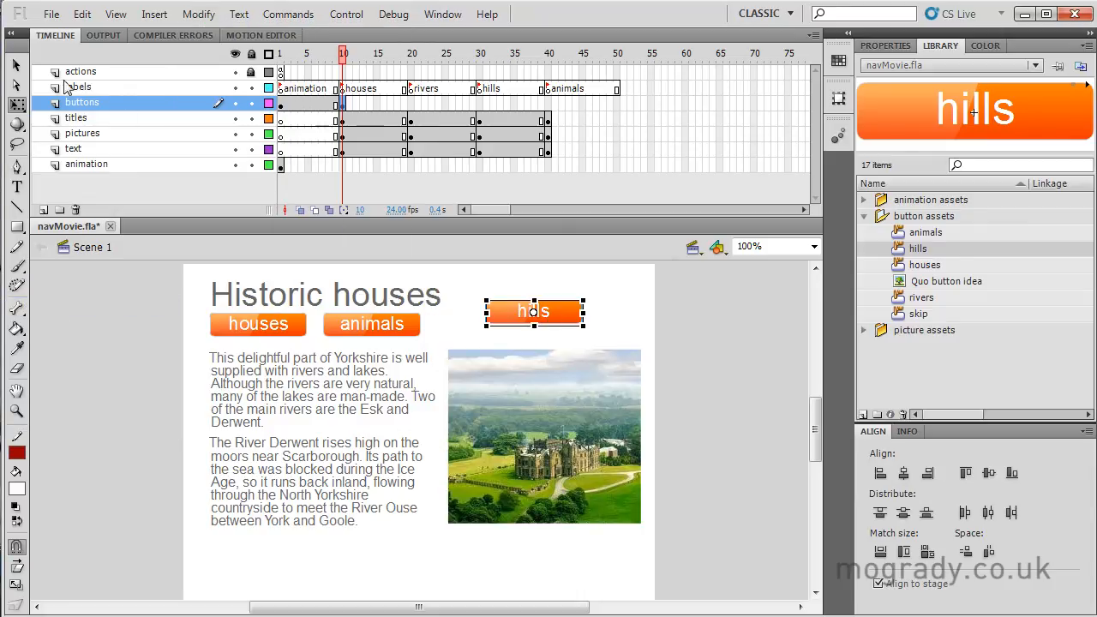
left_click_drag(534, 310, 484, 325)
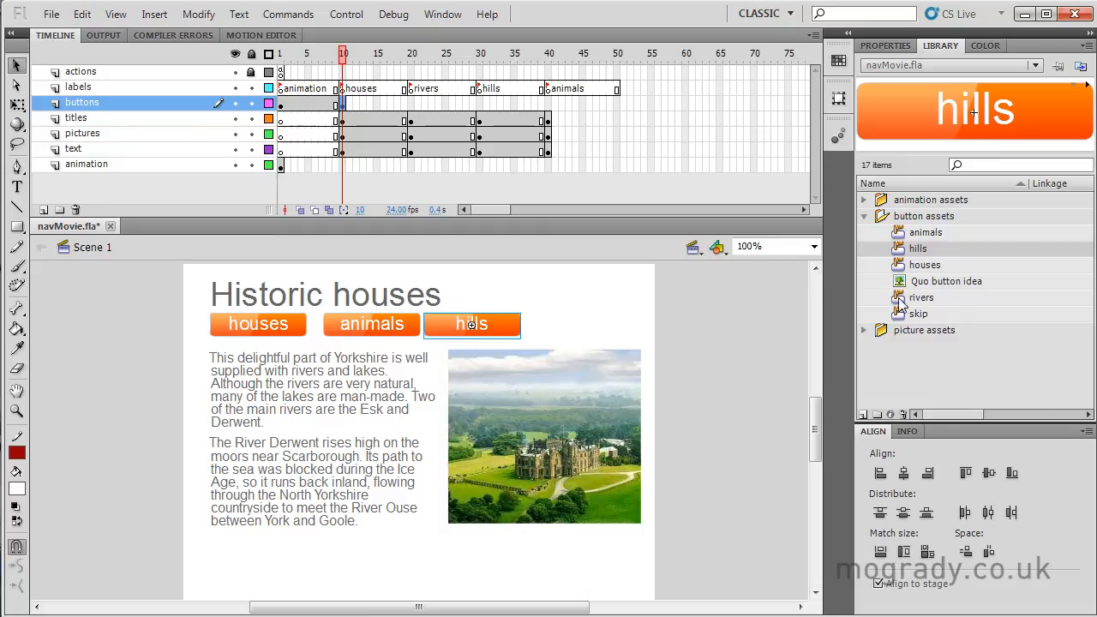
Step: Place the rivers button, scale it to 50% and move it to the end of the row
left_click(922, 297)
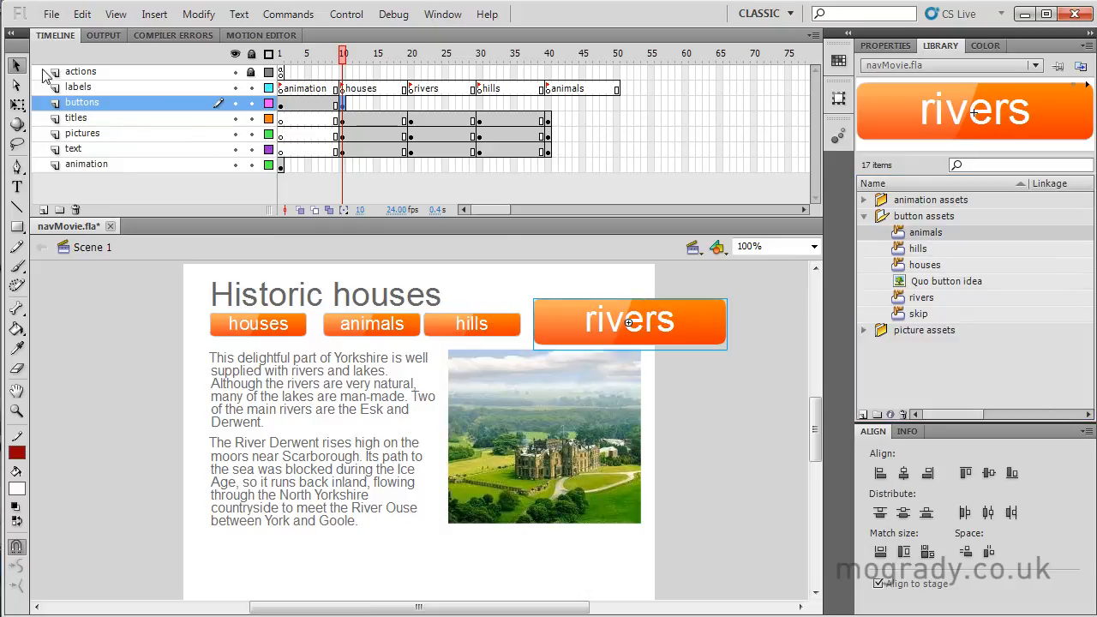
left_click(198, 14)
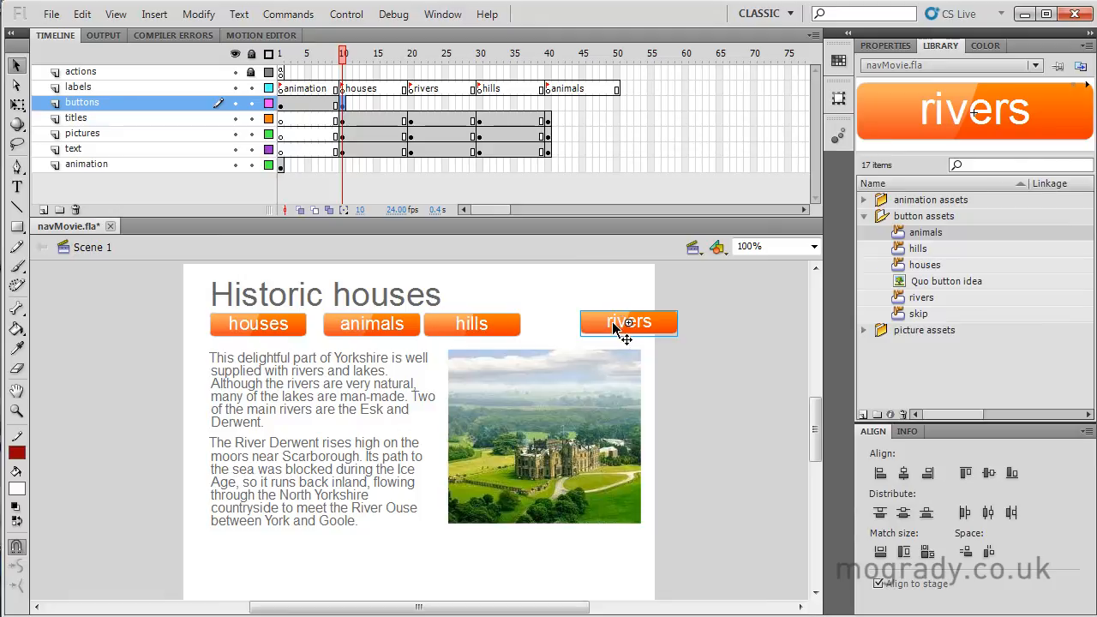
left_click_drag(627, 322, 568, 323)
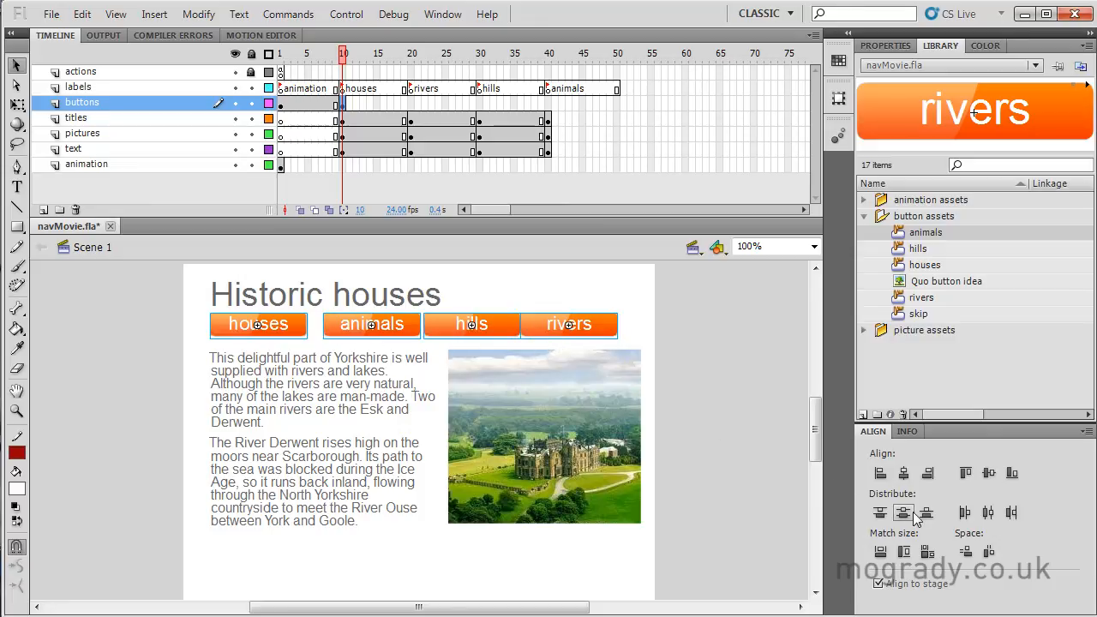
mouse_move(964, 512)
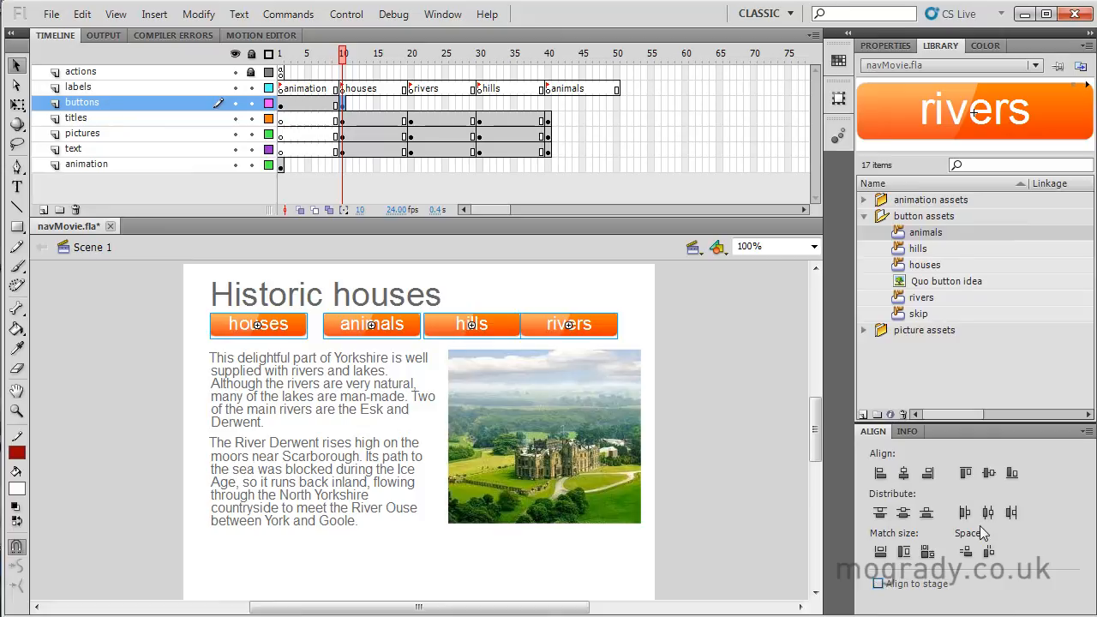
Step: Distribute the four selected buttons evenly by horizontal center with the Align panel
left_click(986, 513)
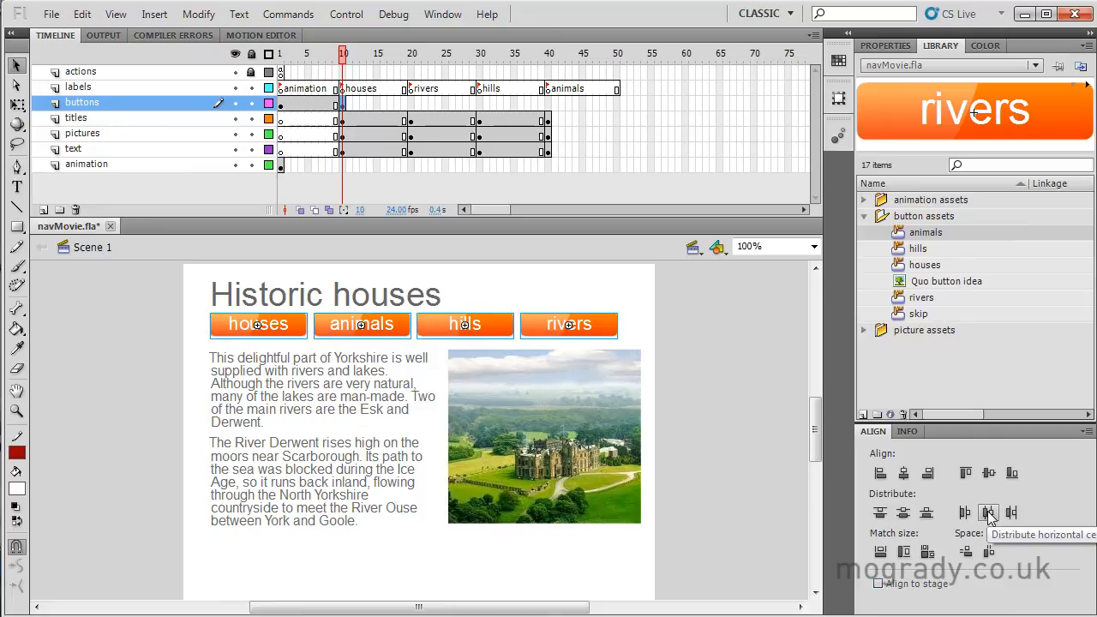
mouse_move(966, 473)
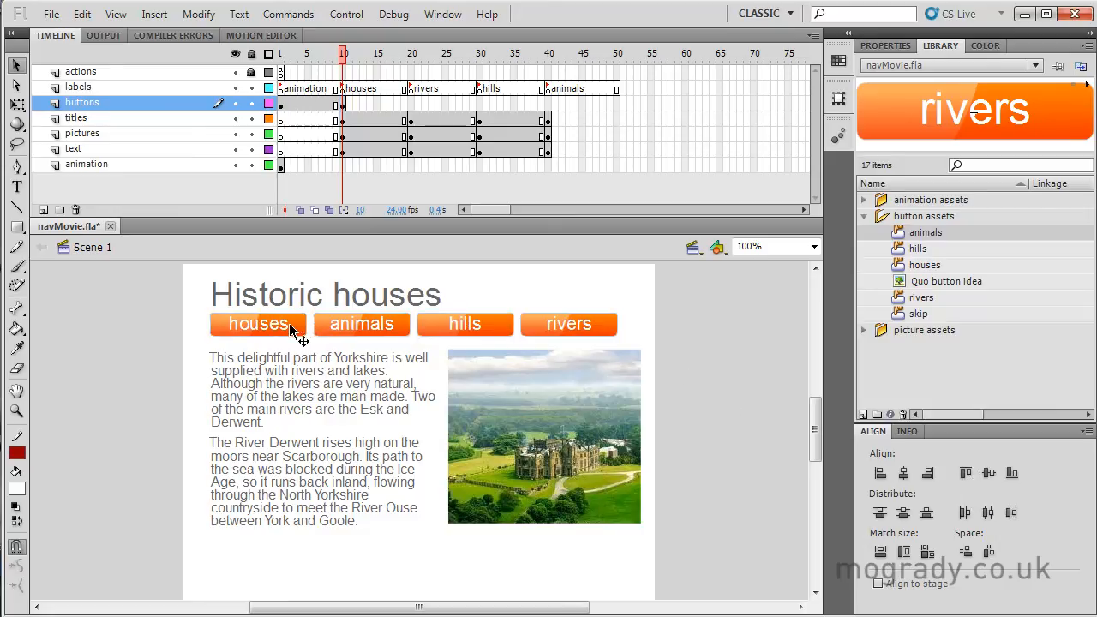
Step: Give the houses and animals buttons the instance names houses_btn and animals_btn
left_click(257, 324)
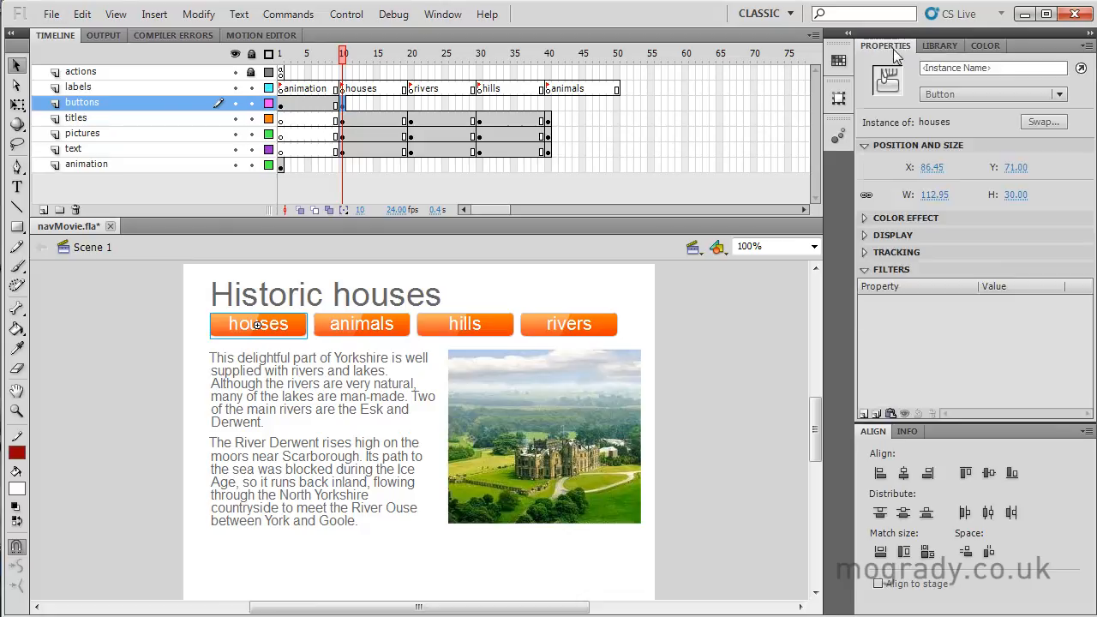
left_click(992, 69)
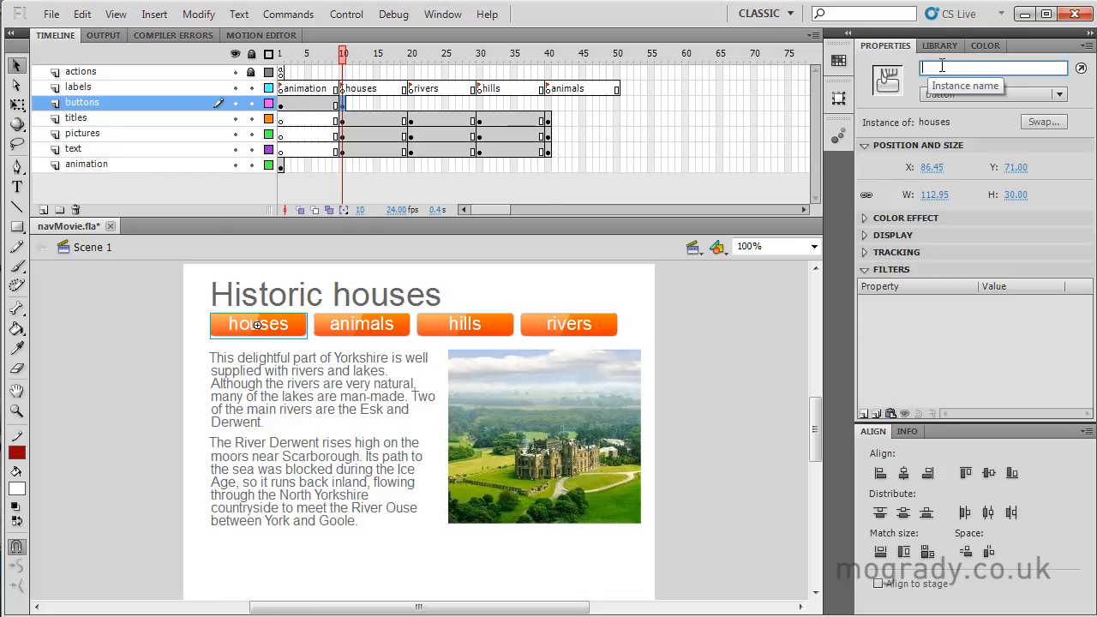
type("houses_btn")
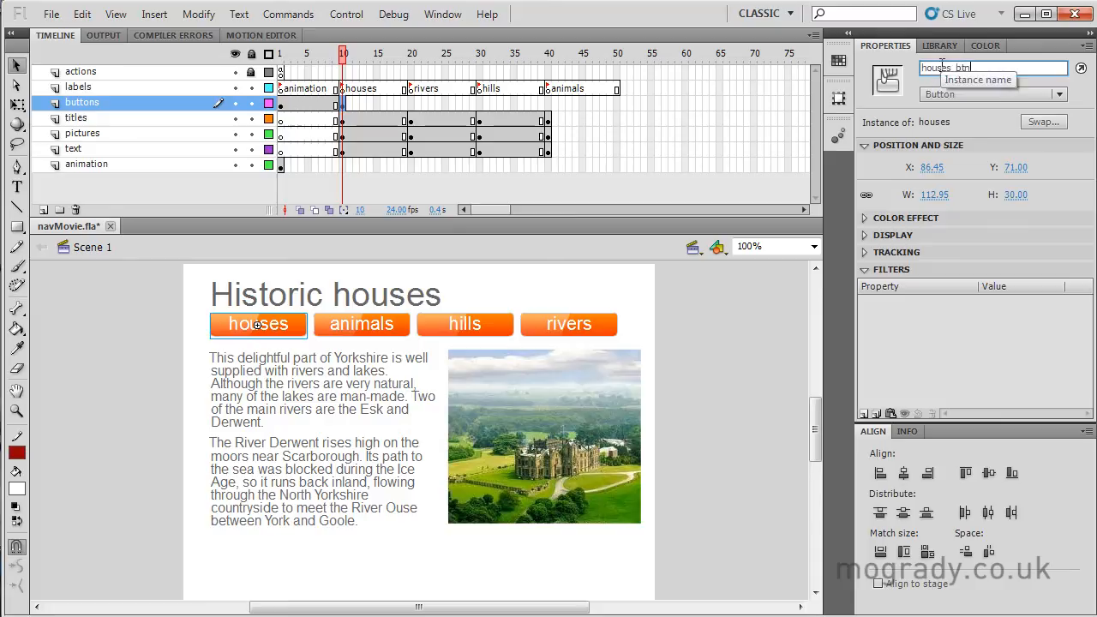
left_click(360, 324)
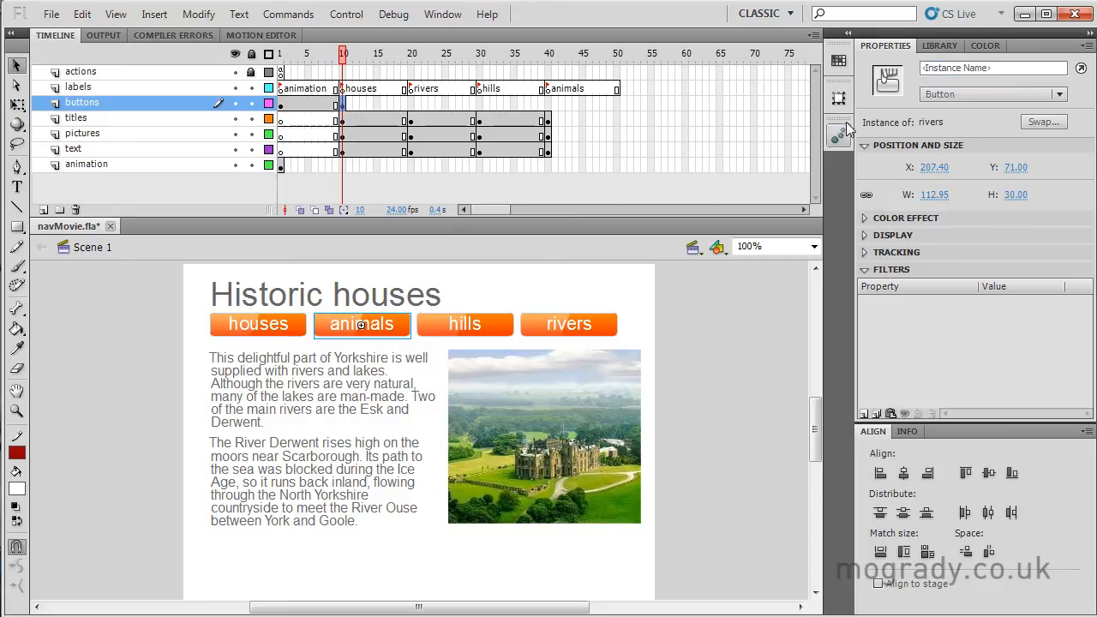
type("animals_btn")
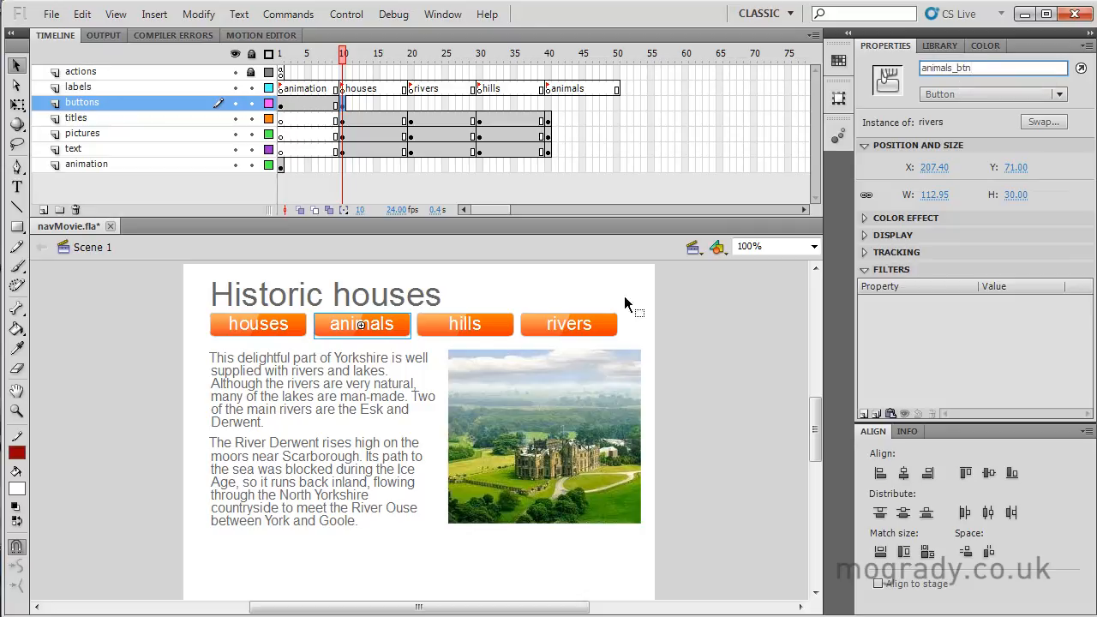
left_click(465, 324)
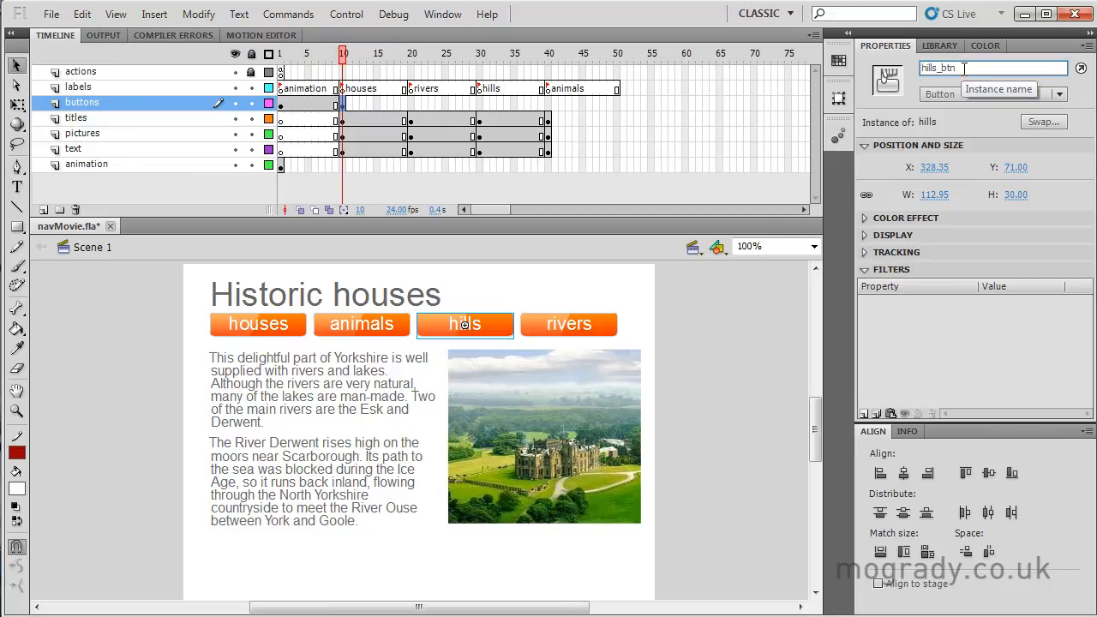
Step: Give the rivers button the instance name rivers_btn in the Properties panel
left_click(568, 324)
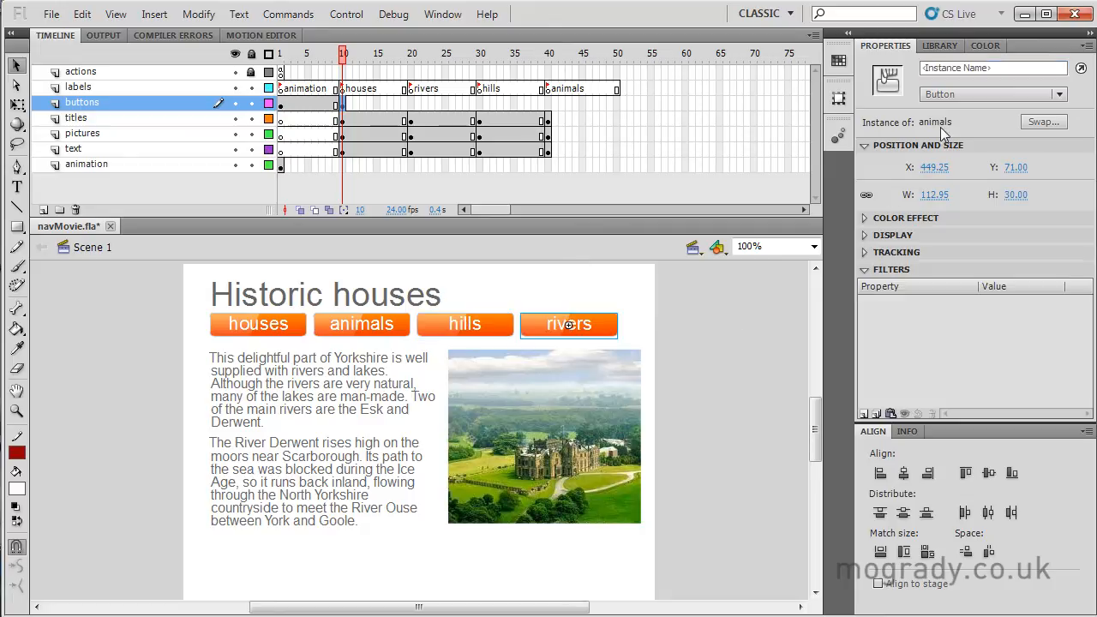
left_click(990, 69)
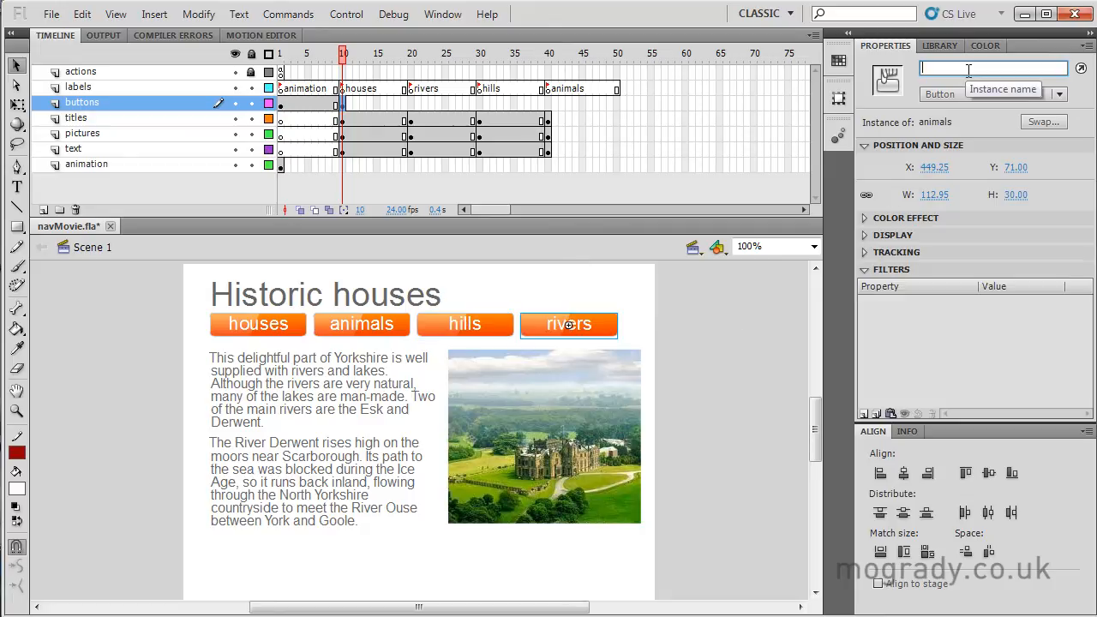
type("rivers")
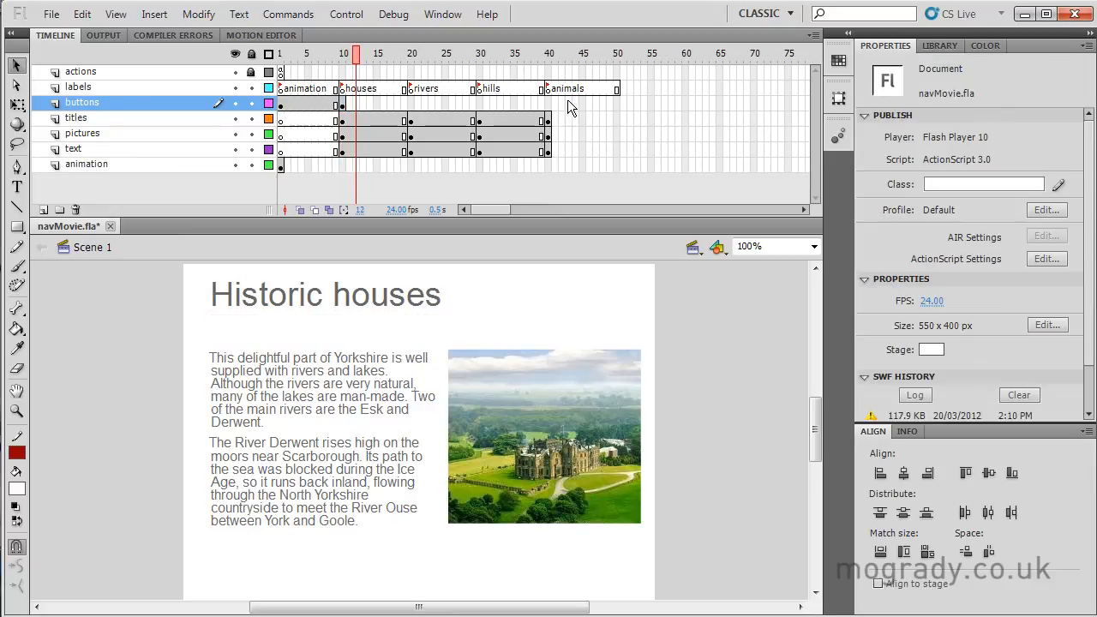
Step: Insert a frame on the buttons layer at the animals section so the buttons persist
right_click(549, 103)
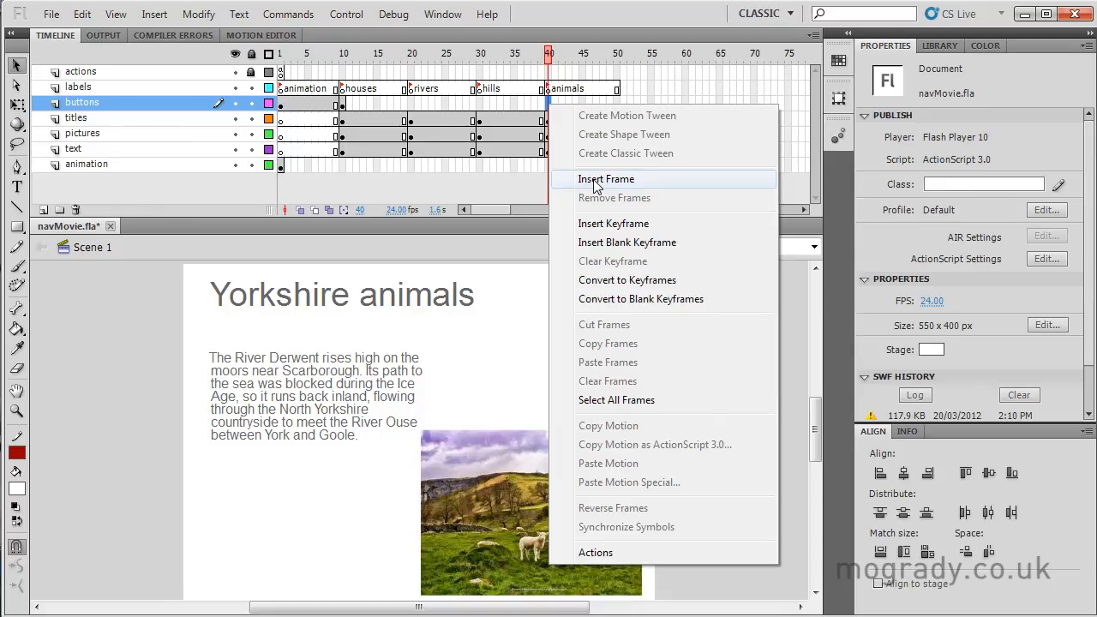
left_click(607, 178)
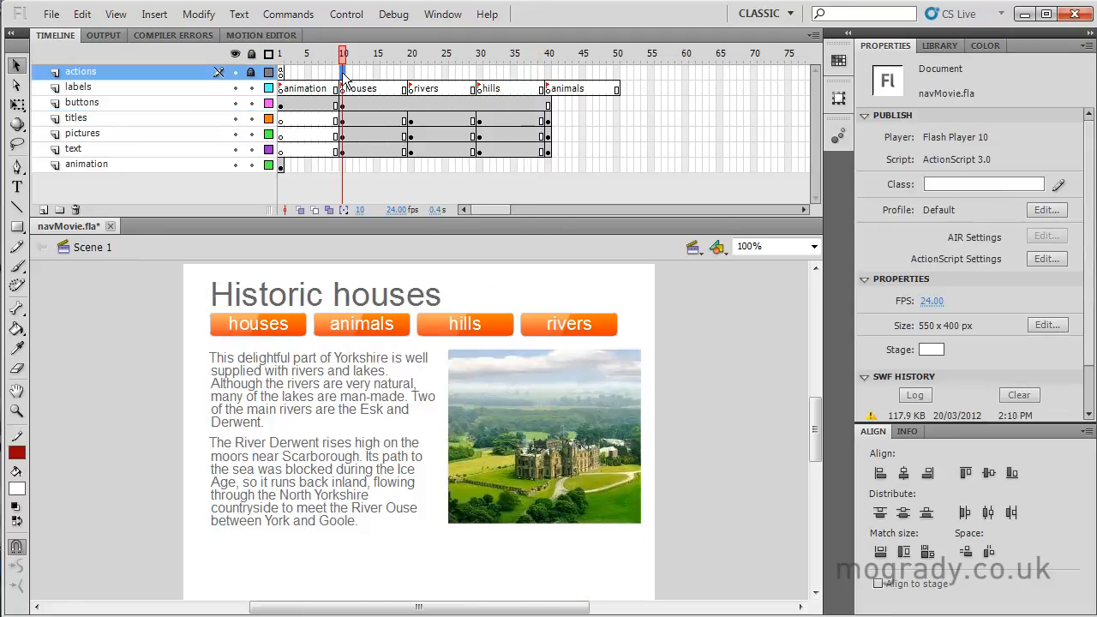
right_click(343, 77)
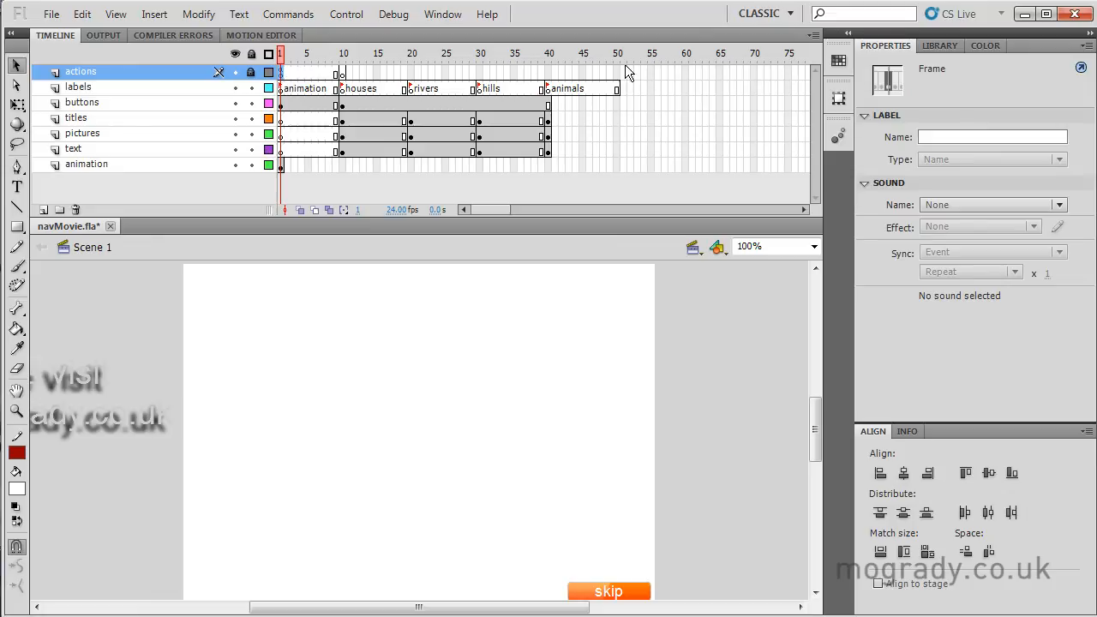
Step: Show the Actions panel with frame 10's script on the actions layer
left_click(442, 14)
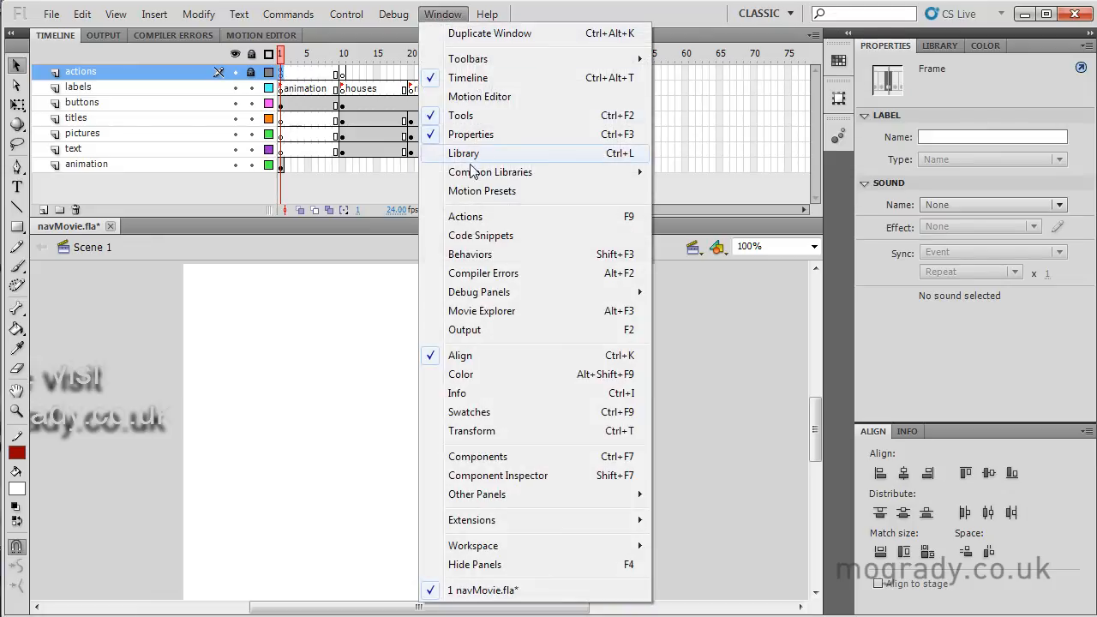
left_click(466, 216)
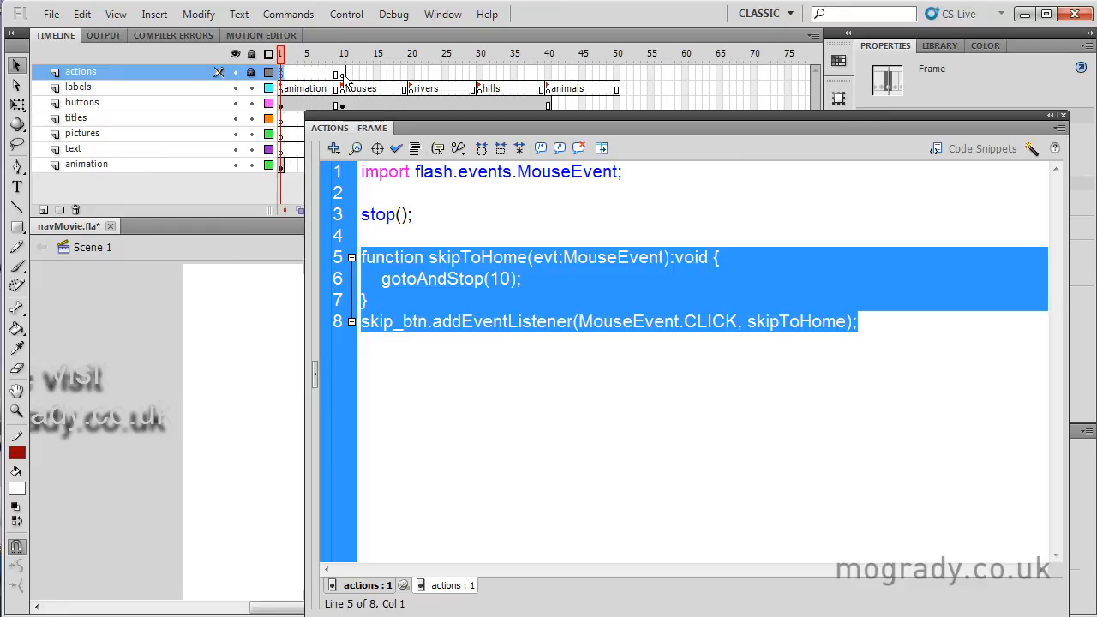
left_click(343, 54)
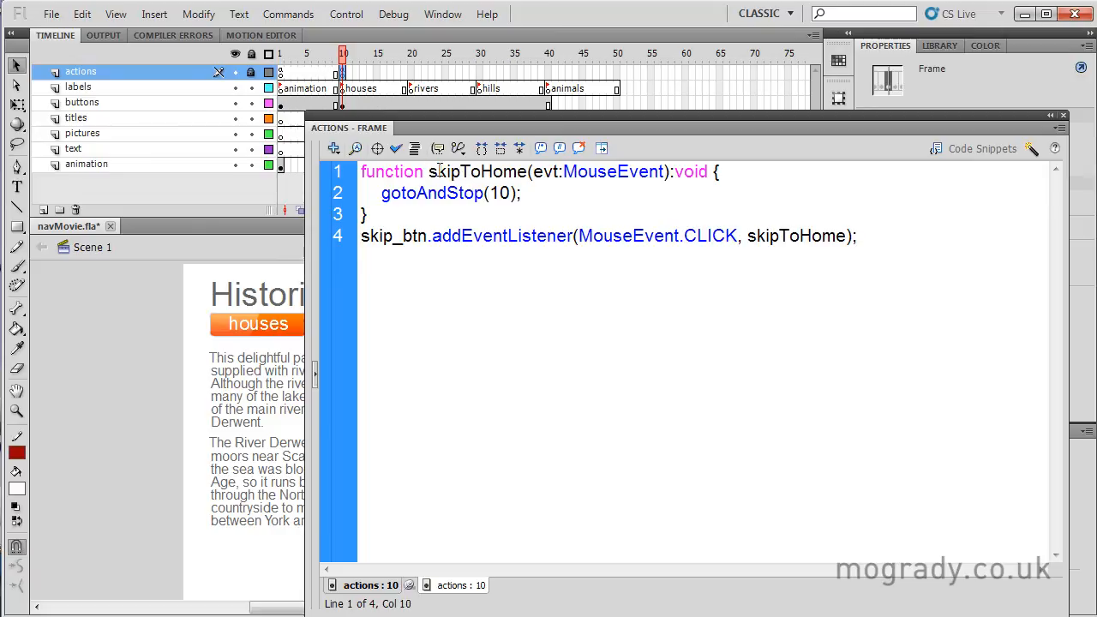
Step: Rename the handler to goHouses and point houses_btn's click listener at goHouses
double_click(460, 171)
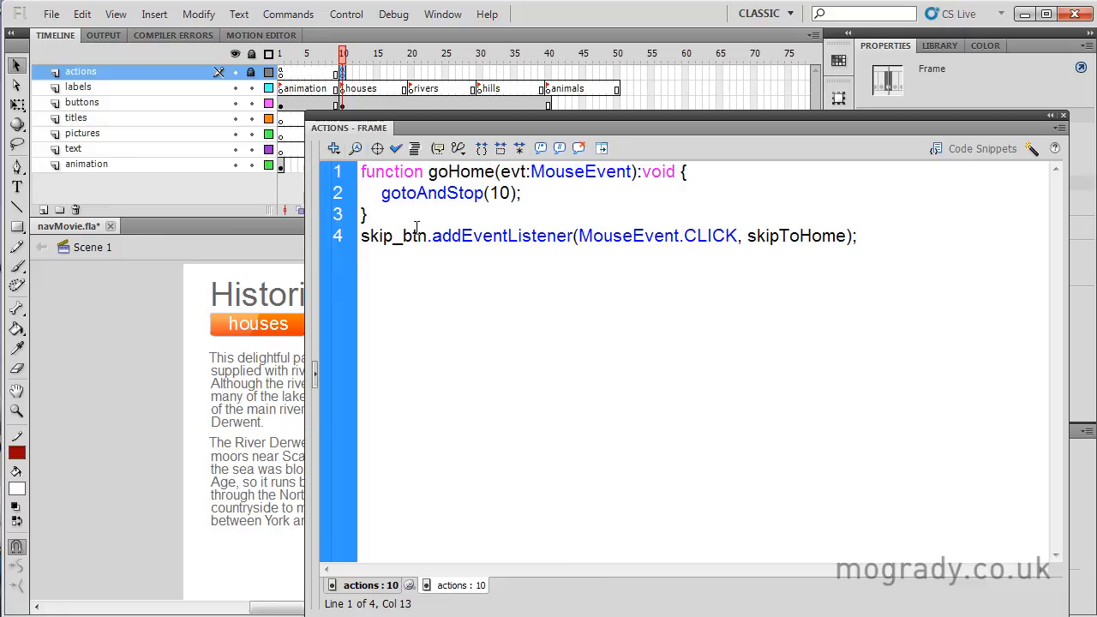
double_click(377, 236)
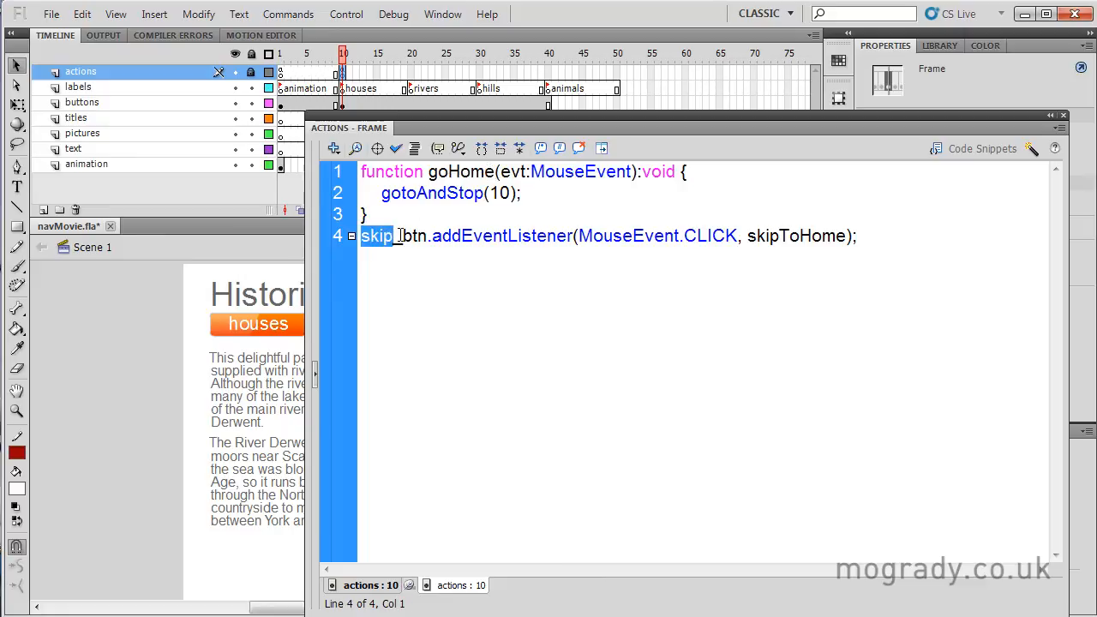
left_click(459, 171)
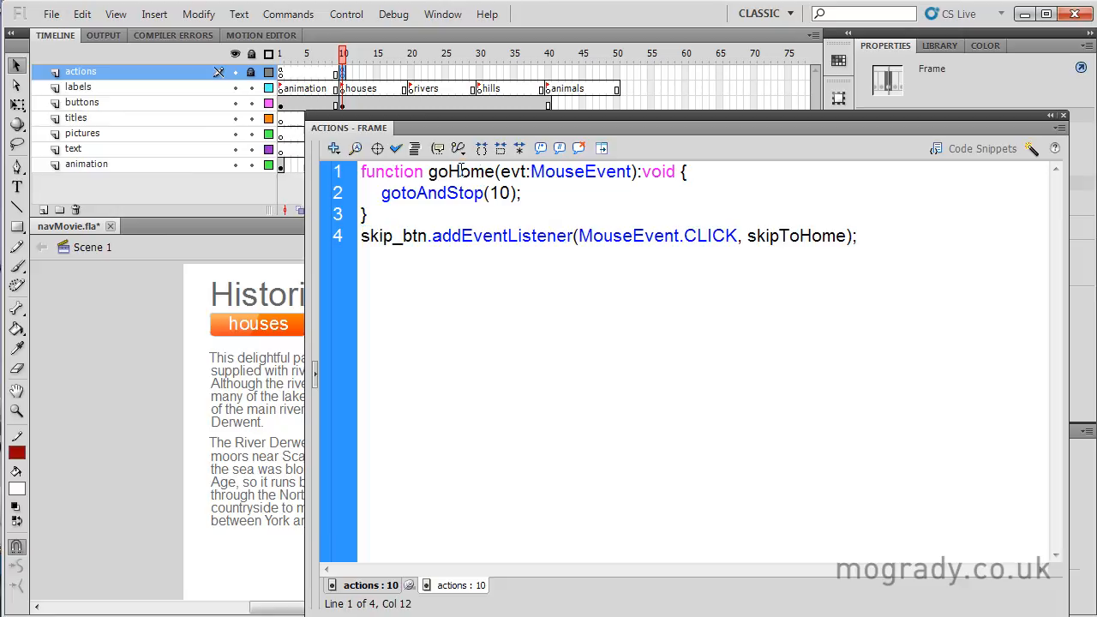
double_click(469, 172)
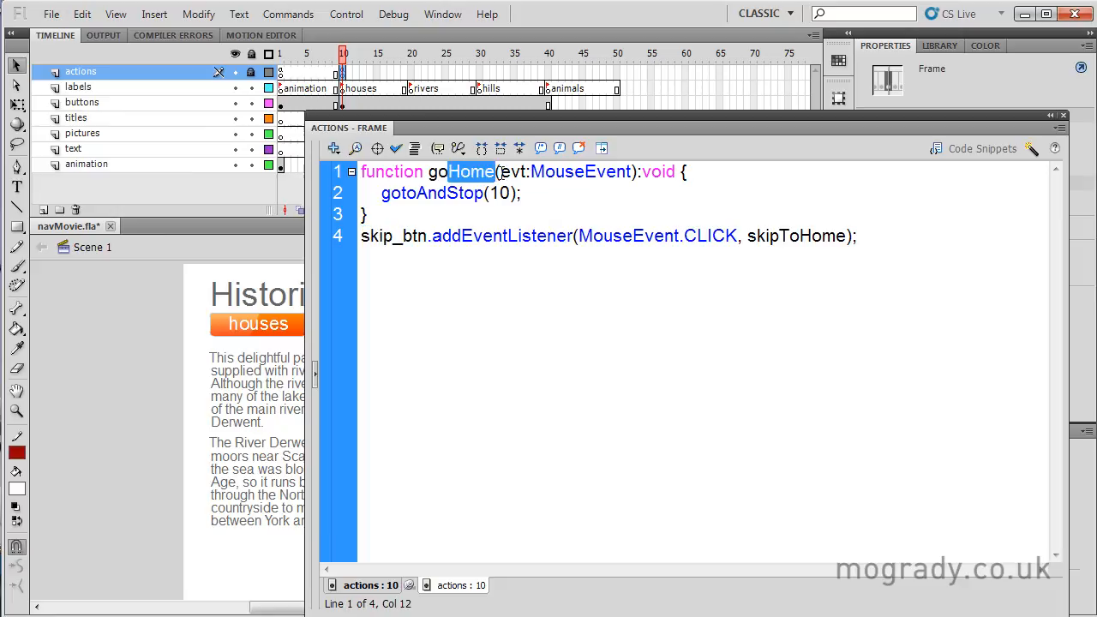
type("Houses")
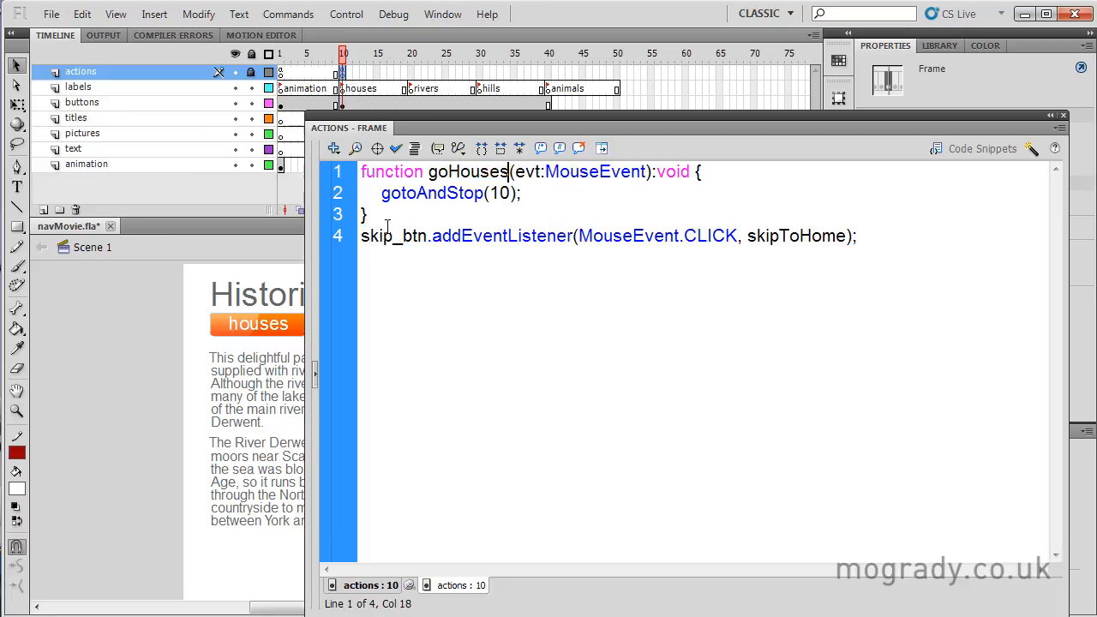
double_click(377, 237)
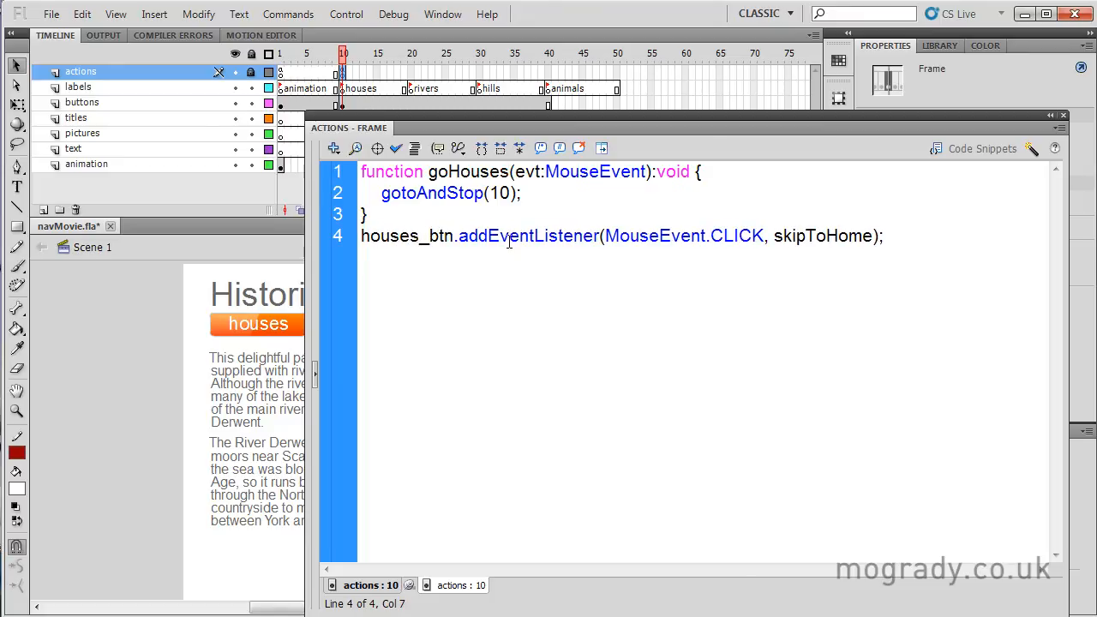
double_click(469, 171)
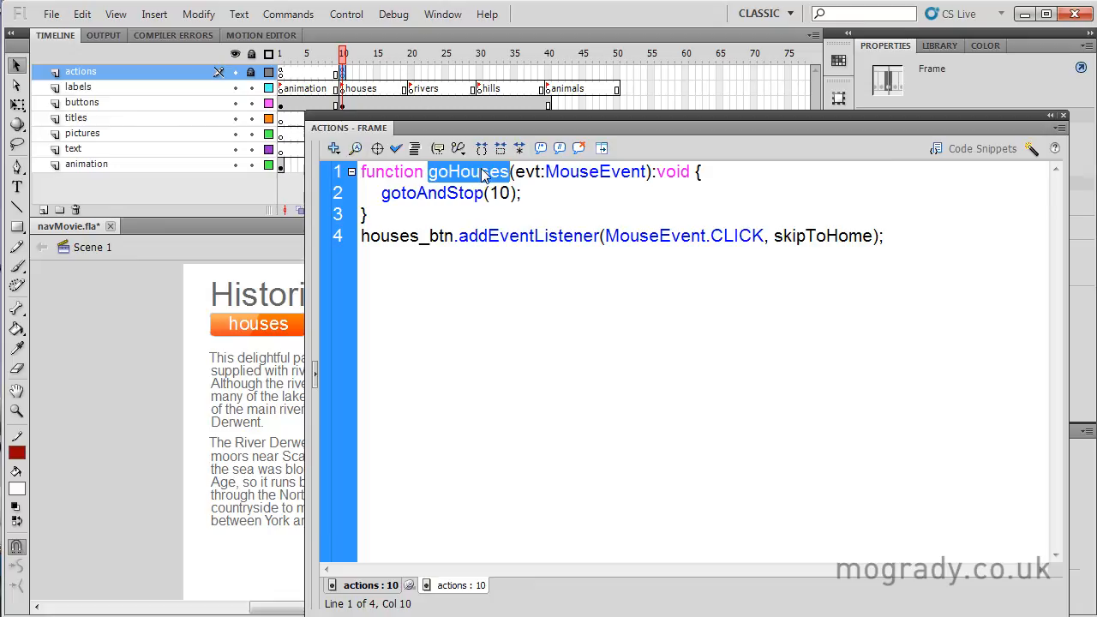
type("goHouses")
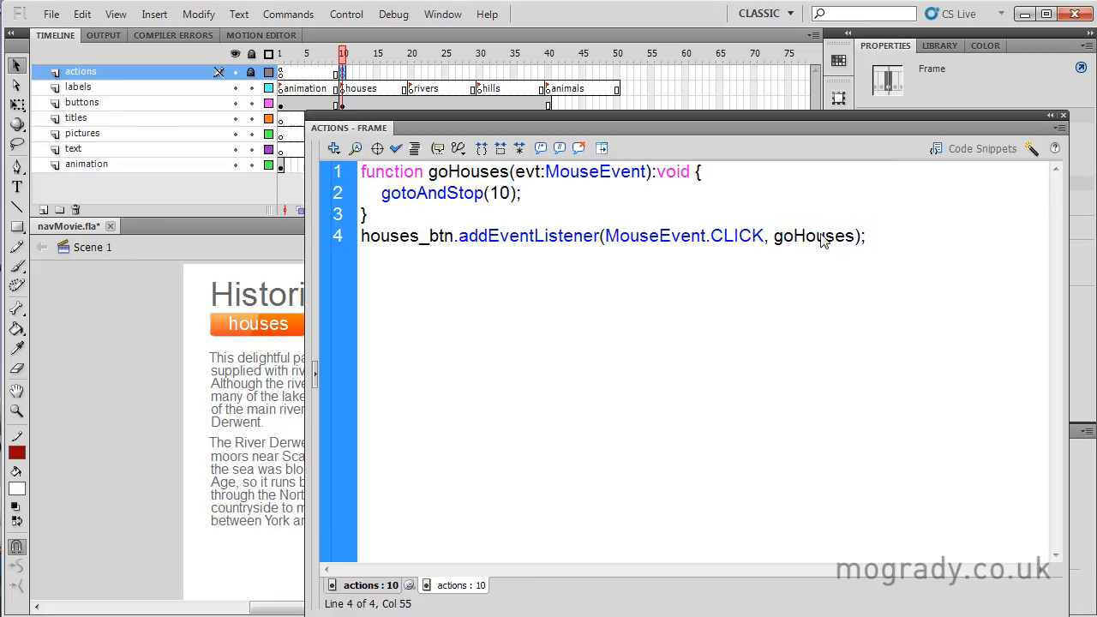
Step: Add gotoAndStop("houses"); inside the goHouses function
left_click(853, 236)
type("//")
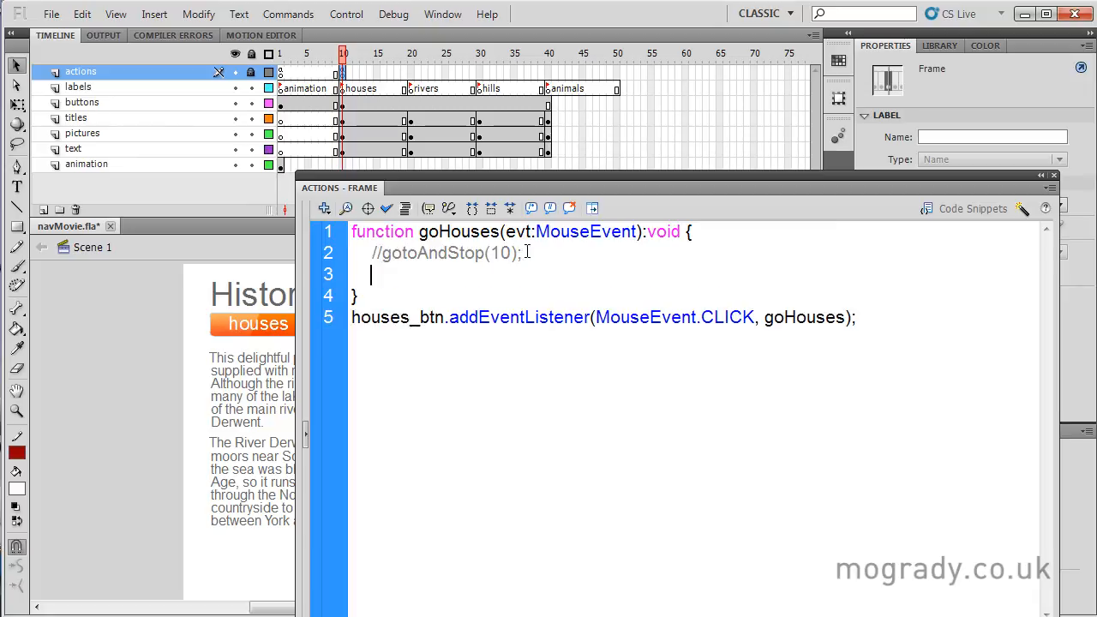
type("goto")
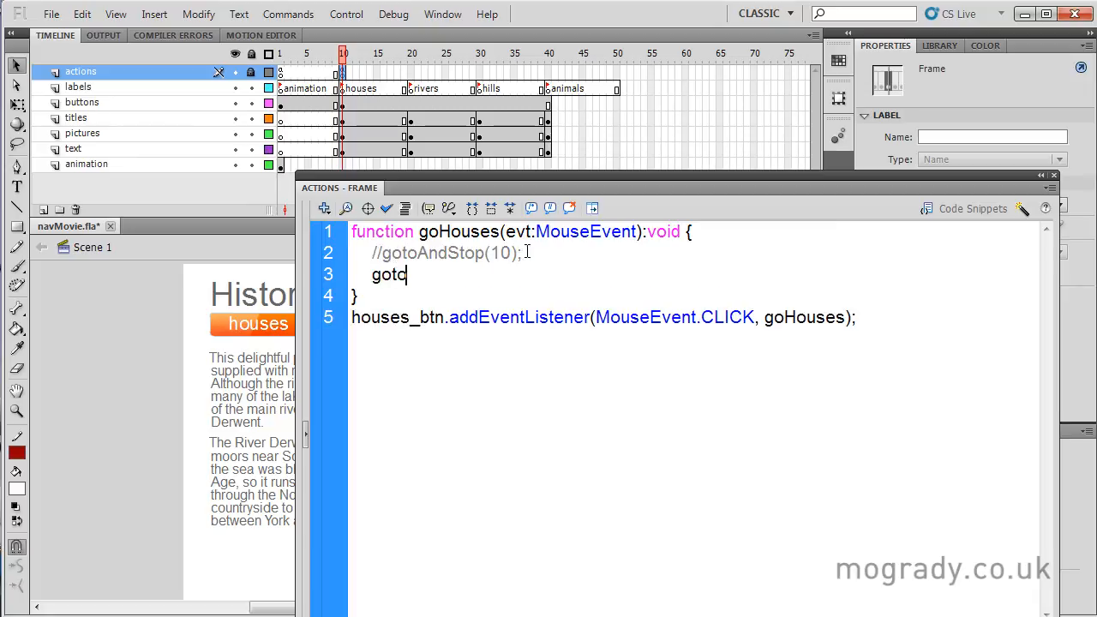
type("AndStop")
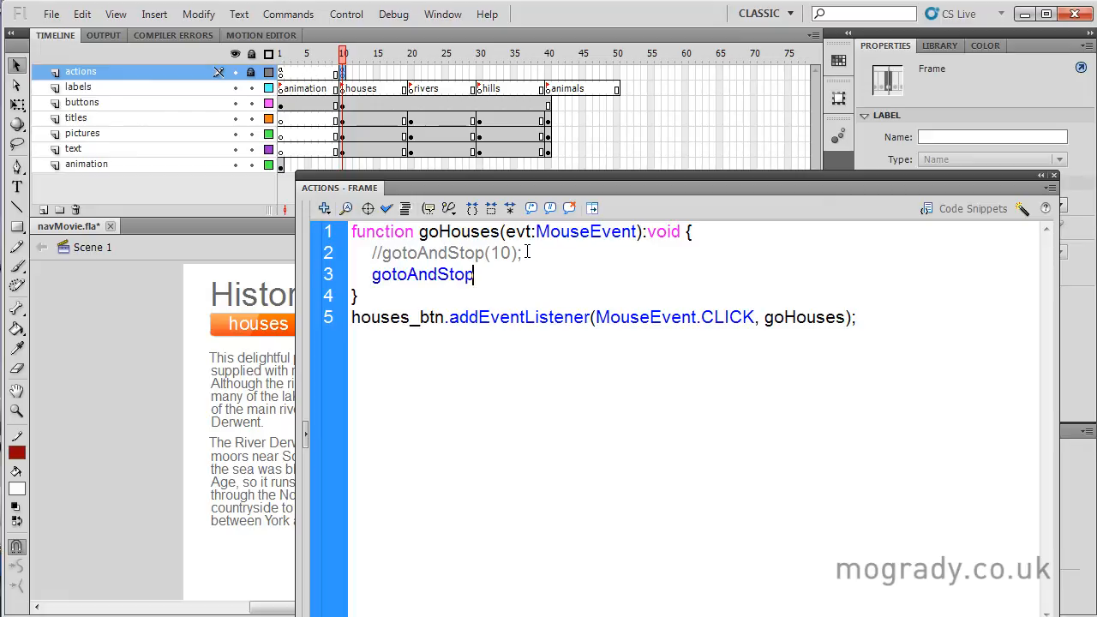
type("('")
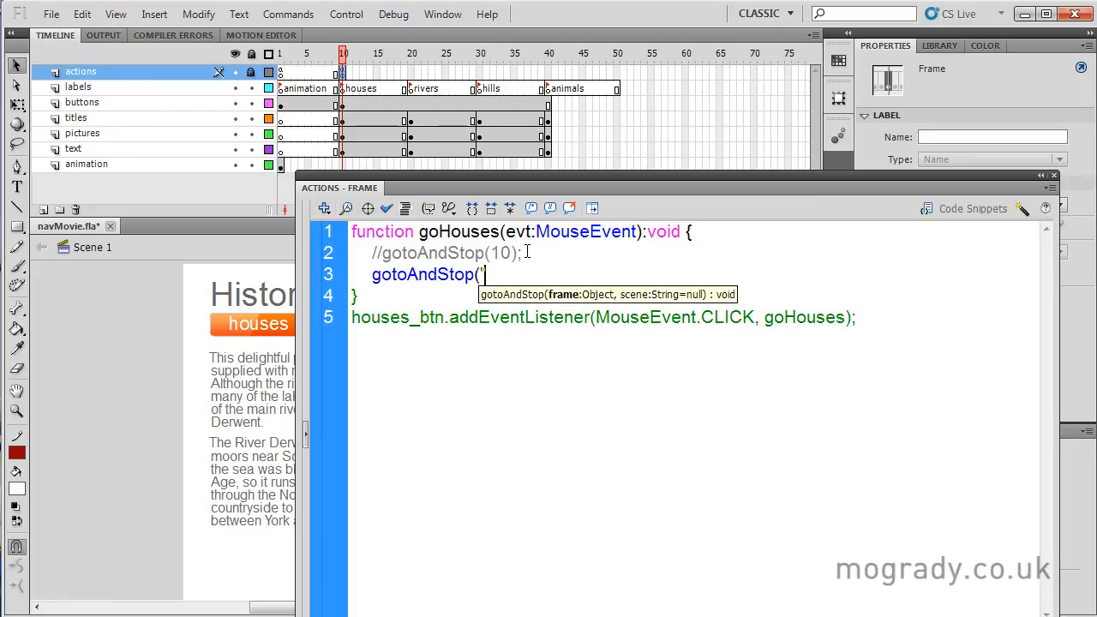
type("house")
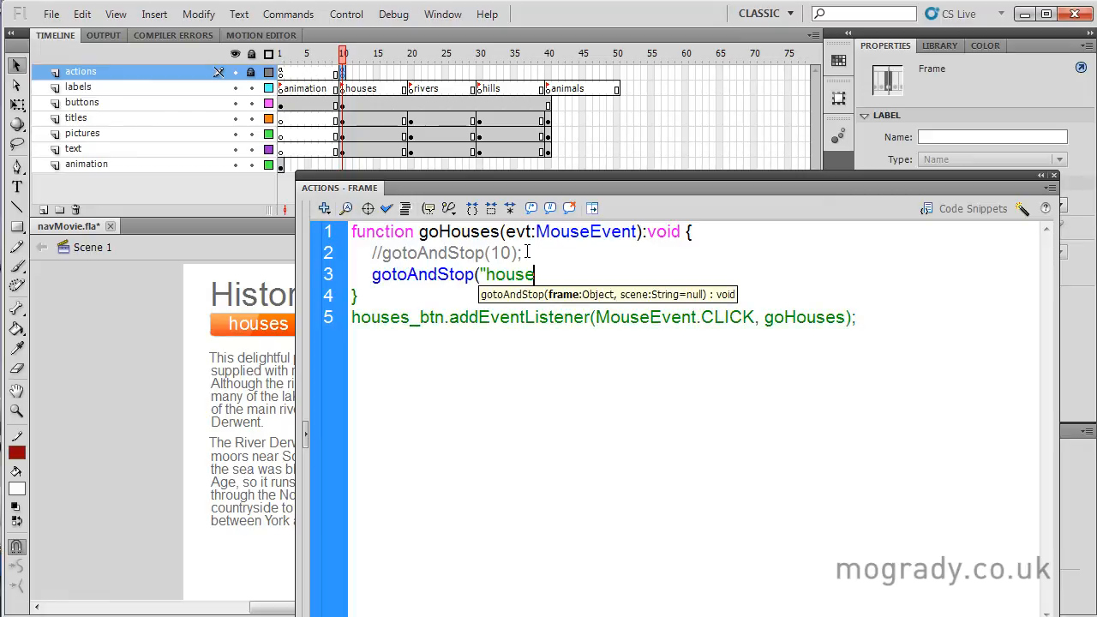
type("s\");")
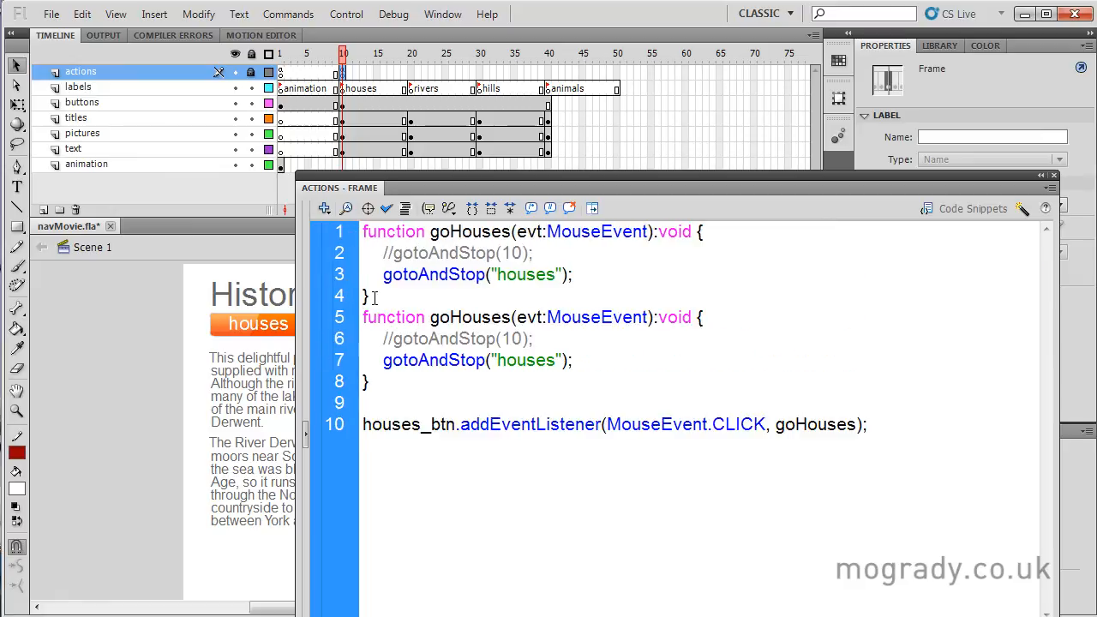
Step: Rename the copied function to goRivers calling gotoAndStop("rivers")
double_click(476, 317)
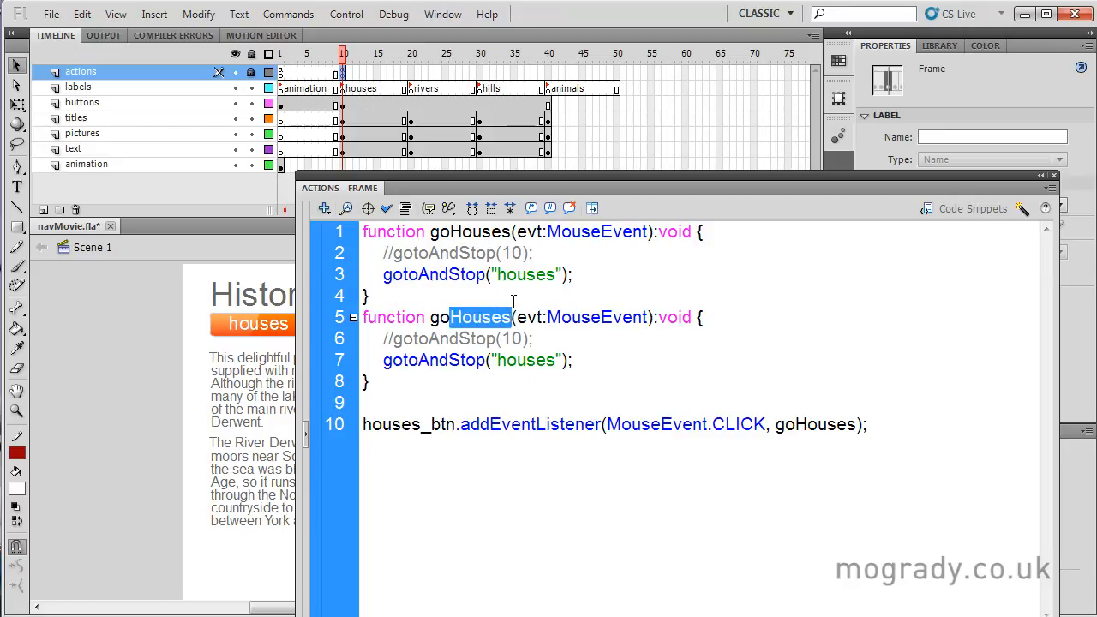
type("Rivers")
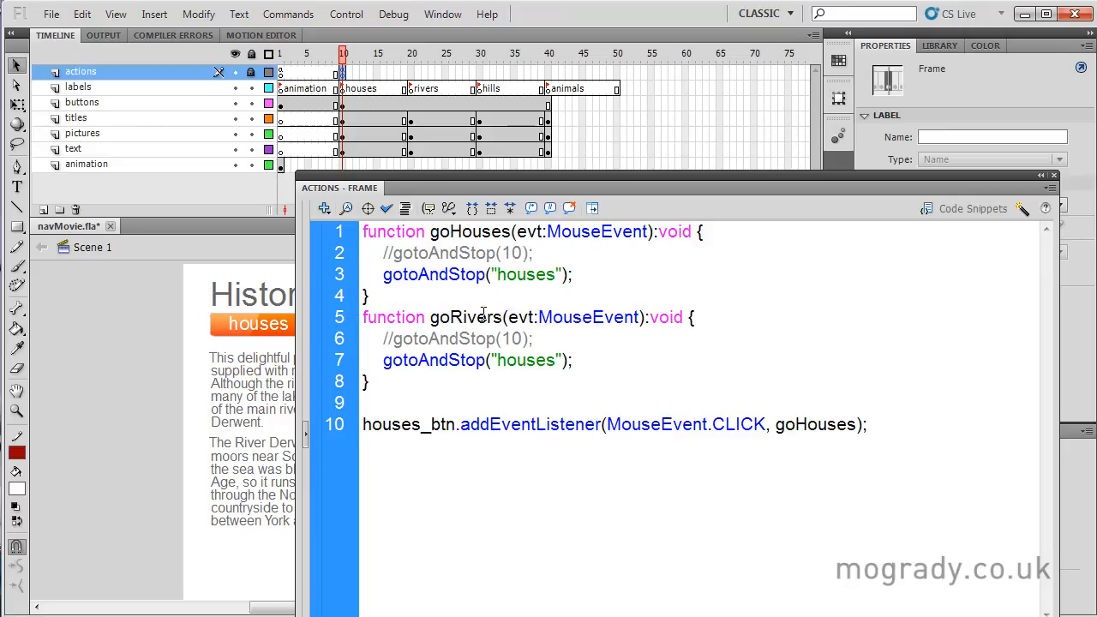
double_click(466, 317)
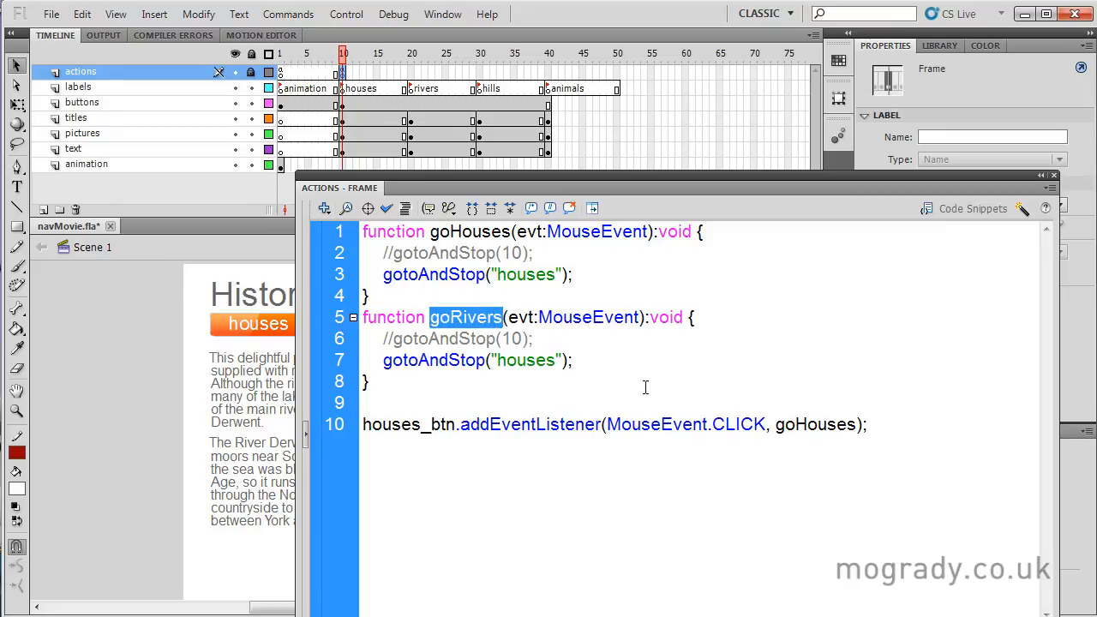
double_click(525, 360)
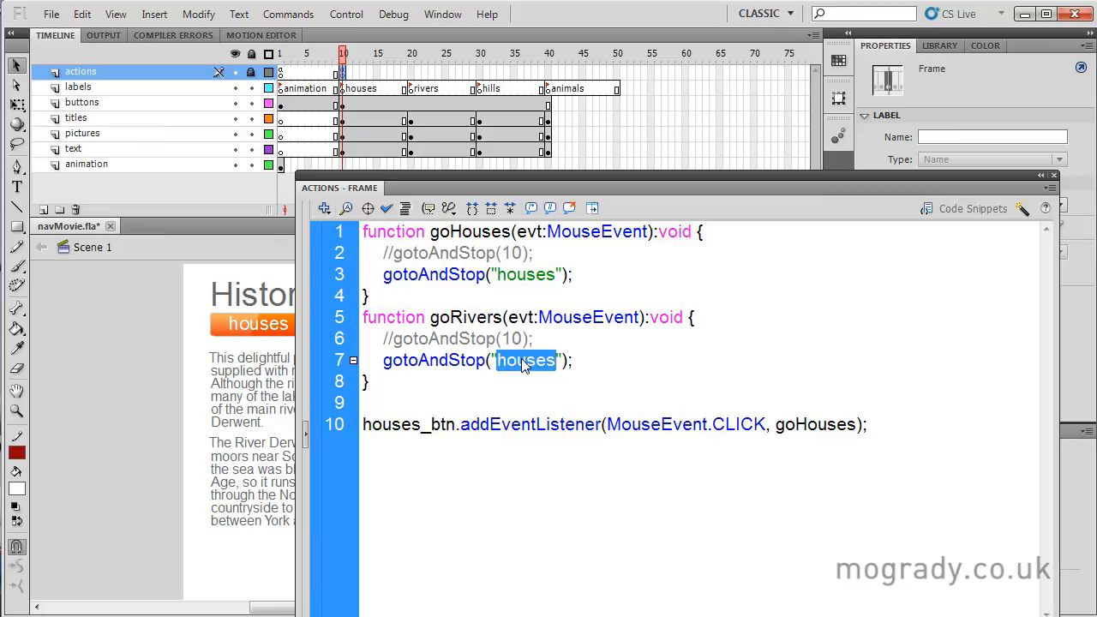
type("rovers")
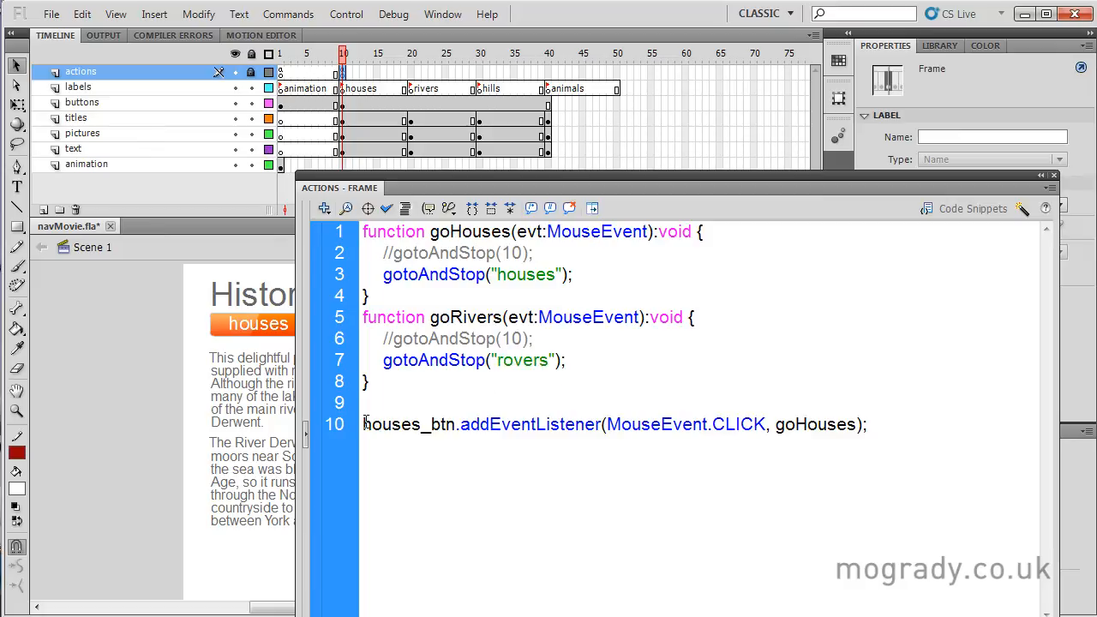
Step: Duplicate the listener line for rivers_btn calling goRivers, then test the movie
triple_click(613, 425)
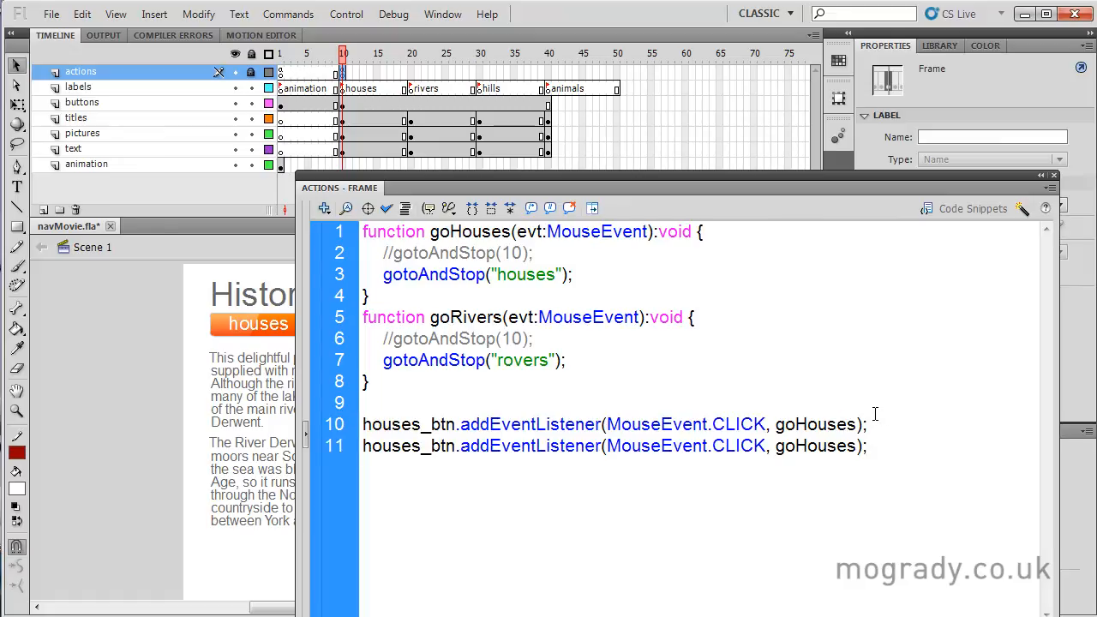
double_click(390, 445)
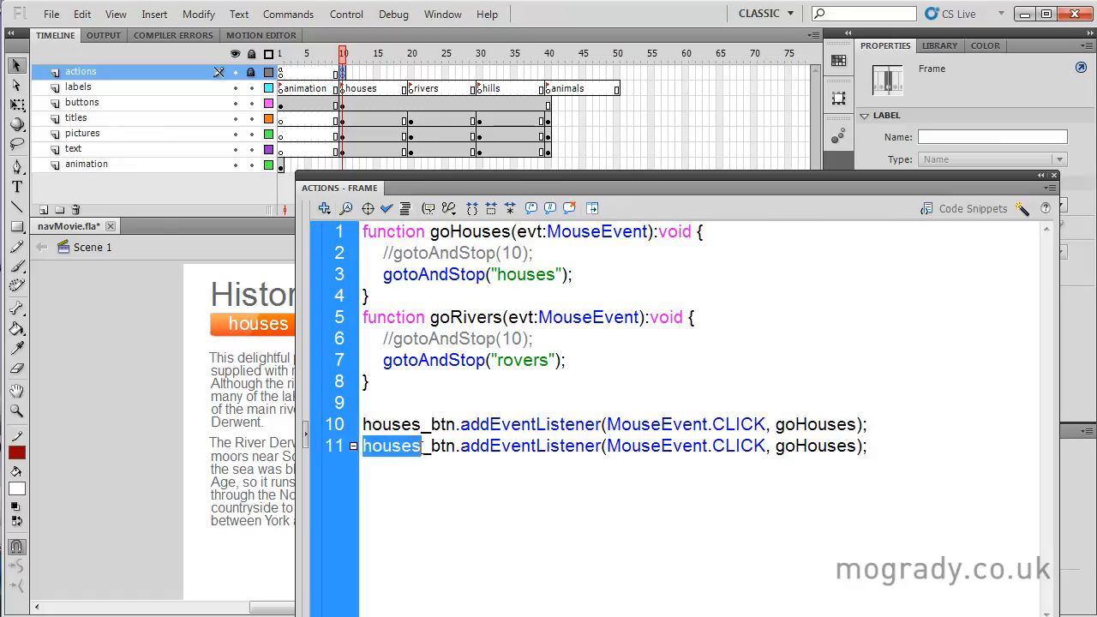
type("river")
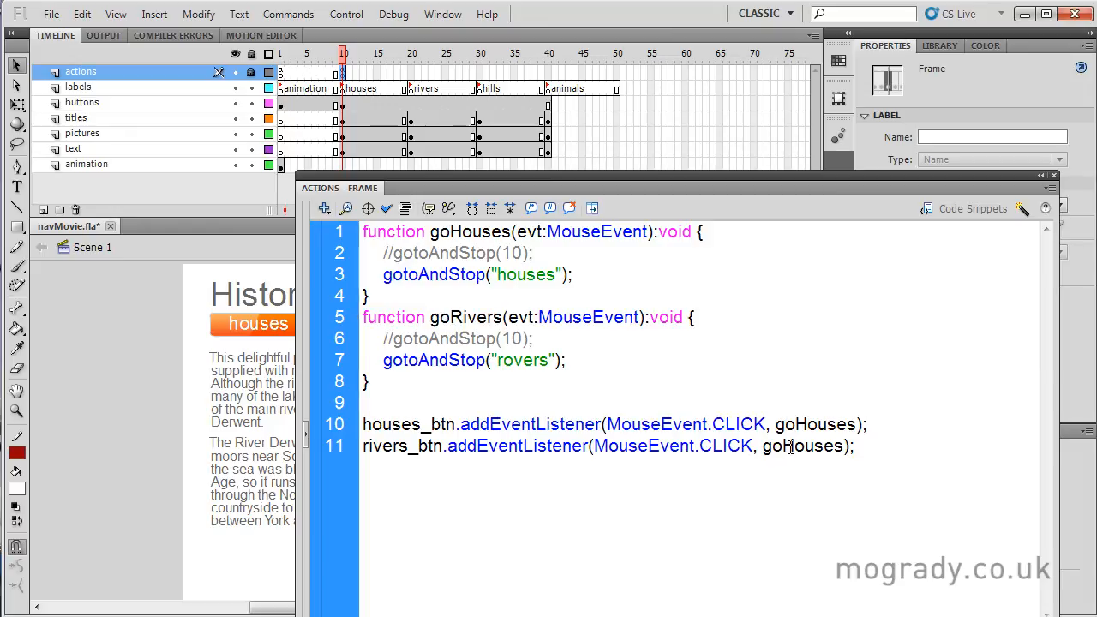
type("goRivers")
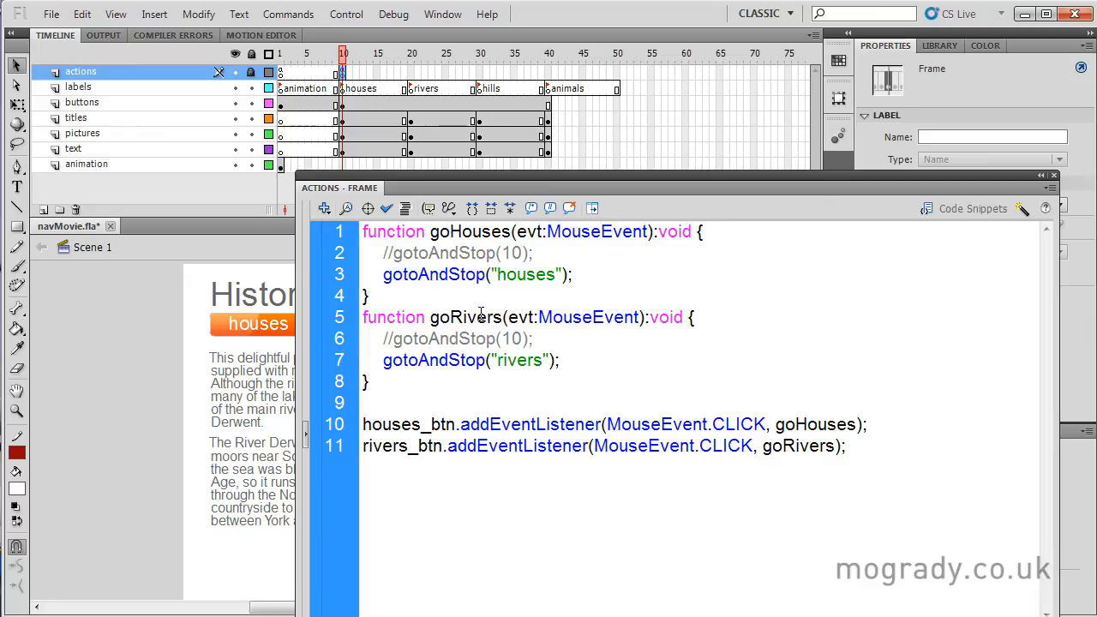
left_click(505, 360)
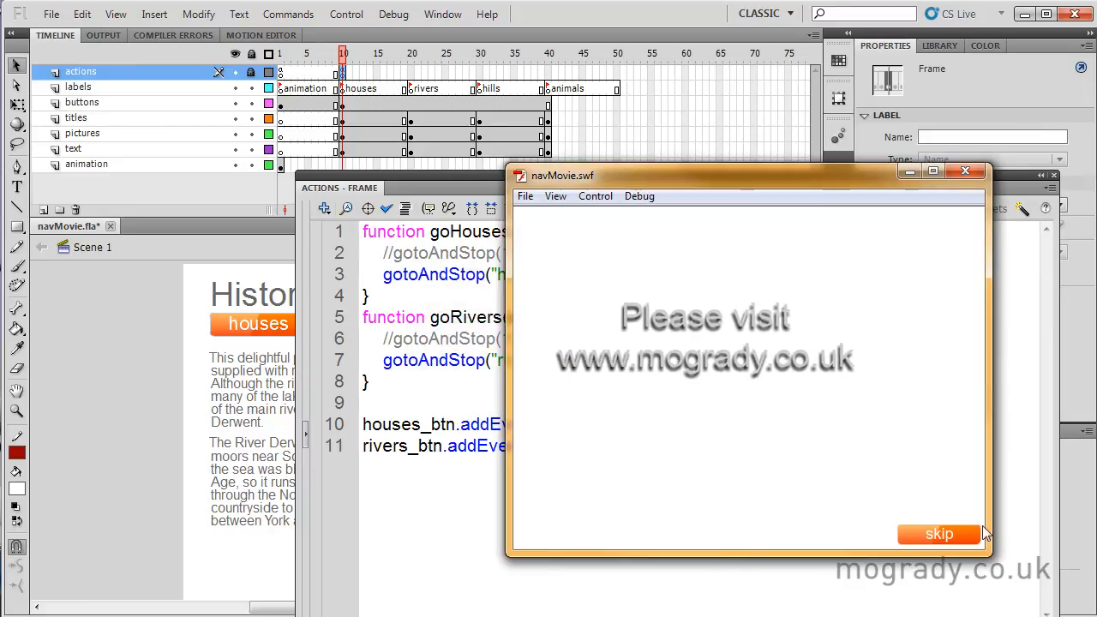
left_click(938, 533)
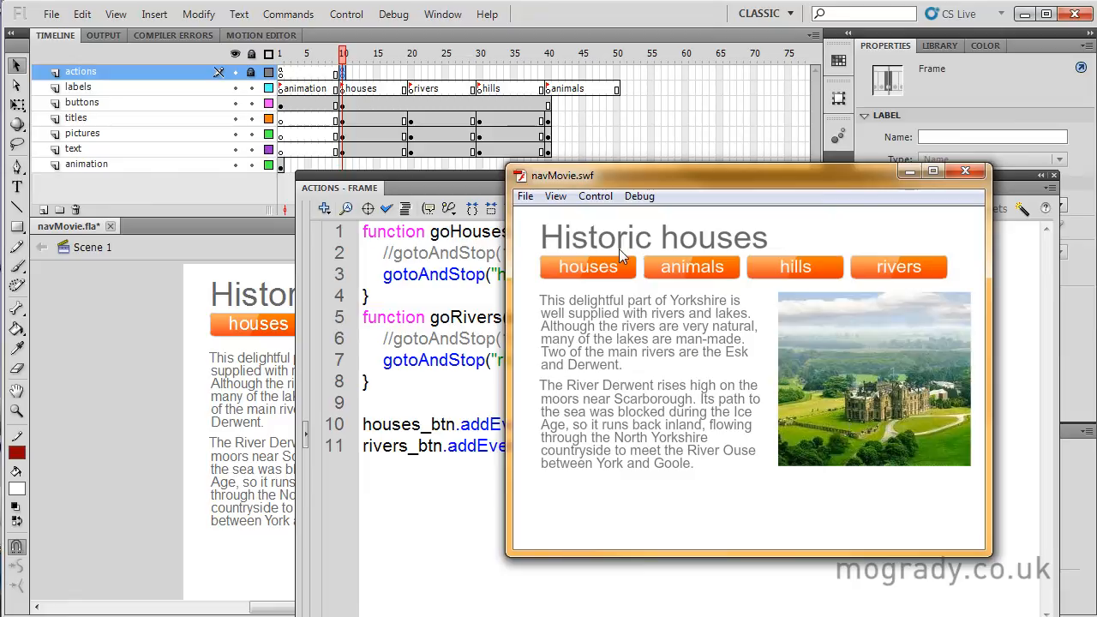
left_click(898, 267)
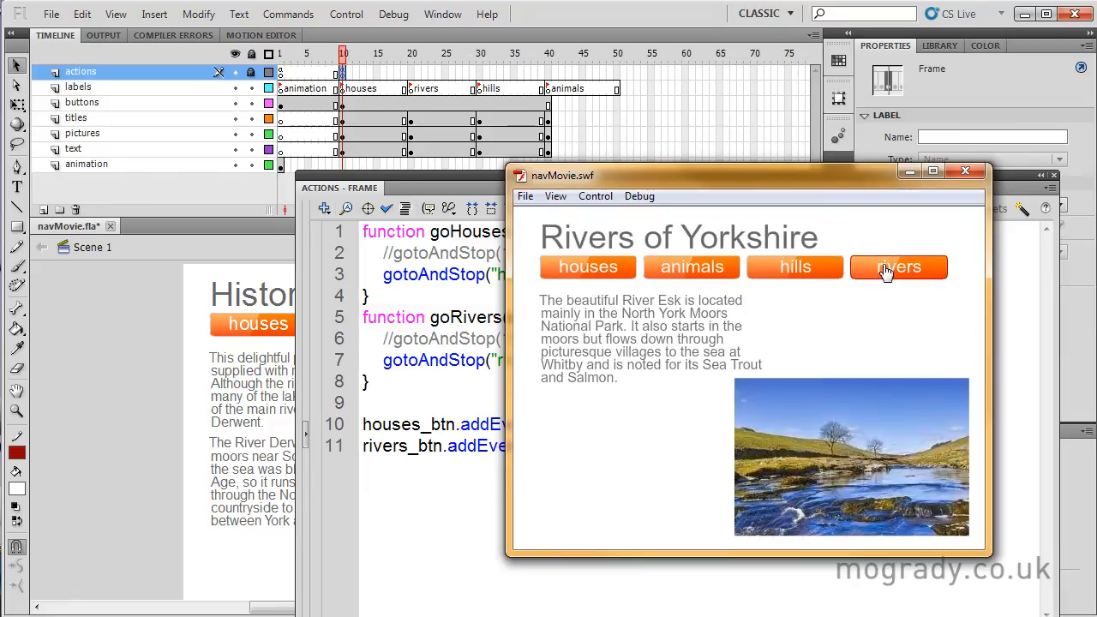
left_click(588, 267)
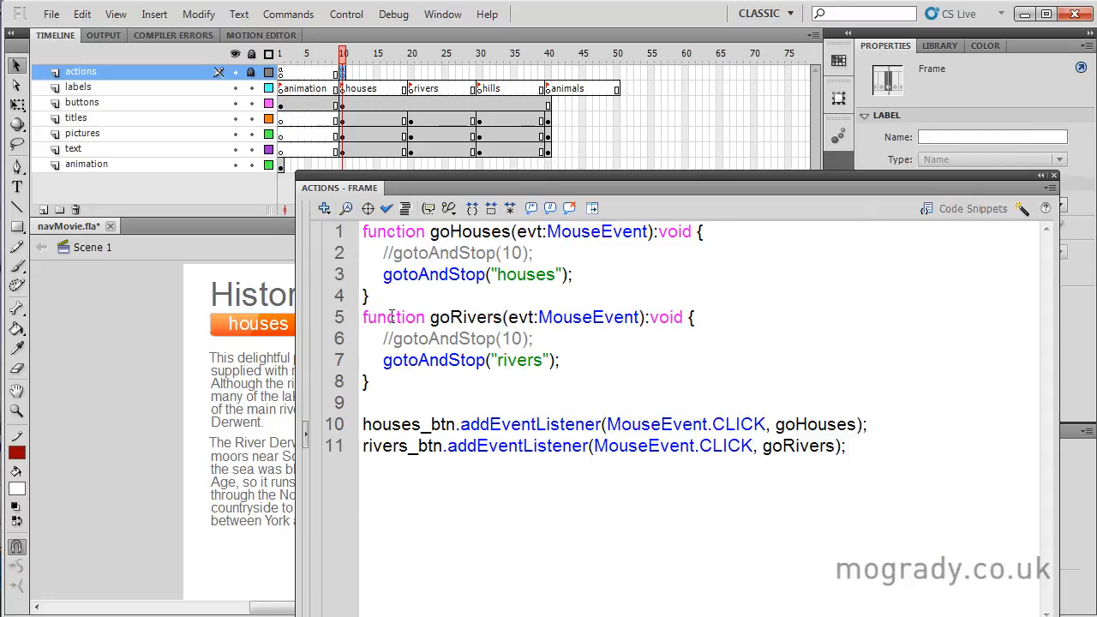
Step: Duplicate the goRivers handler and rename the copy goHills with gotoAndStop("hills")
left_click_drag(363, 317, 368, 380)
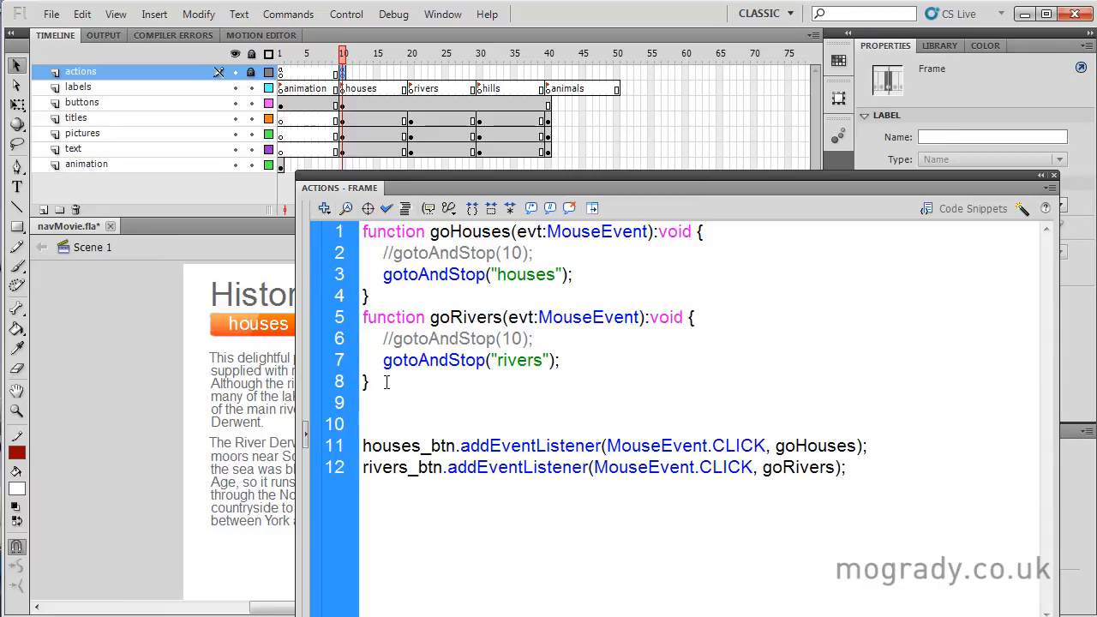
type("goRivers")
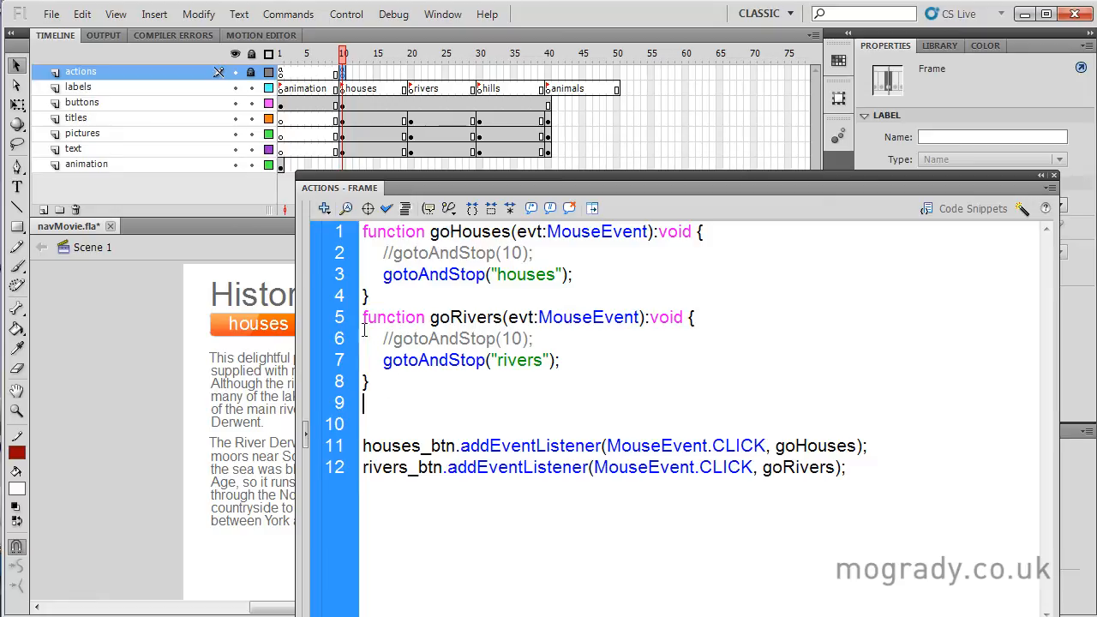
left_click_drag(363, 317, 368, 380)
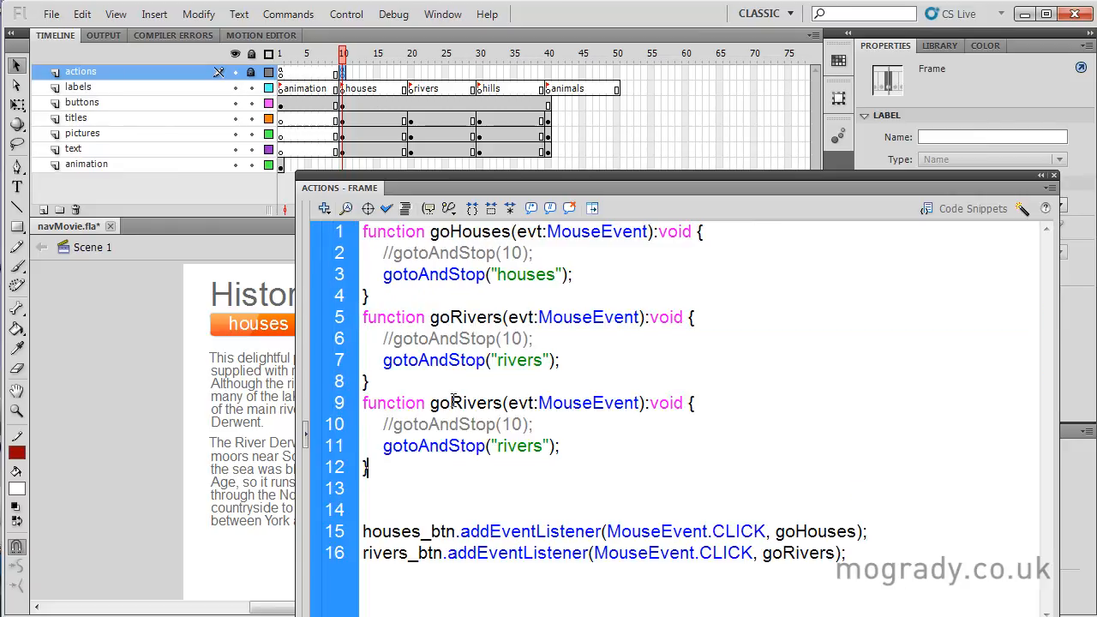
double_click(454, 403)
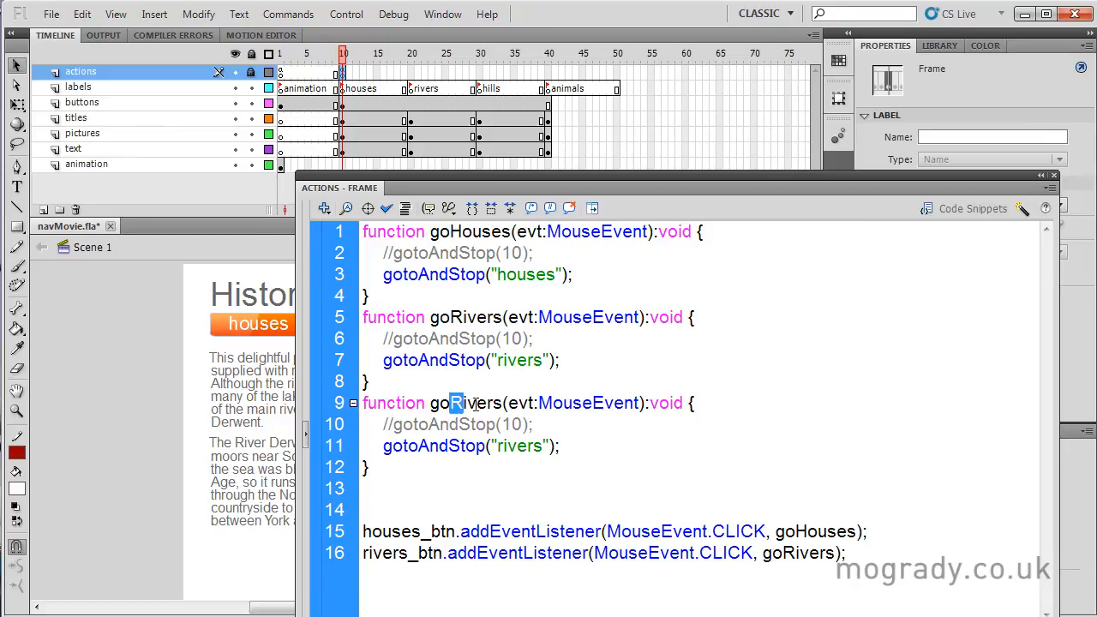
type("H")
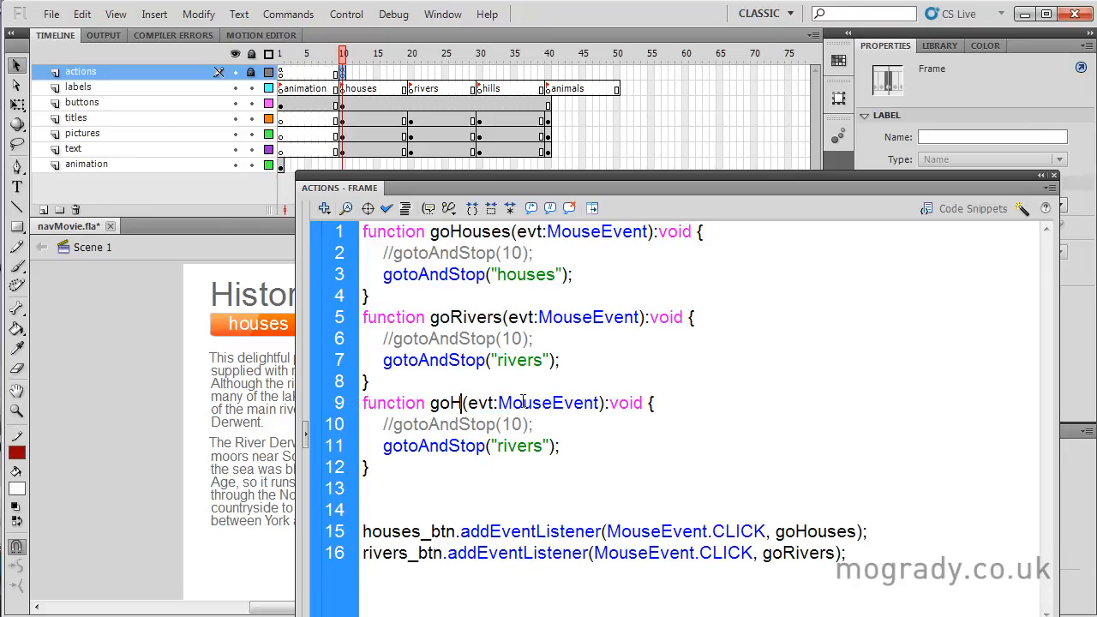
type("ills")
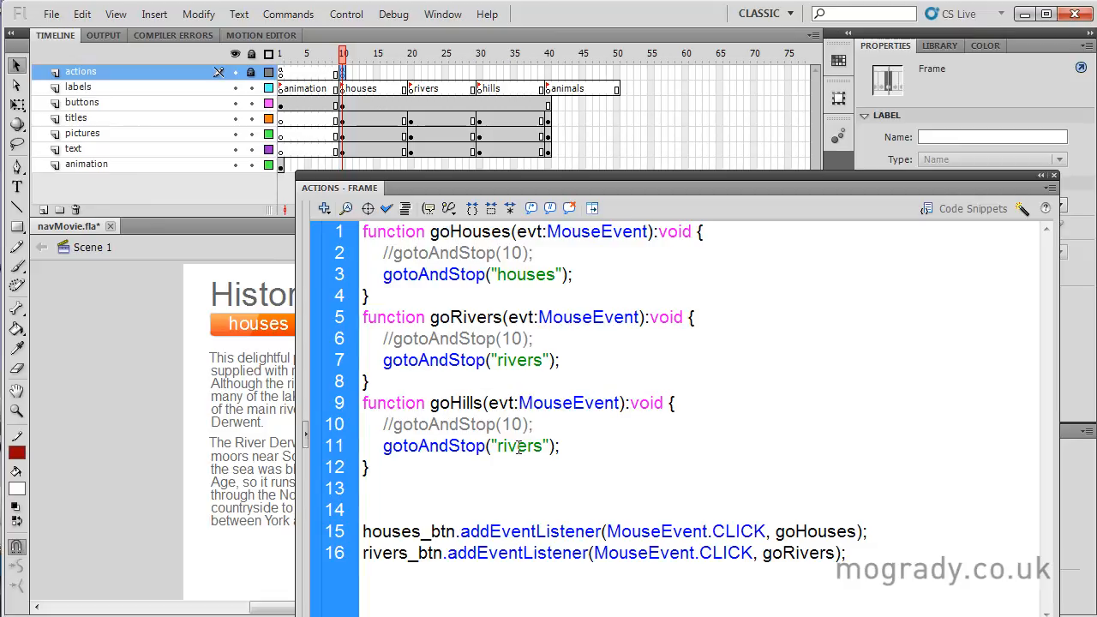
type("hills")
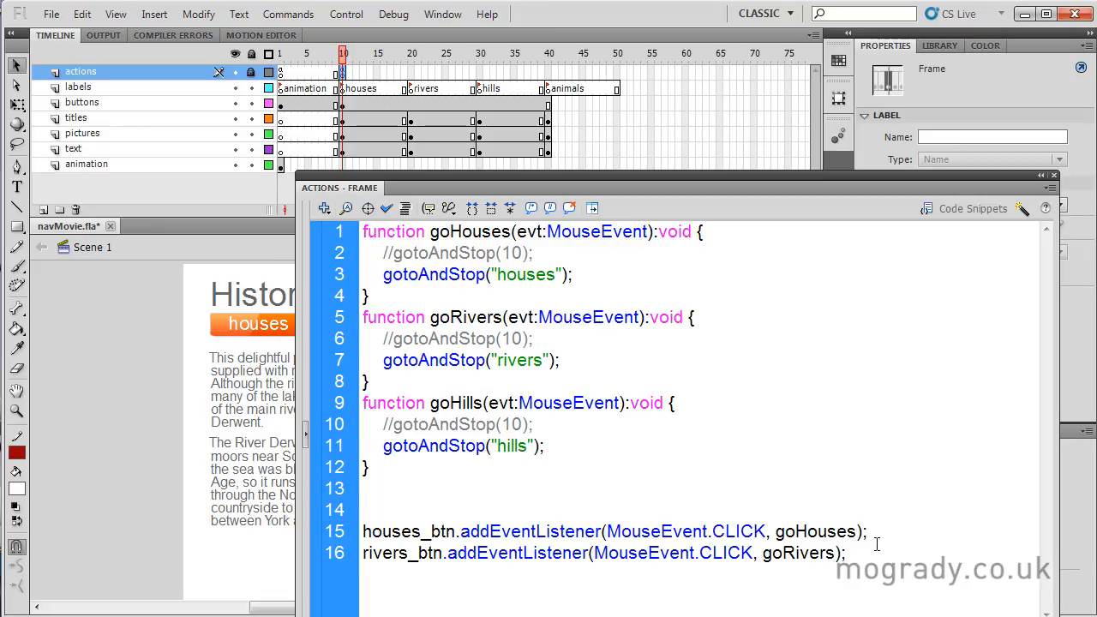
Step: Wire hills_btn's click listener to goHills and update the commented frame numbers to 20 and 30
type("rivers_btn.addEventListener(MouseEvent.CLICK, goRivers);")
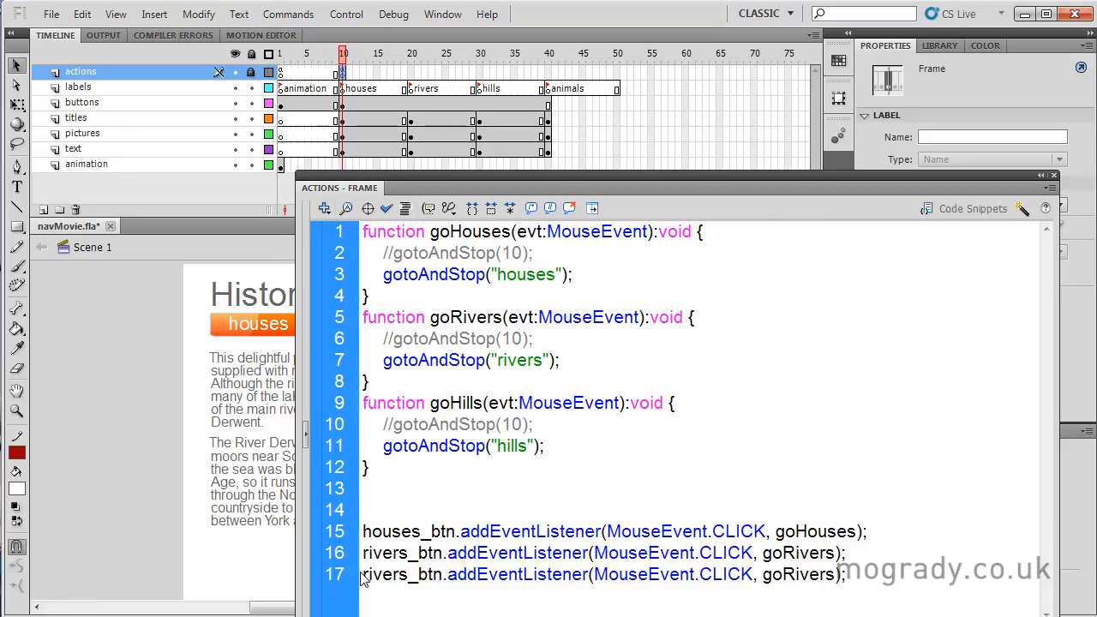
double_click(394, 574)
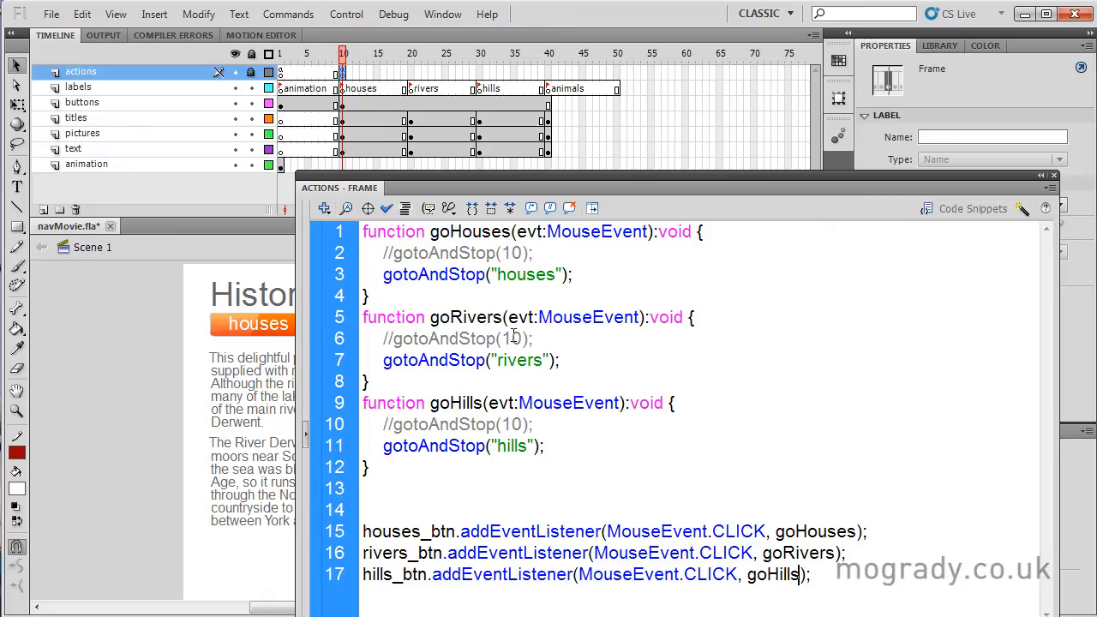
double_click(506, 337)
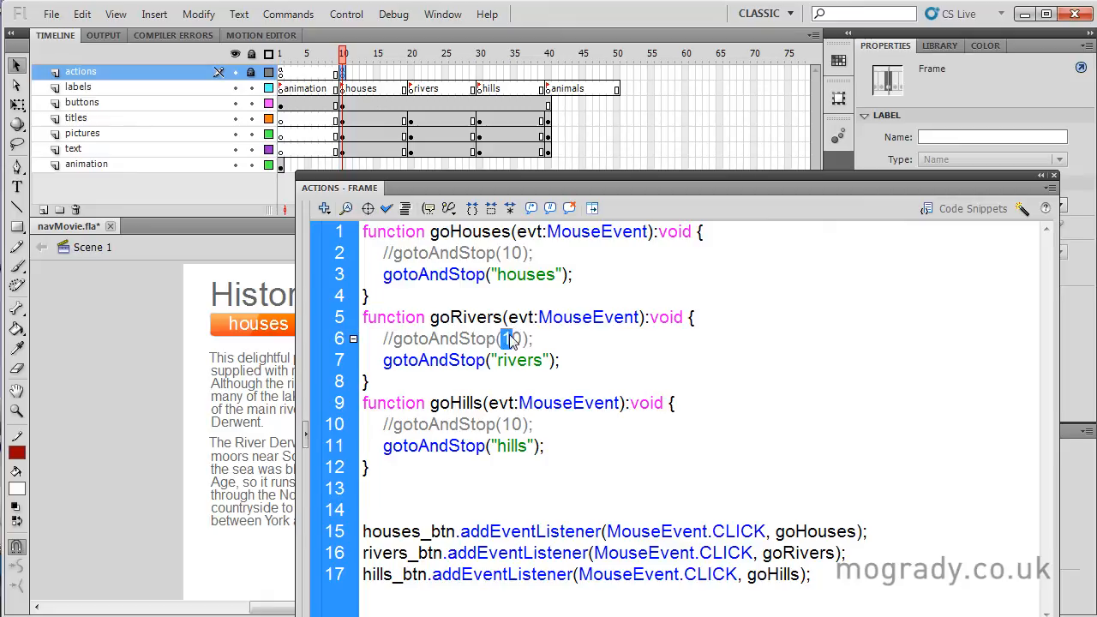
type("2")
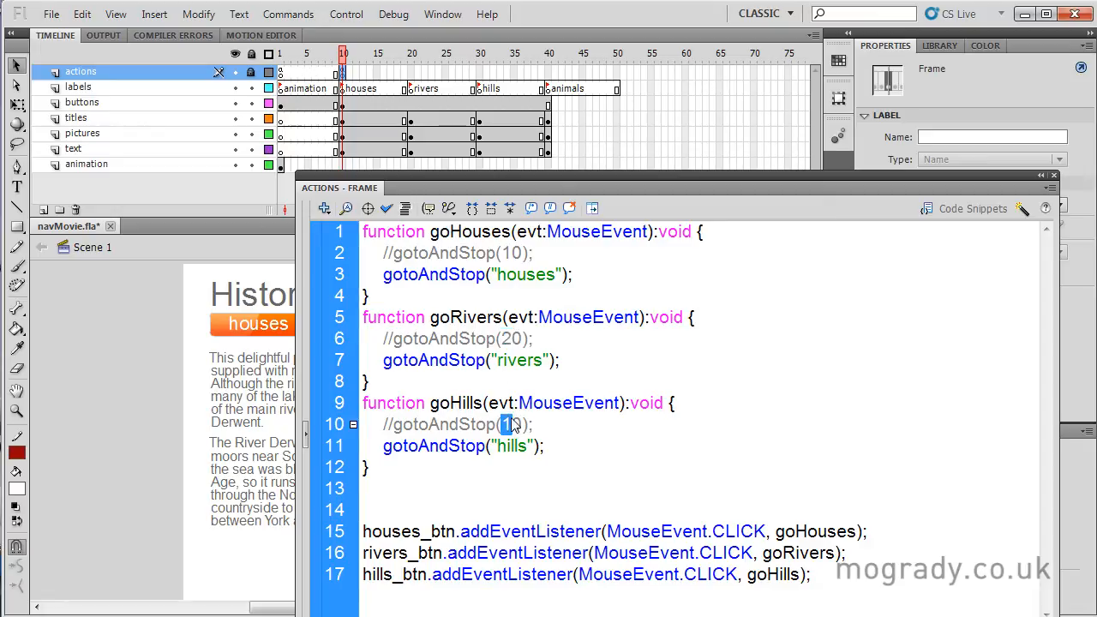
type("30")
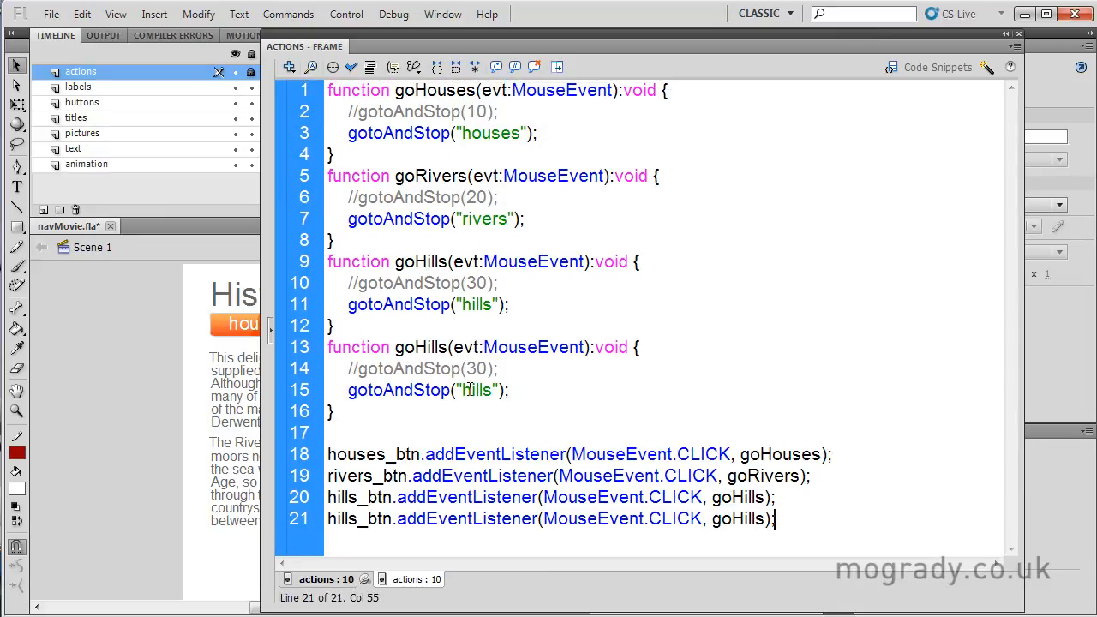
Step: Rename the pasted copy to goAnimals with gotoAndStop("animals") and wire it to animals_btn
type("animat")
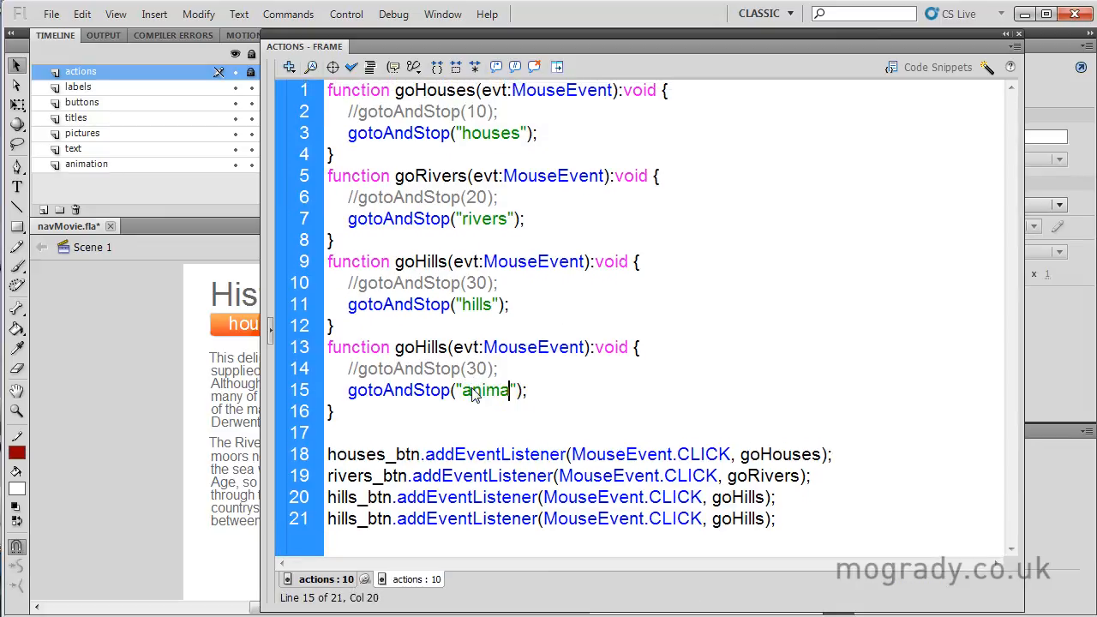
type("ls")
left_click(483, 346)
type("An")
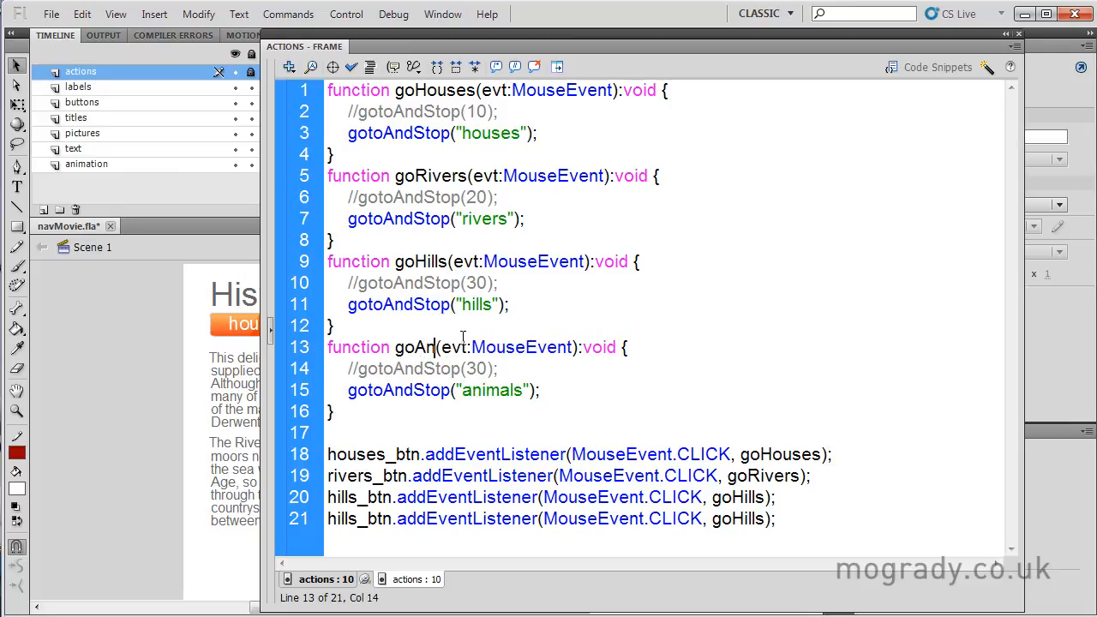
type("imals")
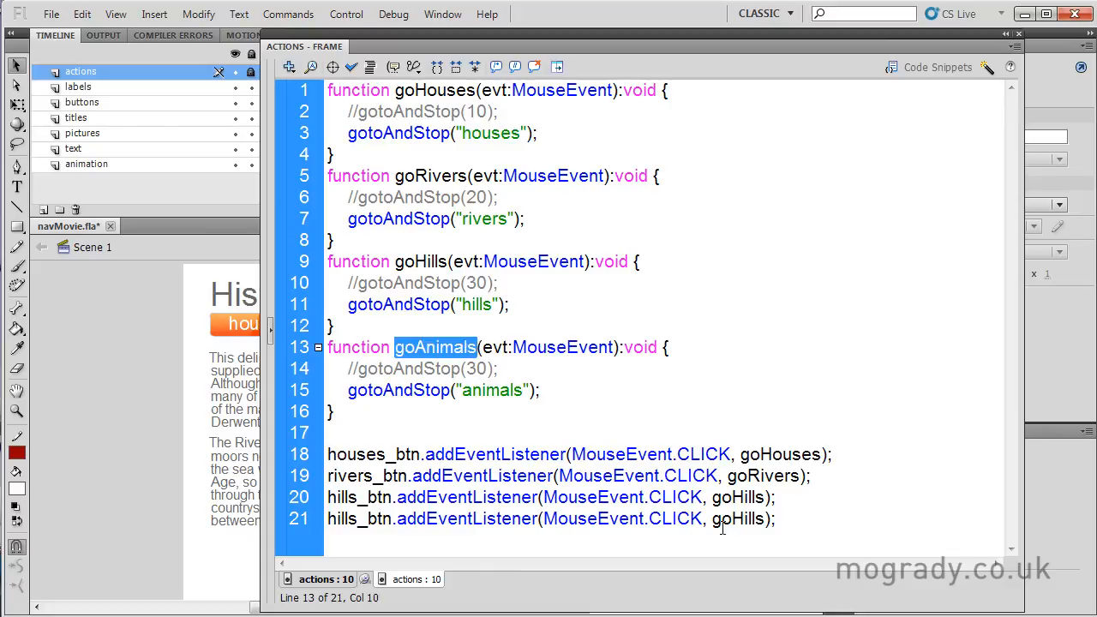
type("goAnimals")
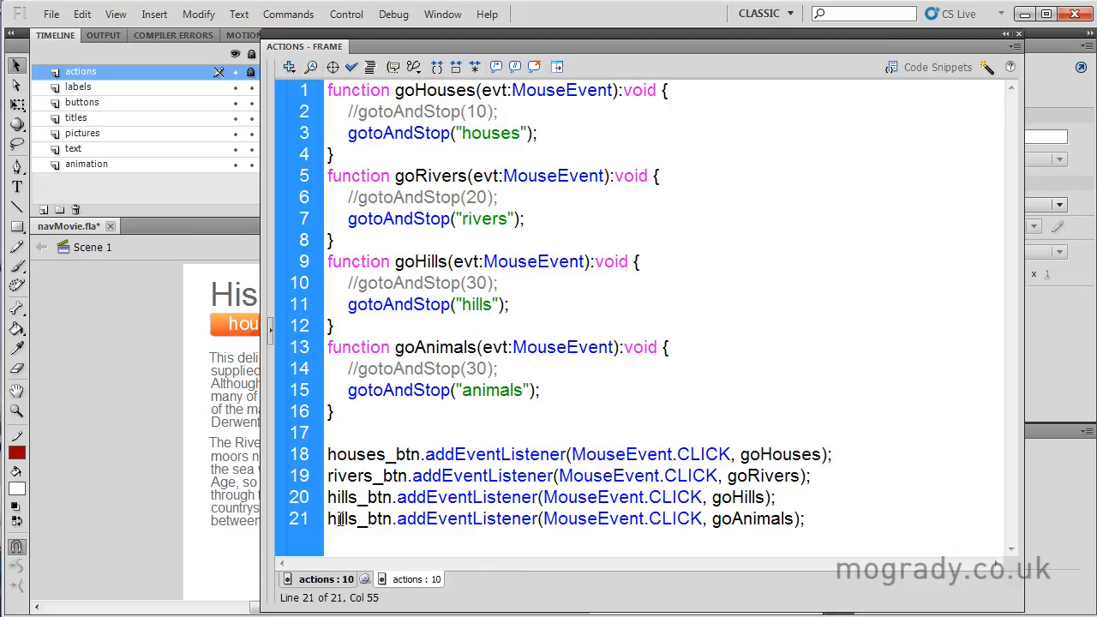
double_click(343, 518)
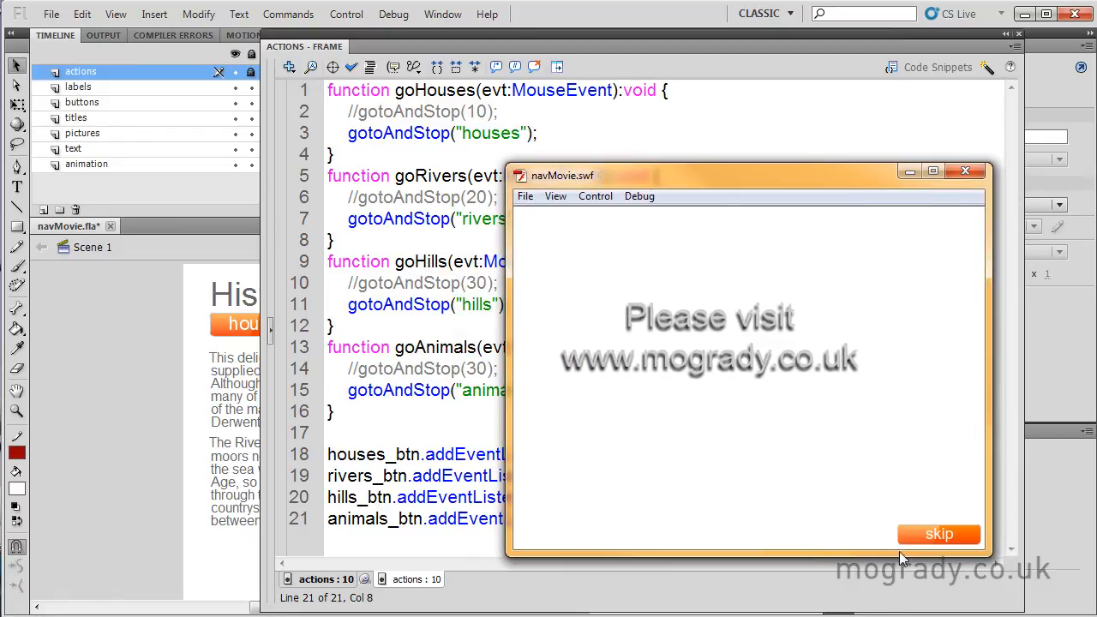
Step: Test the movie, skip the intro, try the nav buttons, then close the SWF and return to the stage
left_click(939, 534)
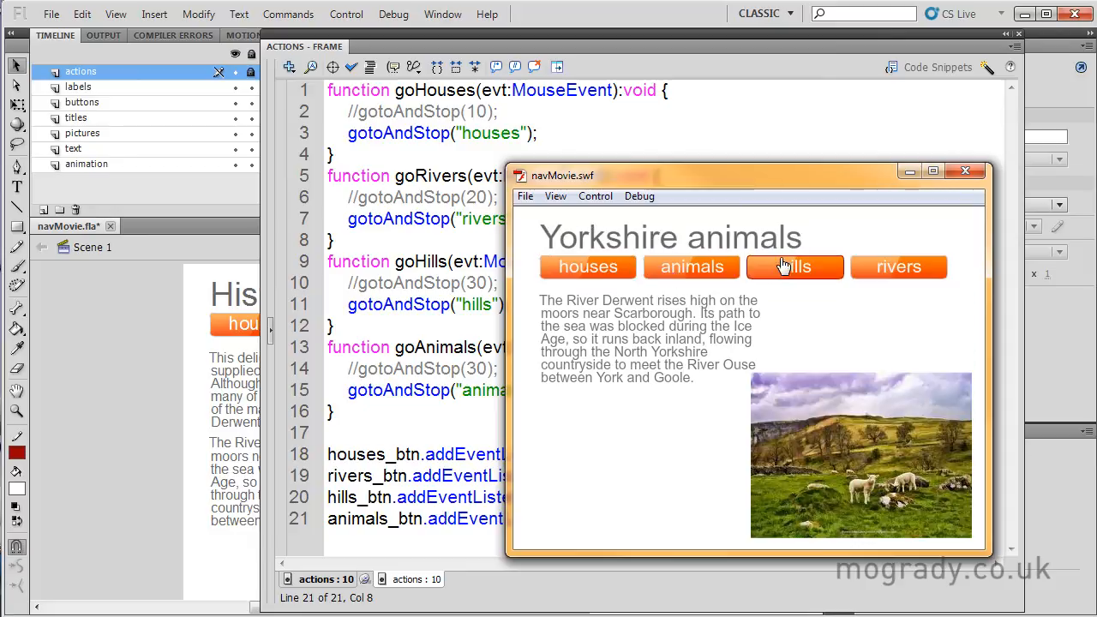
left_click(692, 267)
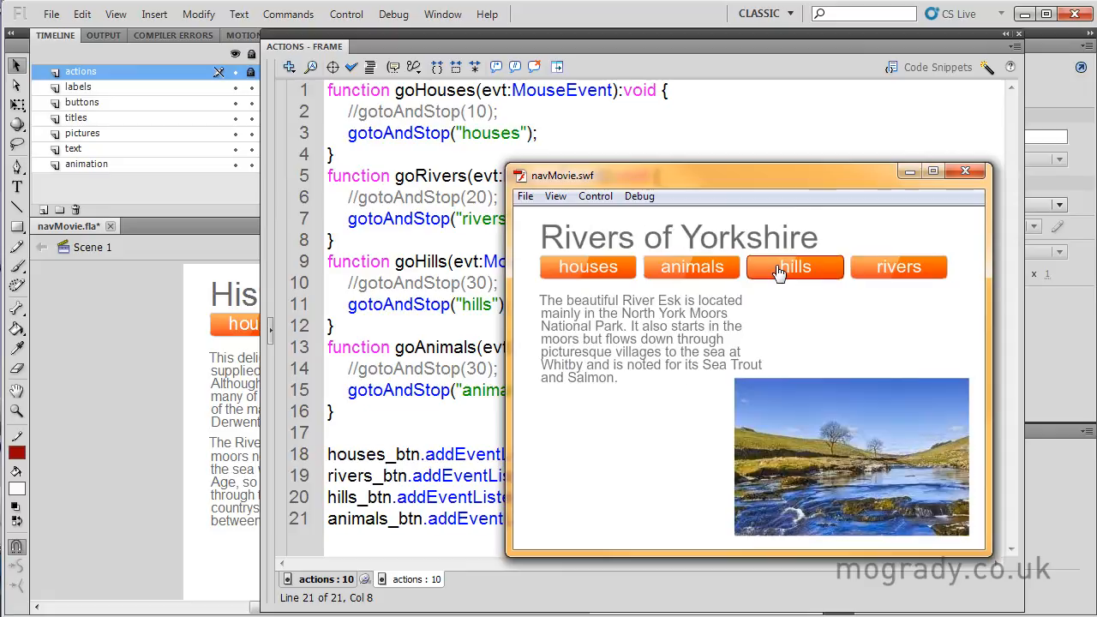
left_click(690, 268)
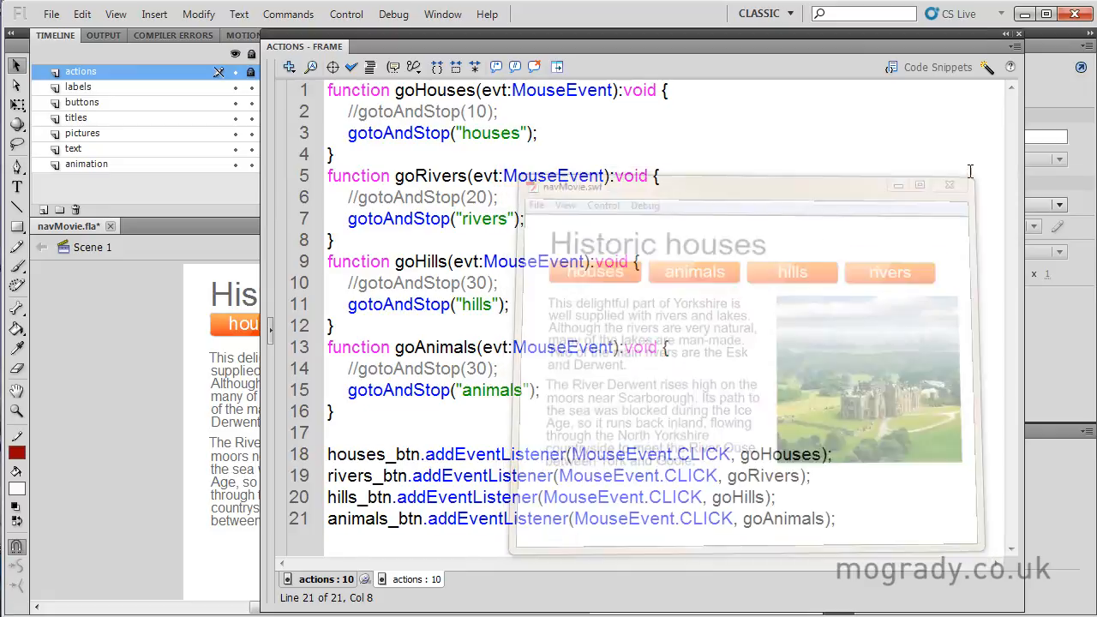
left_click(949, 185)
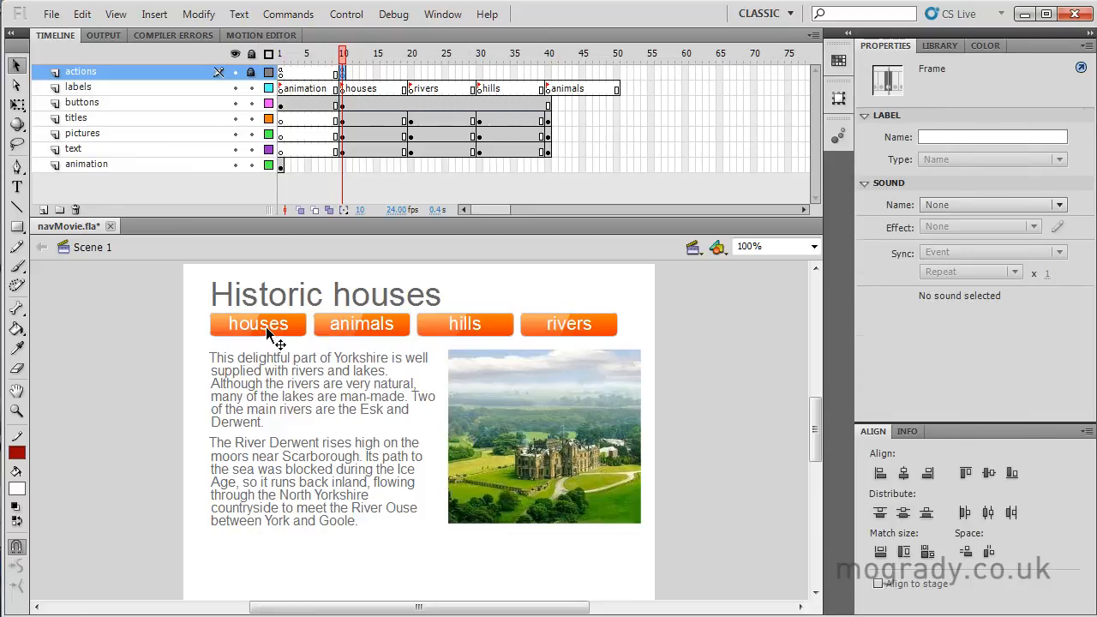
left_click(569, 324)
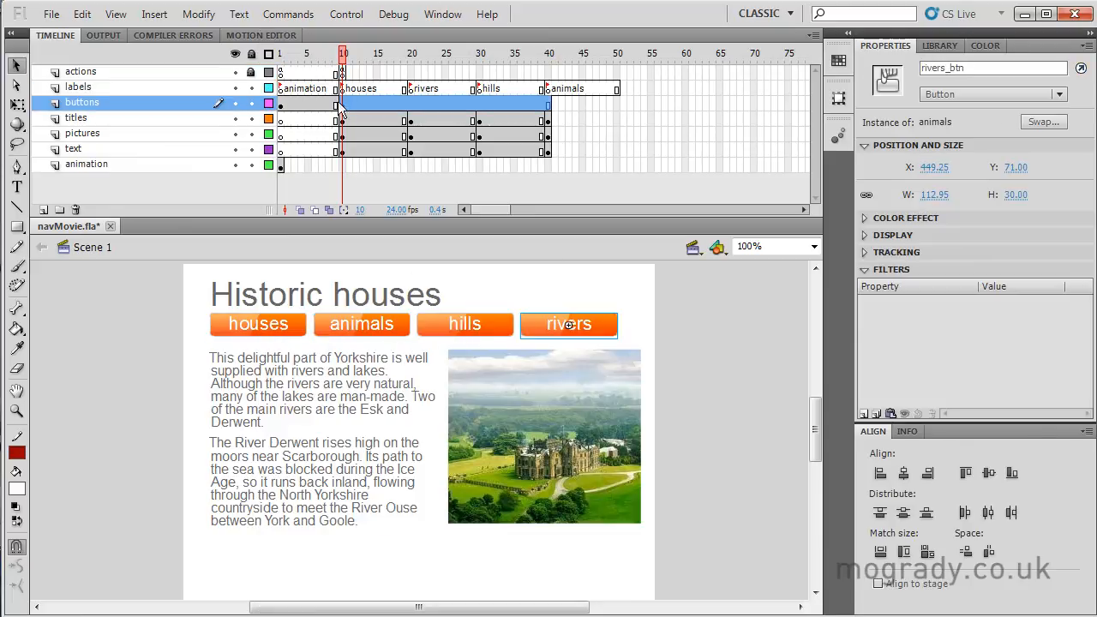
left_click(343, 103)
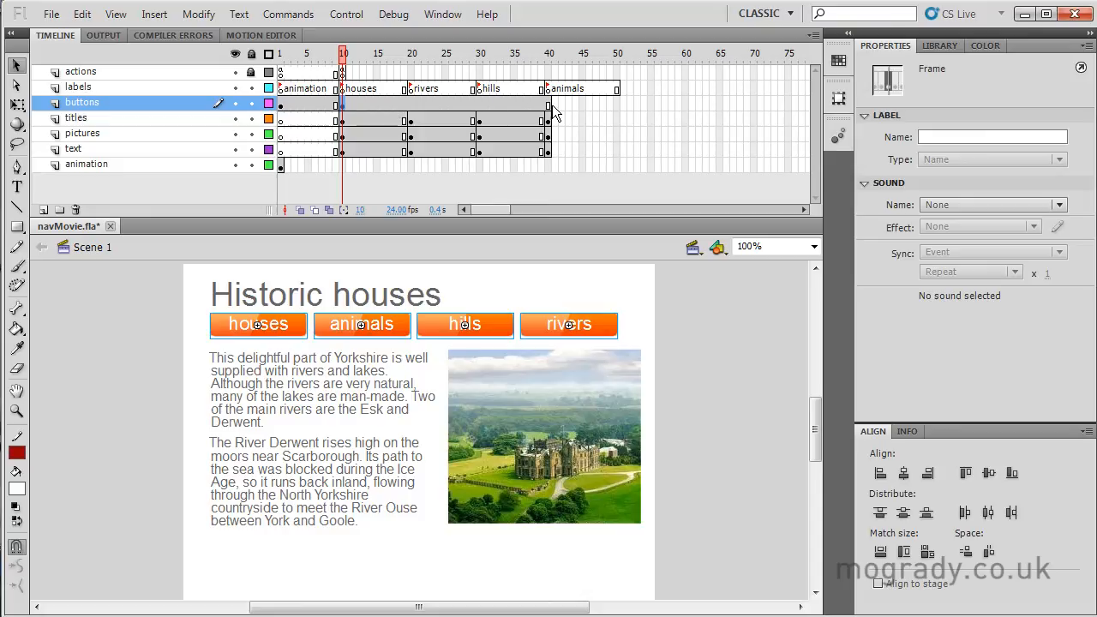
mouse_move(754, 394)
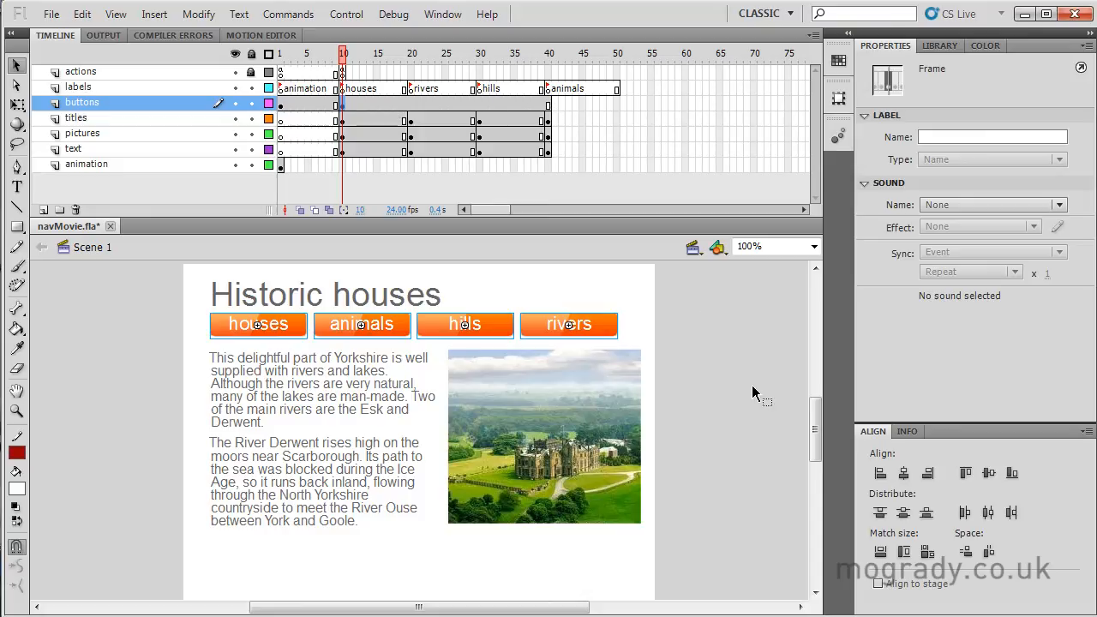